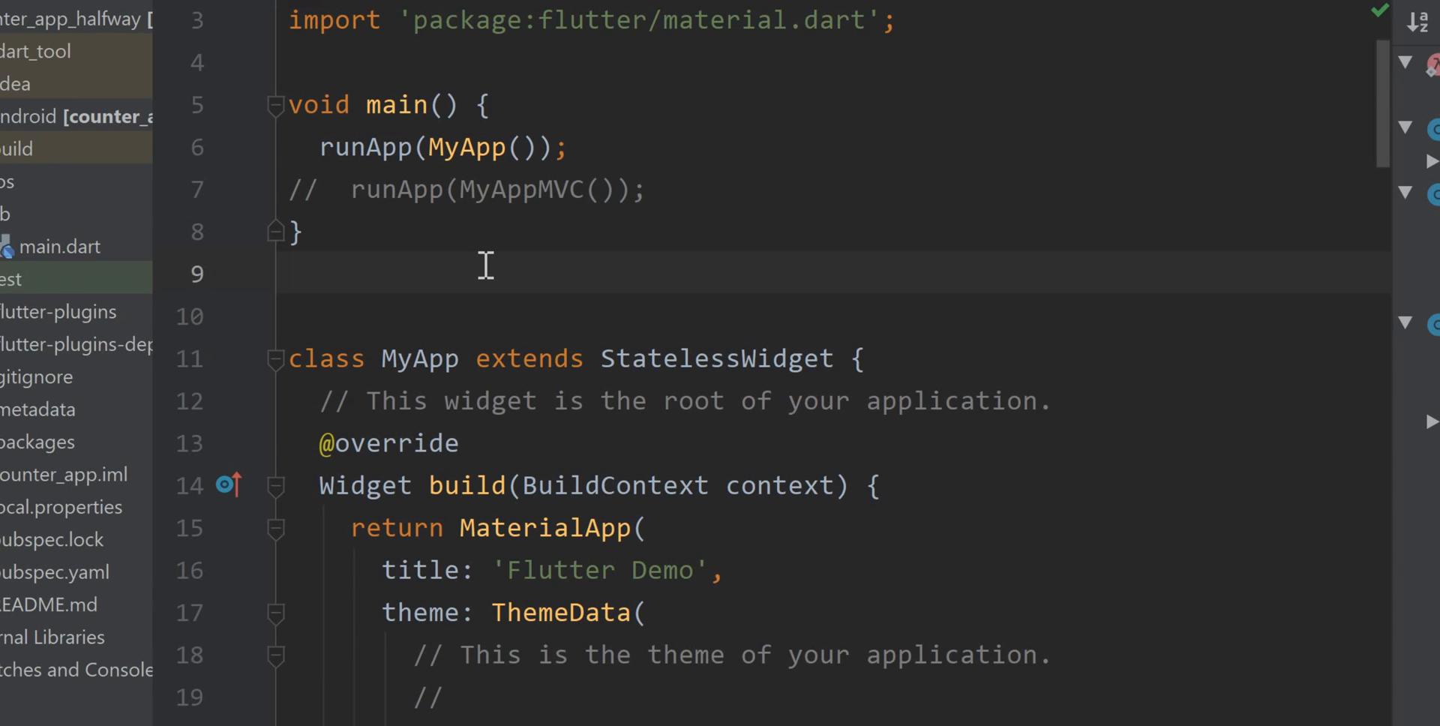
- Replace the material import with mvc_application/view.dart and confirm mvc_application ^6.4.0 in pubspec.yaml
key("enter")
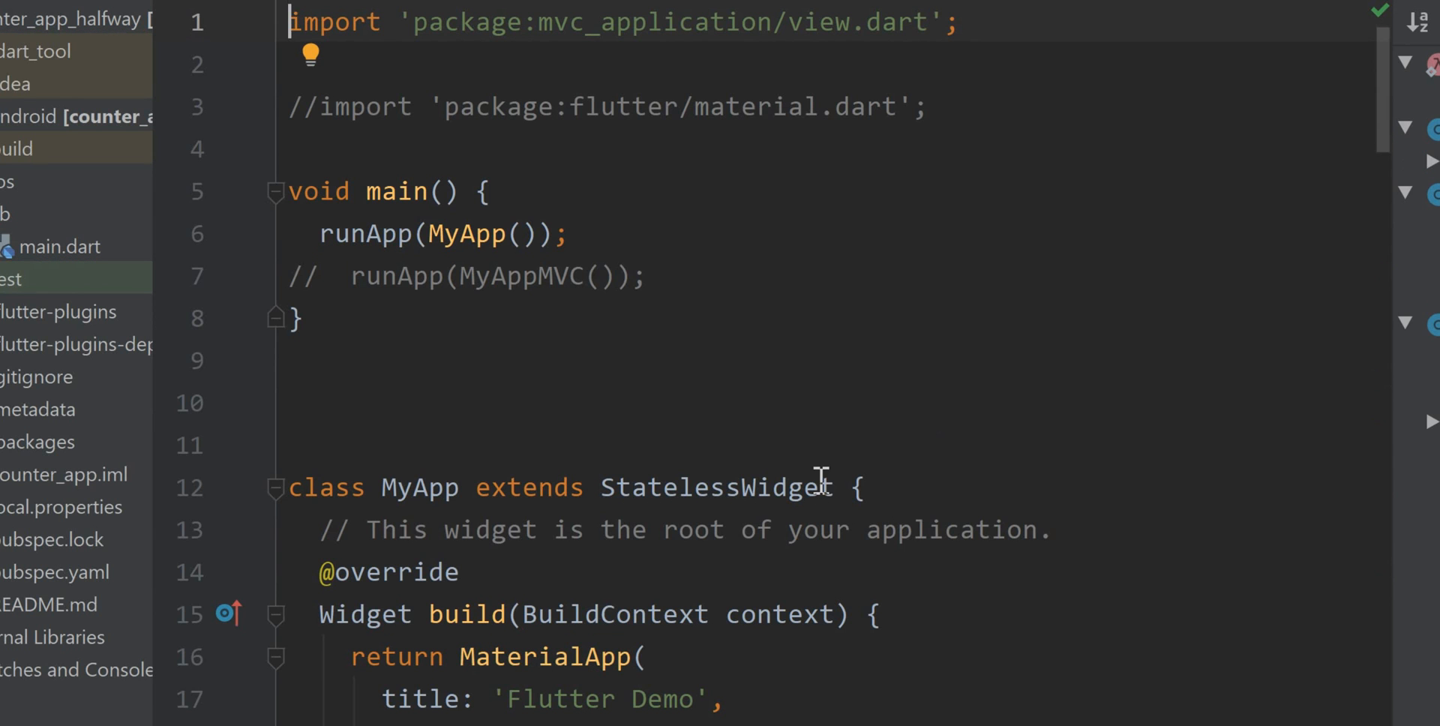
left_click(55, 571)
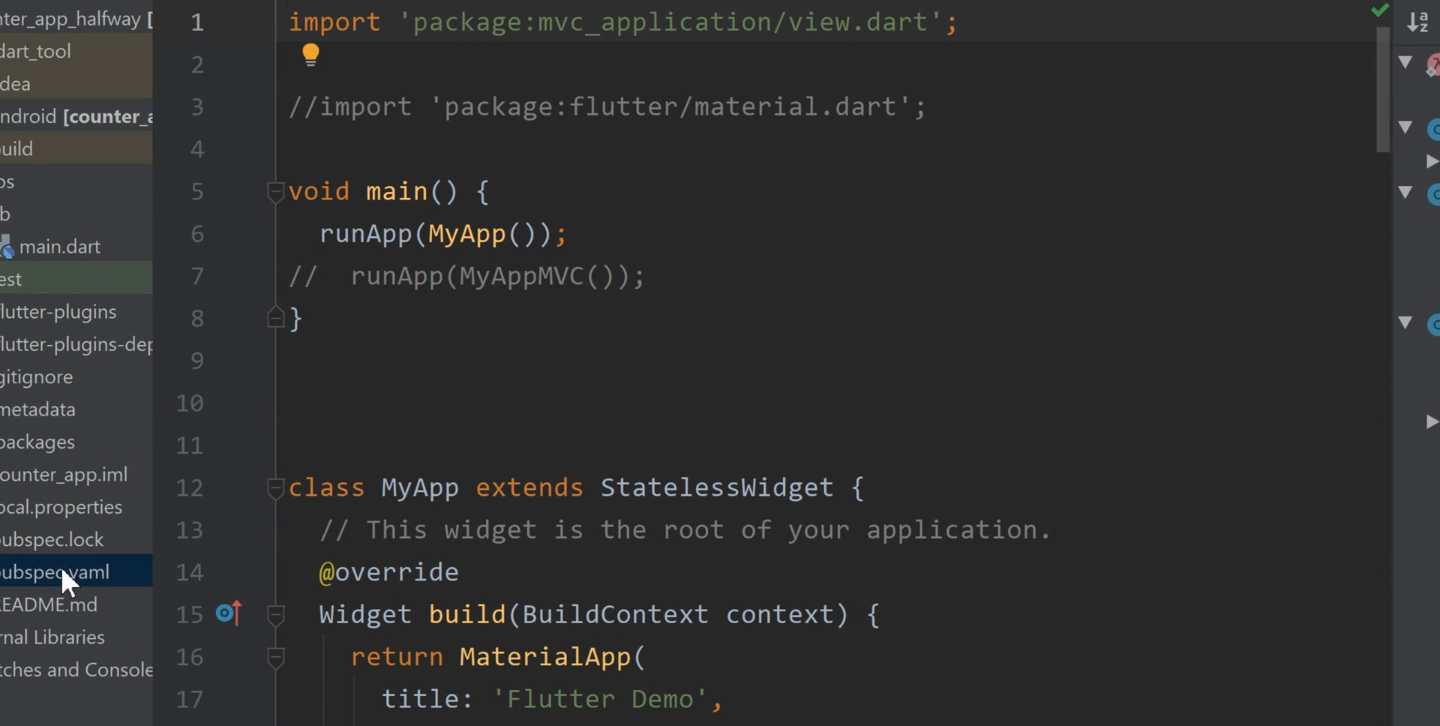
left_click(53, 571)
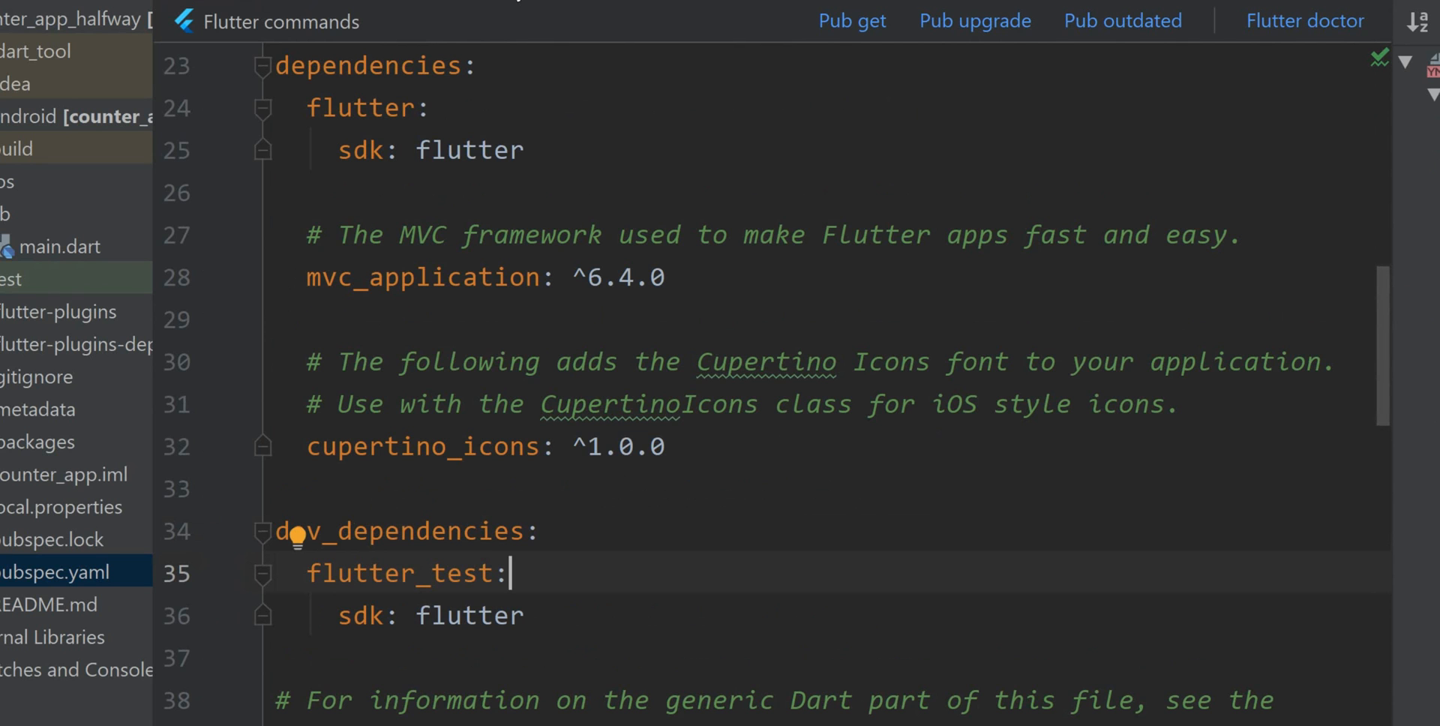
left_click(45, 246)
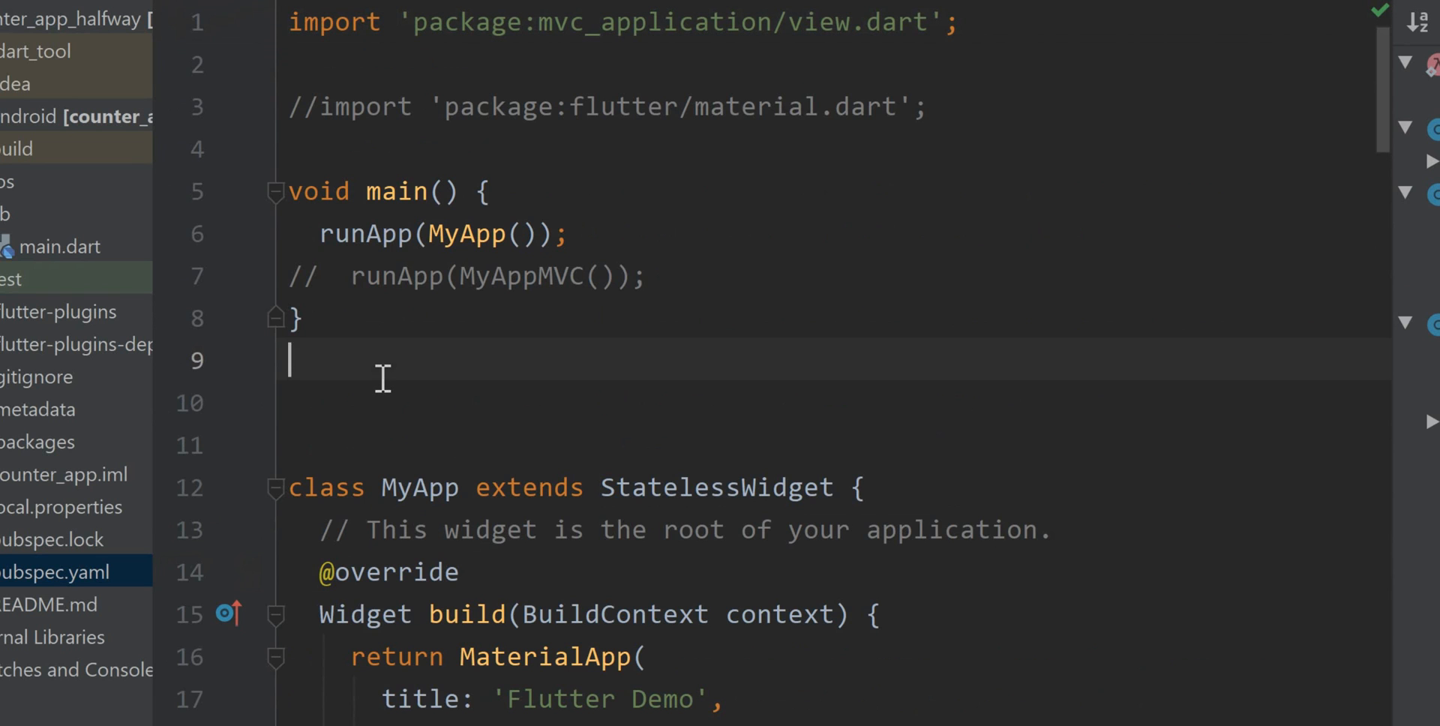
- Add 'class MyAppMVC extends AppStatefulWidget {}' on the blank line after main()
type("class M")
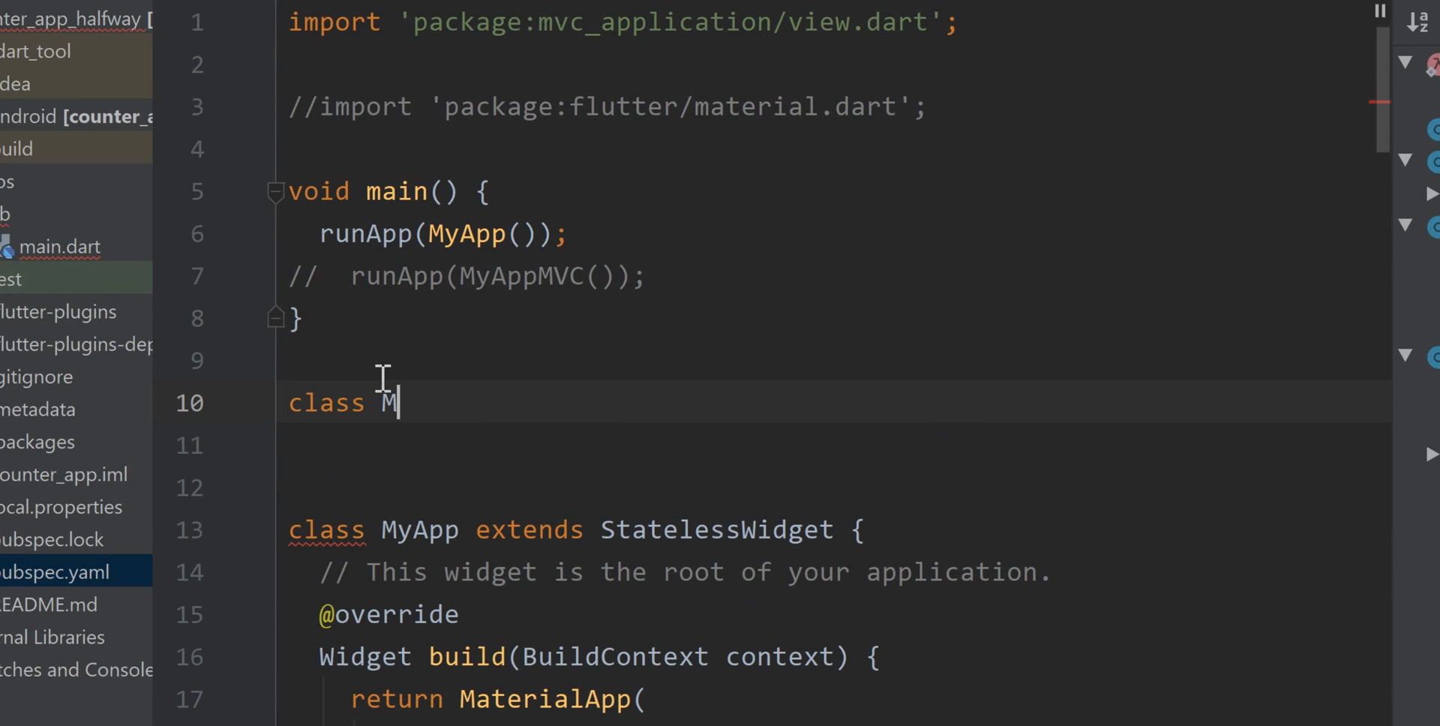
type("yAppM")
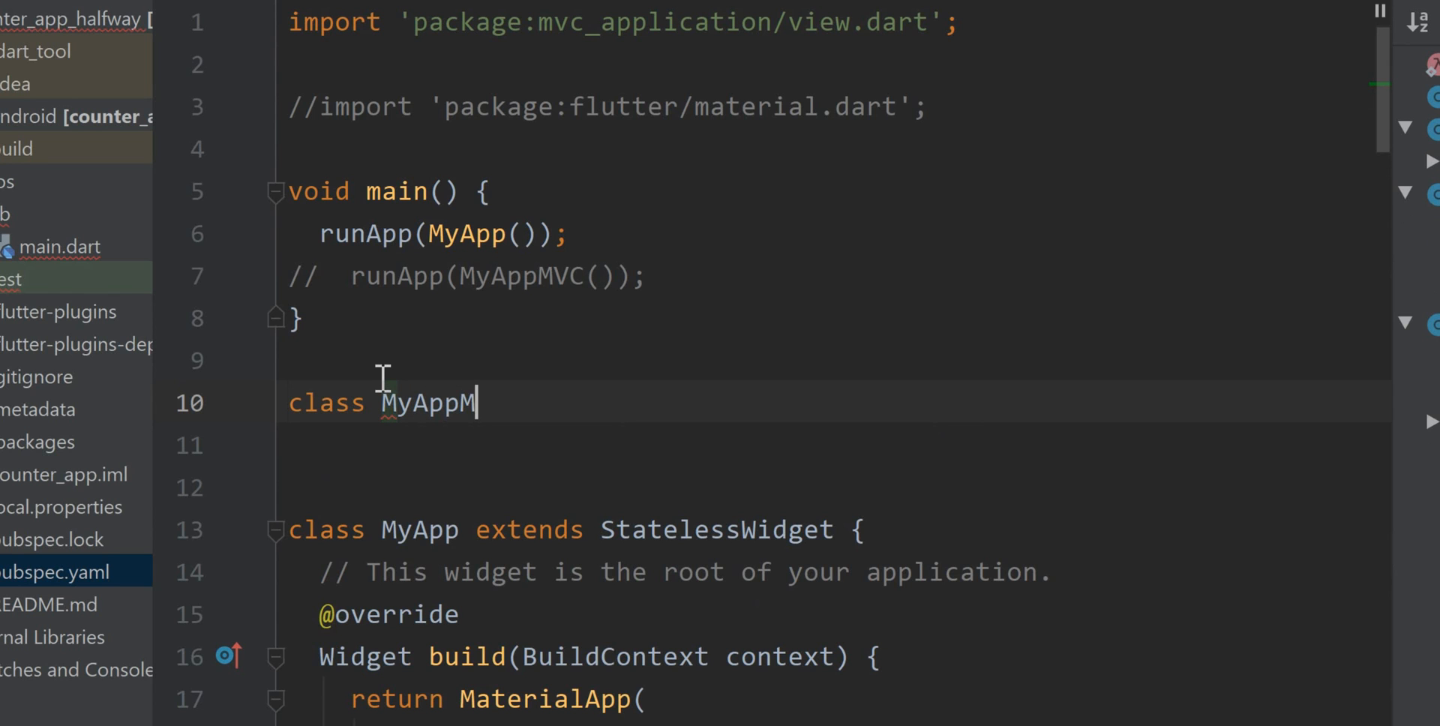
type("VC extends")
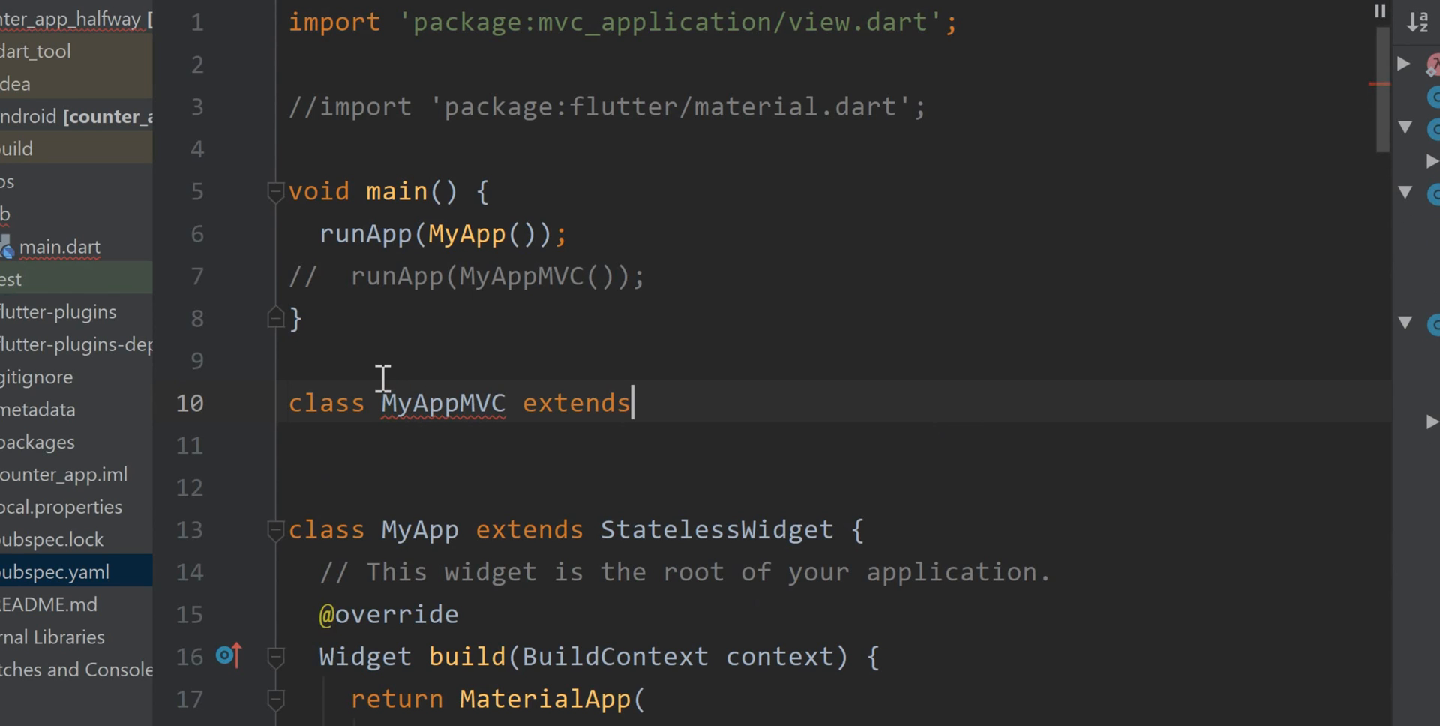
type("AppStatefulWidget")
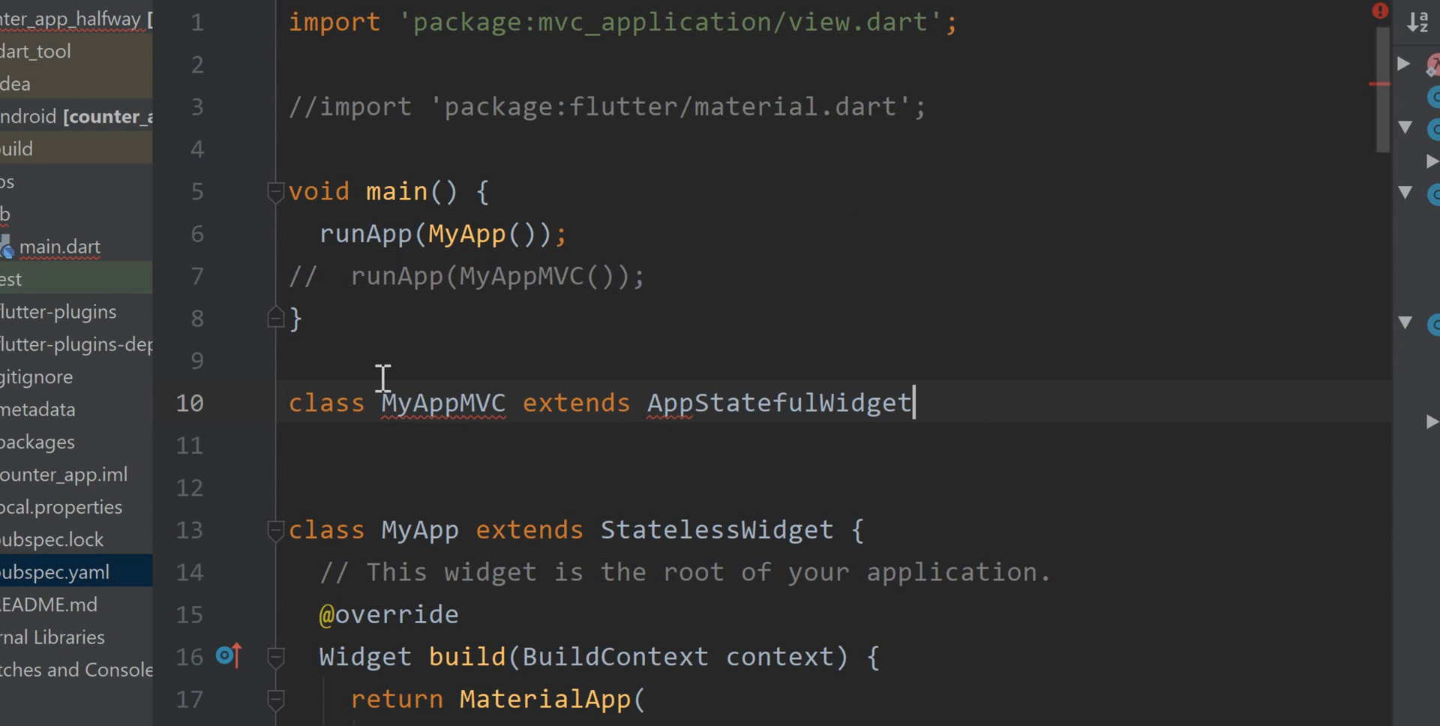
type("{")
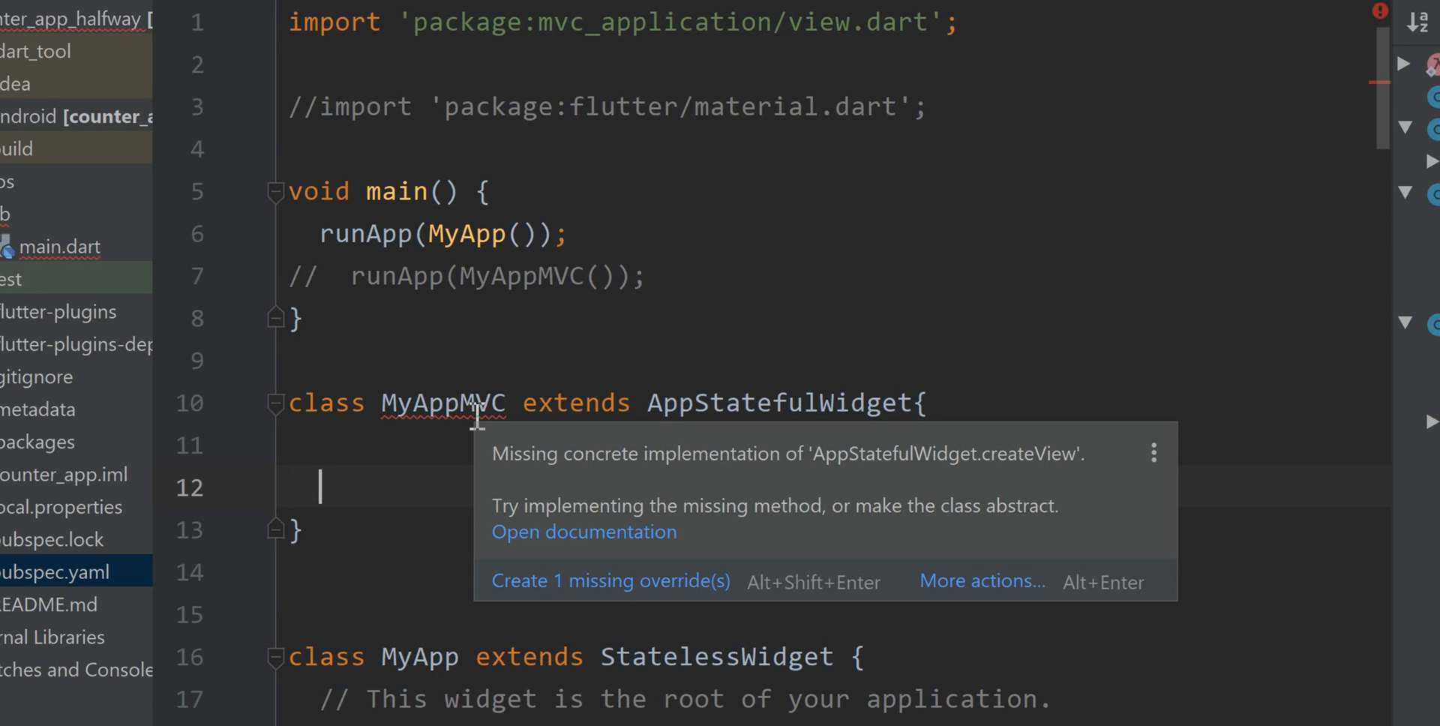
mouse_move(747, 226)
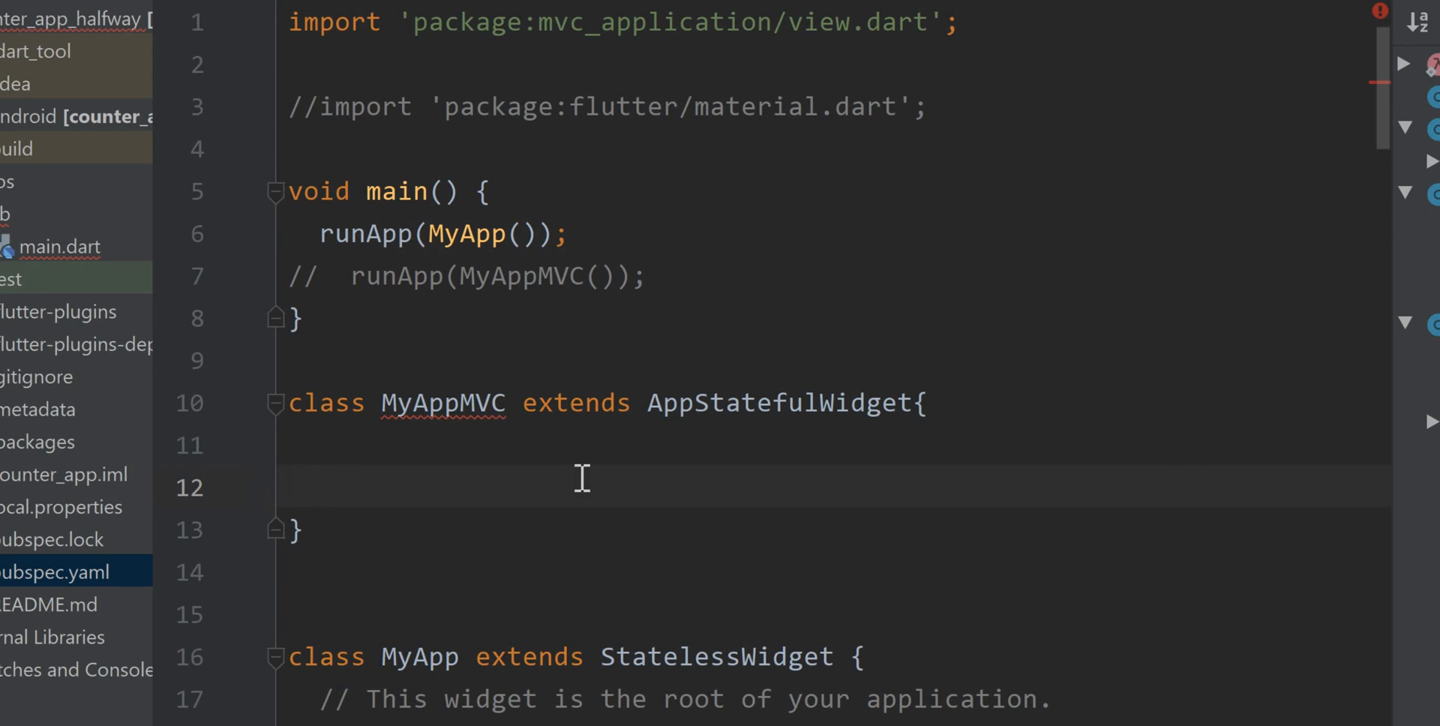
- Add 'AppState createView() => AppState();' inside the MyAppMVC class body
type("AppStat")
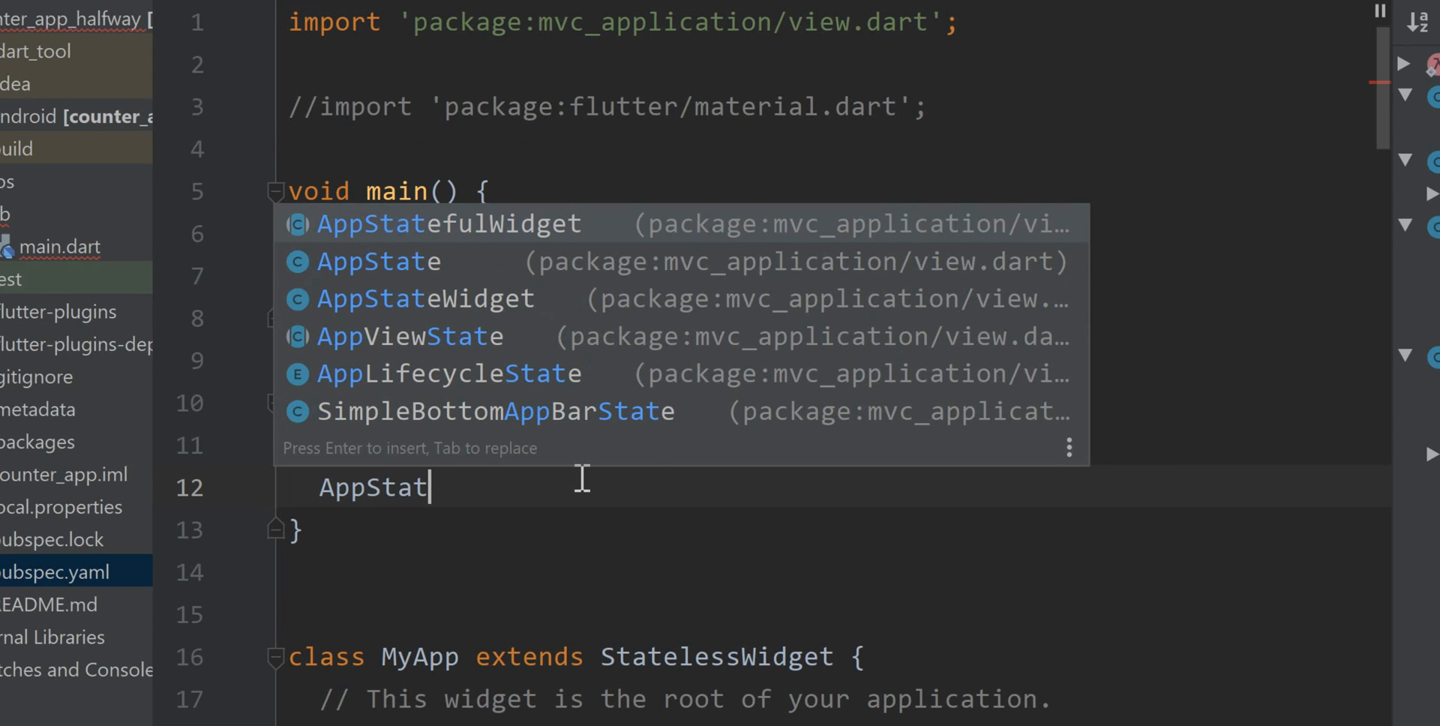
type("e")
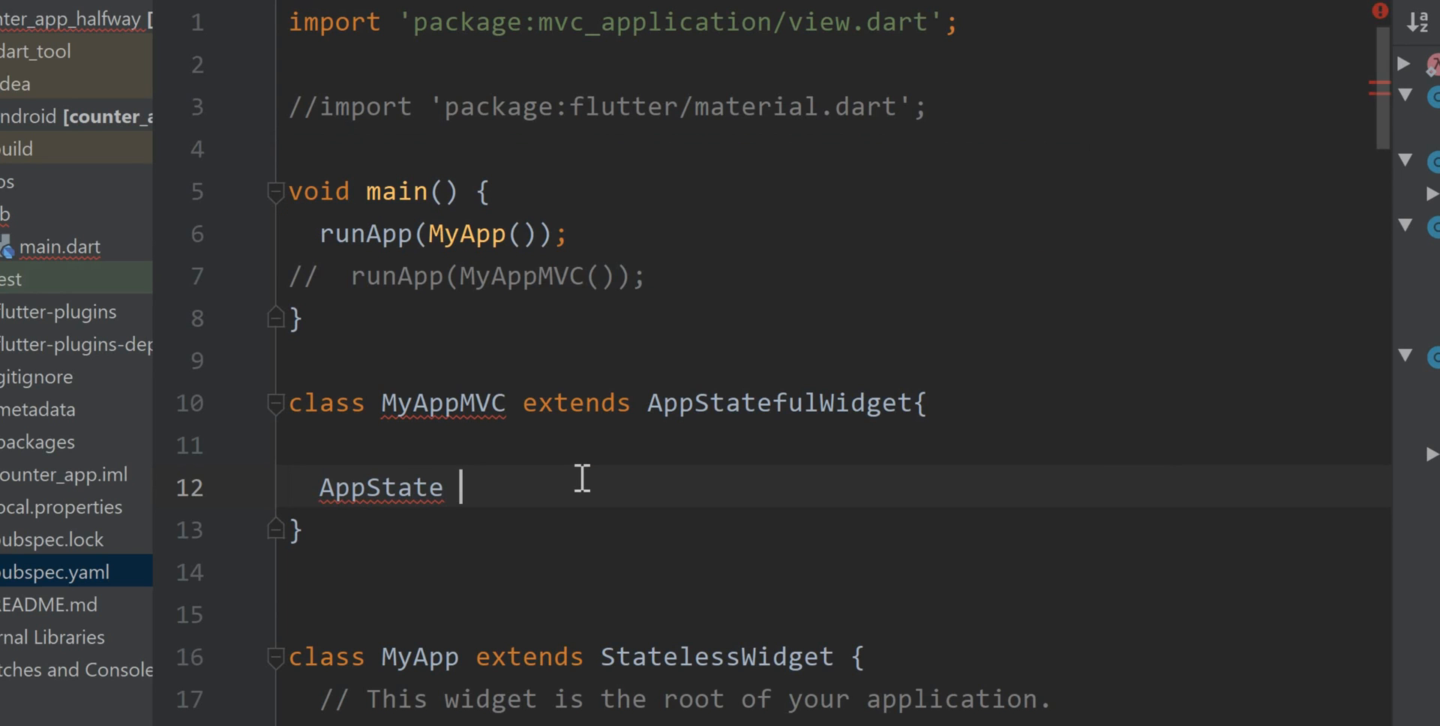
type("createView")
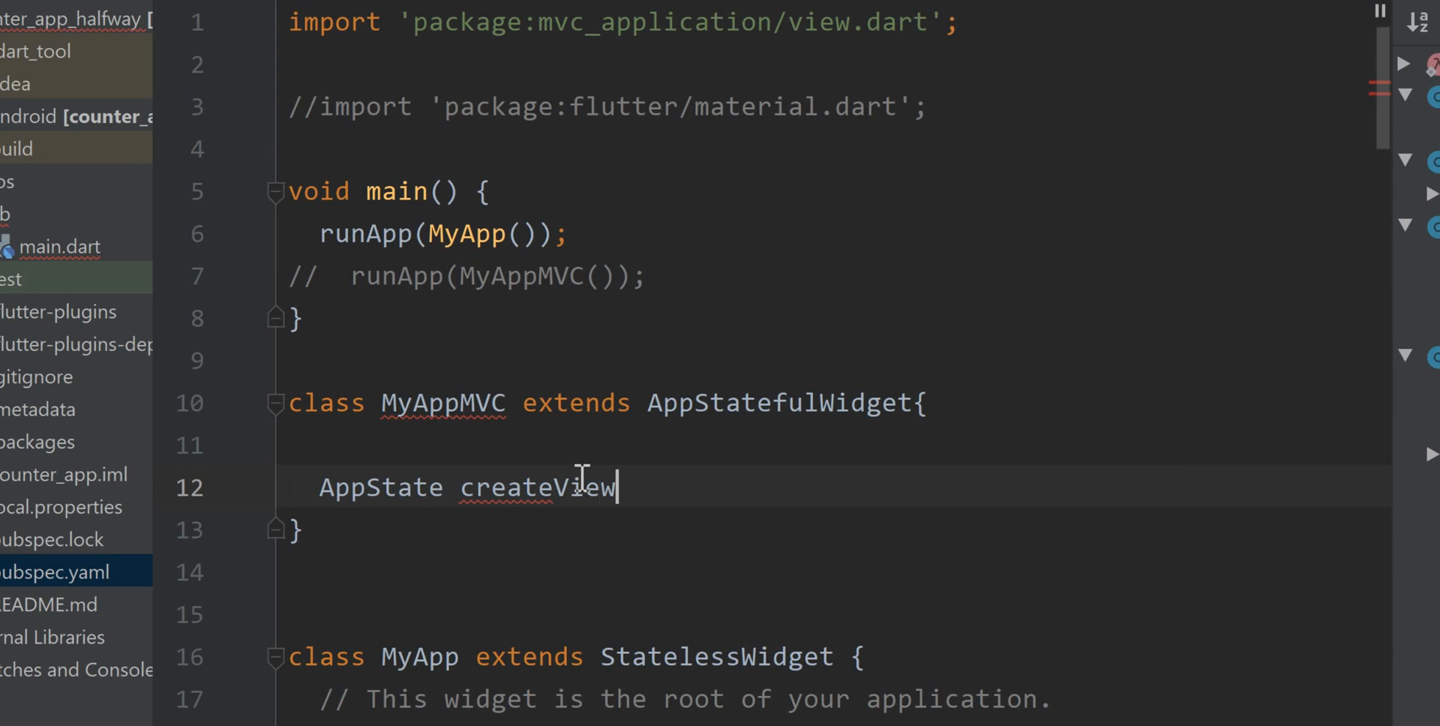
type("()")
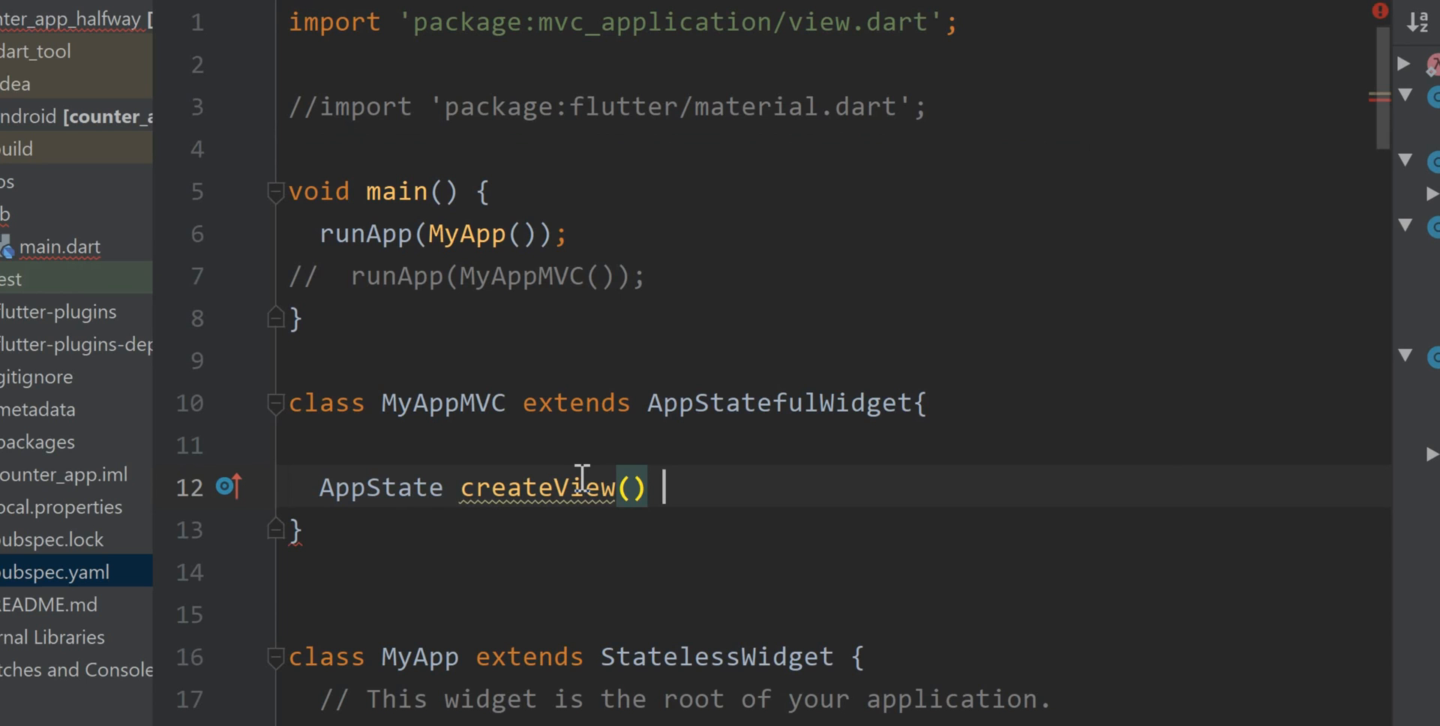
type("=>")
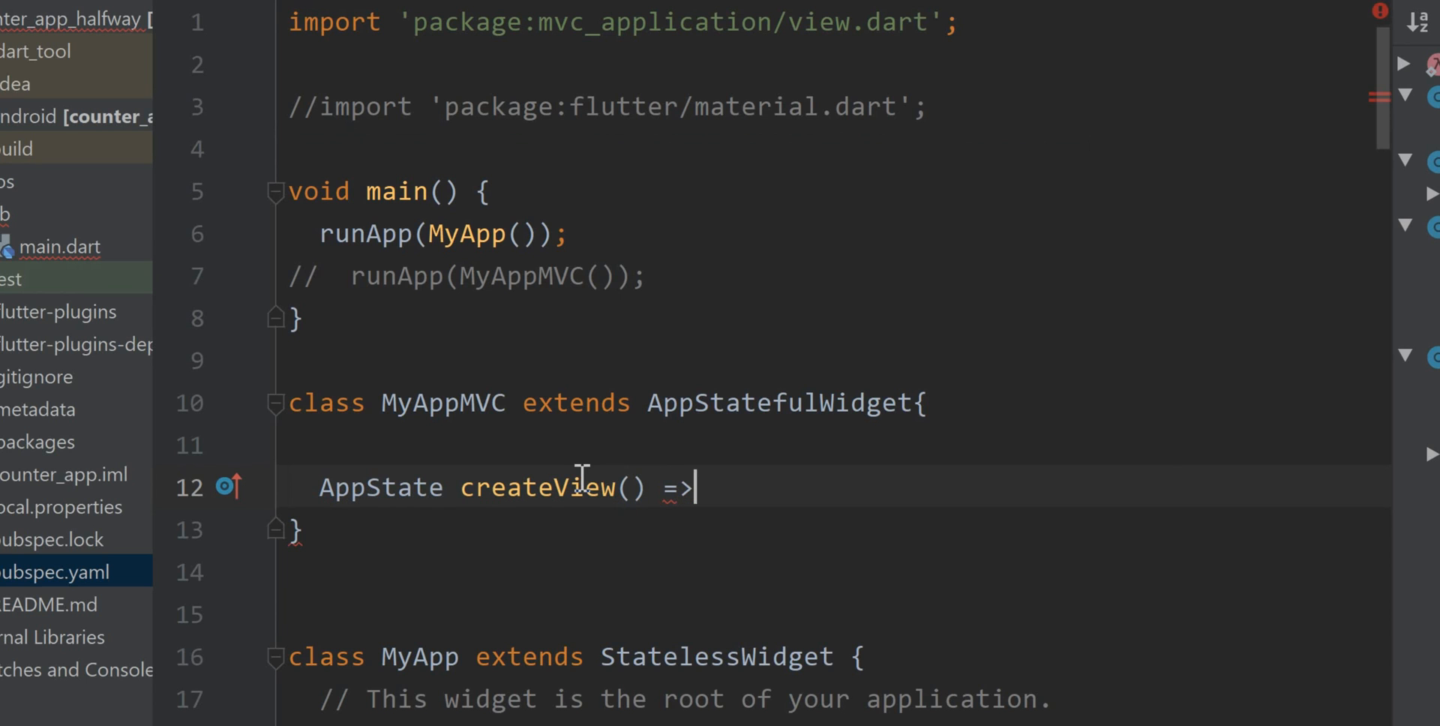
type("Ap")
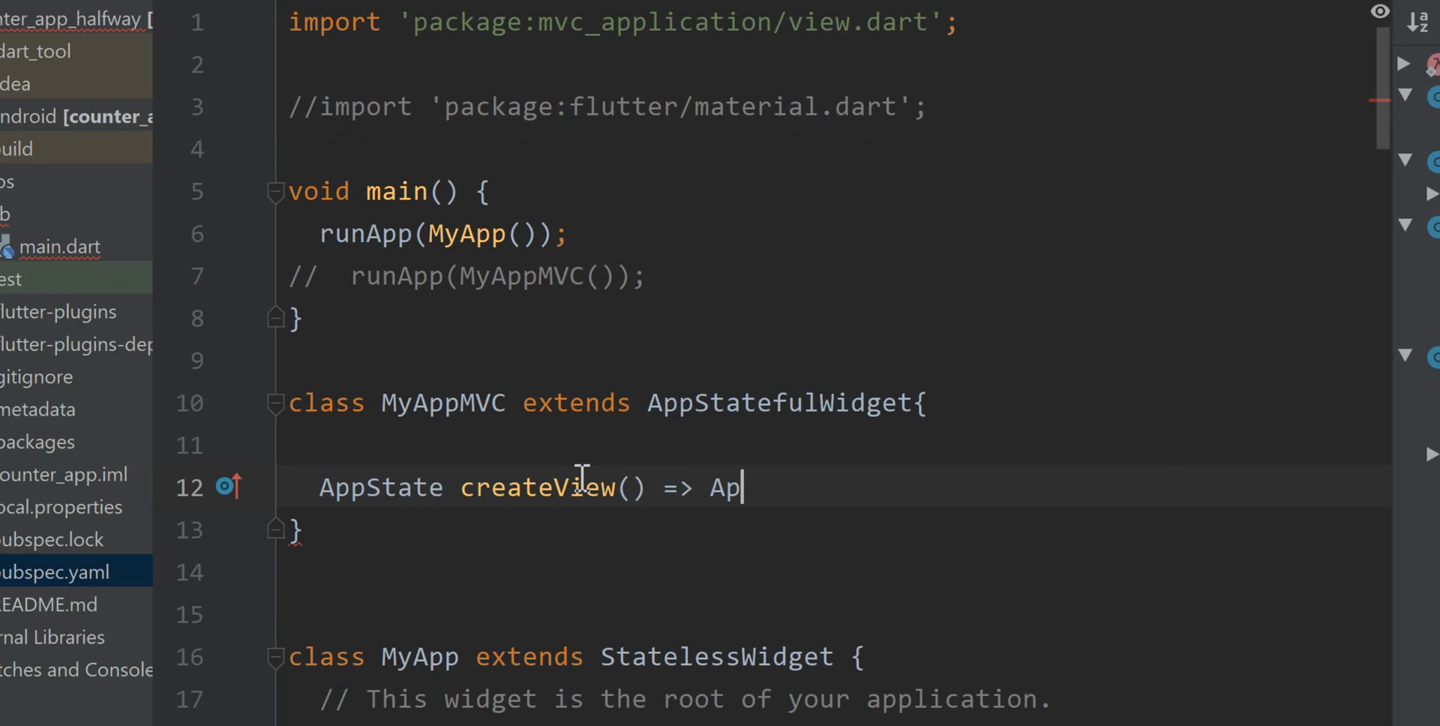
type("pState")
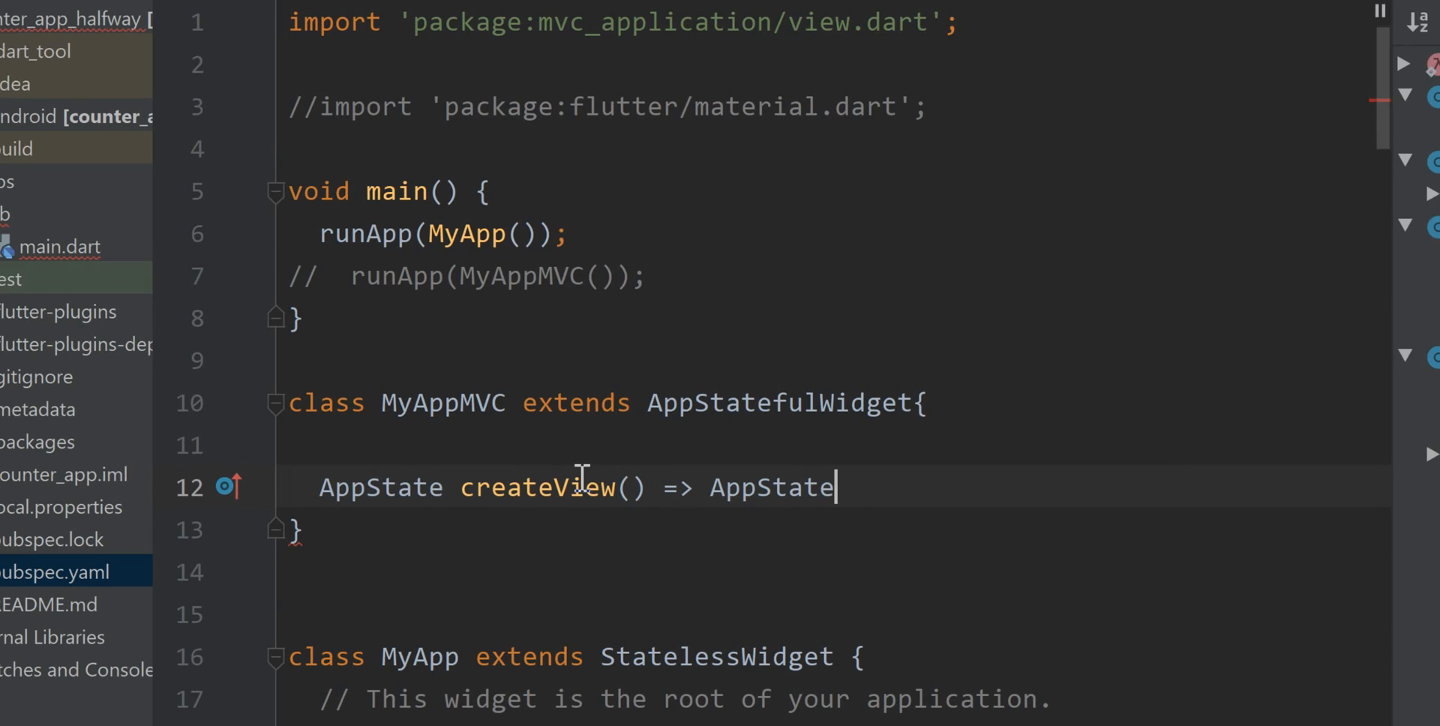
type("();")
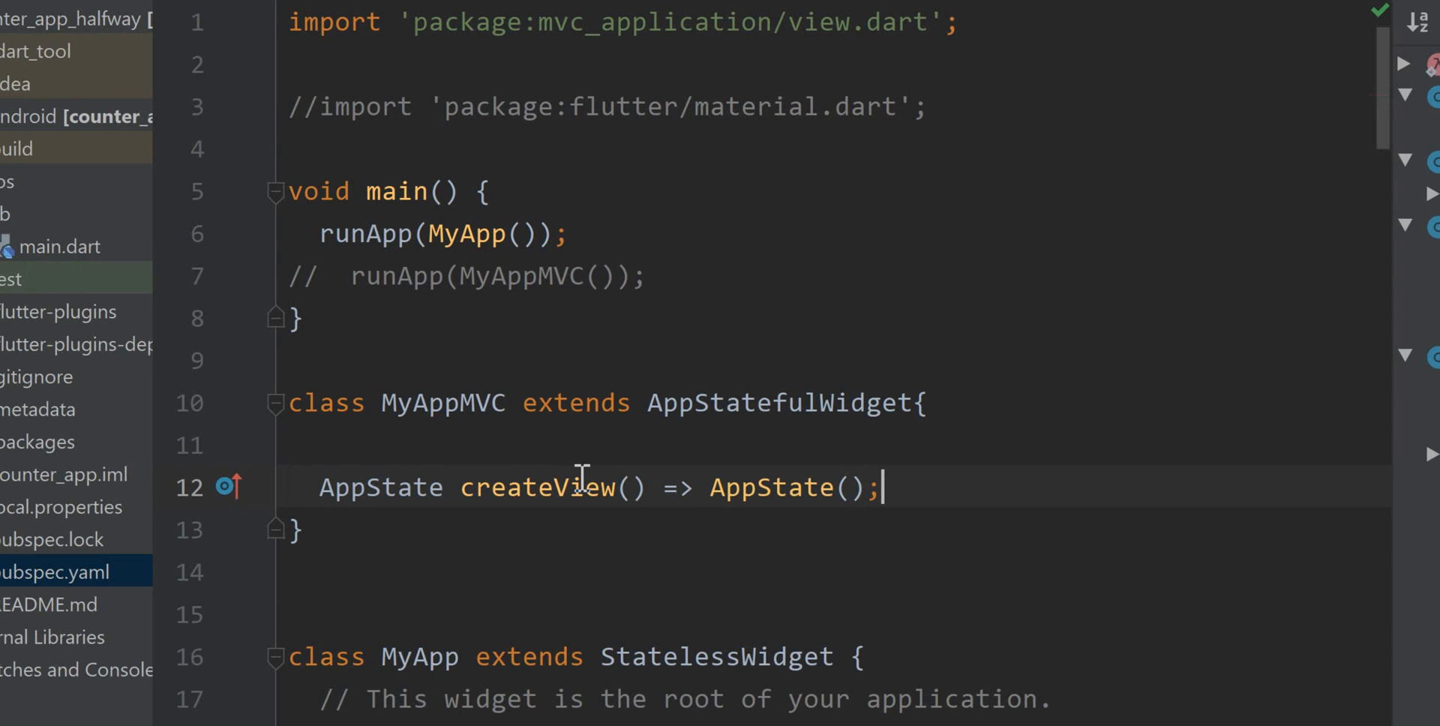
mouse_move(822, 415)
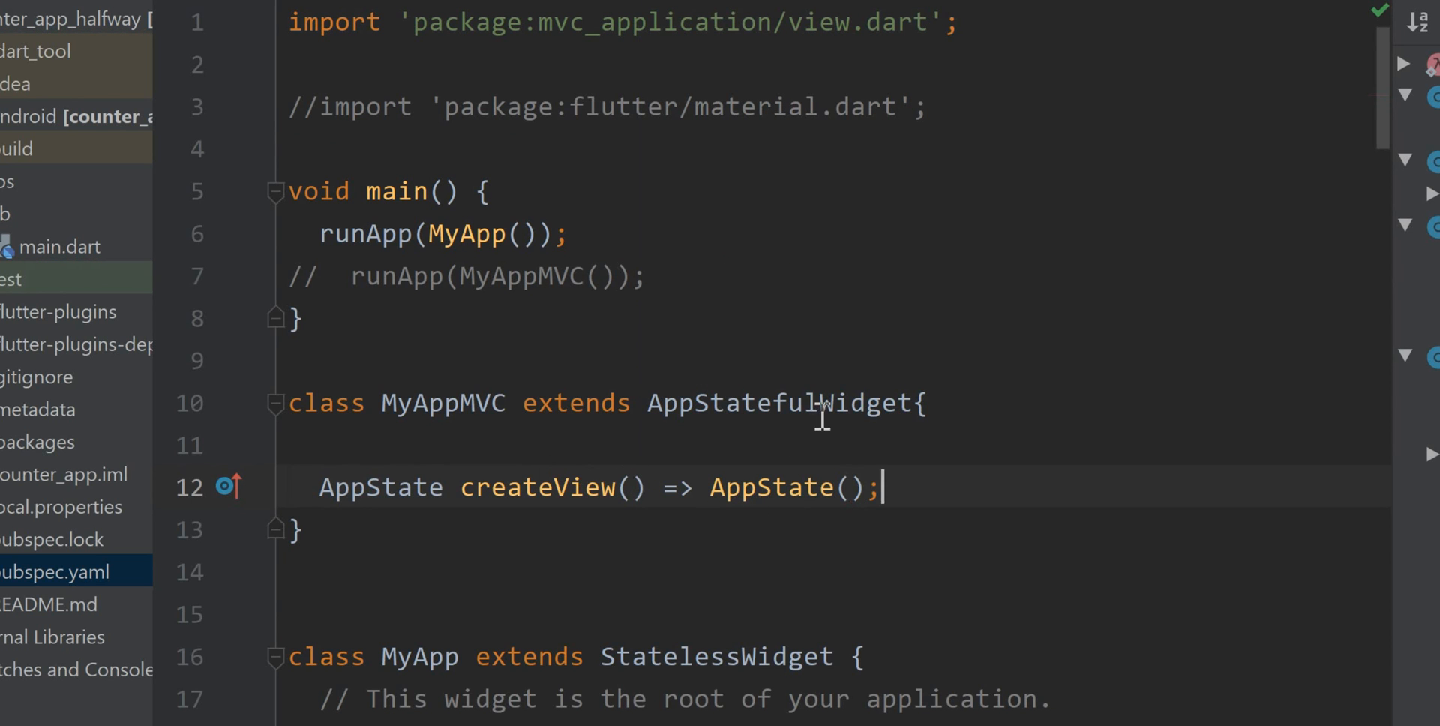
- Make runApp(MyAppMVC()) active and comment createView as the app's view, its 'look and feel'
double_click(778, 402)
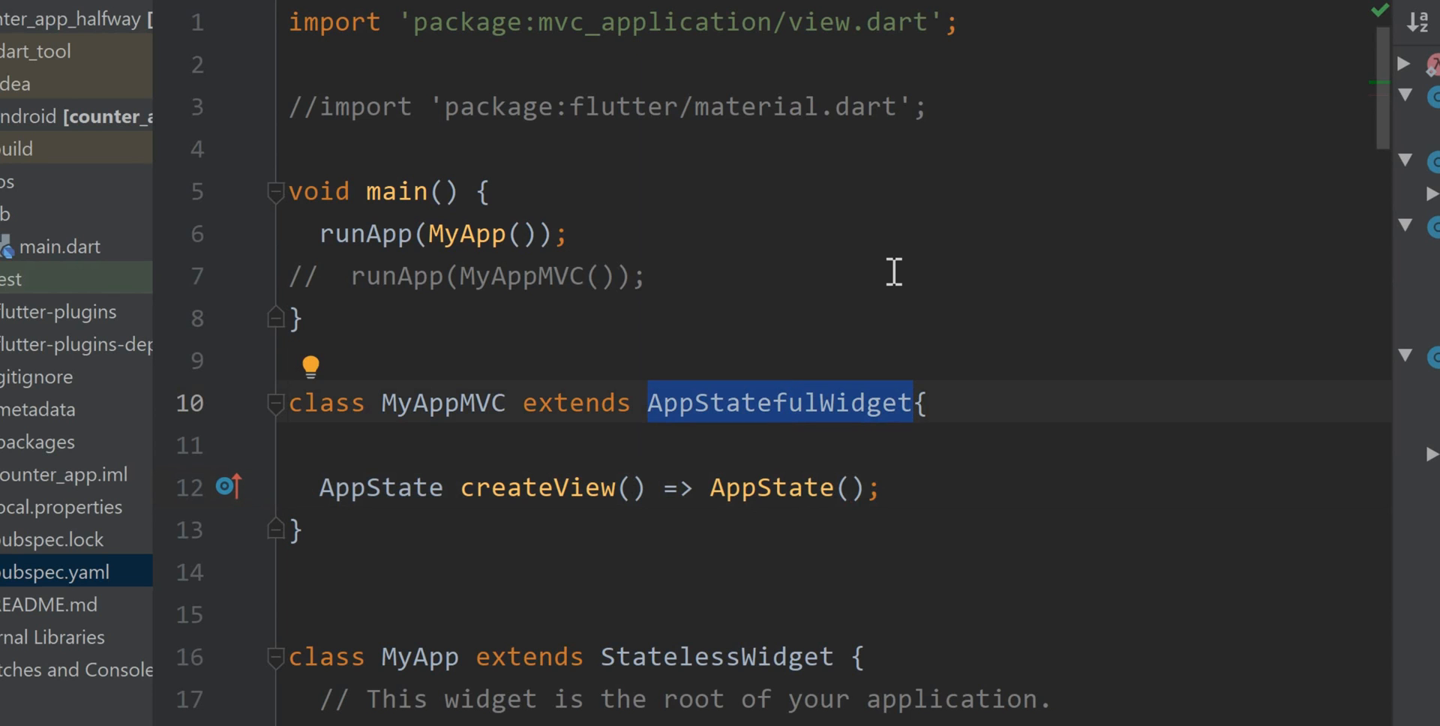
mouse_move(290, 294)
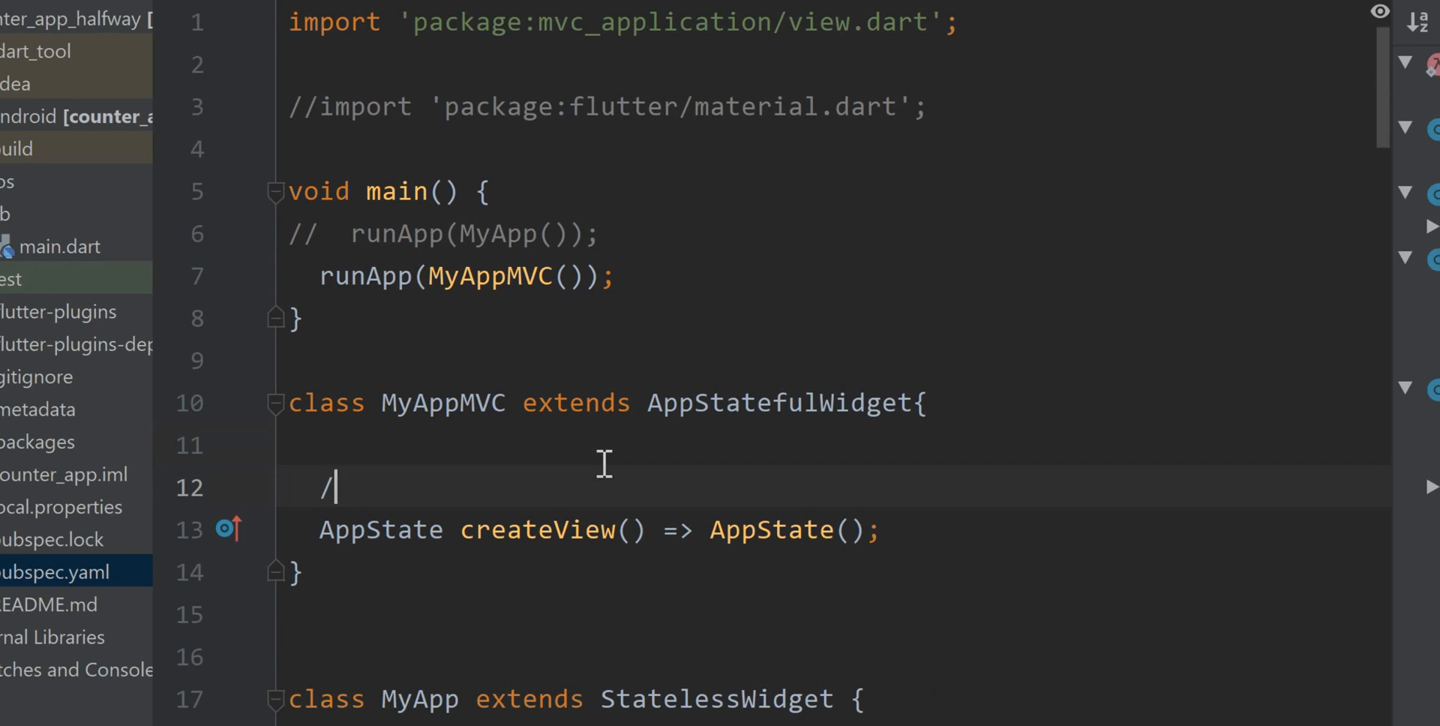
type("/ the")
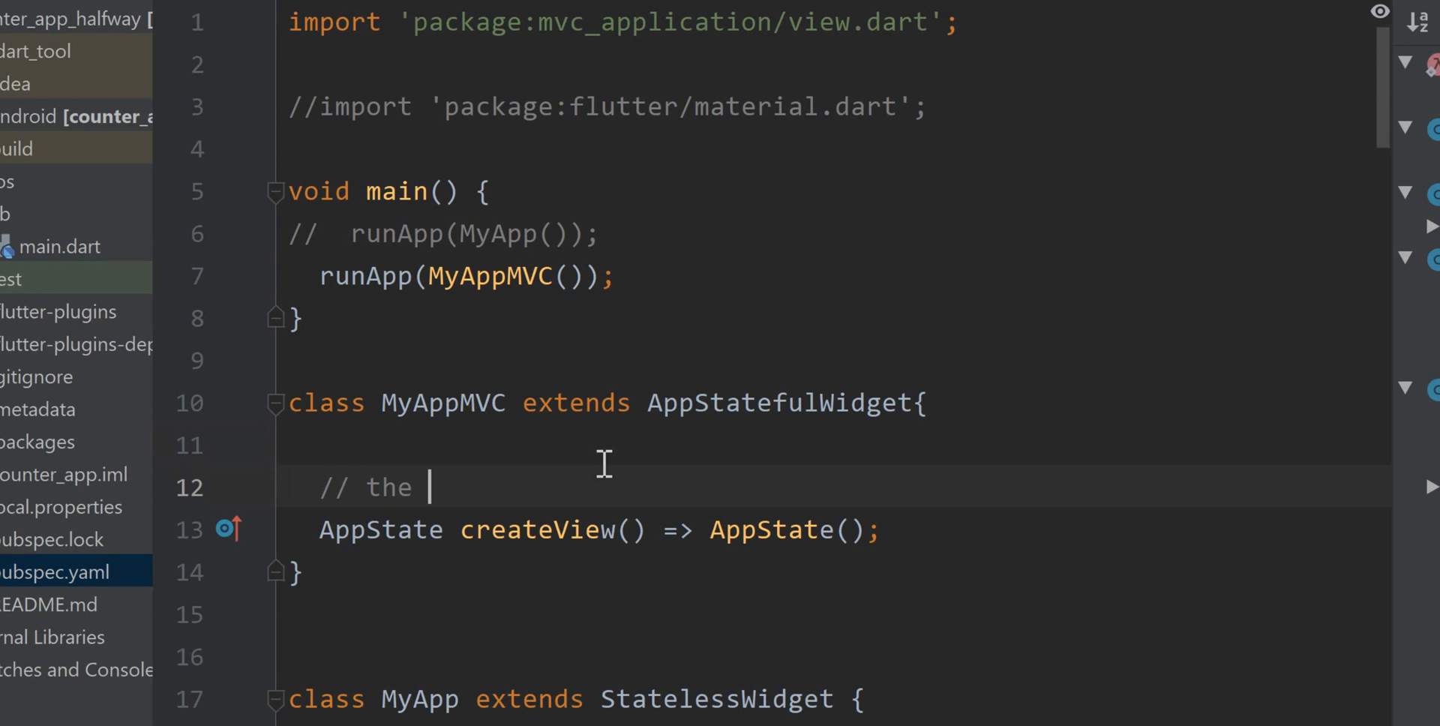
type("view of the app")
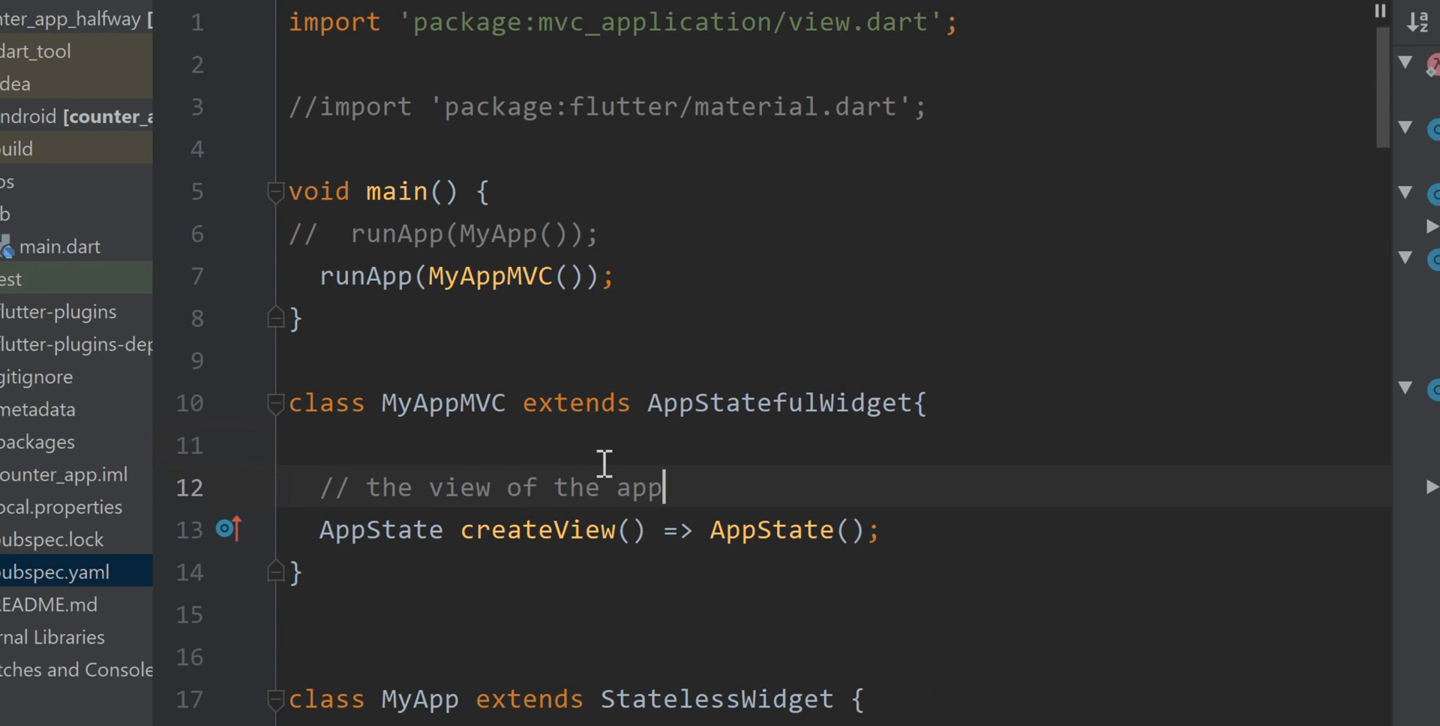
type(". The 'look and")
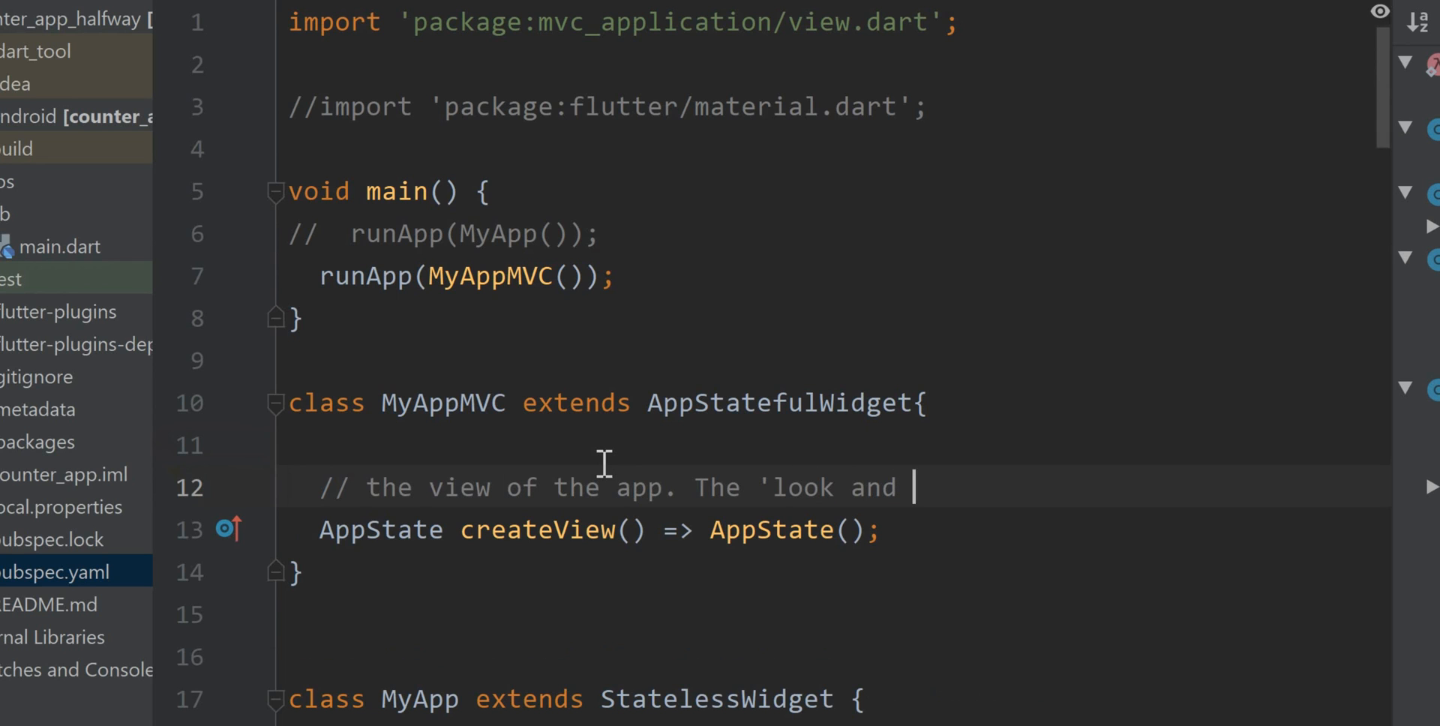
type("feel' of th")
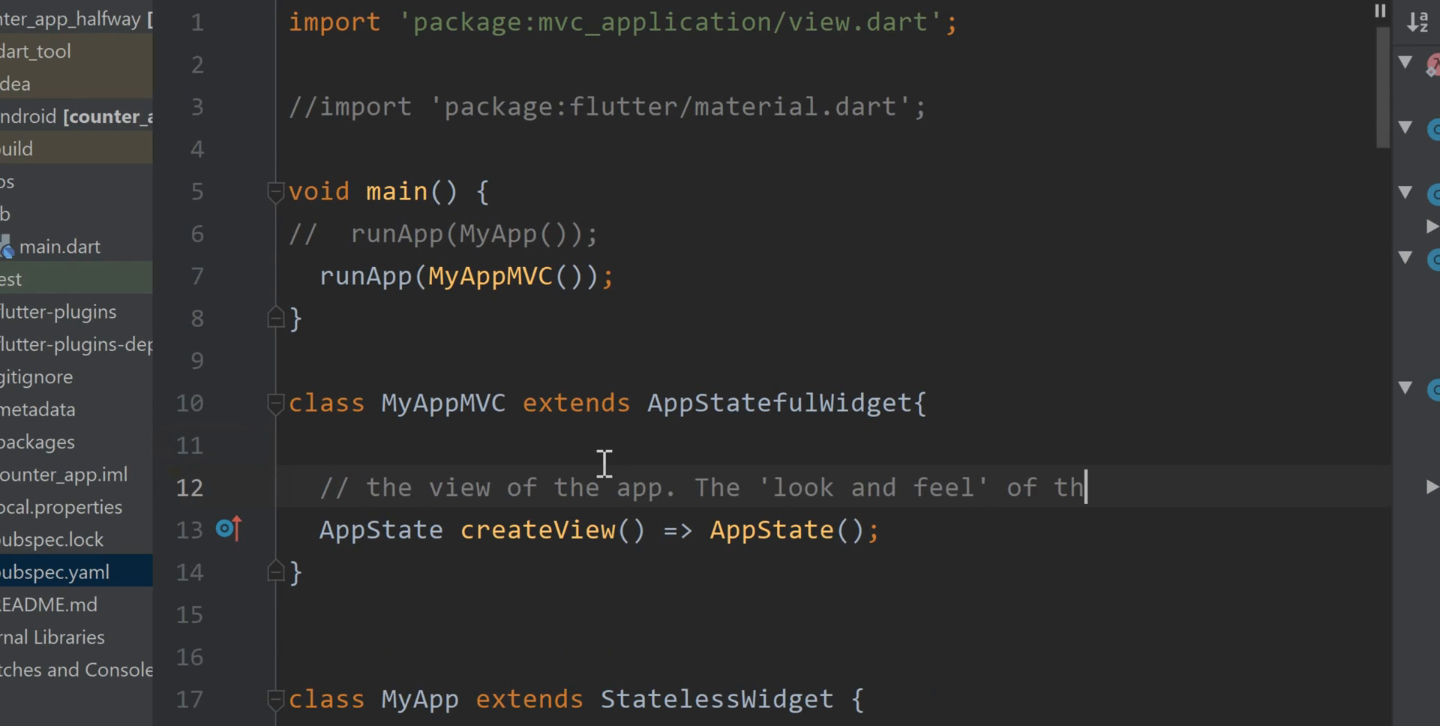
type("e app.")
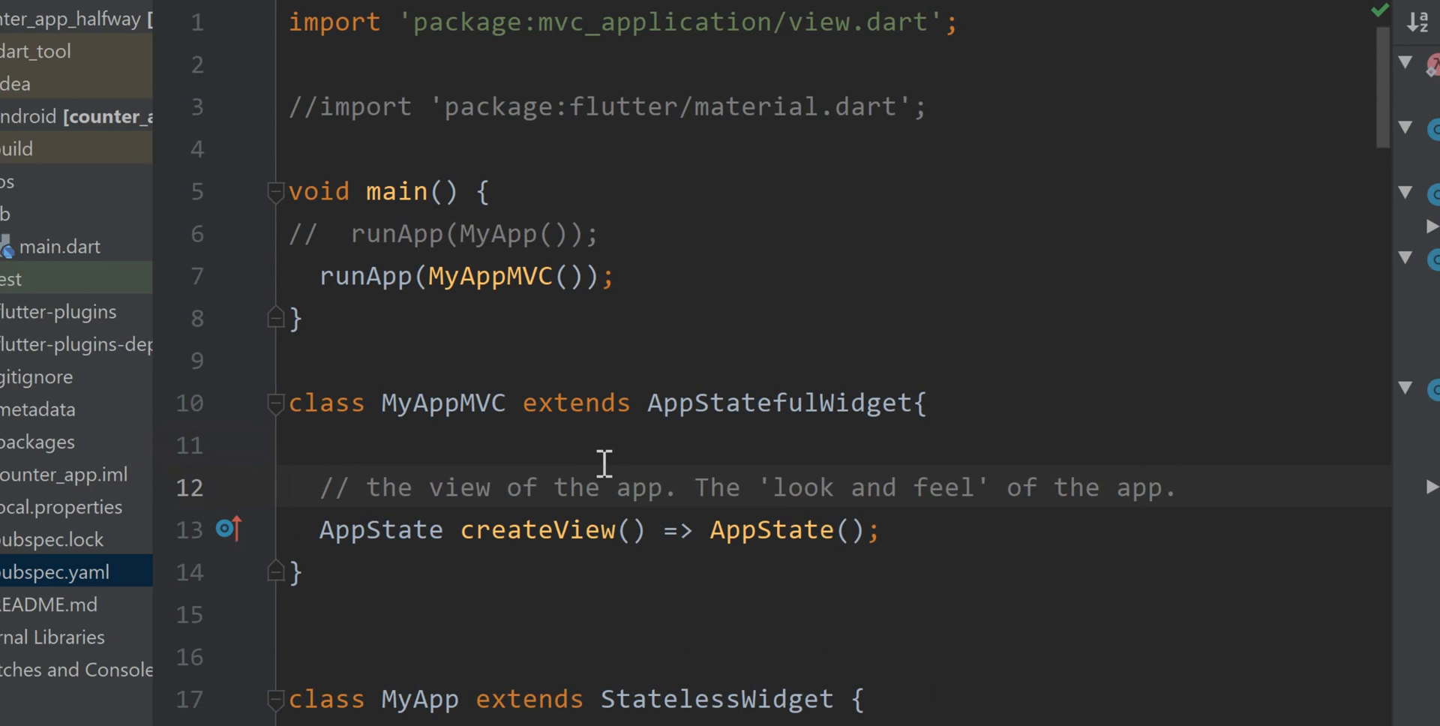
scroll("down", 3)
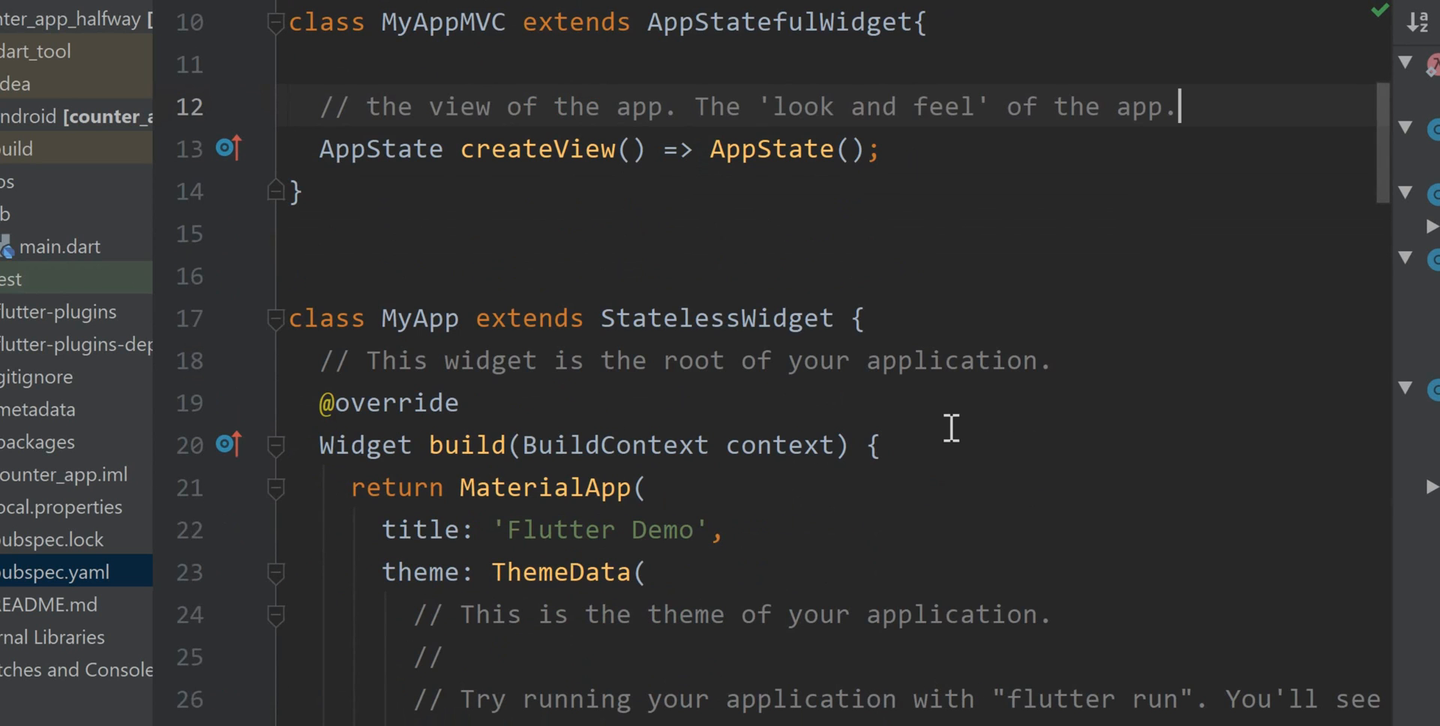
mouse_move(276, 542)
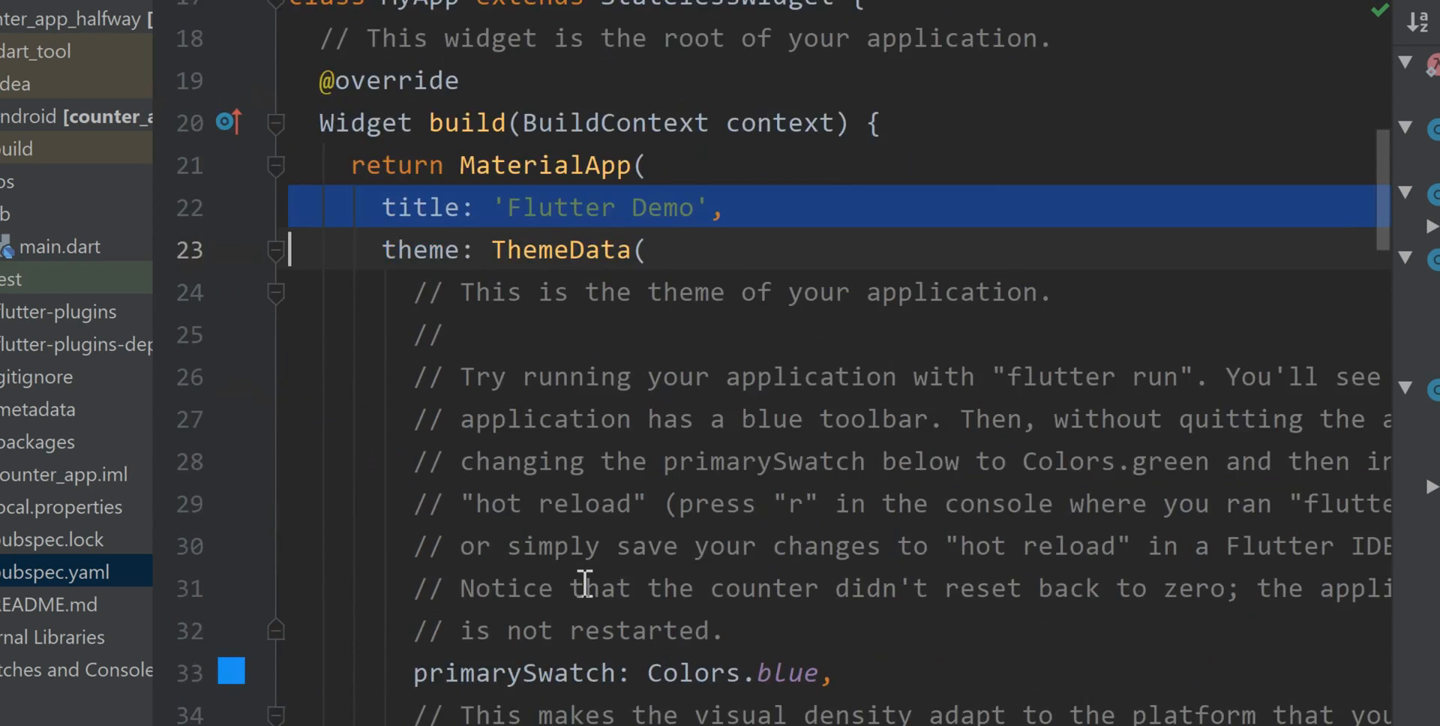
- Move the MaterialApp title, theme and home settings into AppState() and reformat main.dart
scroll("down", 3)
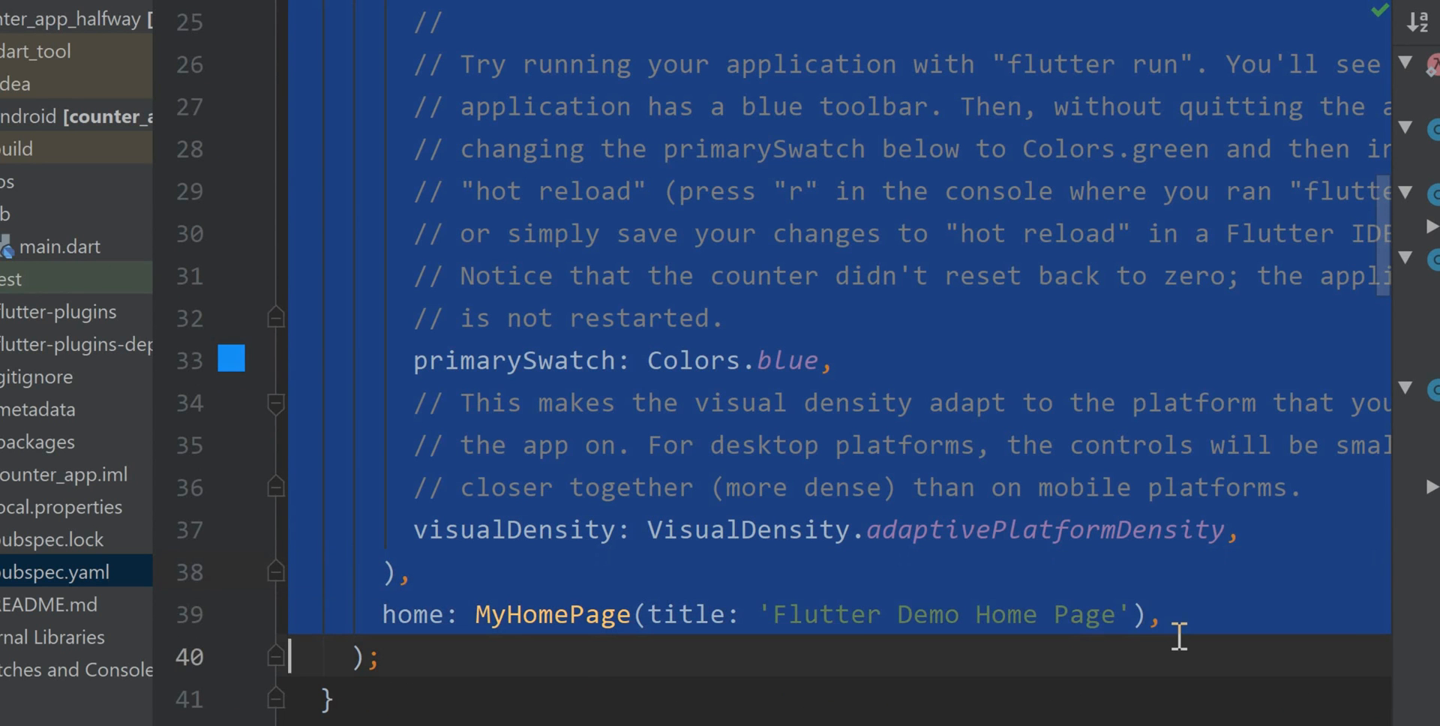
right_click(1179, 638)
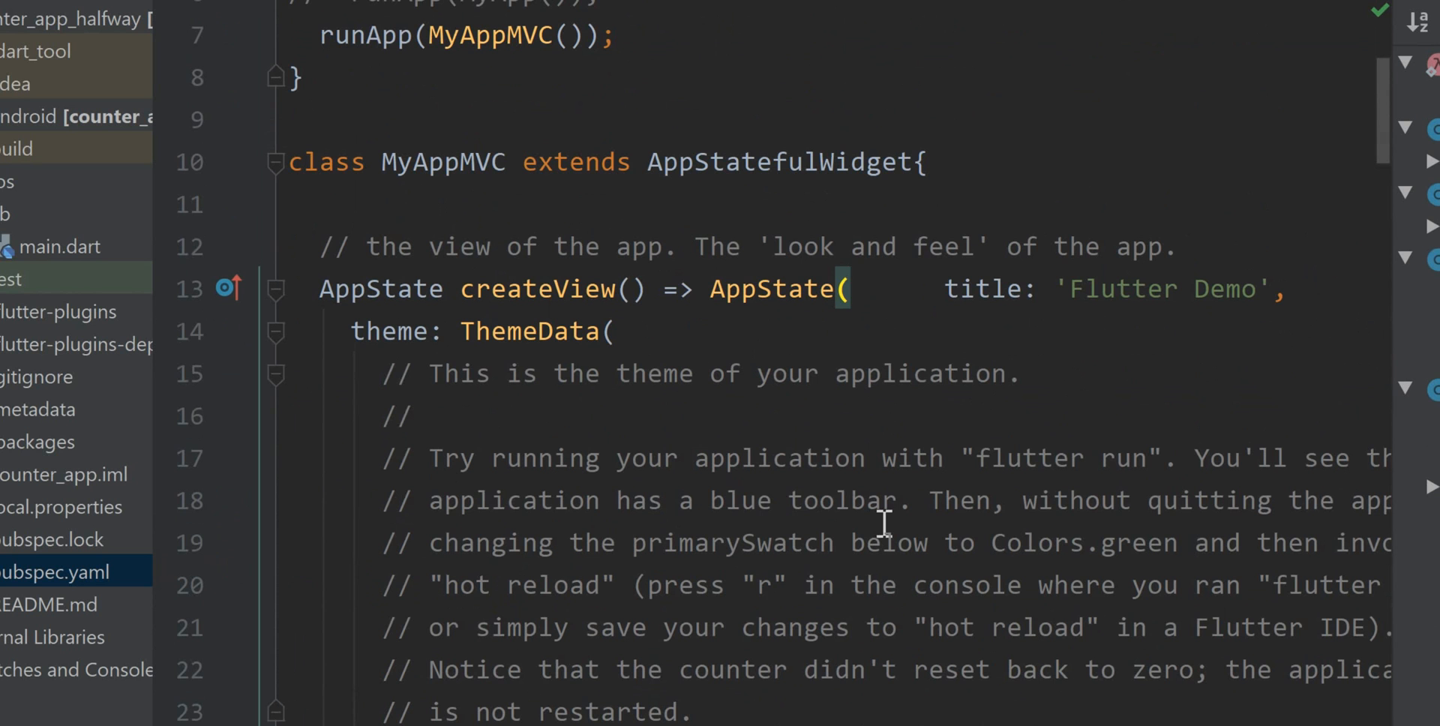
right_click(882, 524)
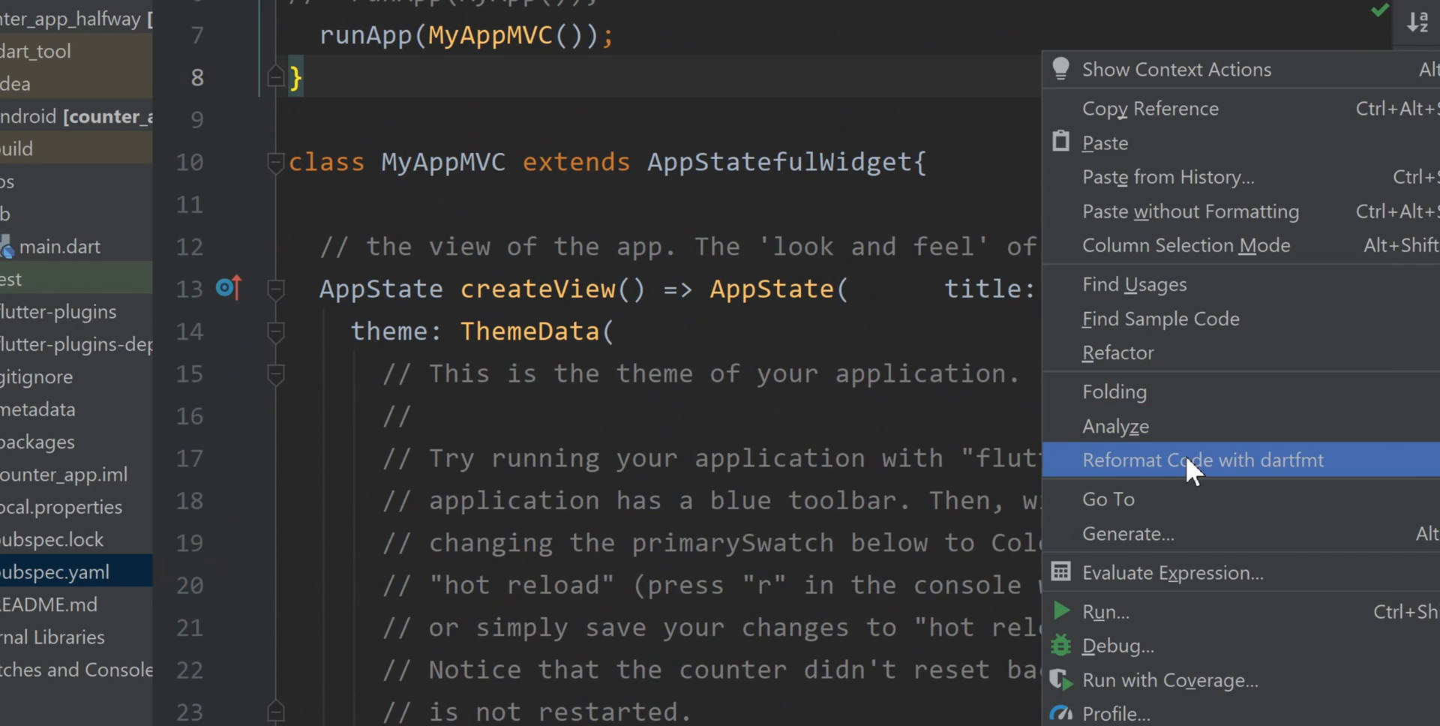
left_click(1200, 460)
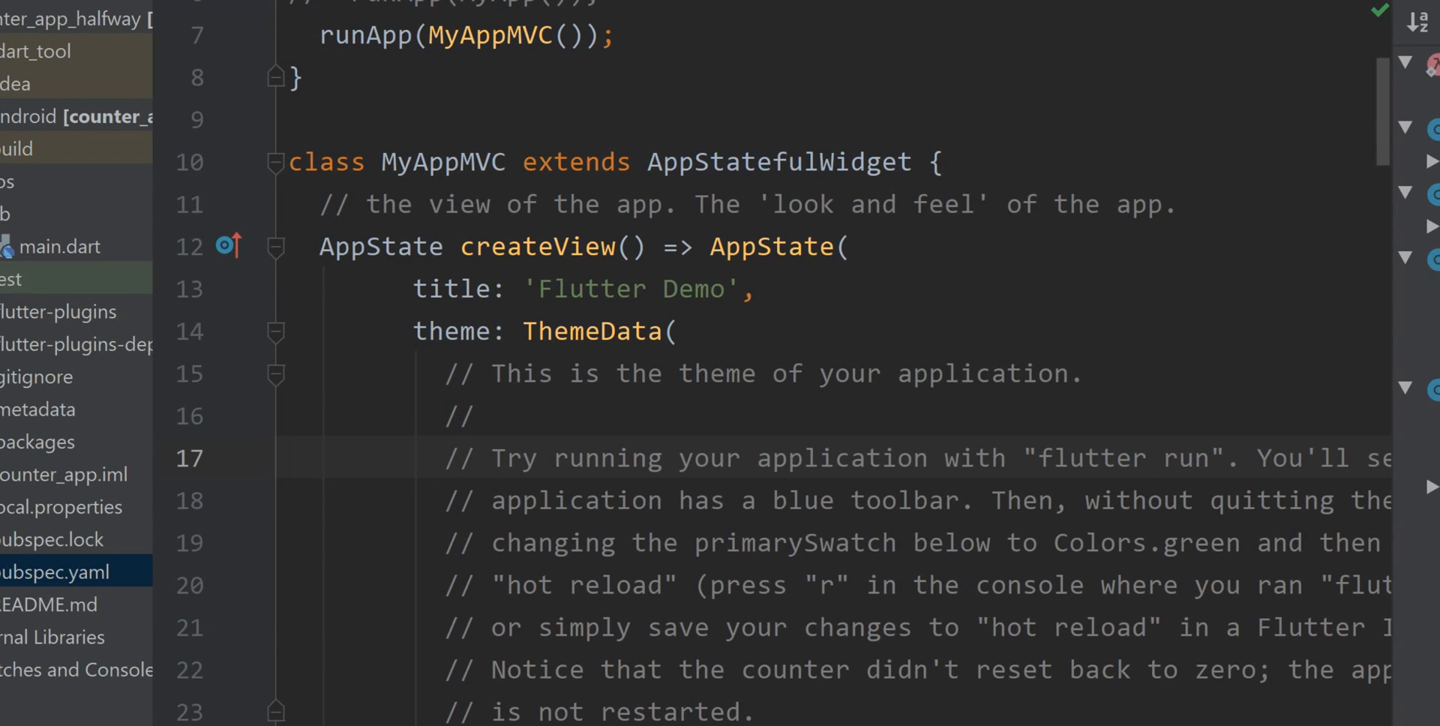
- Launch the app on the Android emulator, showing the Flutter Demo Home Page counter at 0
left_click(430, 458)
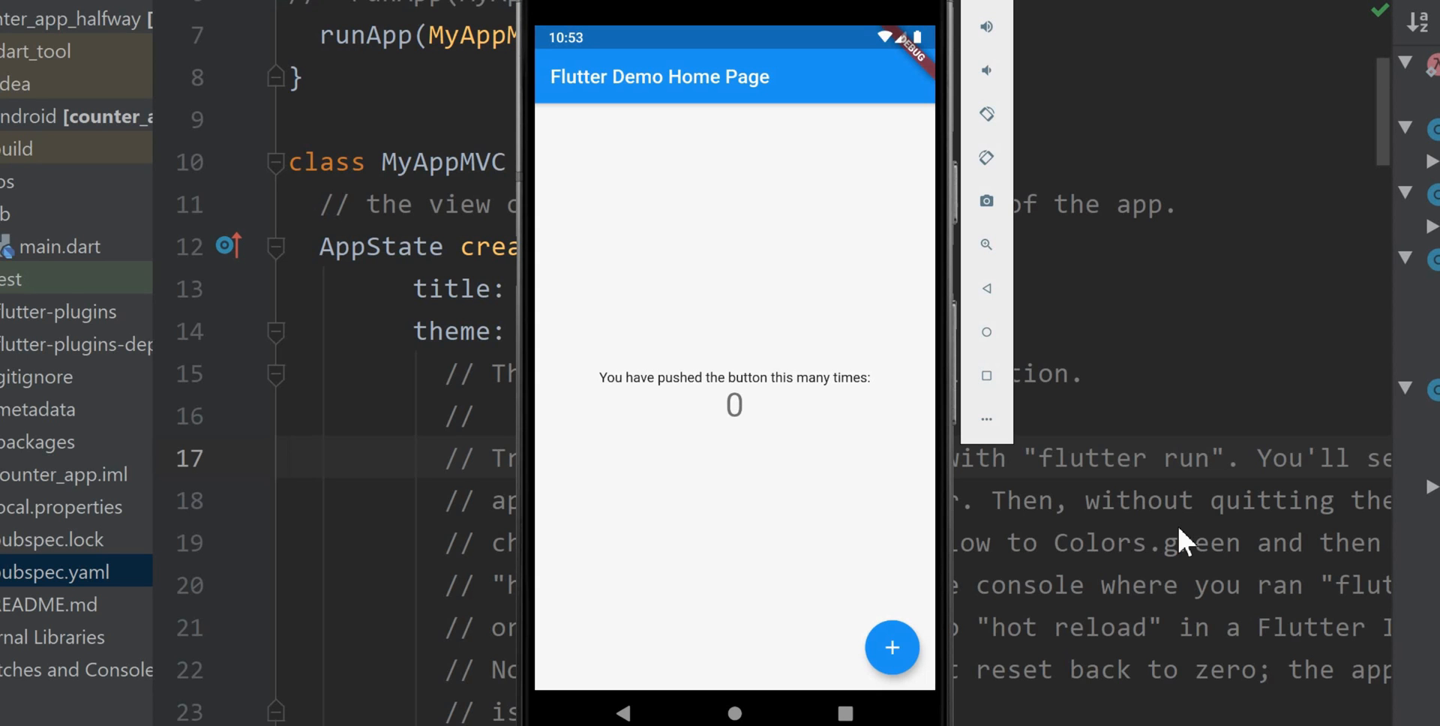
mouse_move(556, 335)
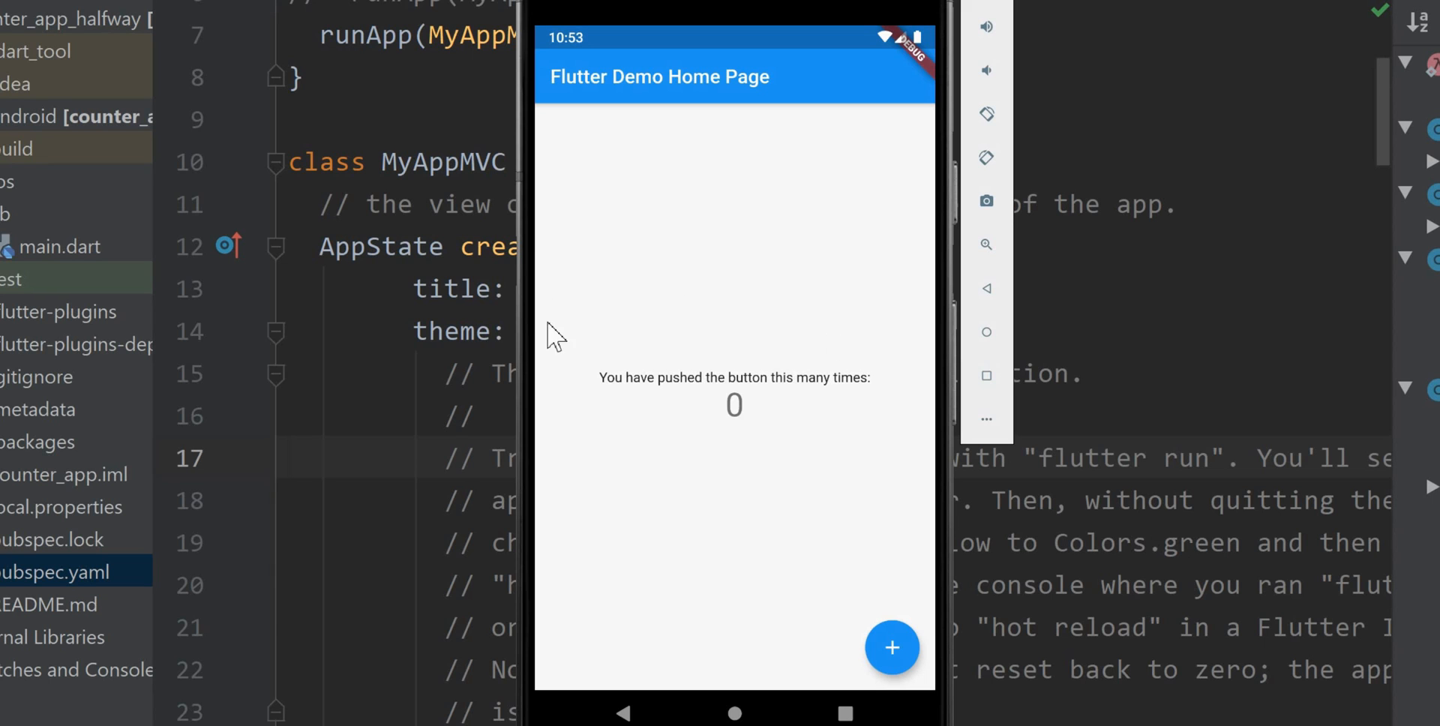
mouse_move(763, 592)
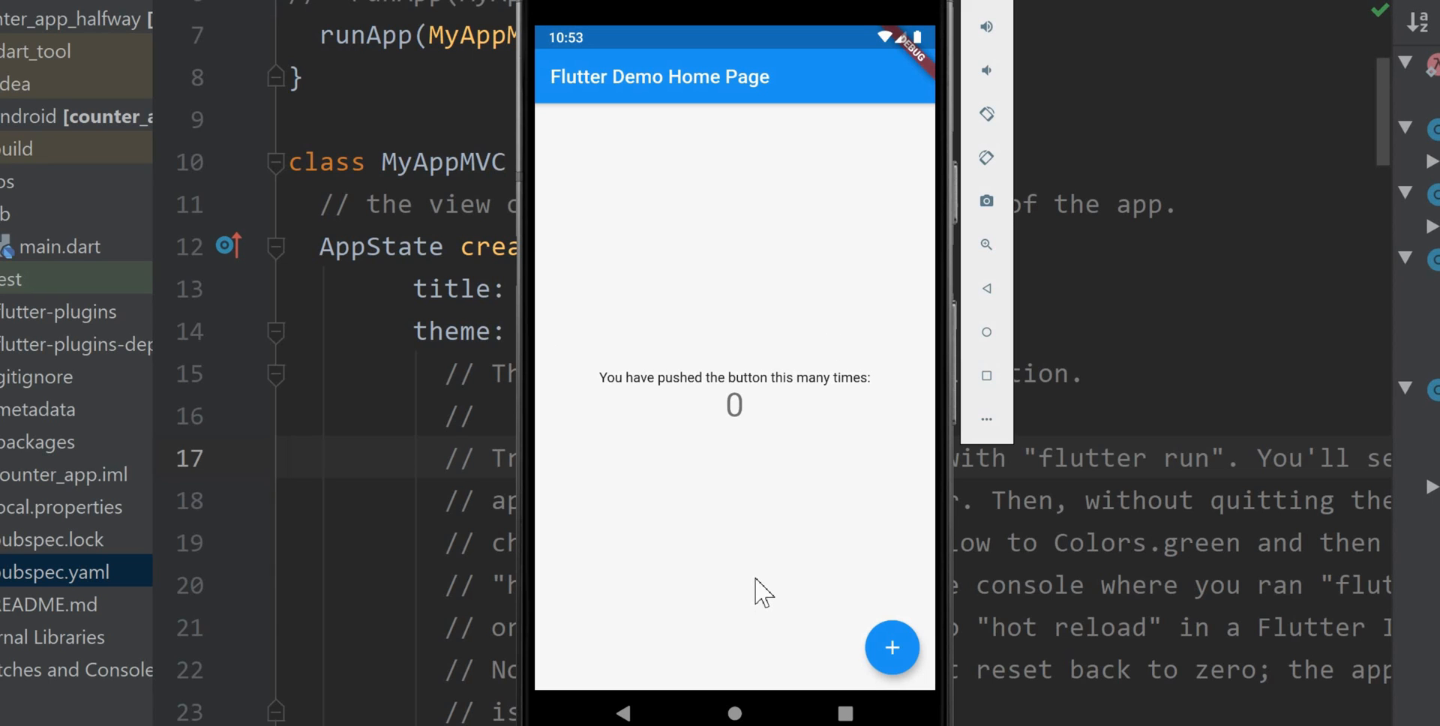
left_click(890, 648)
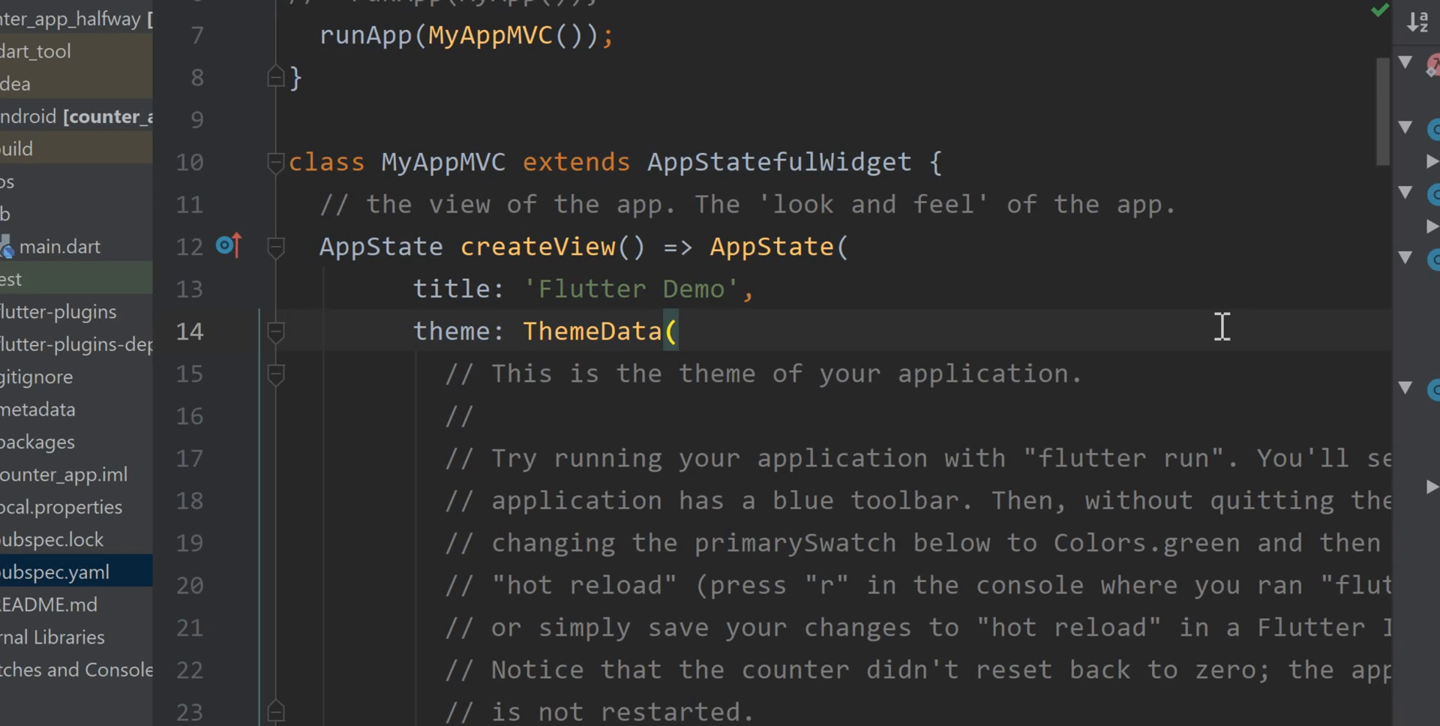
mouse_move(818, 163)
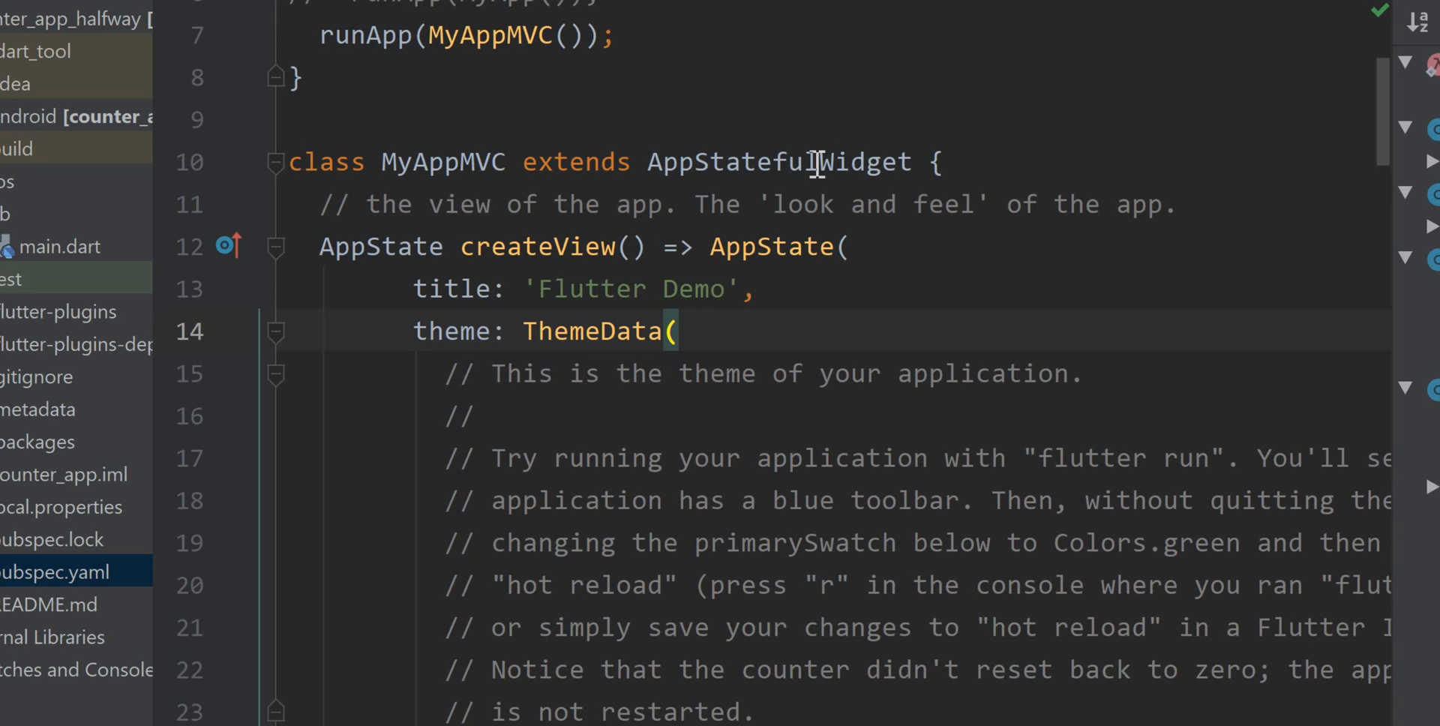
- Open counter_app_mvc's main.dart, run it, and tap + until the counter reads 3
scroll("down", 3)
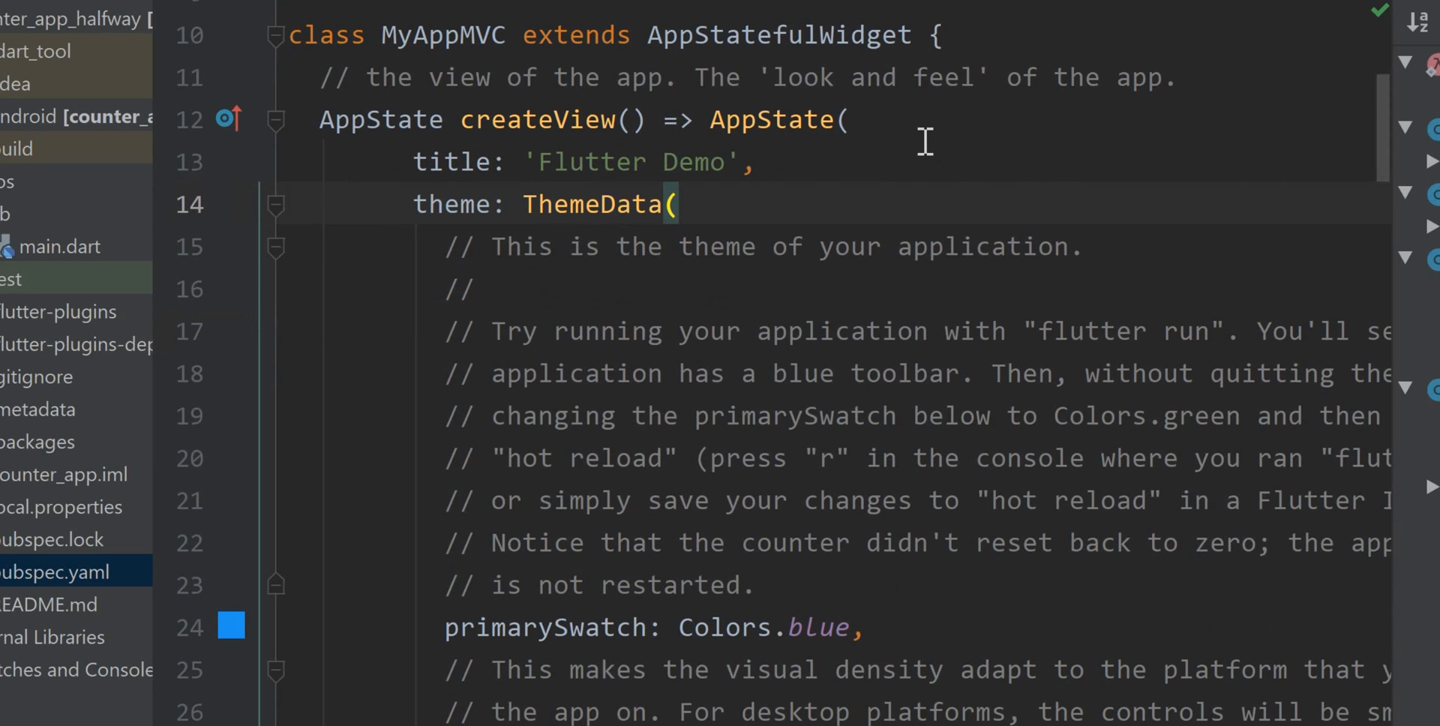
scroll("down", 3)
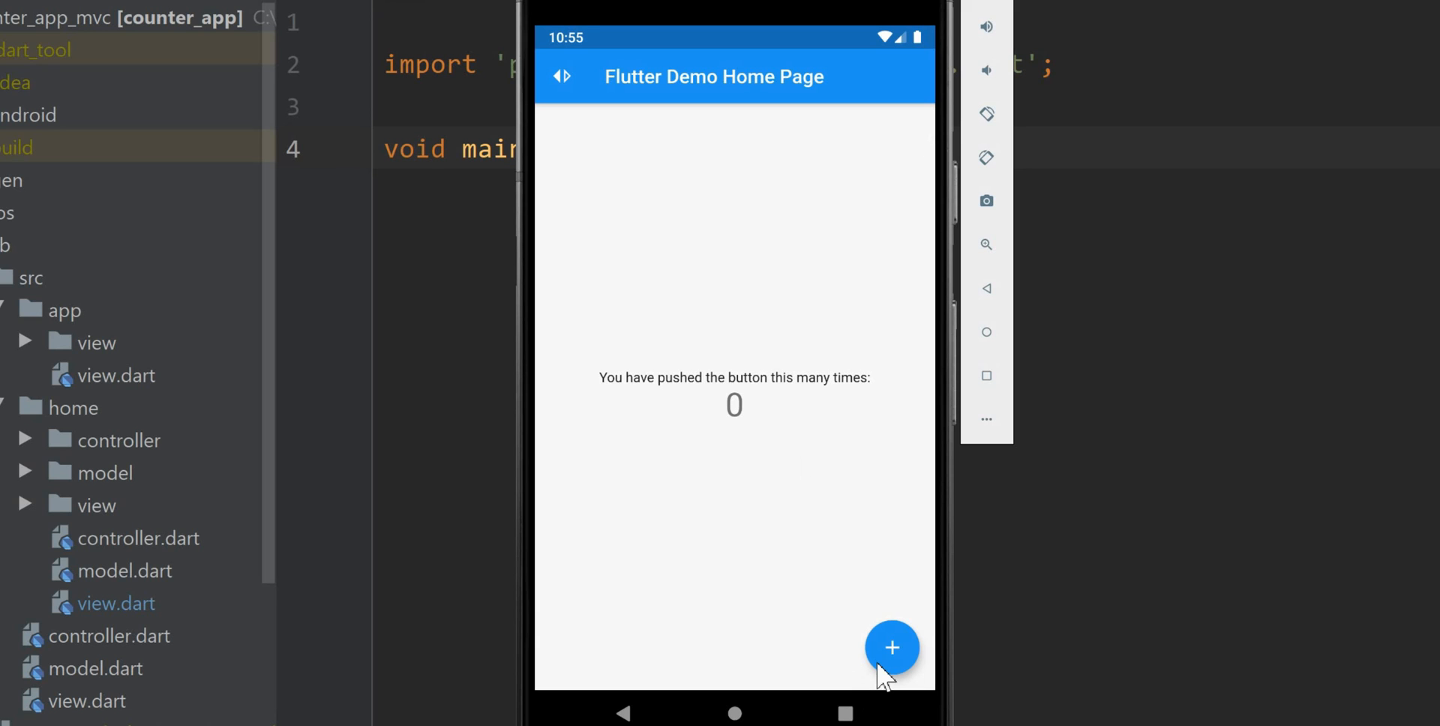
mouse_move(888, 656)
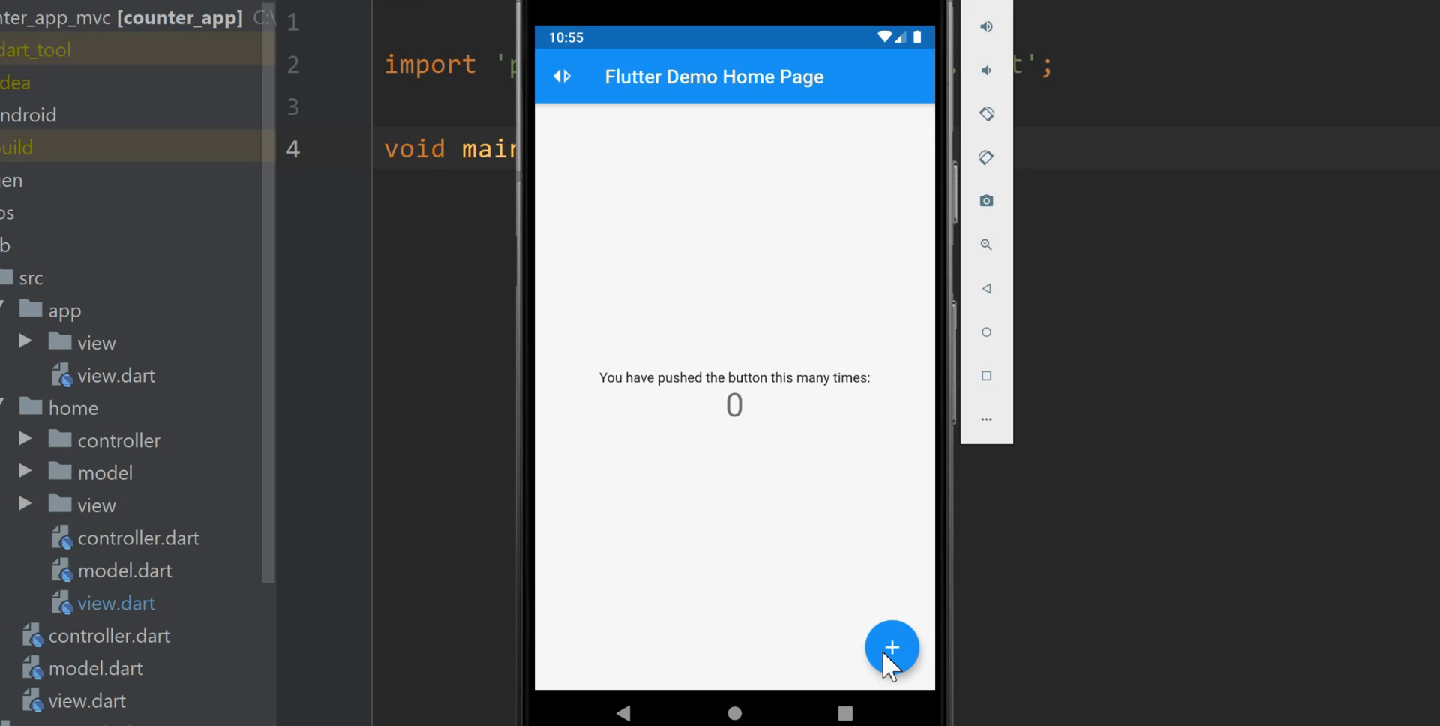
left_click(891, 647)
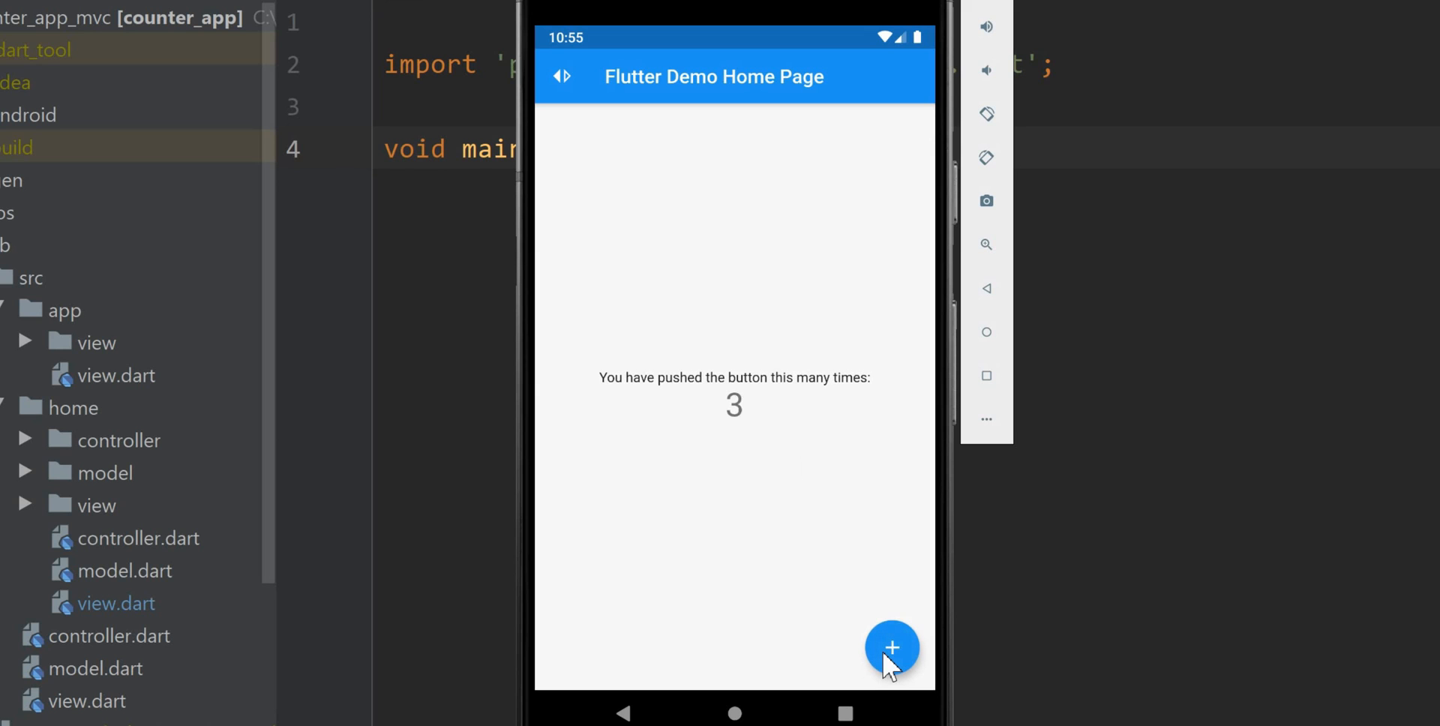
left_click(890, 647)
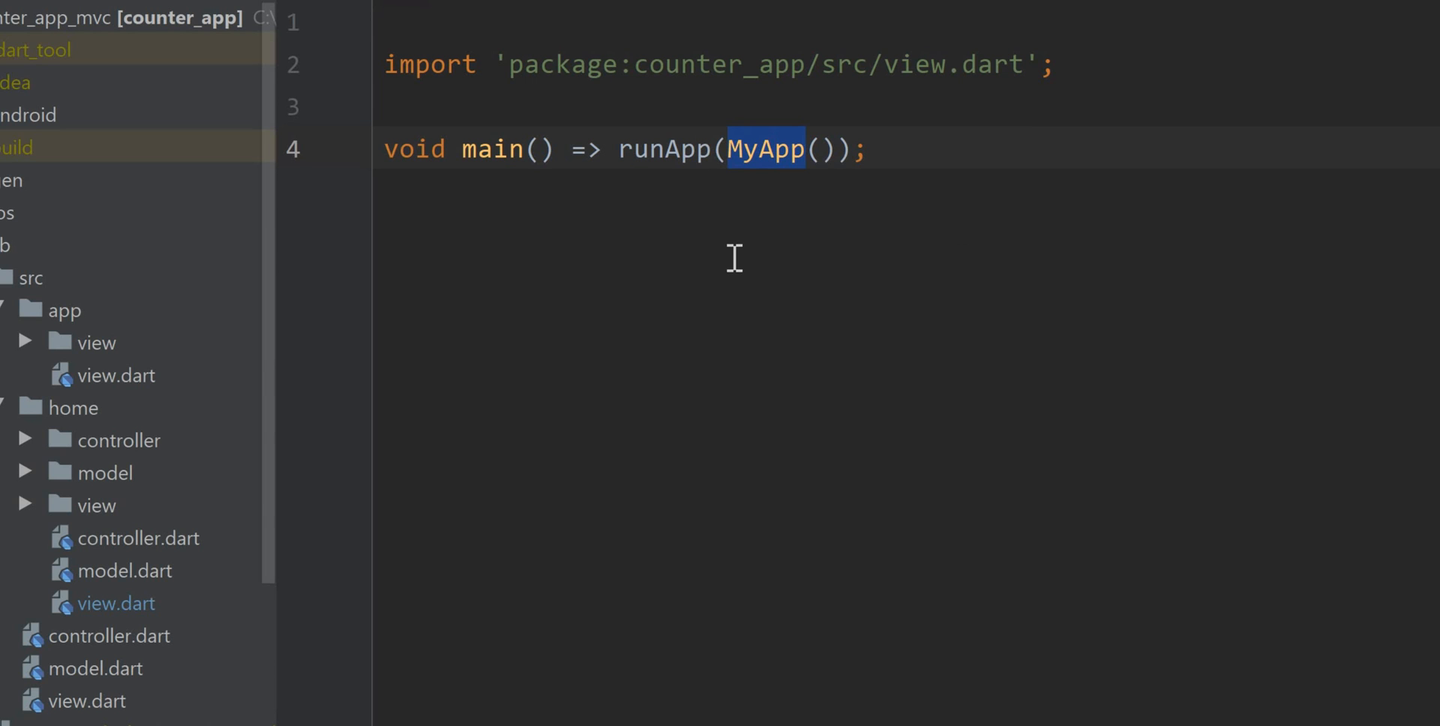
mouse_move(970, 266)
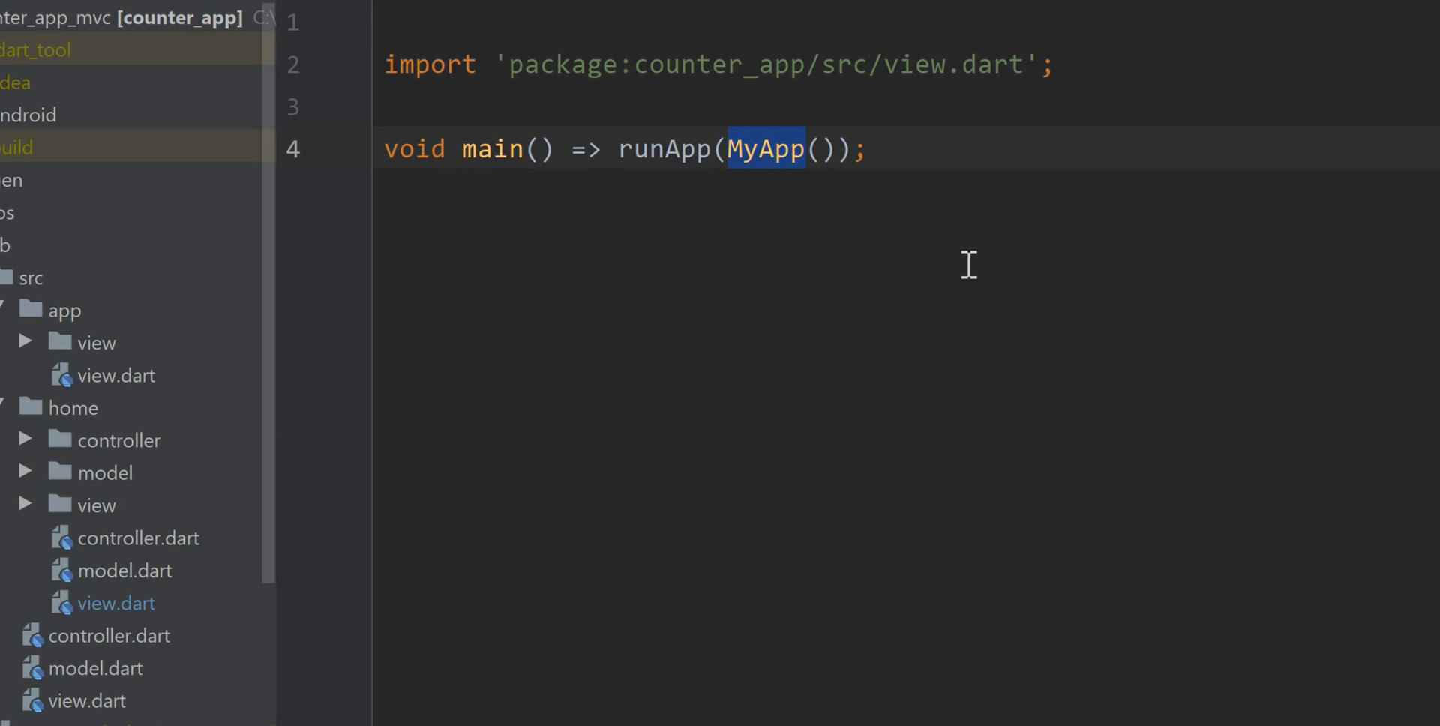
mouse_move(1052, 230)
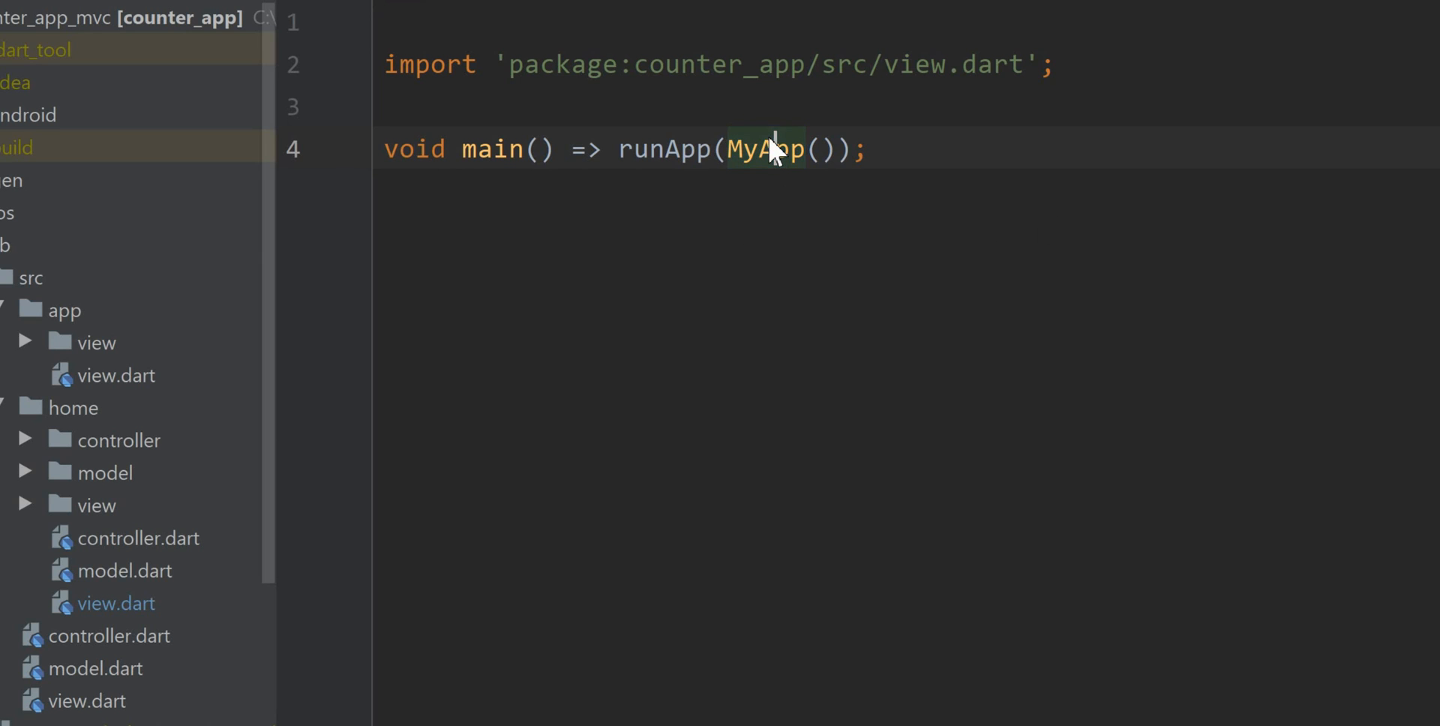
- Follow Go To Declaration from MyApp to MyView, then to the HomePage class
right_click(771, 149)
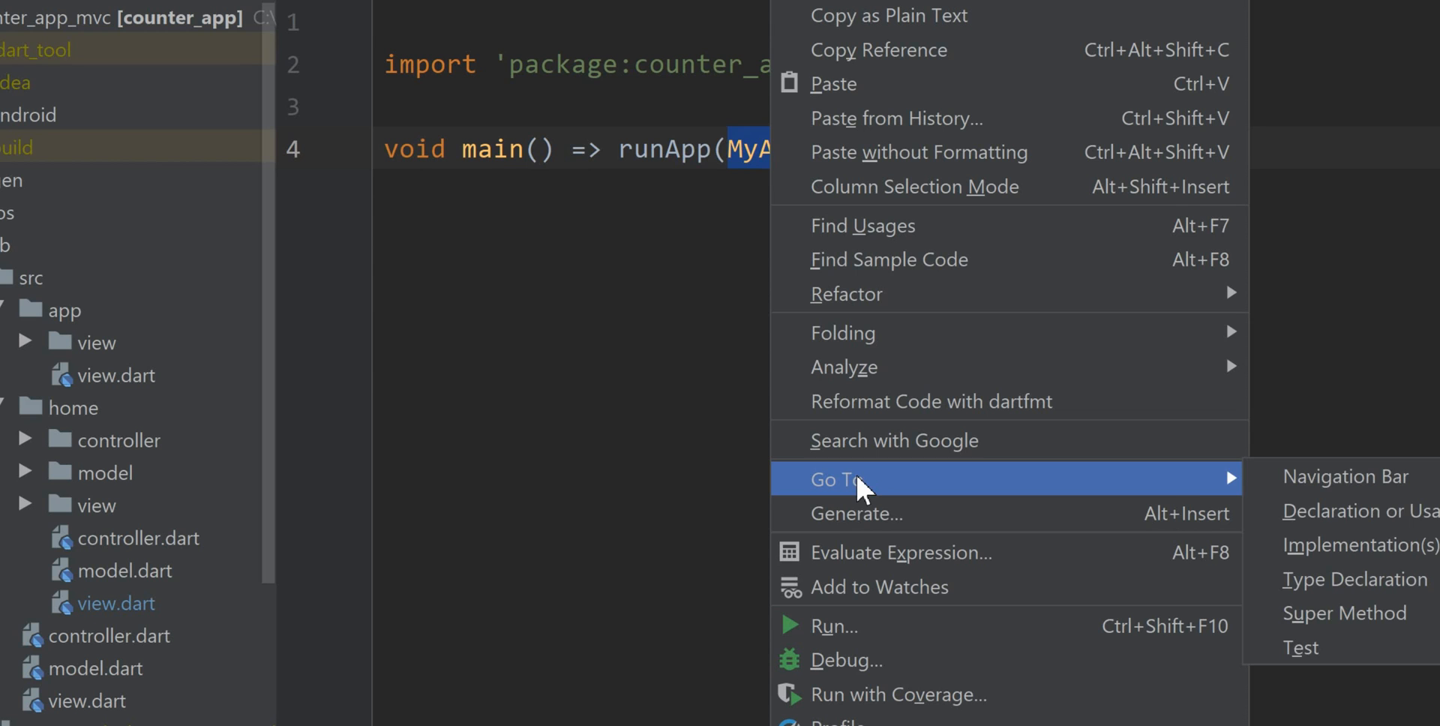
mouse_move(1305, 512)
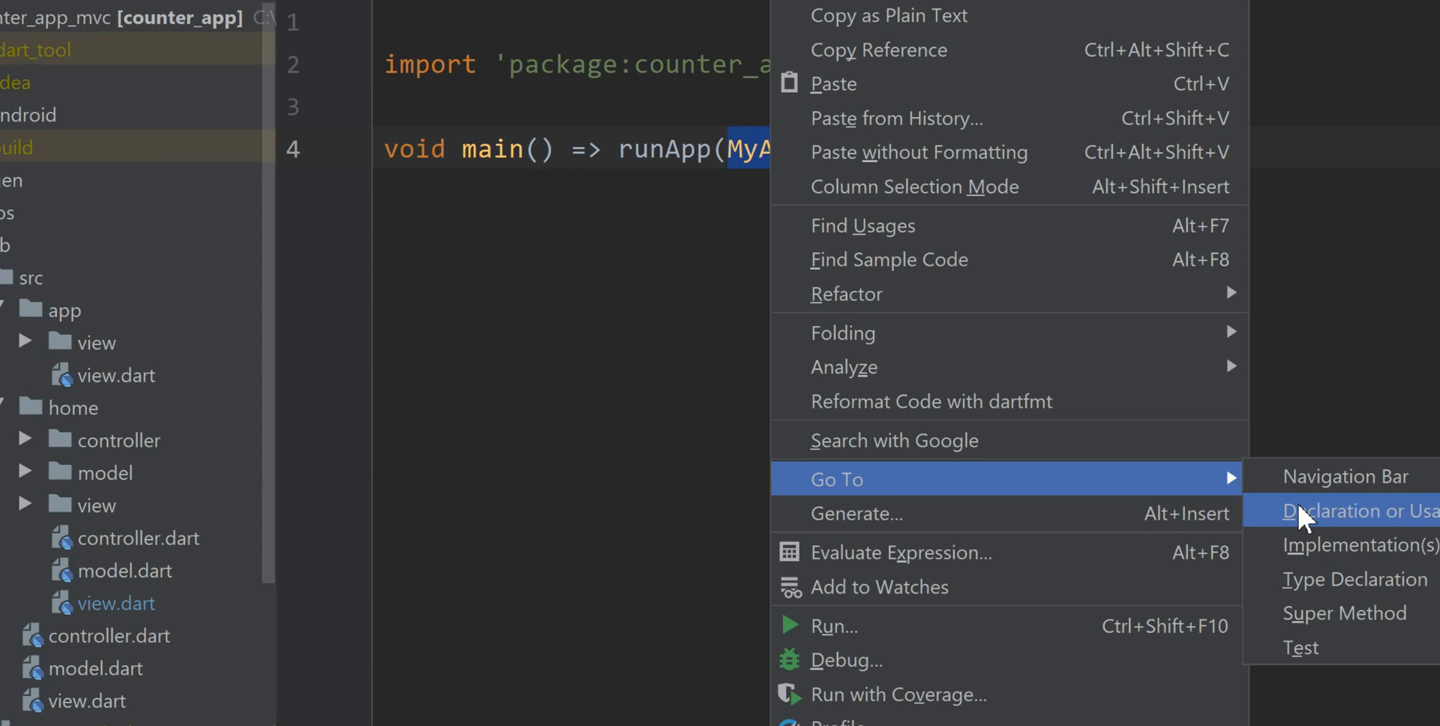
left_click(1368, 512)
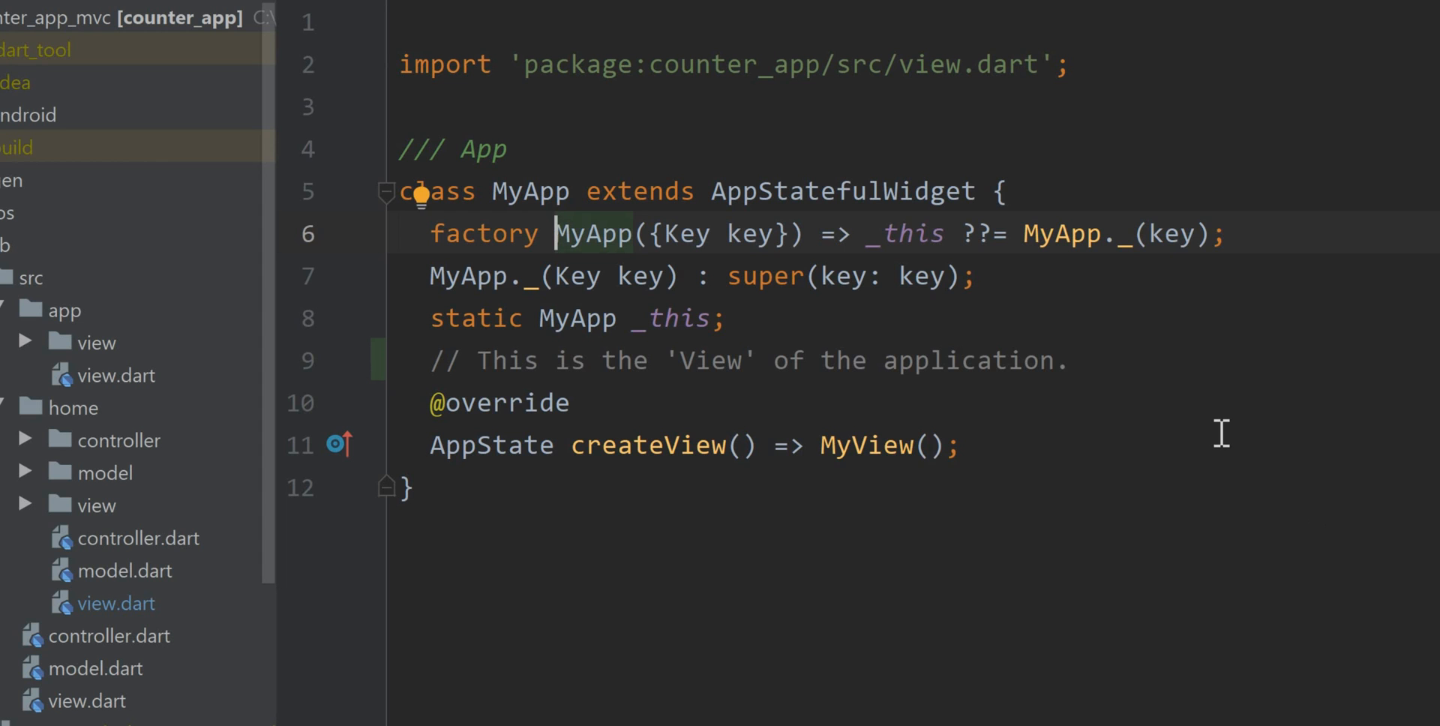
double_click(866, 446)
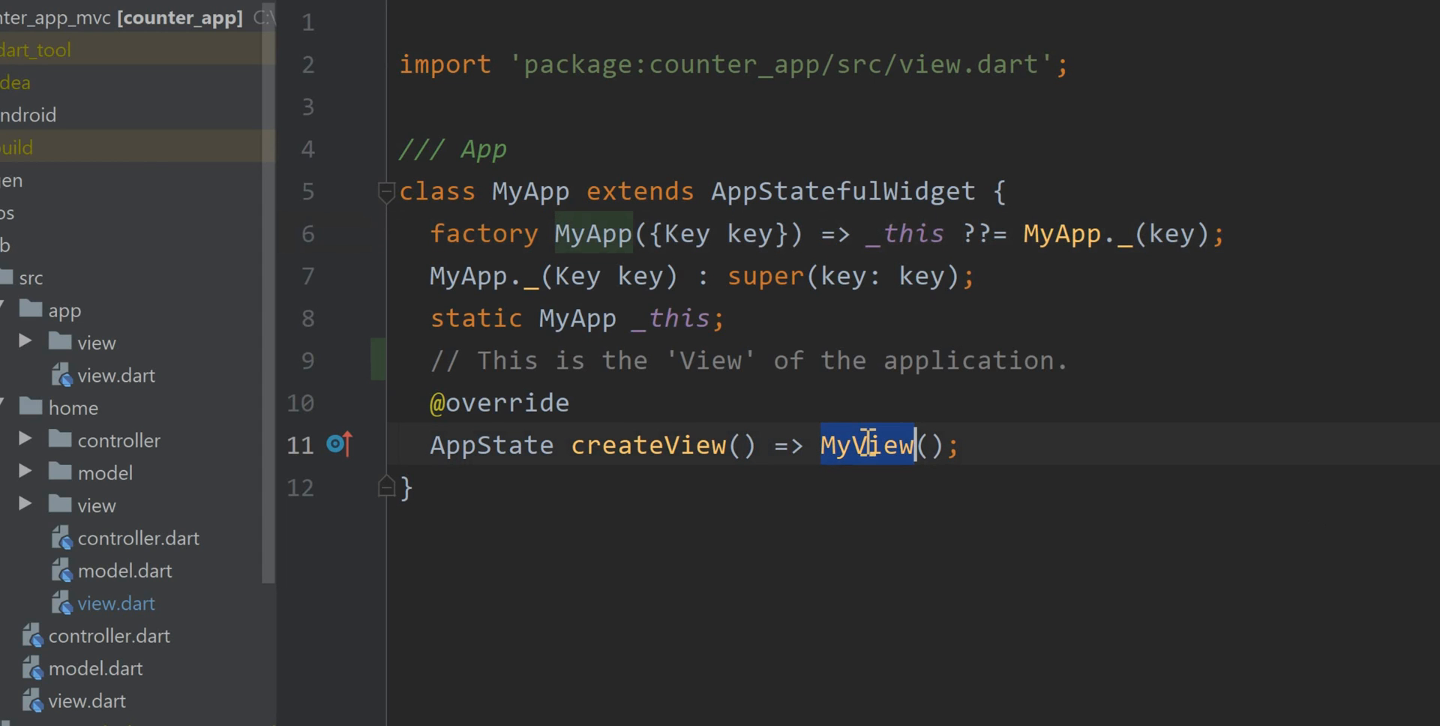
right_click(864, 445)
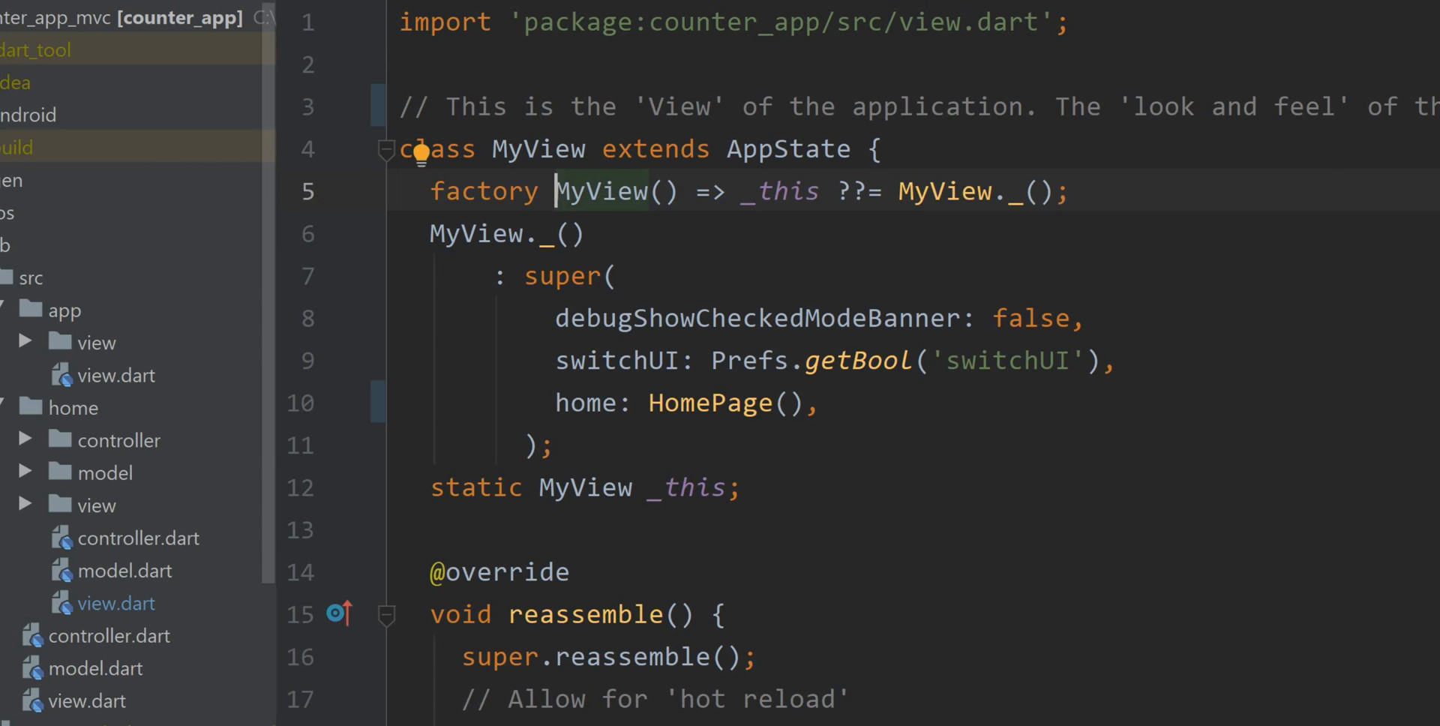
double_click(708, 402)
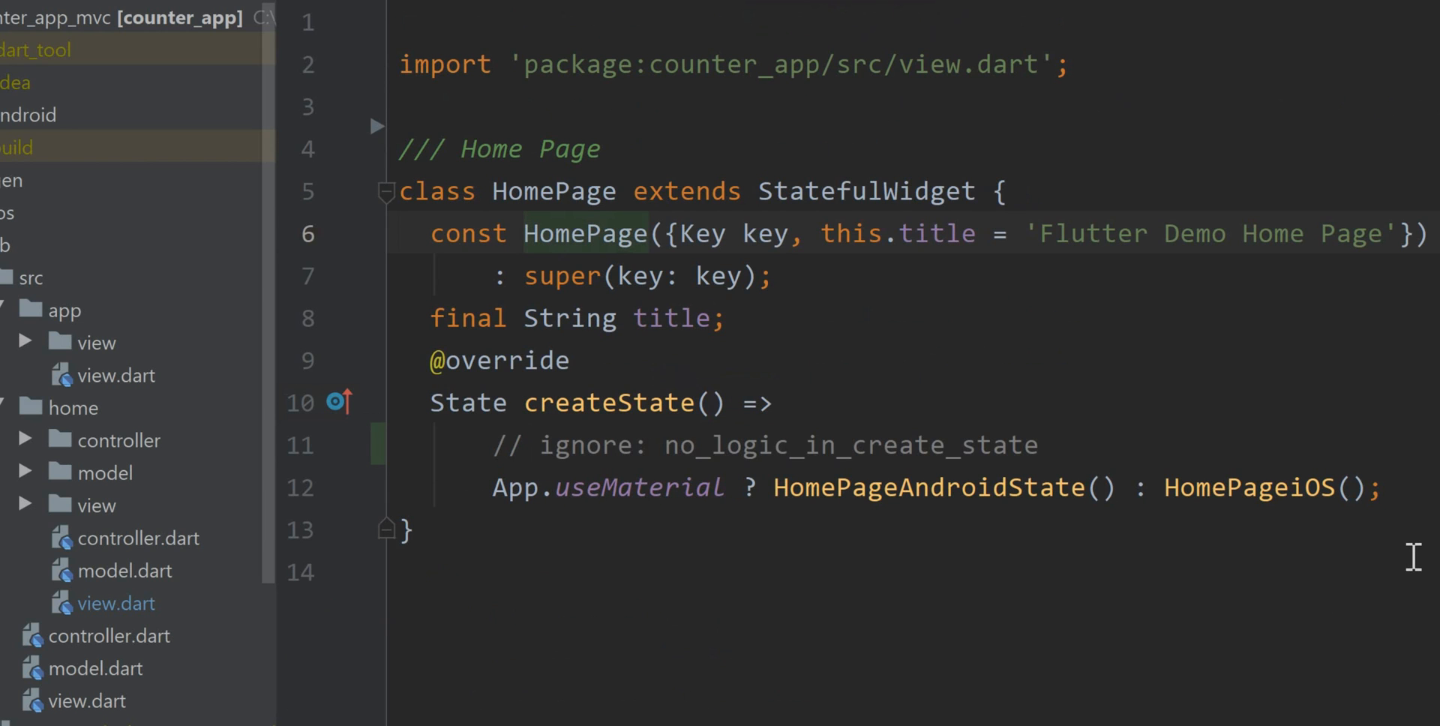
- Select HomePageAndroidState and jump to its declaration via Go To > Declaration
double_click(928, 487)
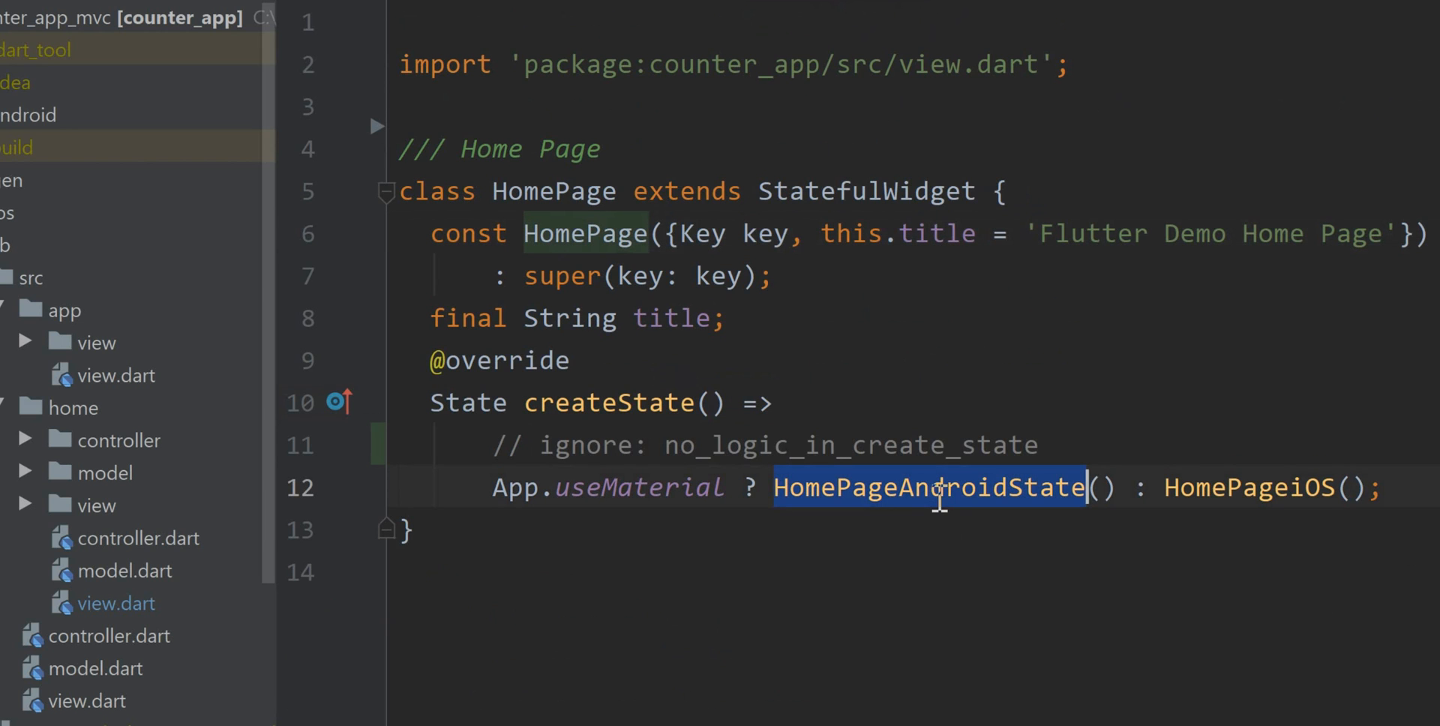
right_click(928, 488)
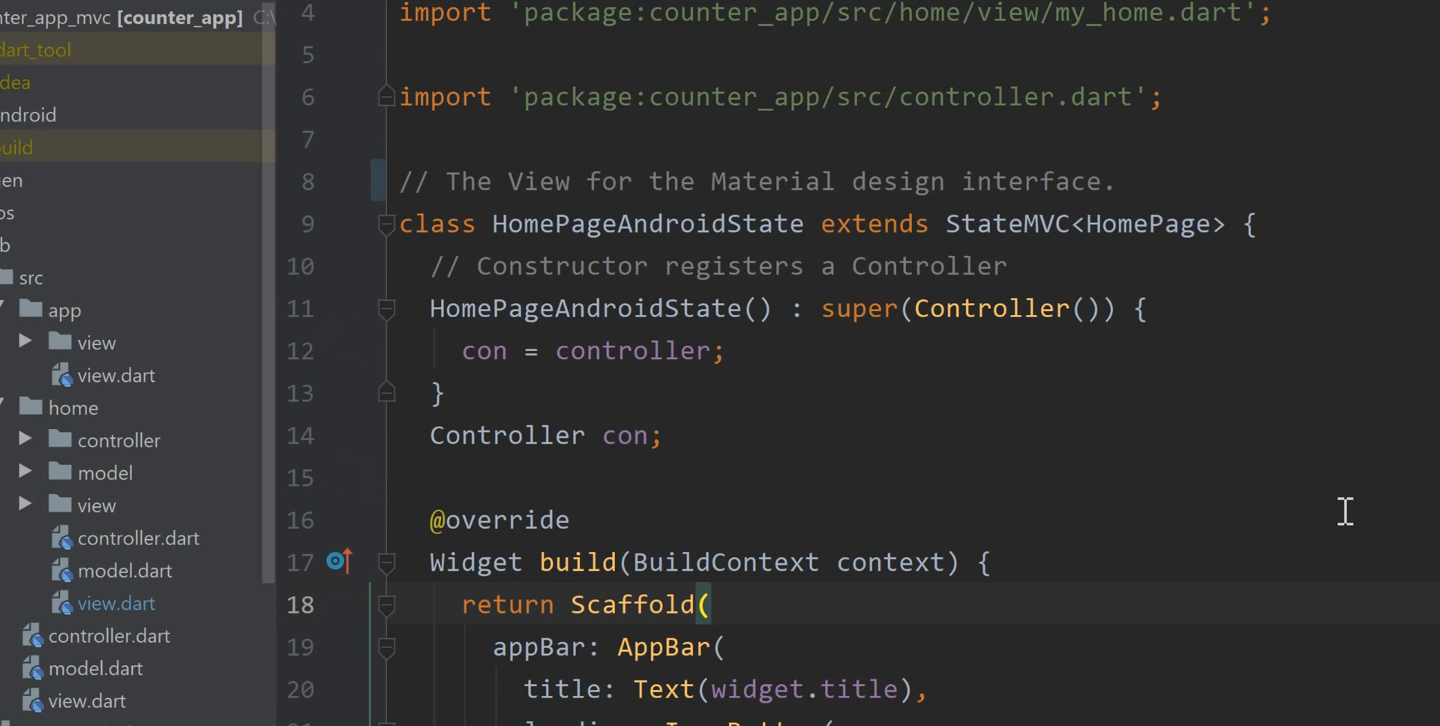
scroll("down", 3)
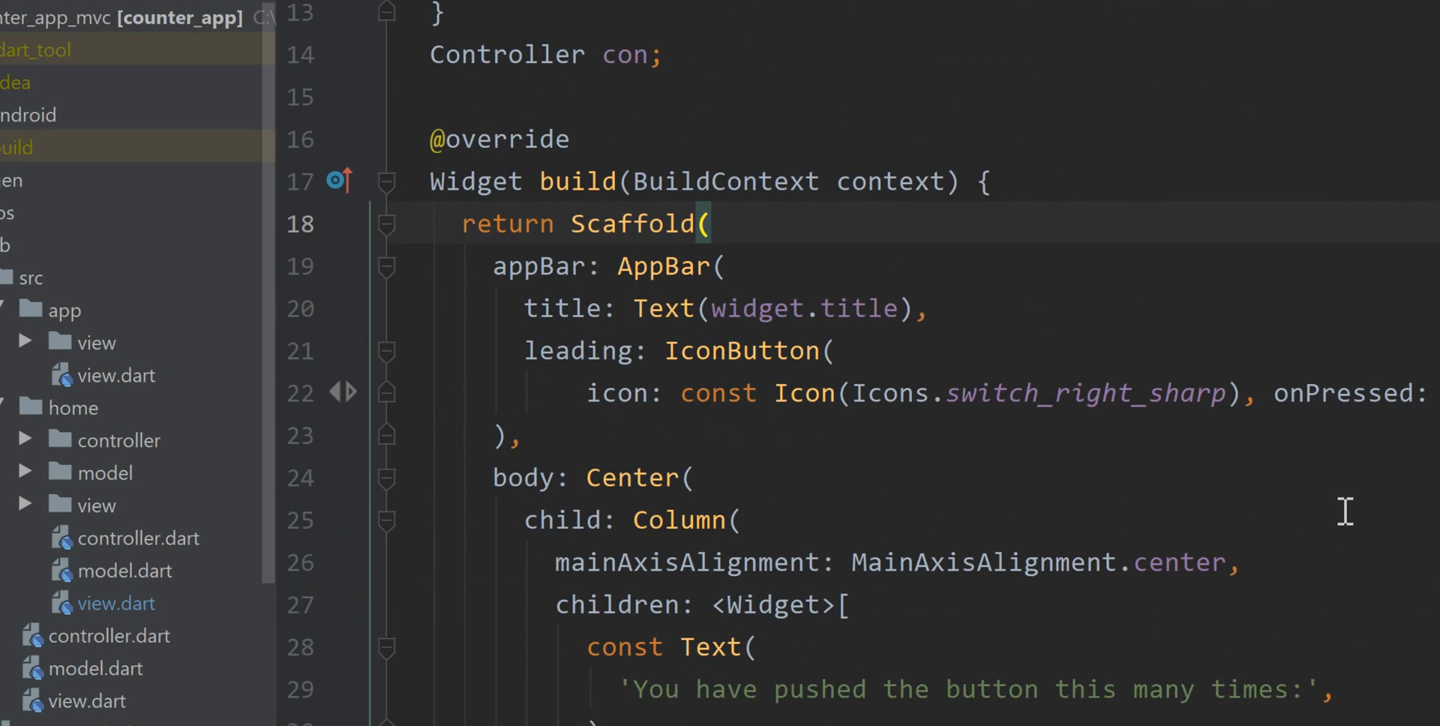
scroll("down", 3)
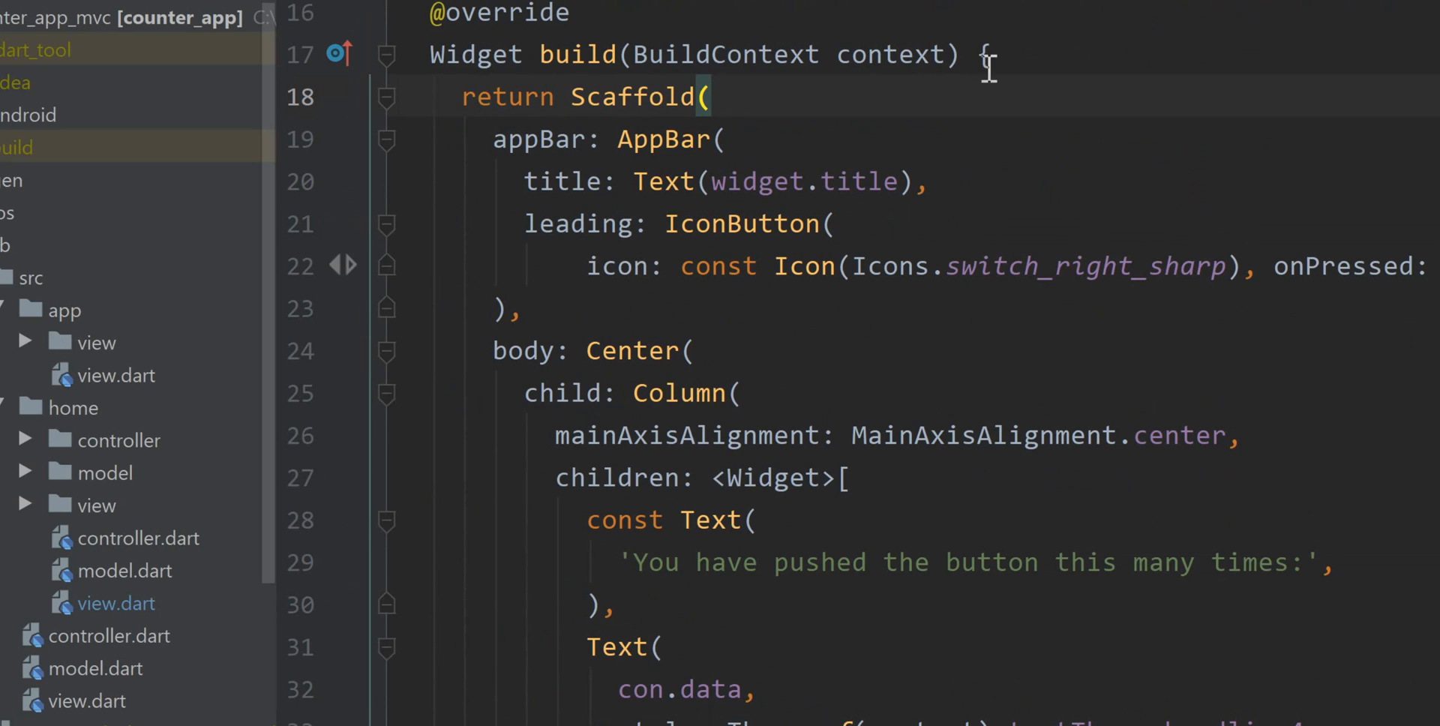
mouse_move(750, 126)
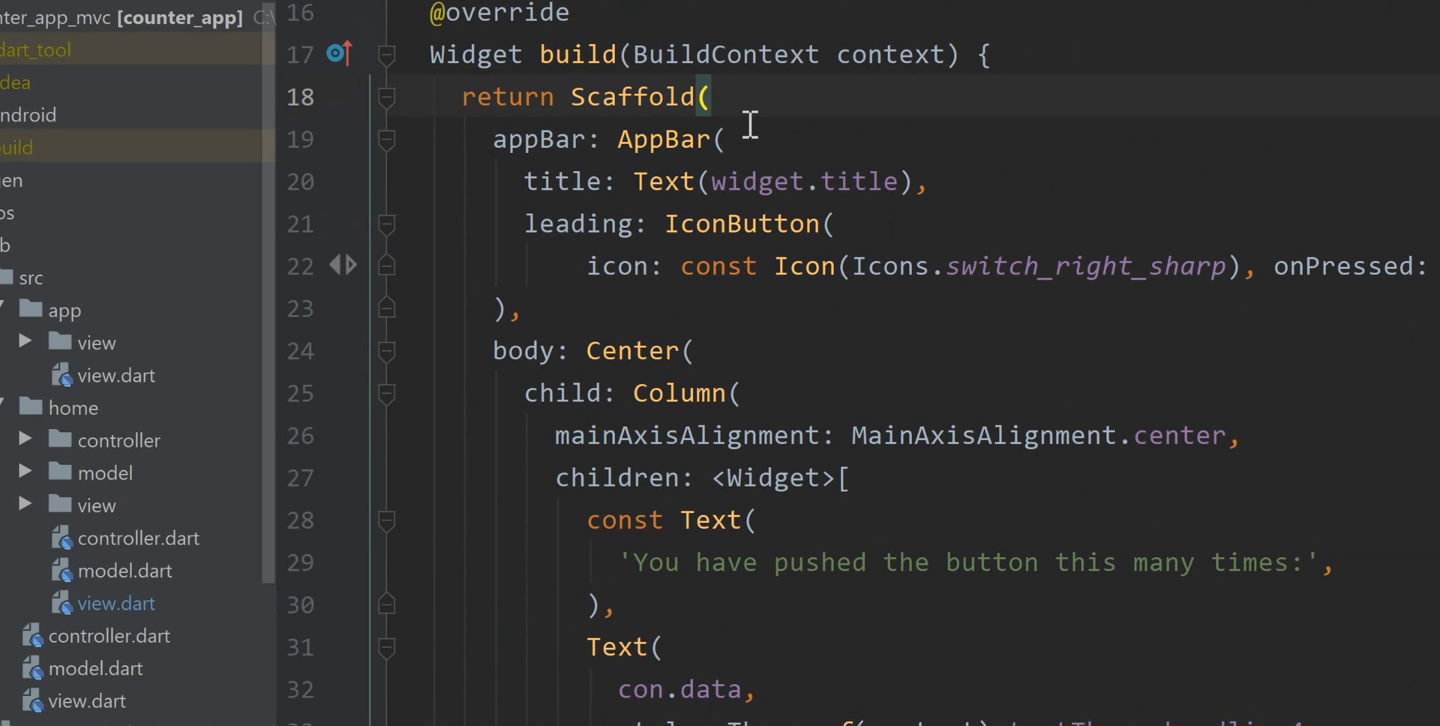
scroll("down", 3)
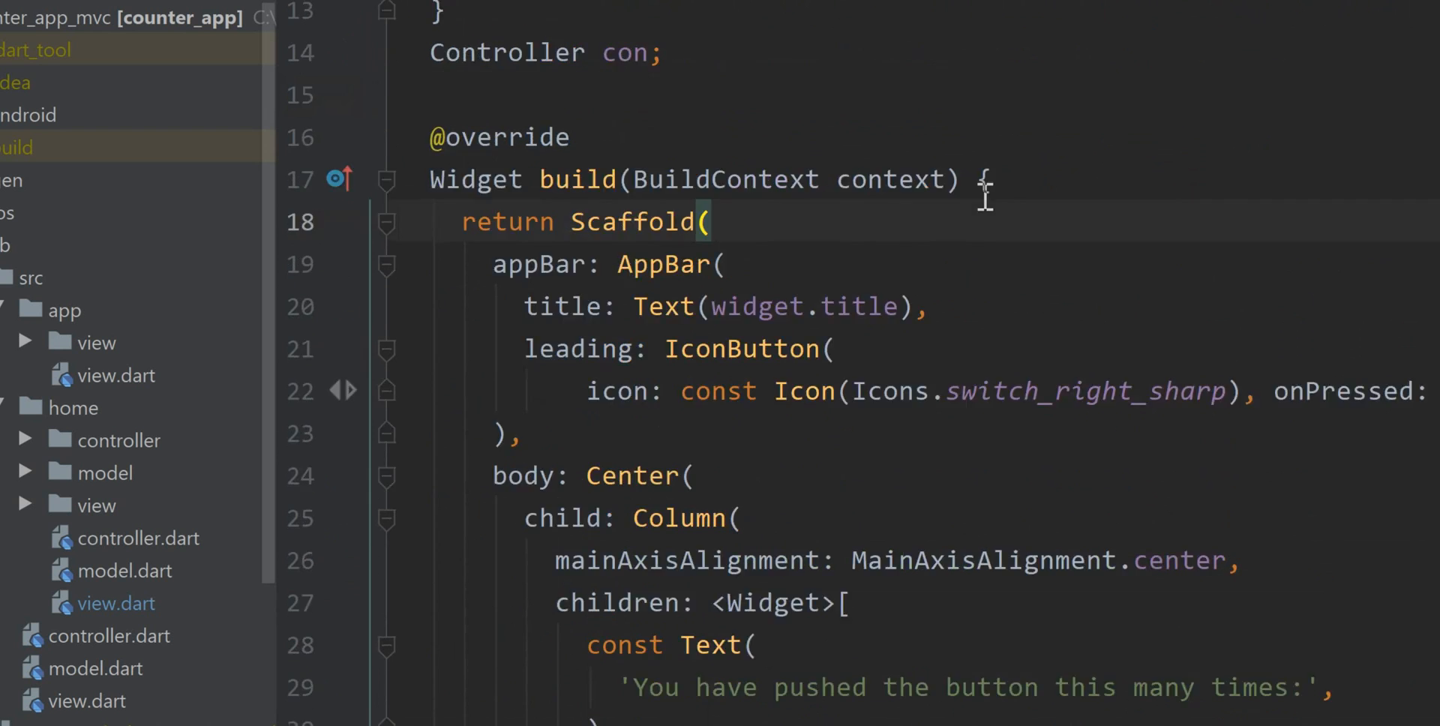
scroll("down", 3)
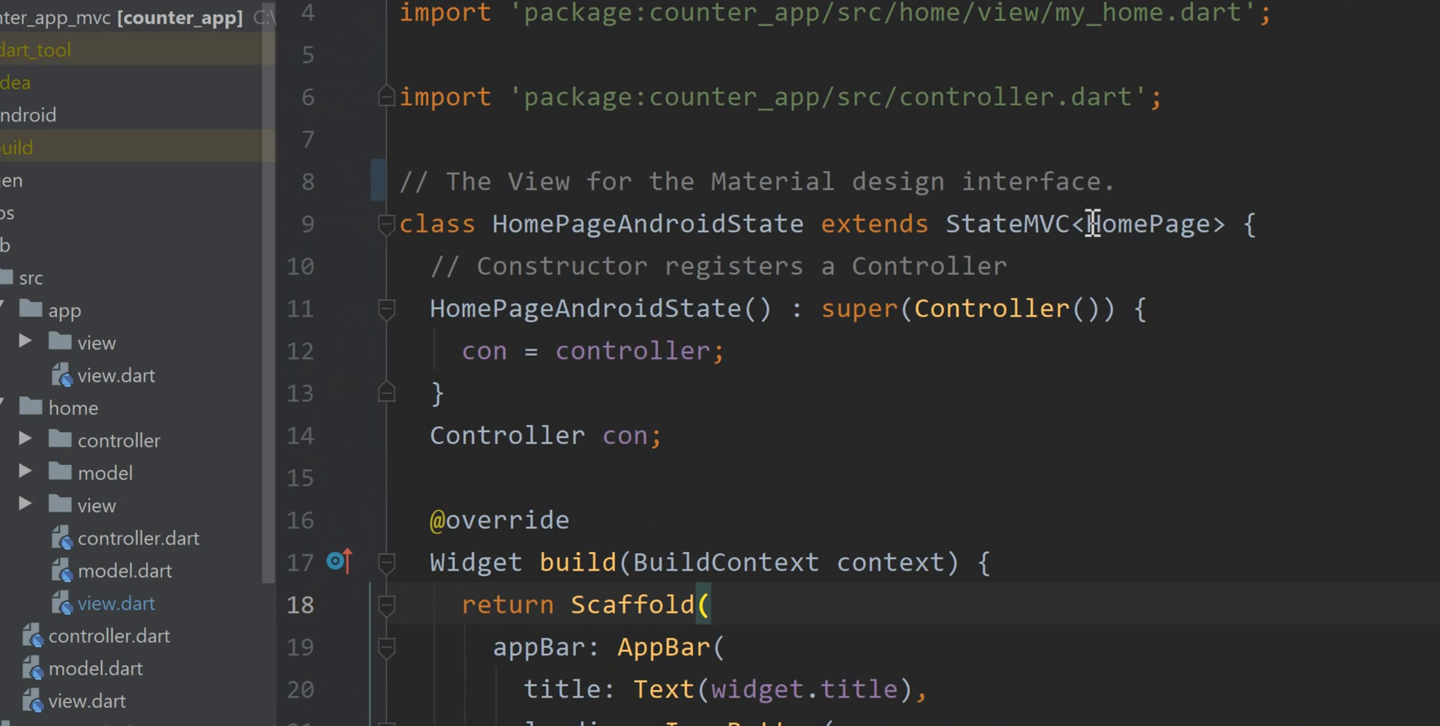
double_click(1001, 224)
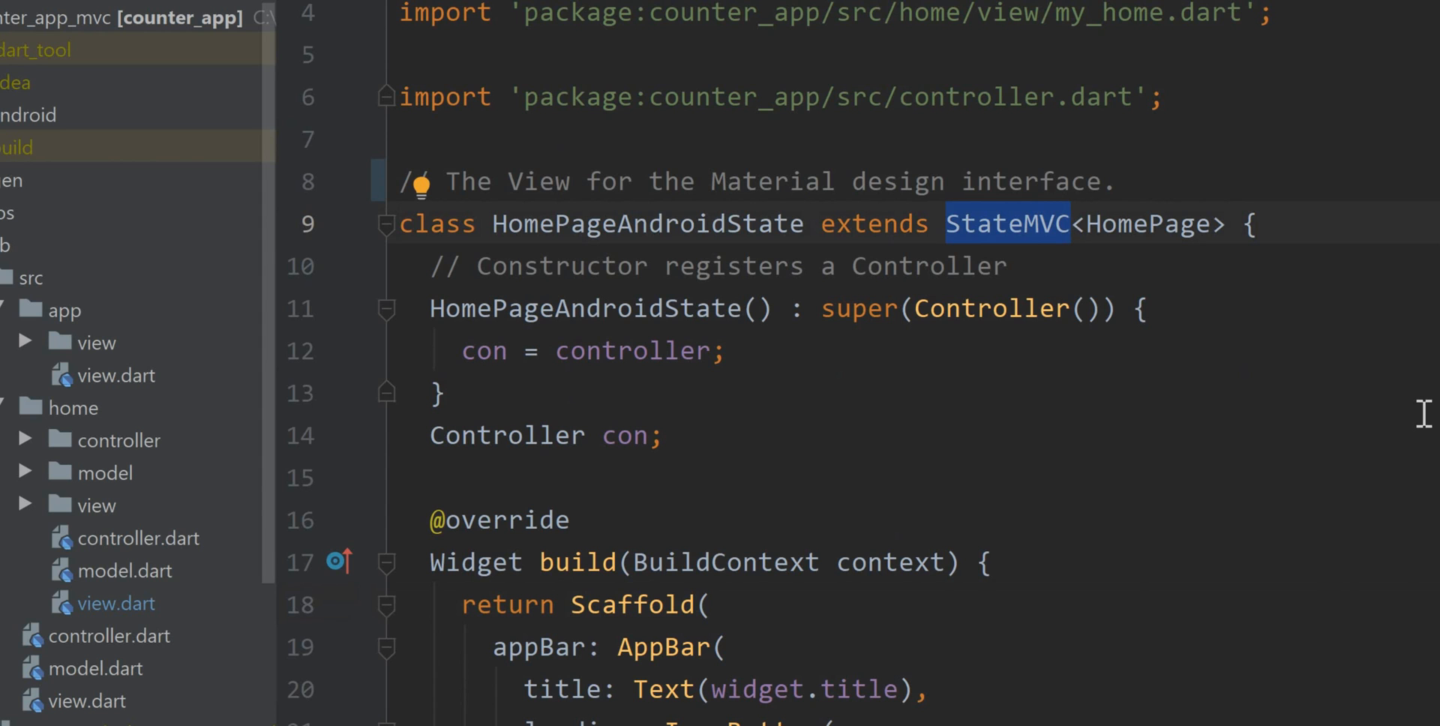
mouse_move(1333, 245)
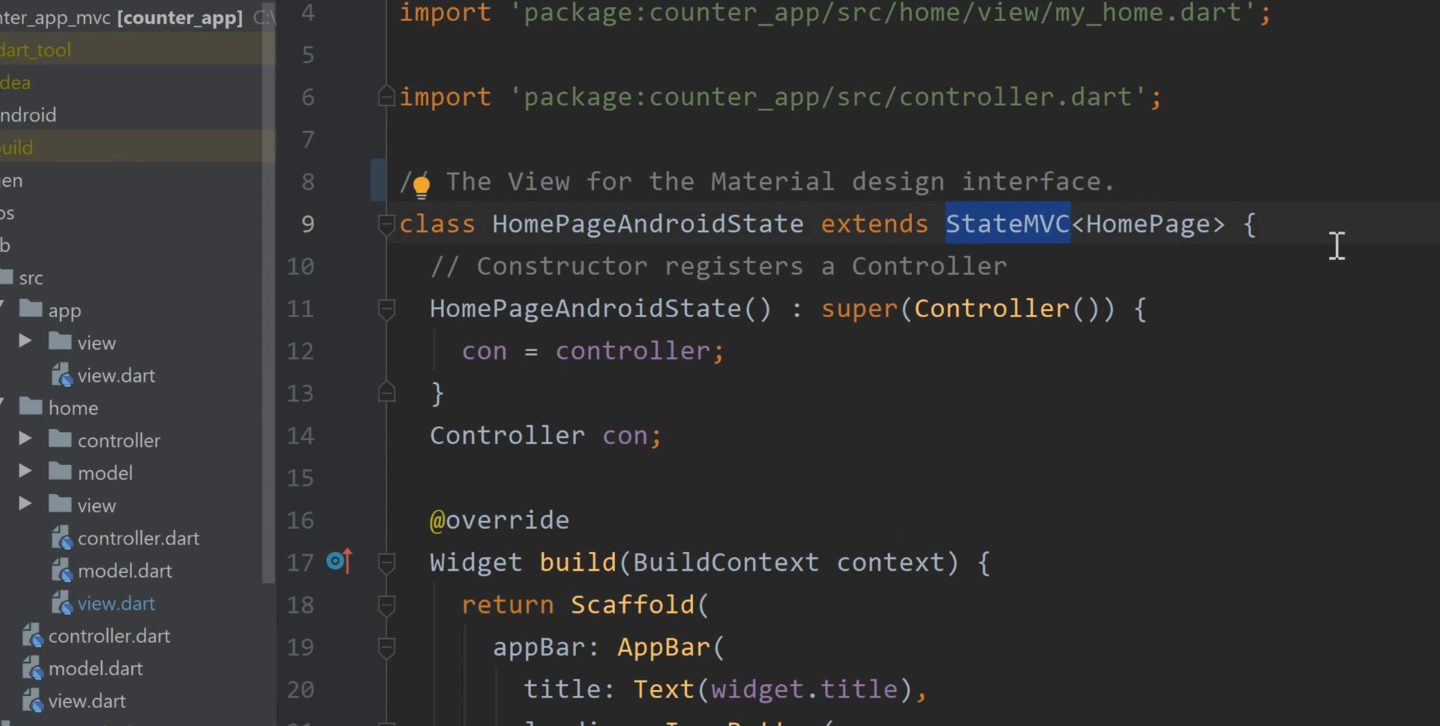
double_click(990, 308)
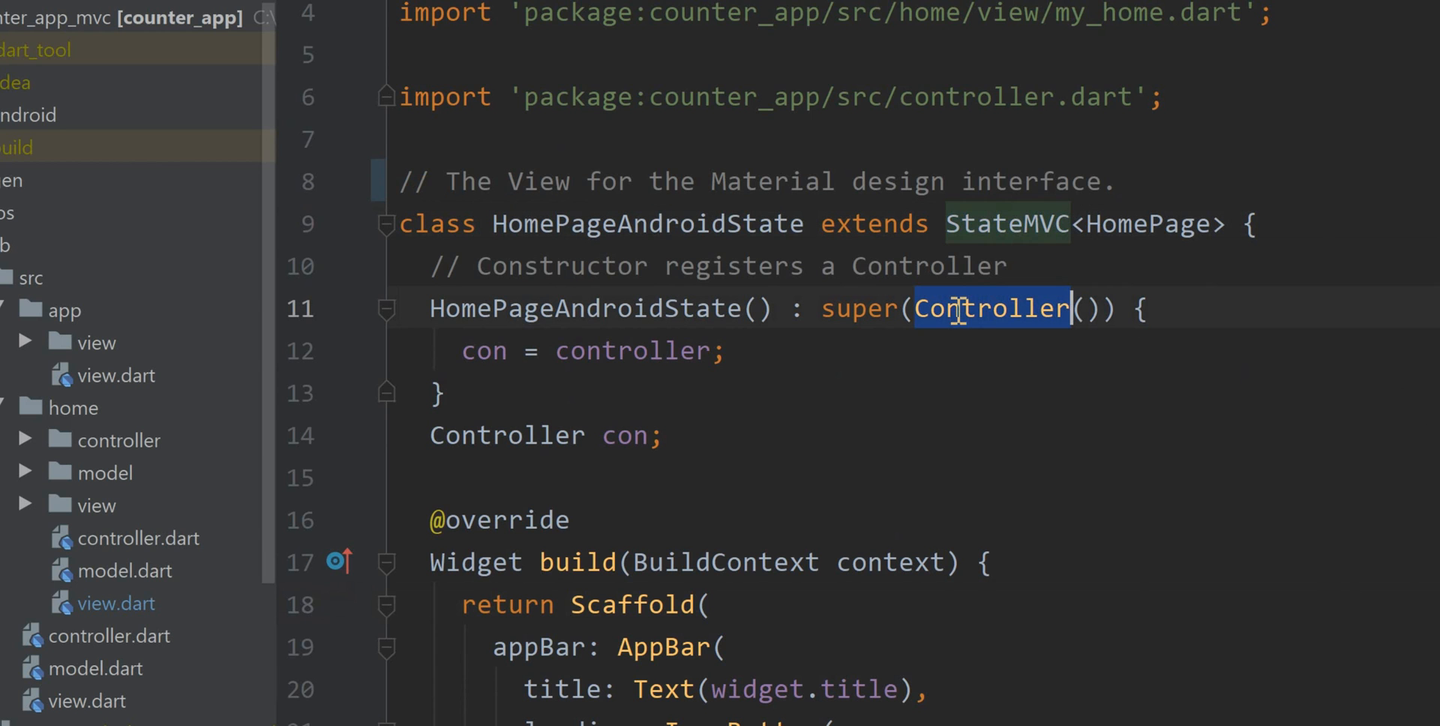
scroll("down", 3)
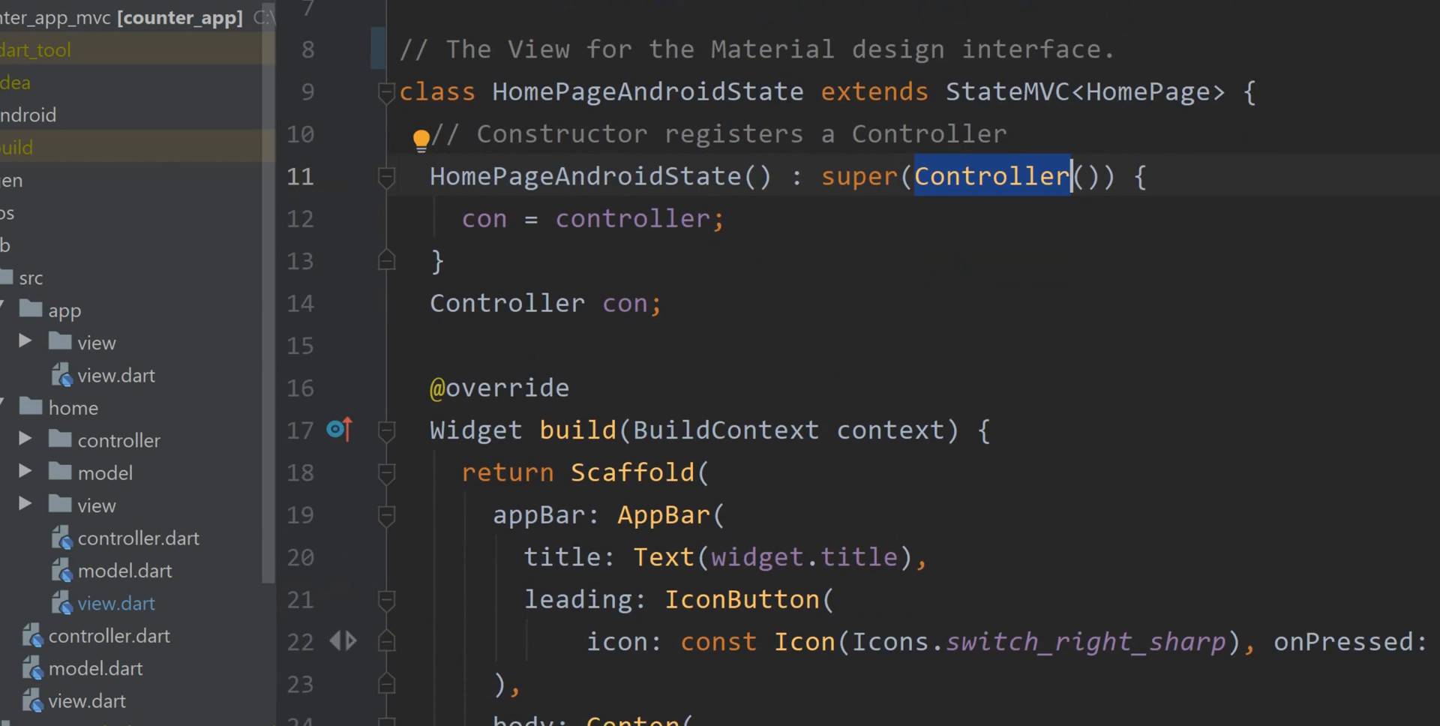
scroll("down", 3)
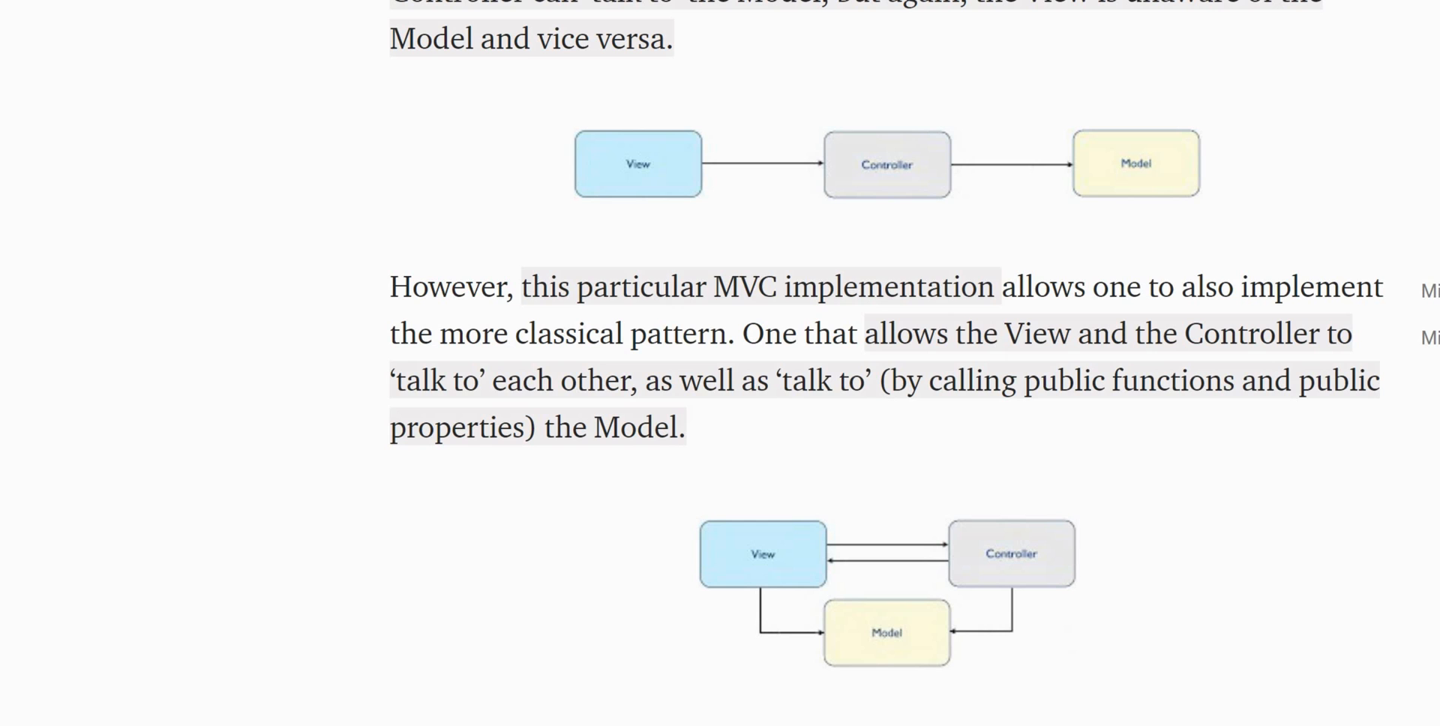
mouse_move(954, 189)
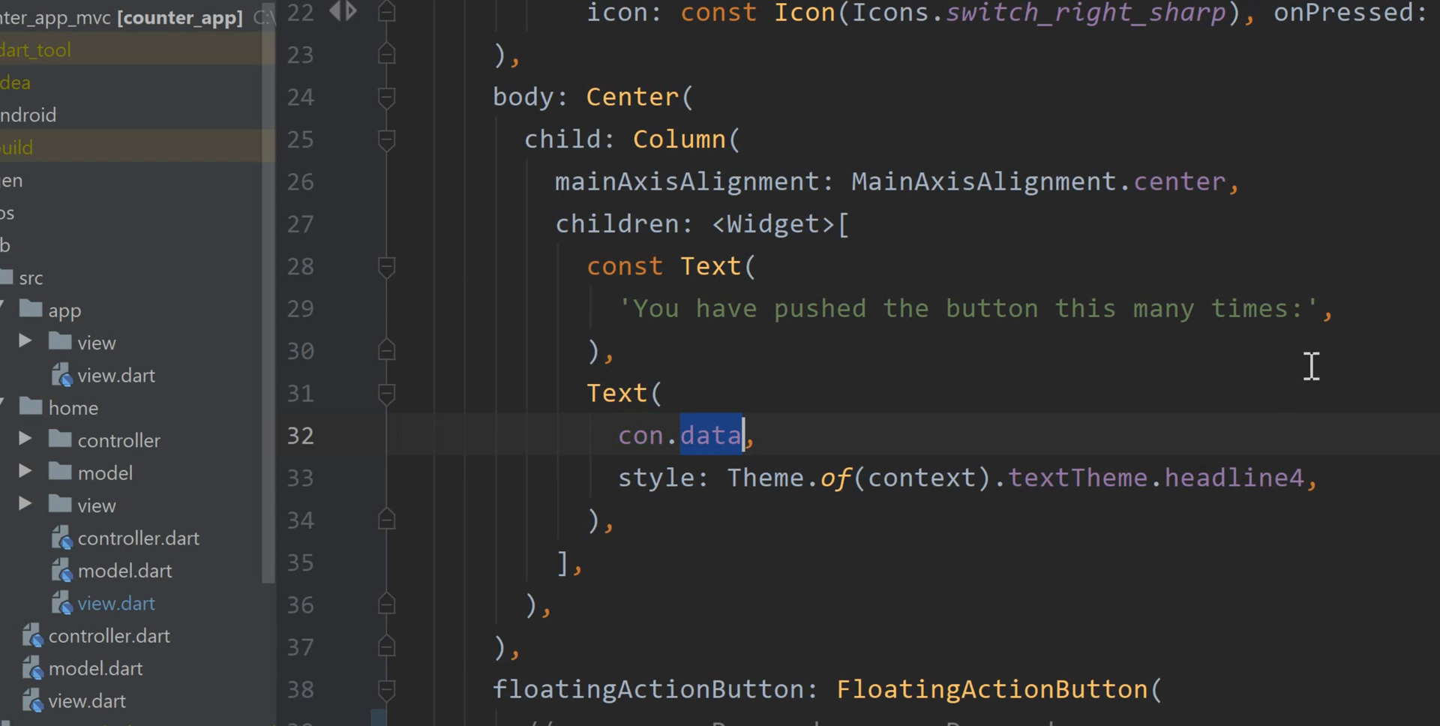
- Select con.onPressed() on line 42 of view.dart and toggle a gutter breakpoint there
scroll("down", 3)
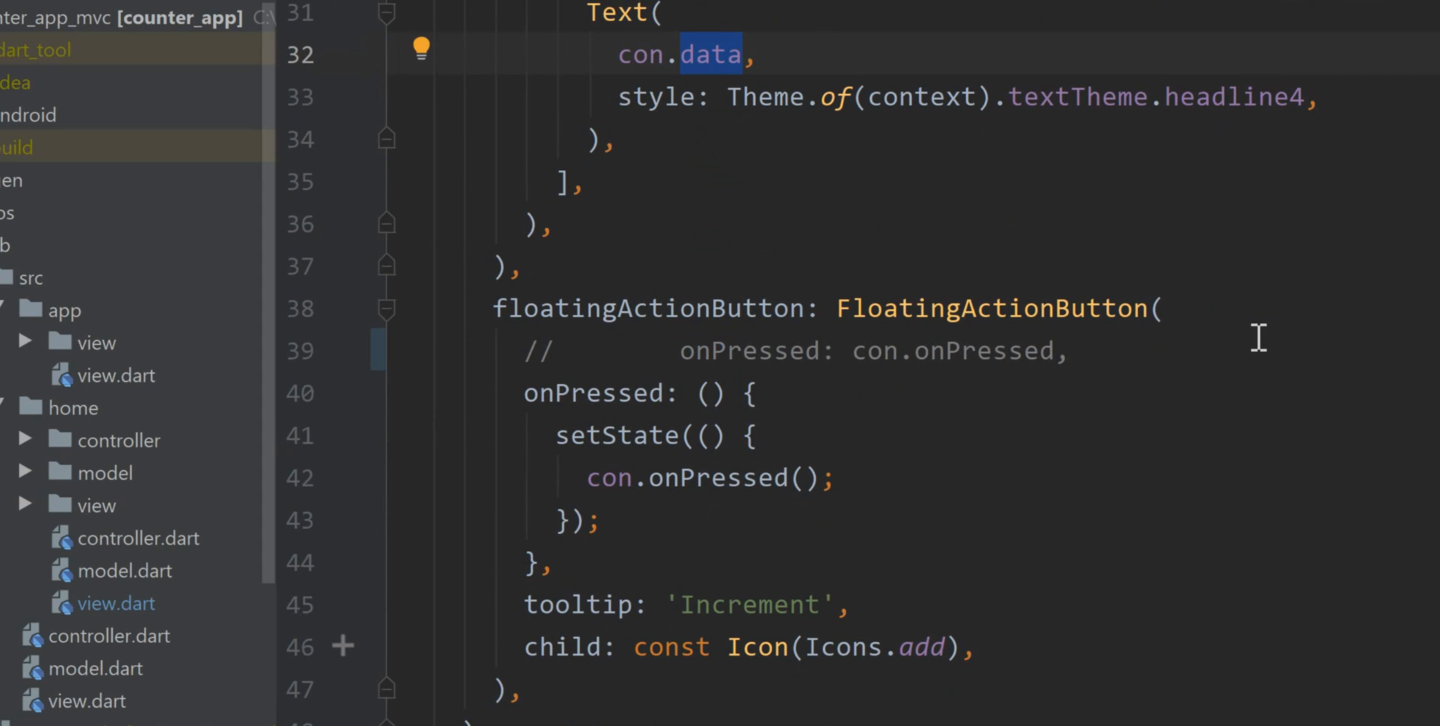
mouse_move(493, 424)
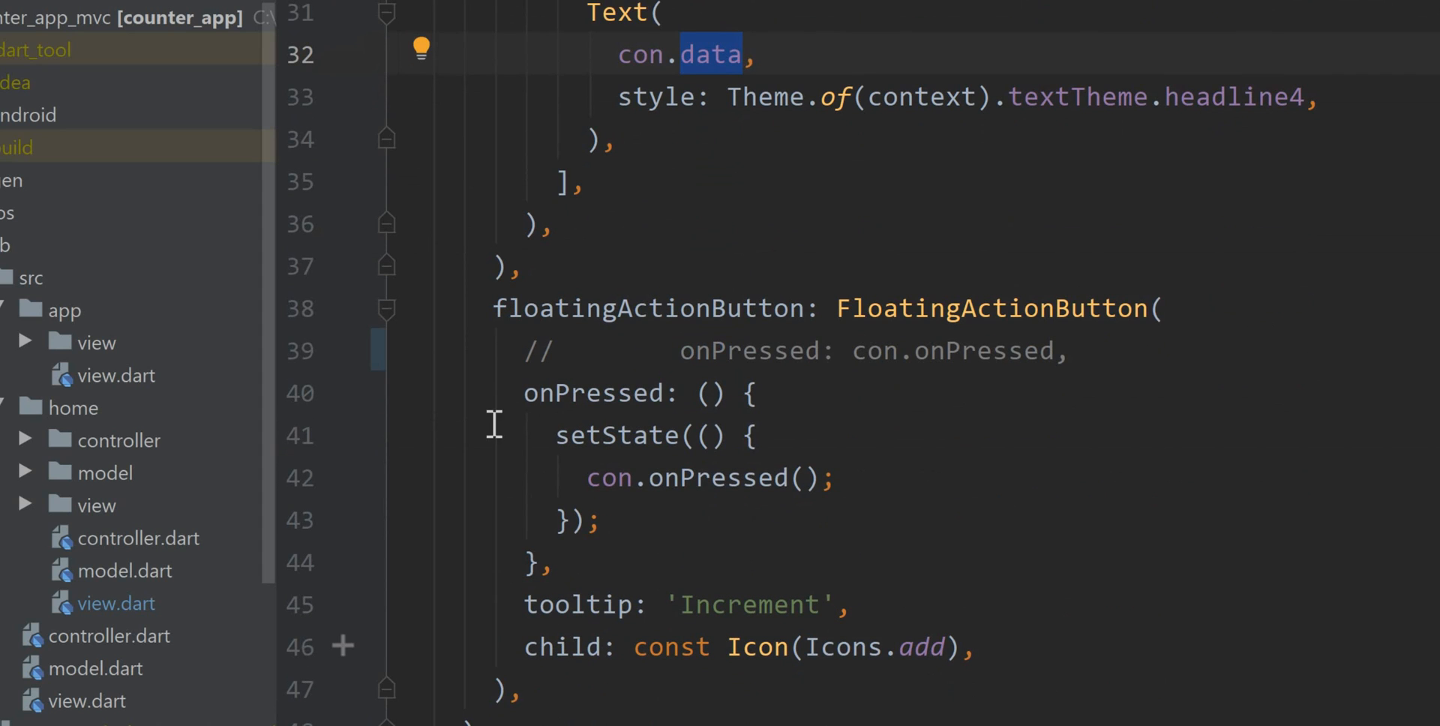
double_click(596, 393)
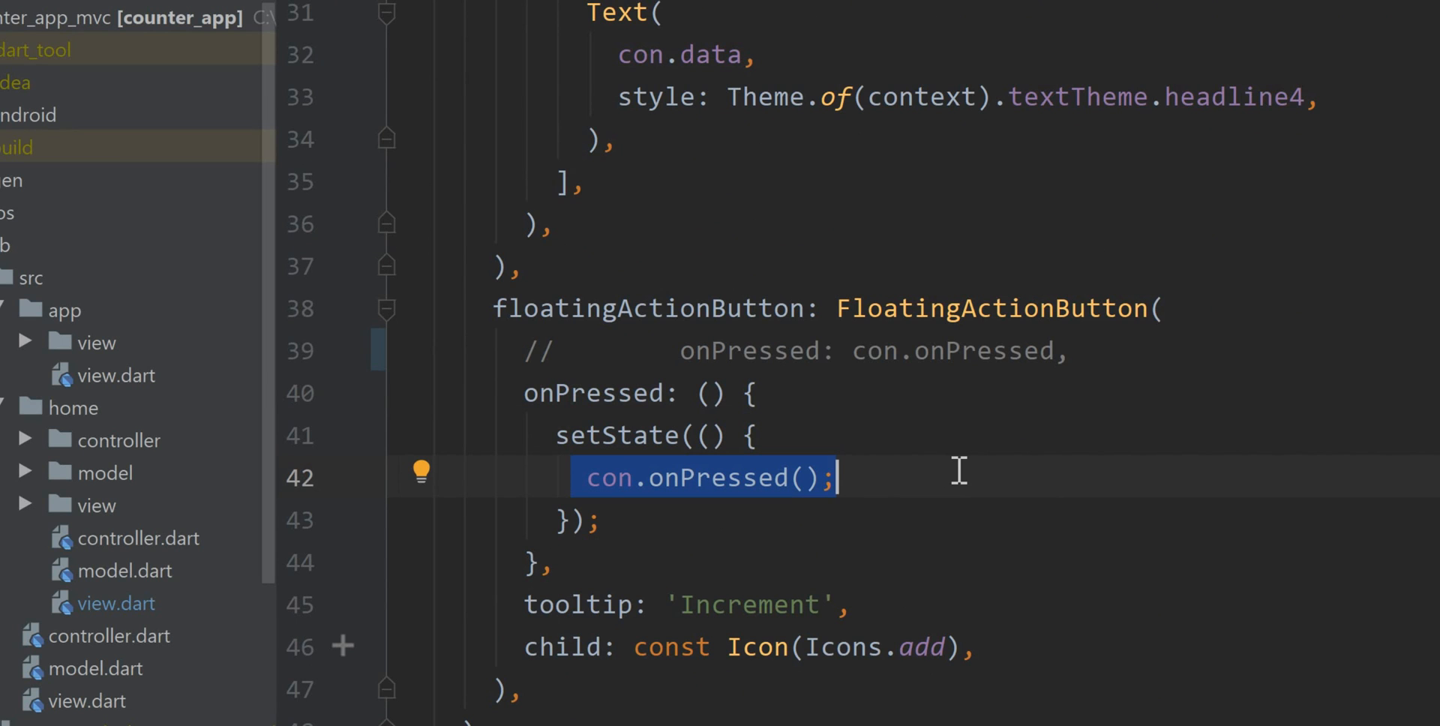
mouse_move(965, 392)
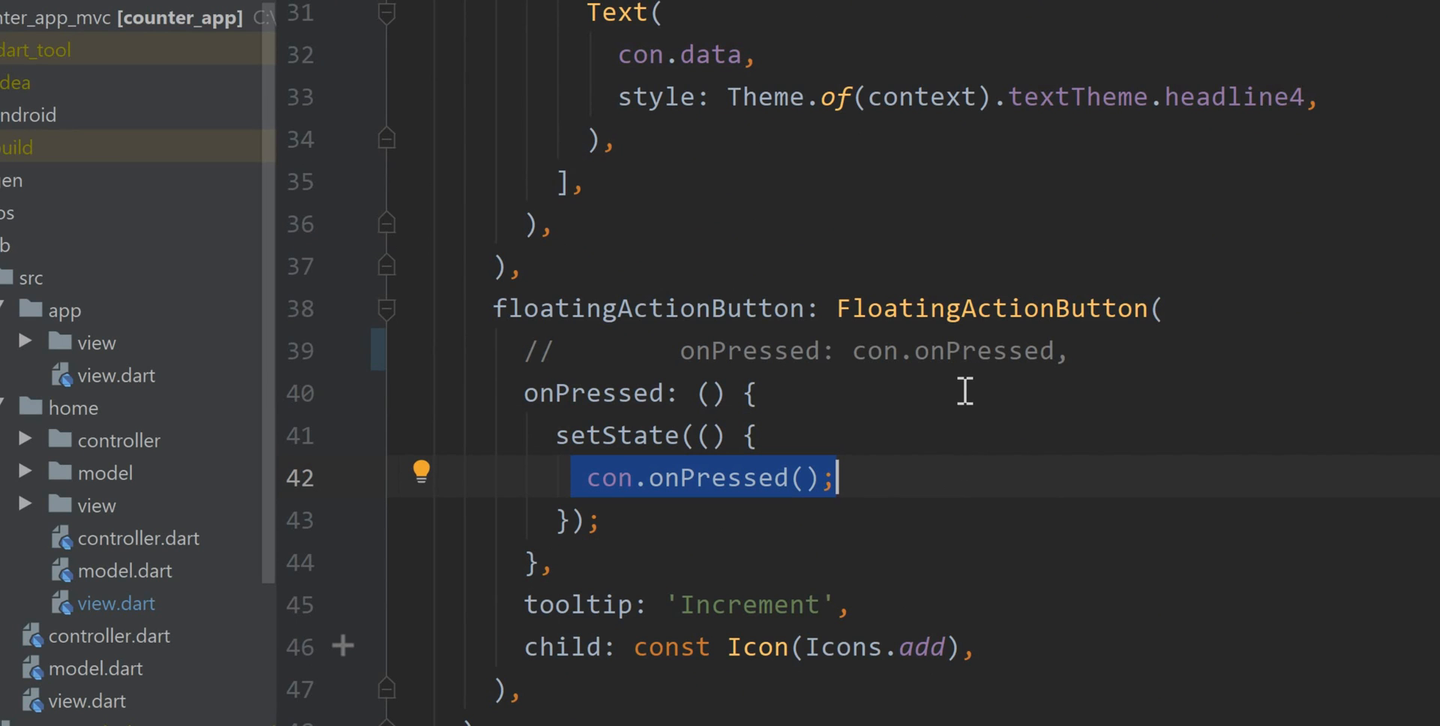
left_click(346, 477)
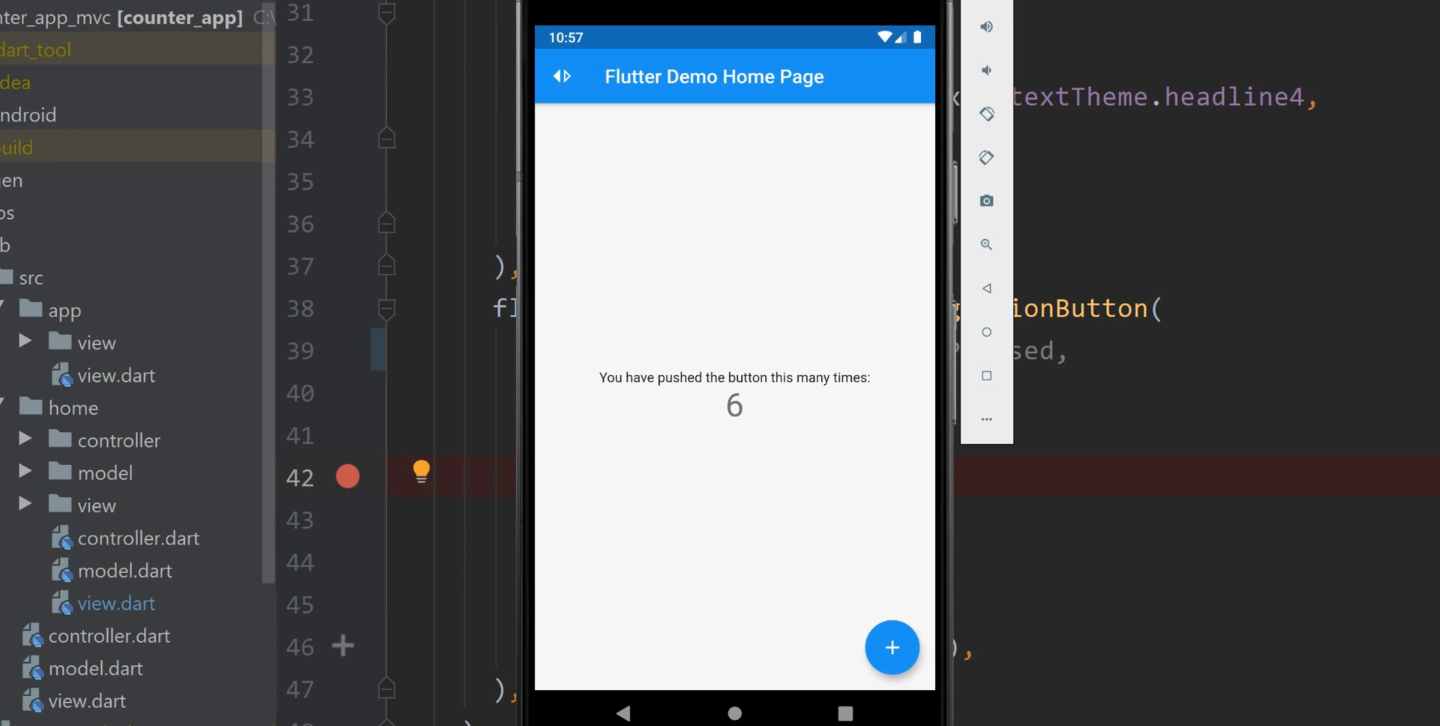
mouse_move(913, 660)
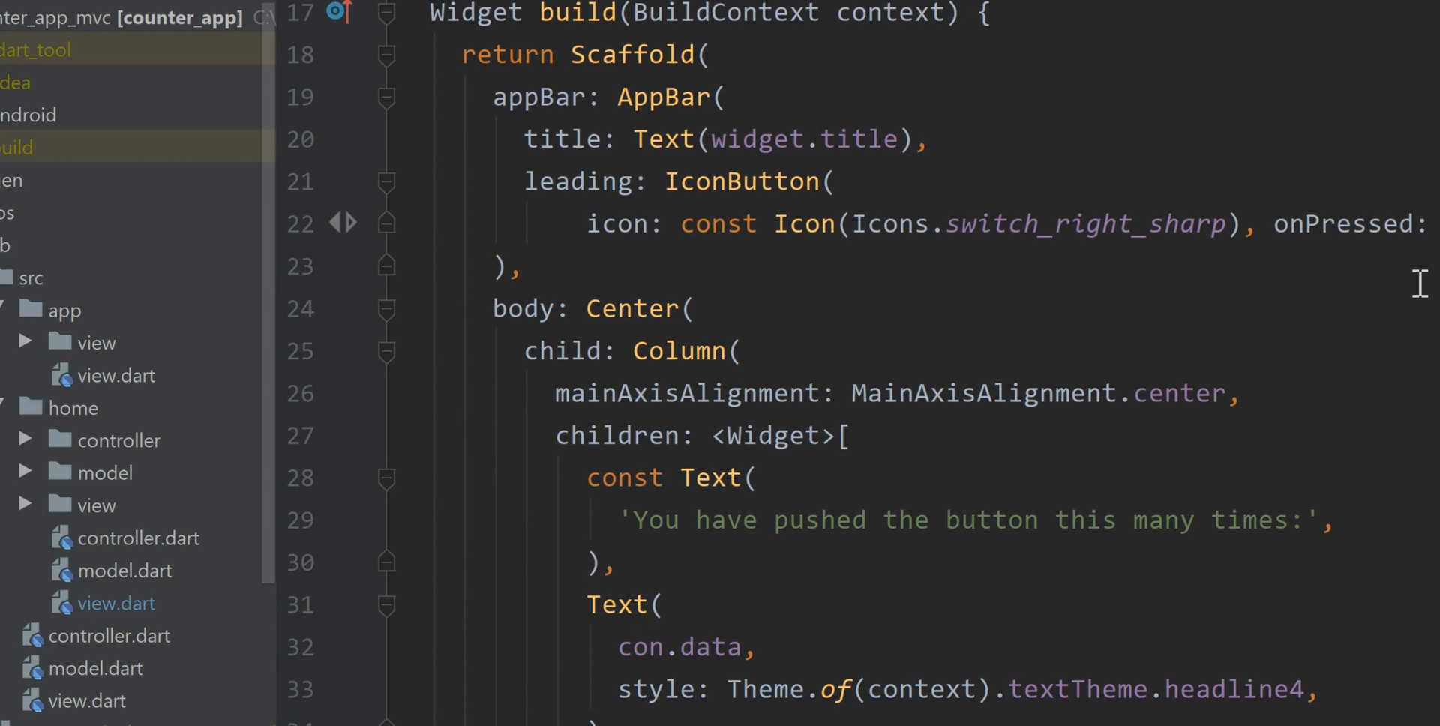
- Scroll view.dart around the paused increment handler at line 42
scroll("down", 3)
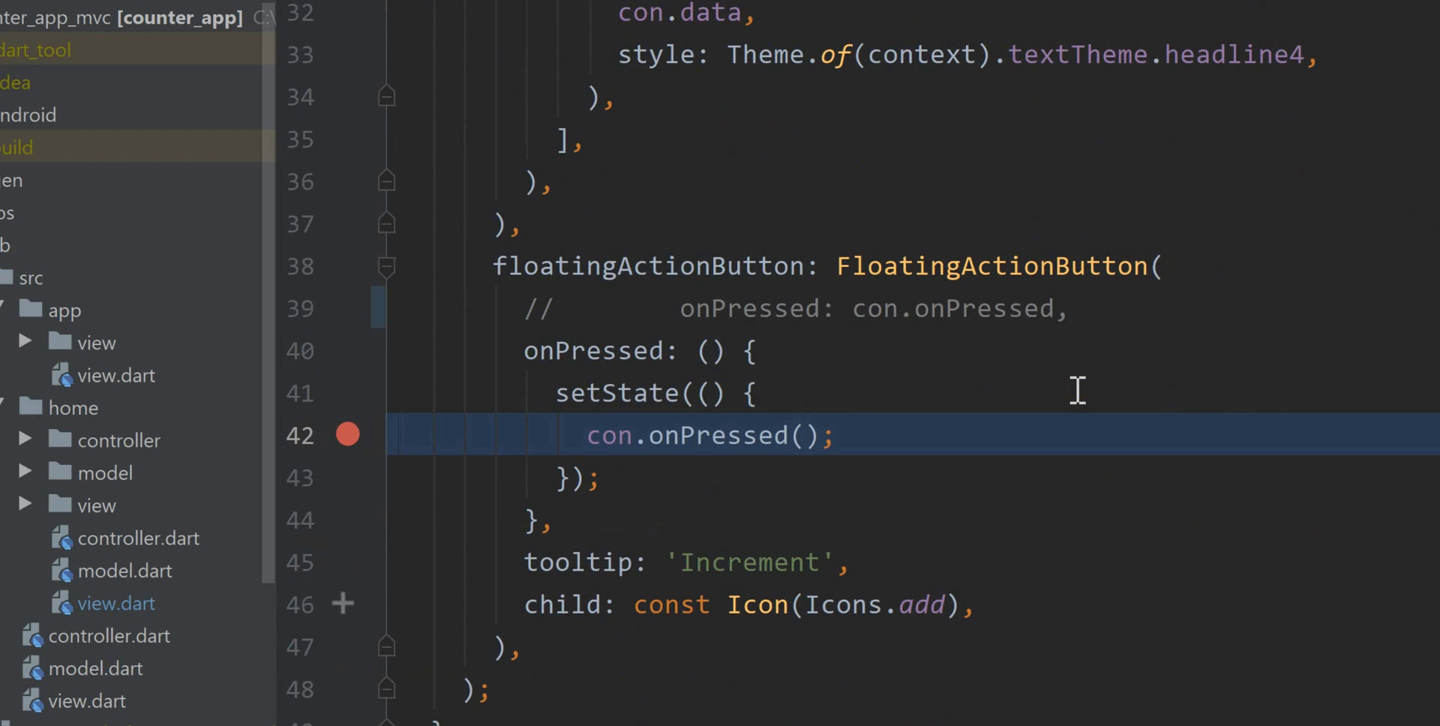
mouse_move(571, 442)
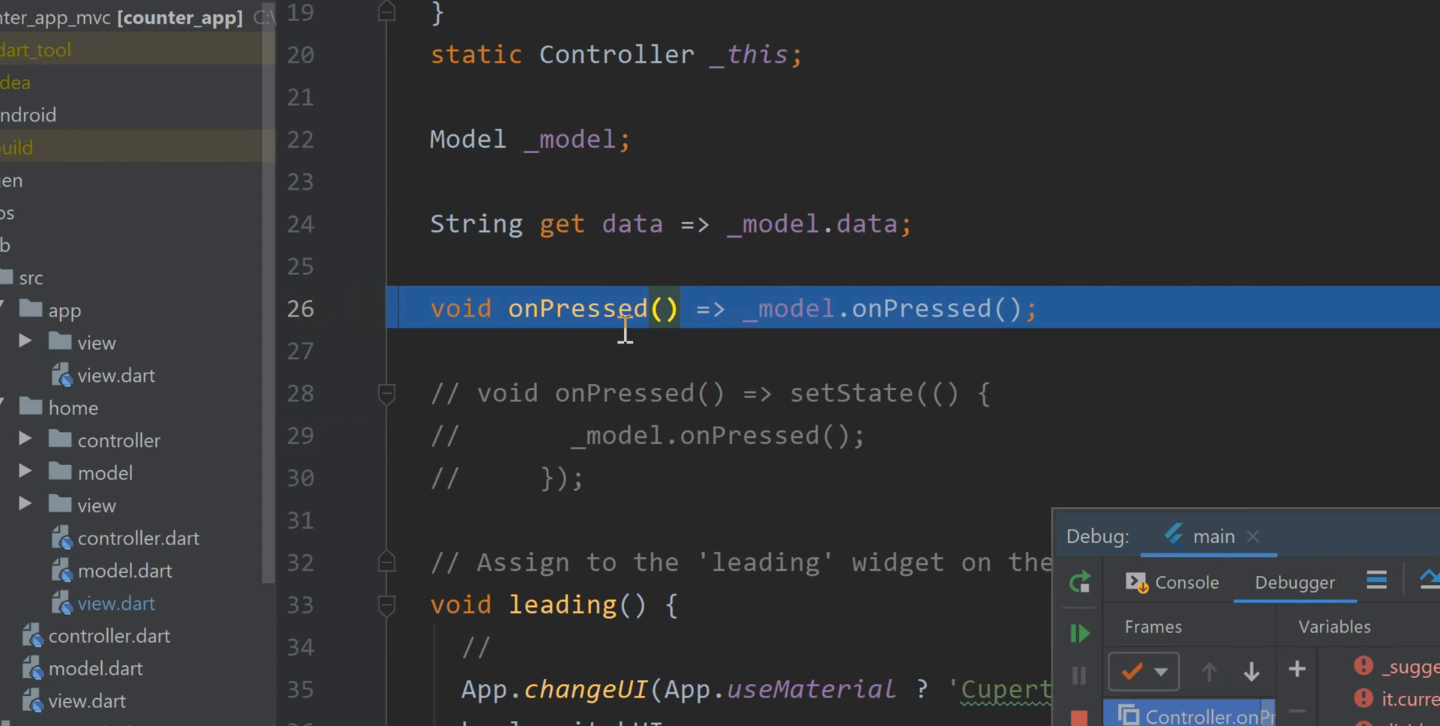
mouse_move(868, 337)
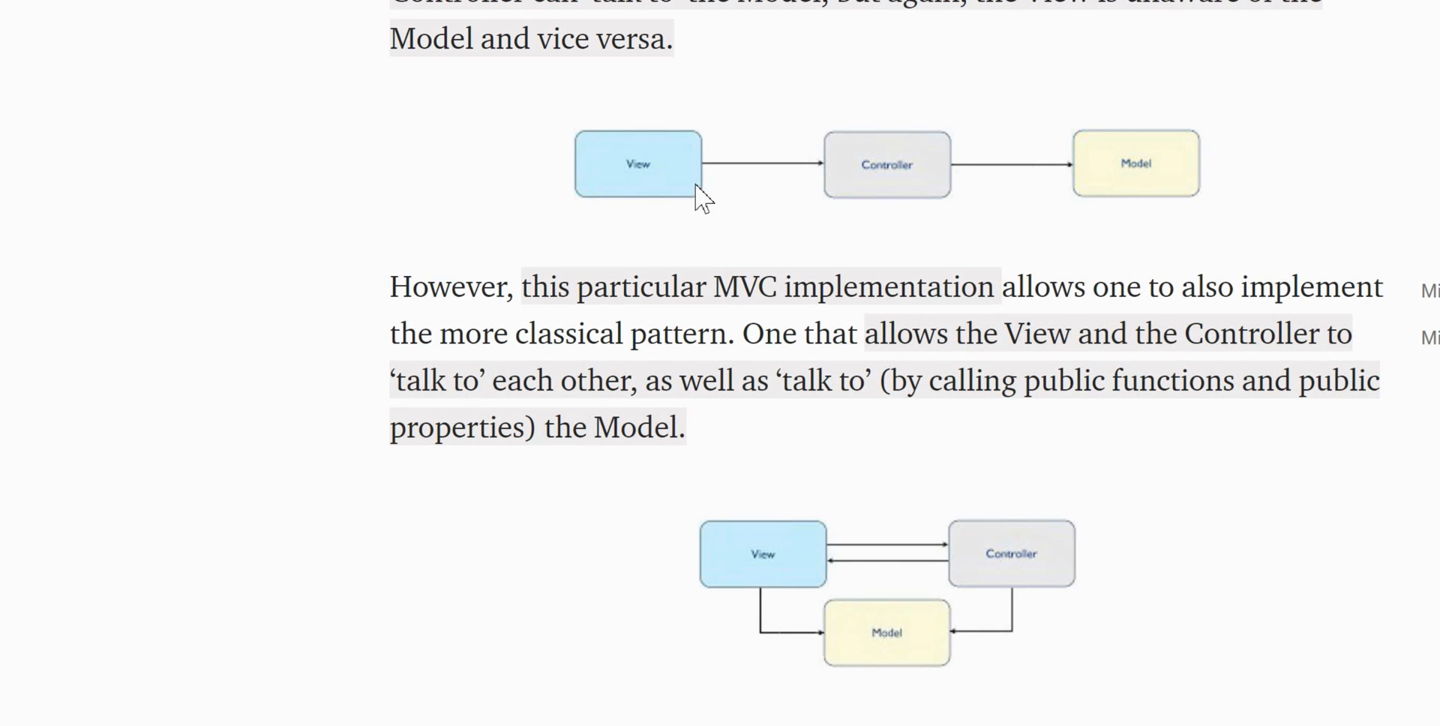
mouse_move(958, 122)
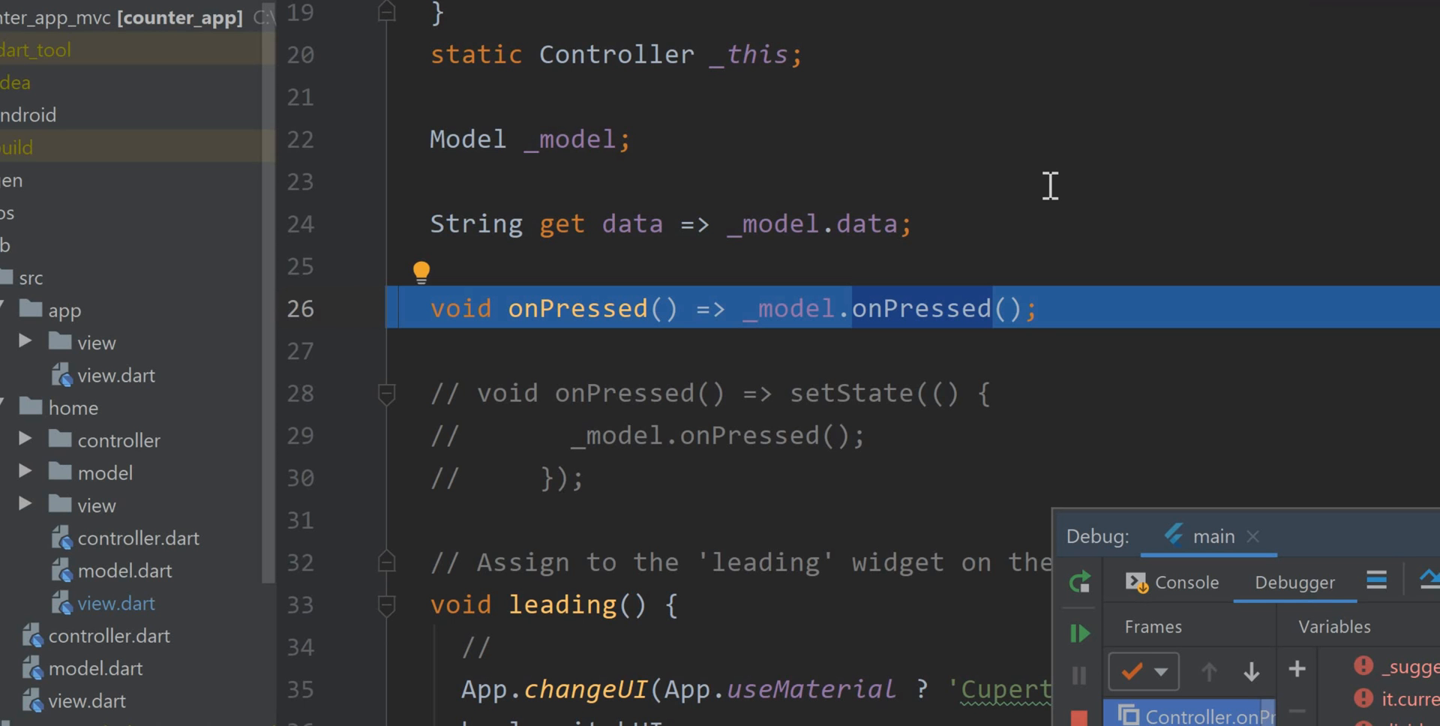
mouse_move(899, 332)
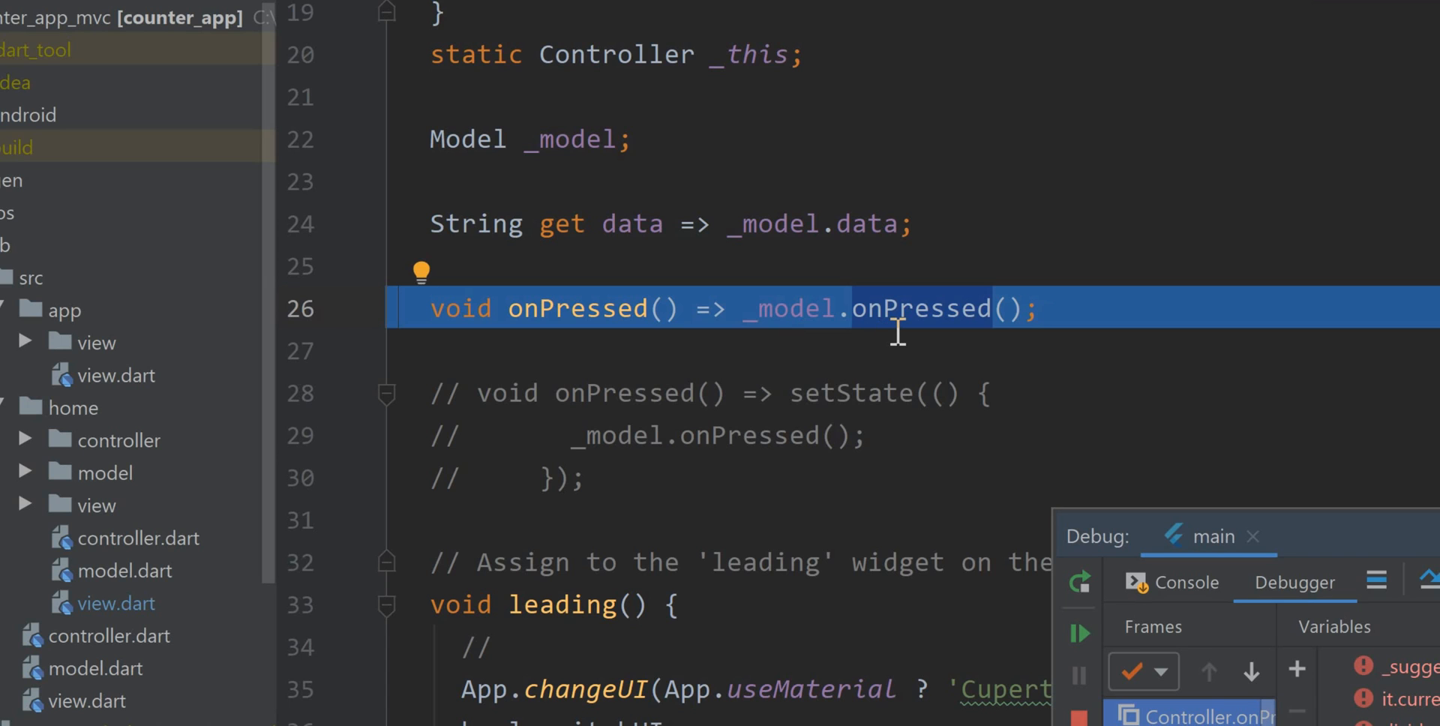
mouse_move(1321, 624)
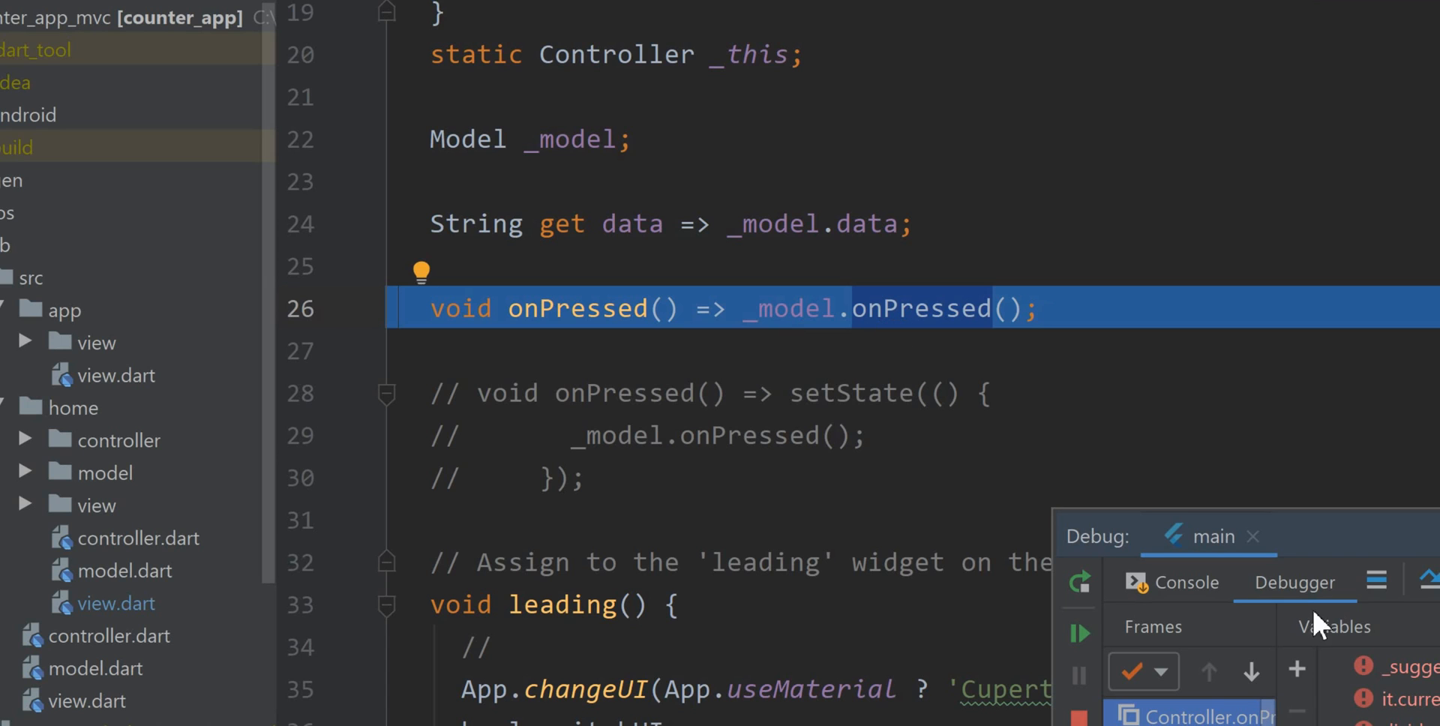
mouse_move(1206, 276)
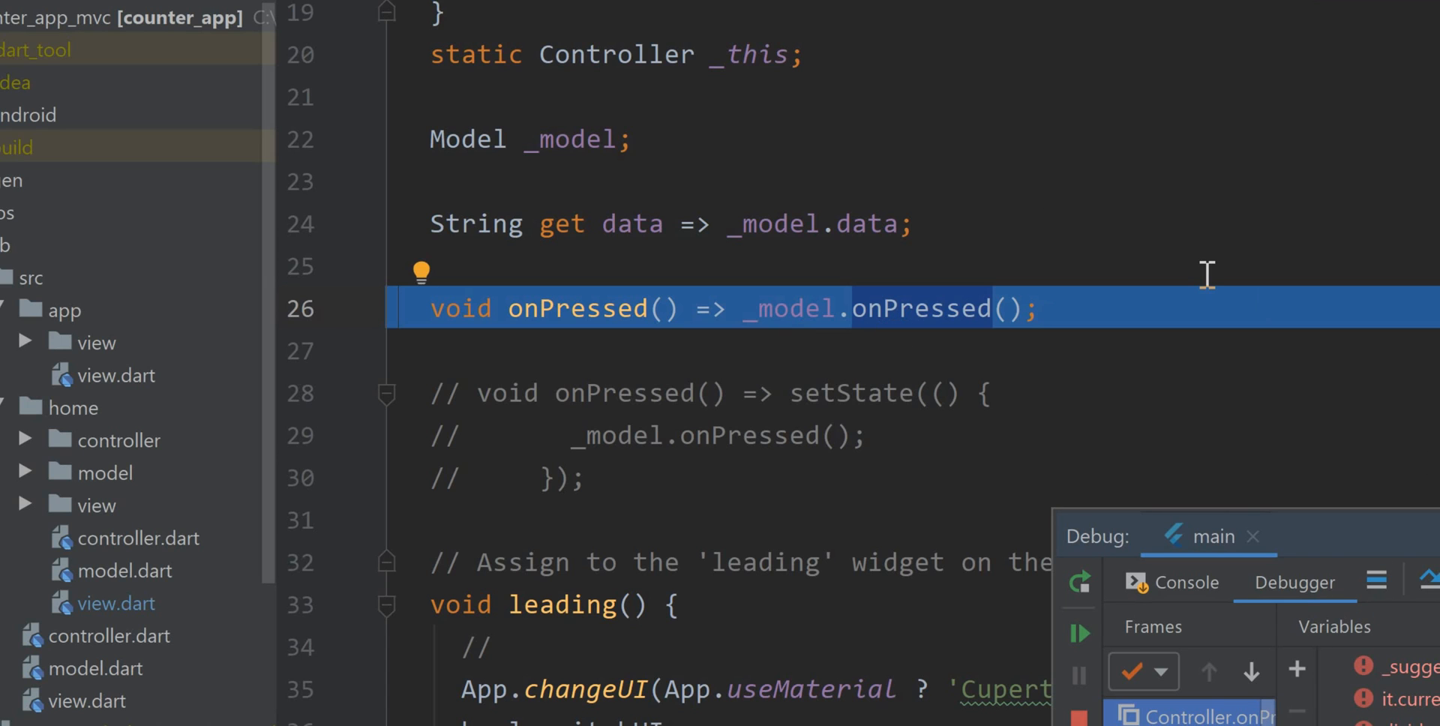
mouse_move(1202, 287)
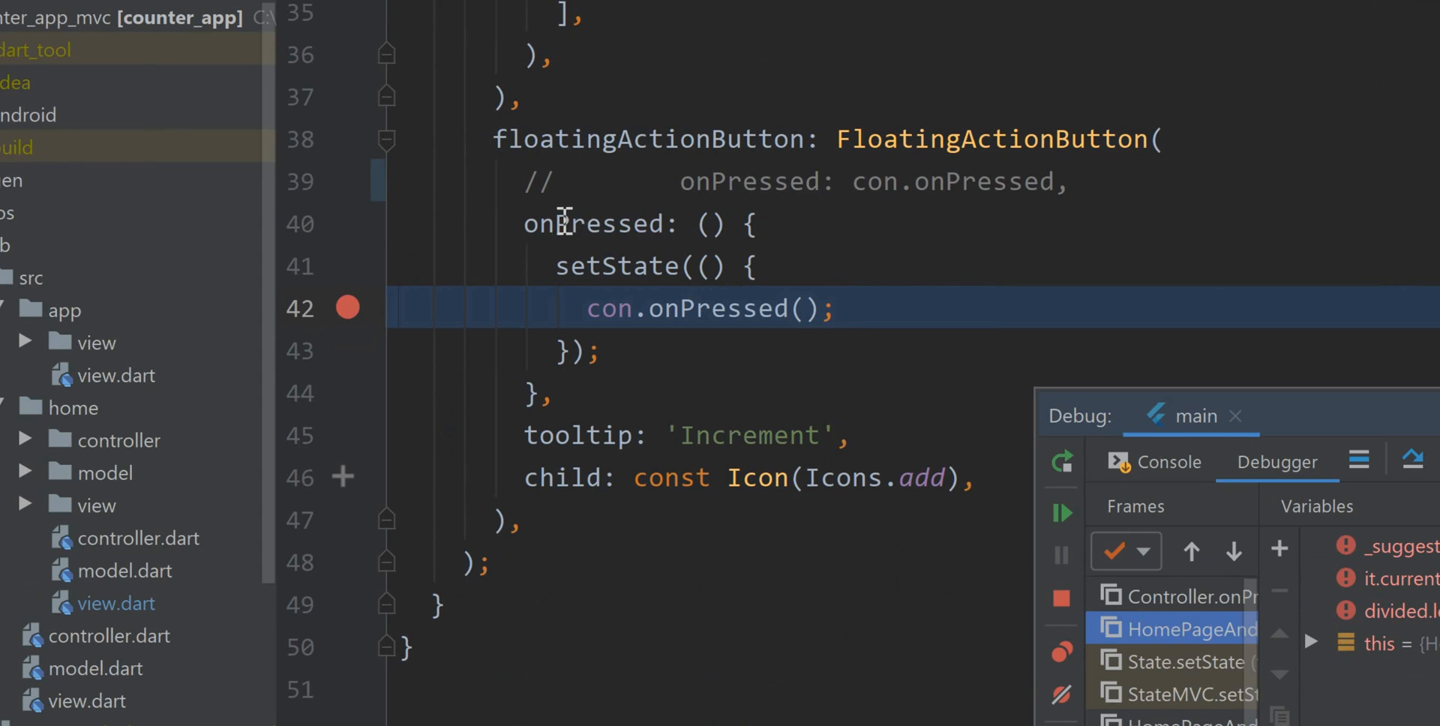
- Review the view's onPressed handler and commented setState version, then select data in con.data
double_click(716, 308)
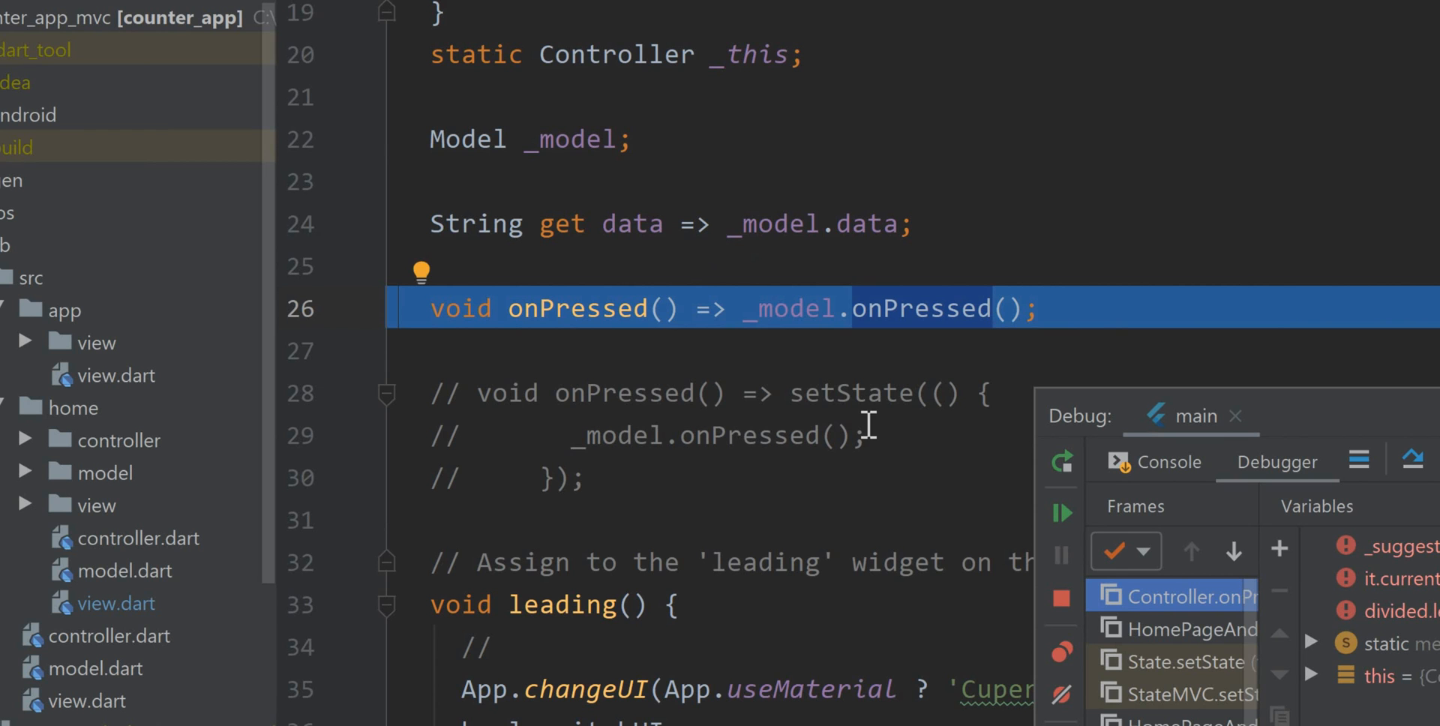
double_click(632, 223)
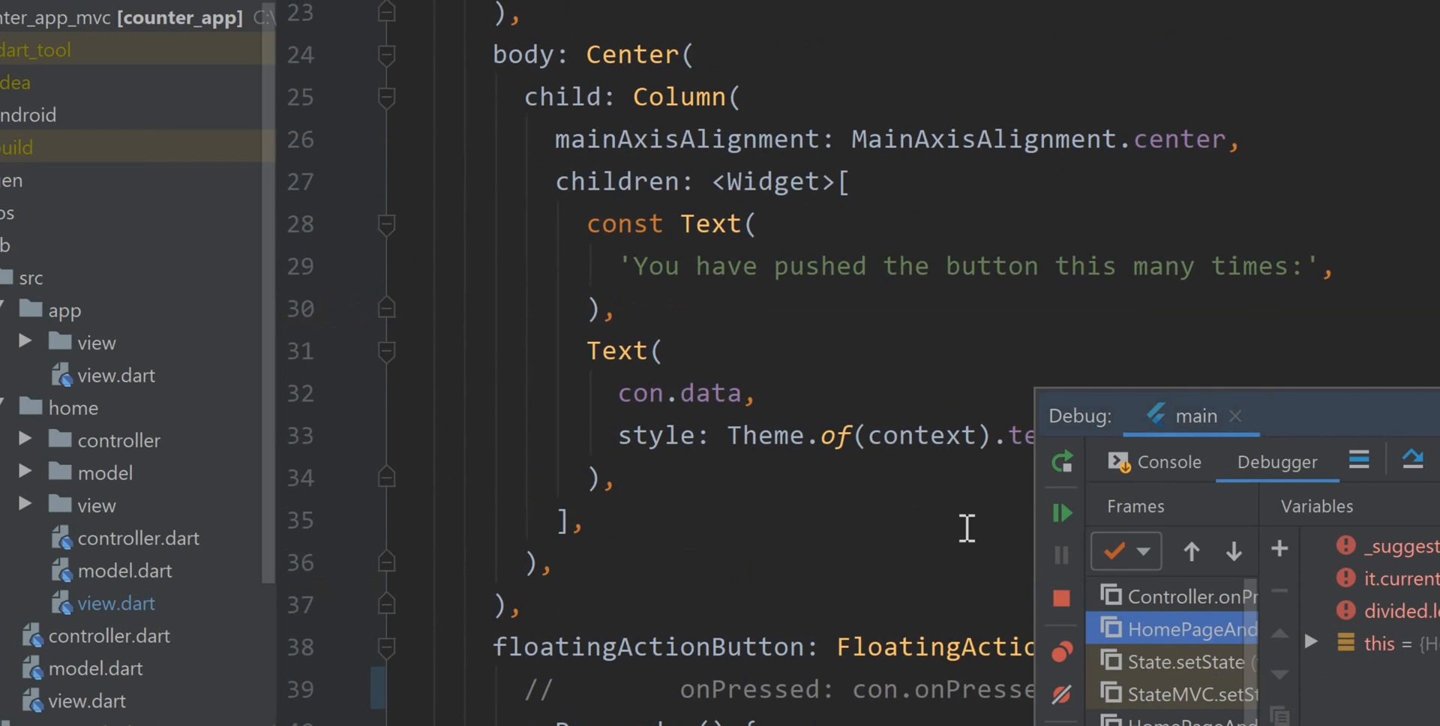
double_click(711, 393)
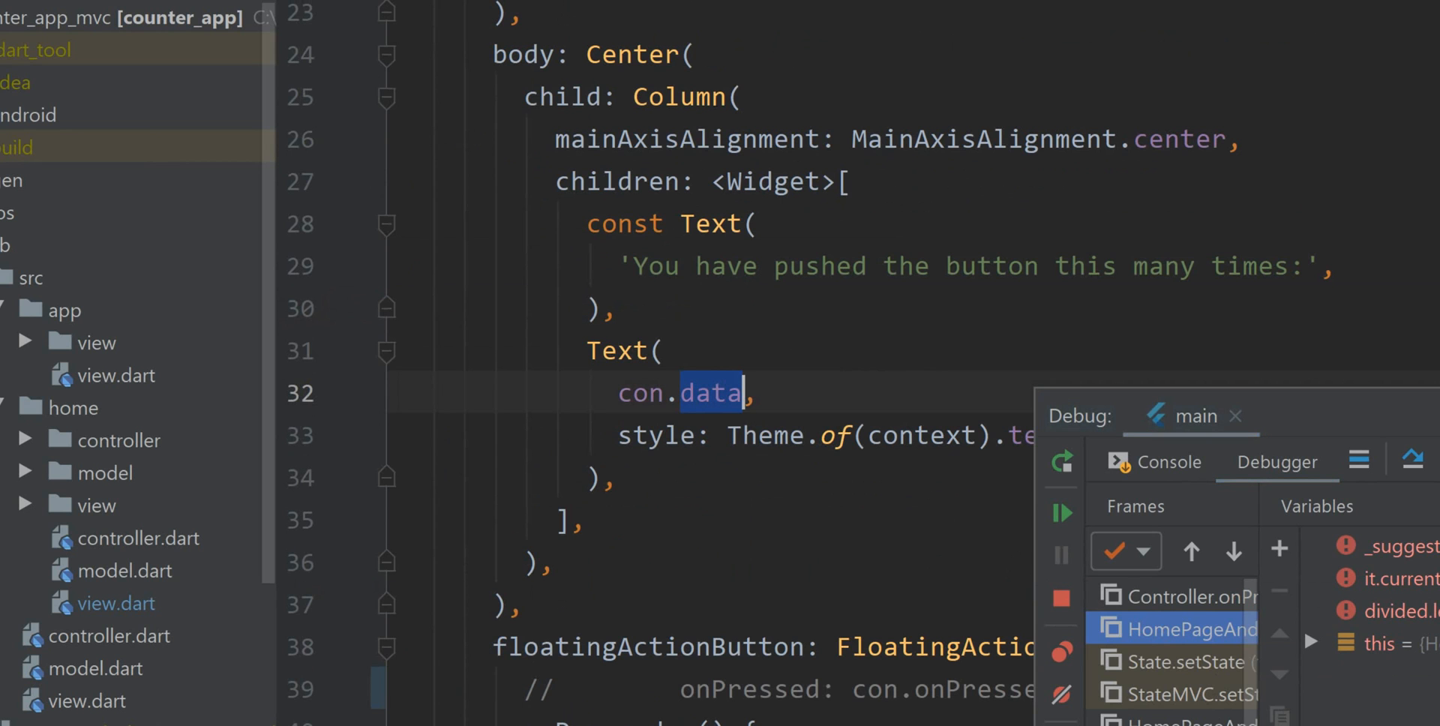
- Follow con.data to its declaration, the Controller getter returning _model.data
double_click(618, 352)
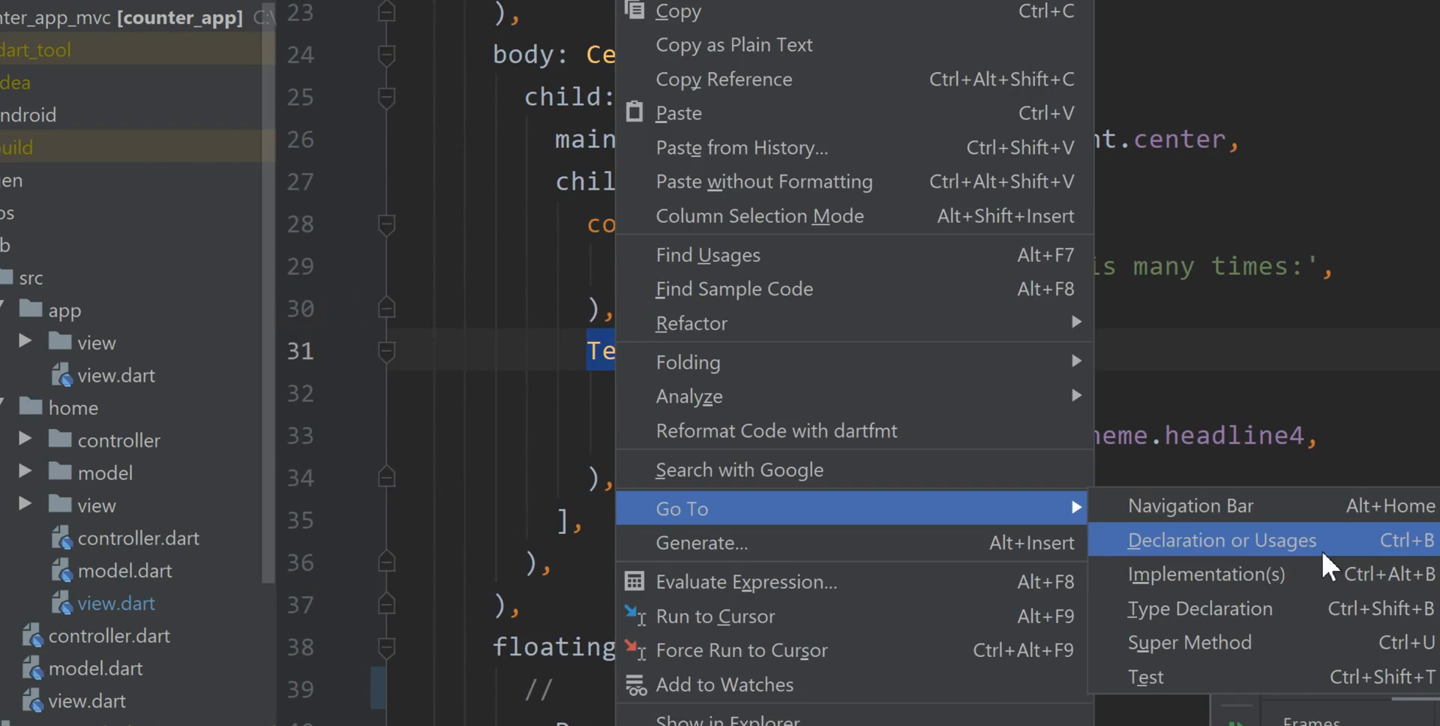
left_click(1220, 540)
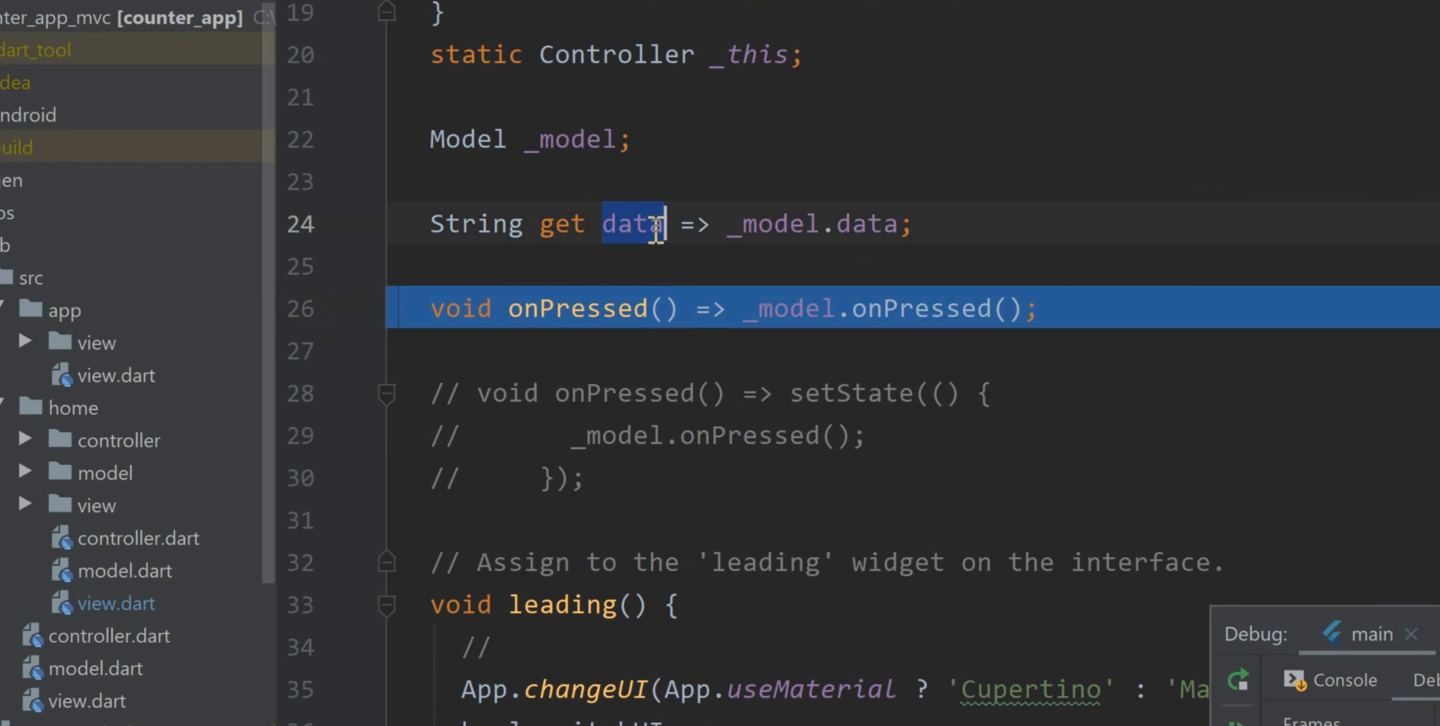
scroll("down", 3)
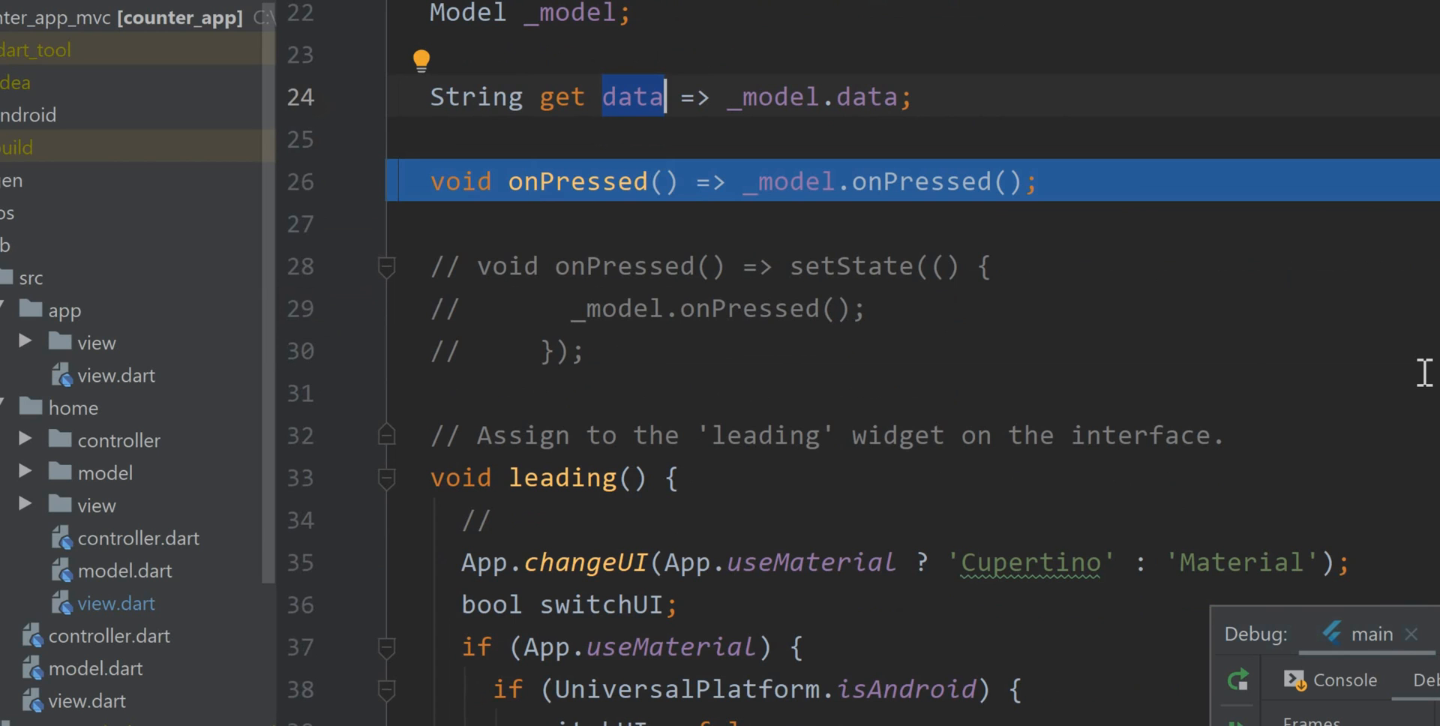
mouse_move(1359, 431)
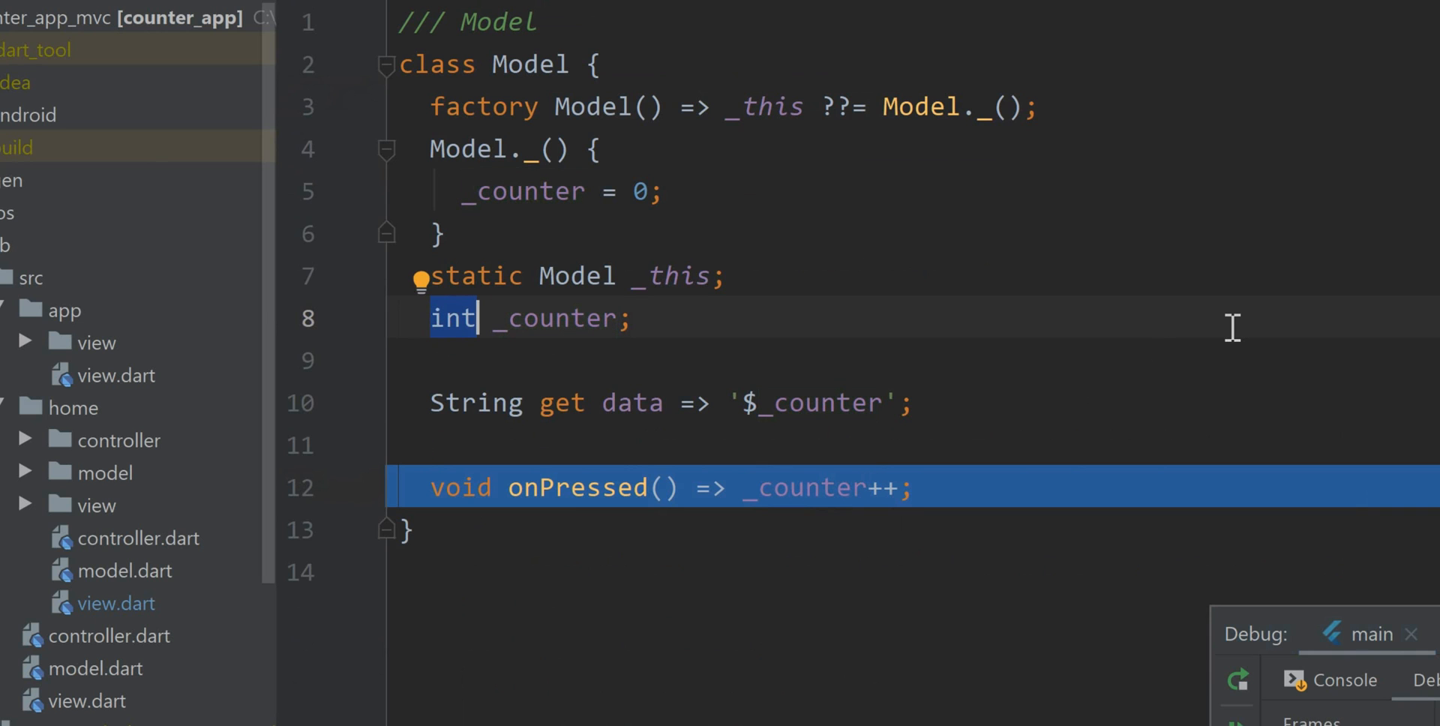
mouse_move(477, 319)
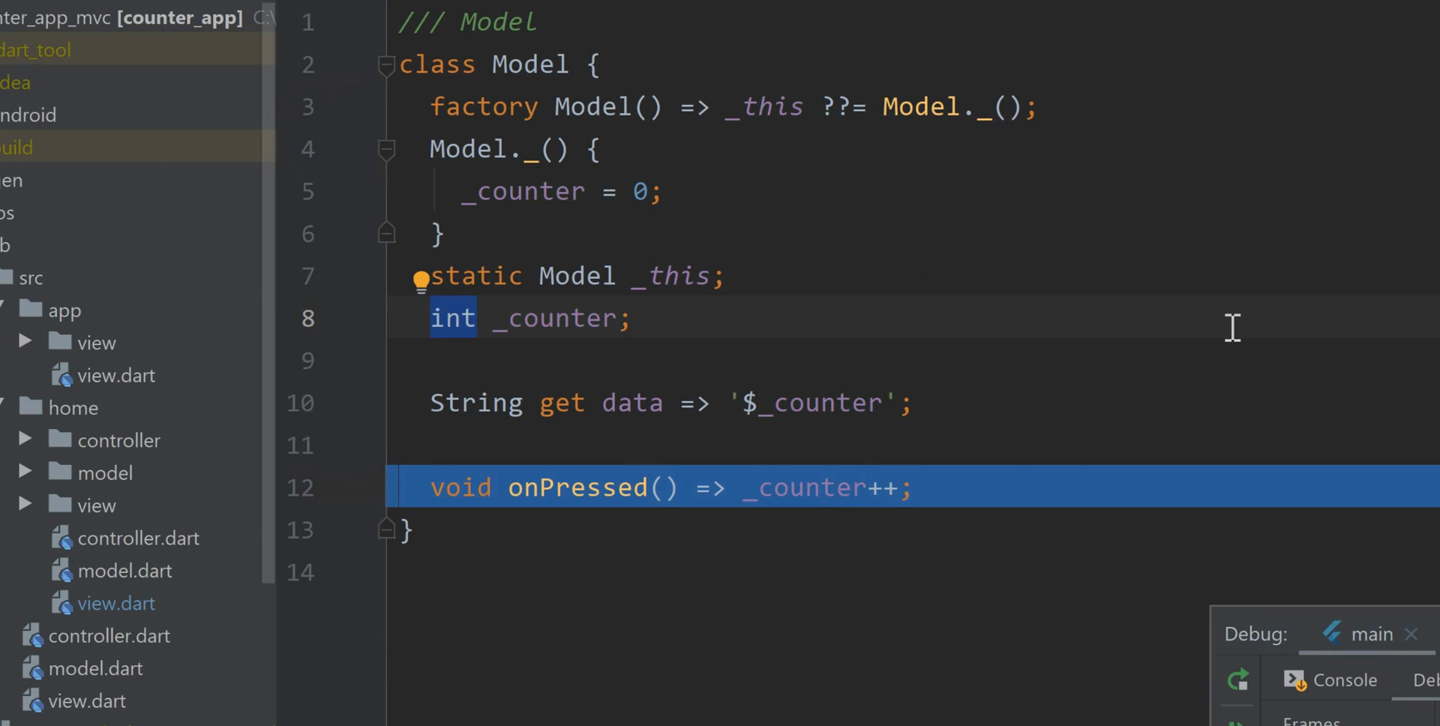
- Open model.dart and select the Model's data getter that returns _counter as text
left_click(478, 319)
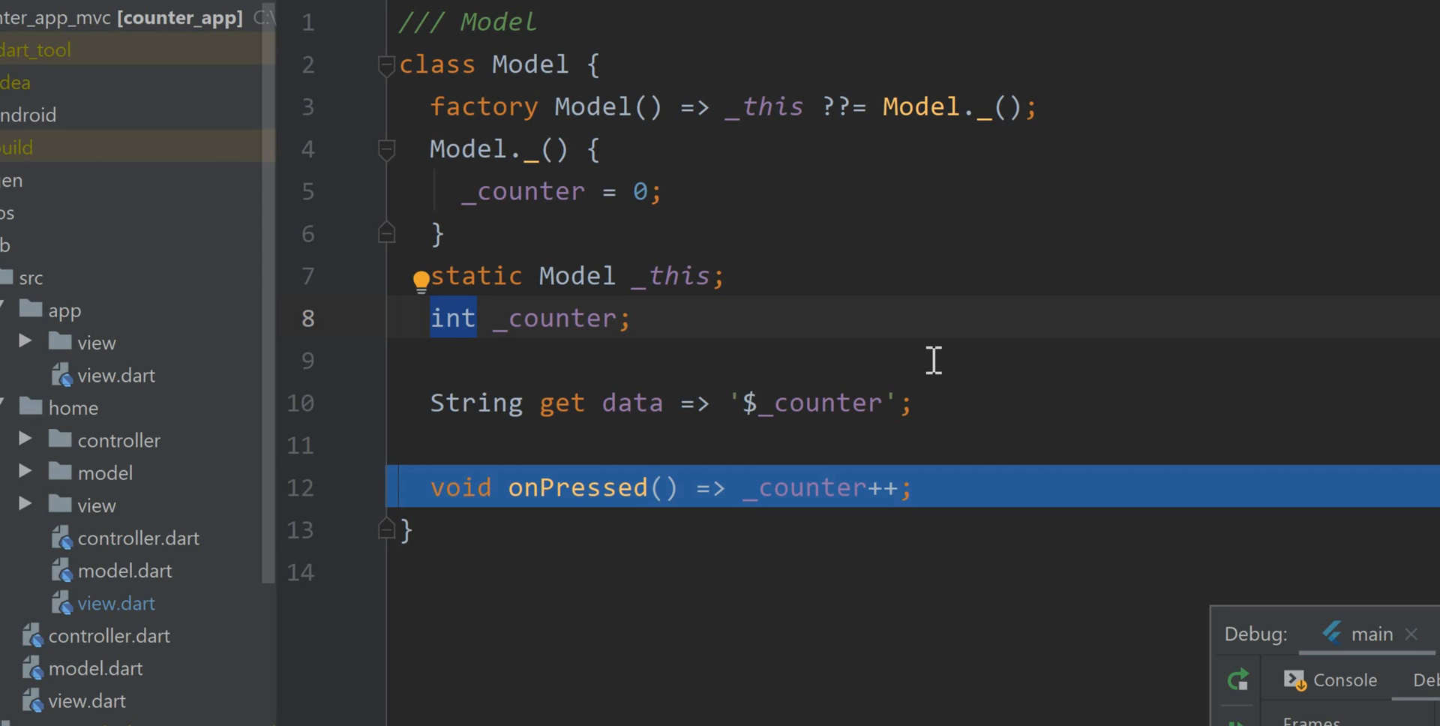
left_click(478, 318)
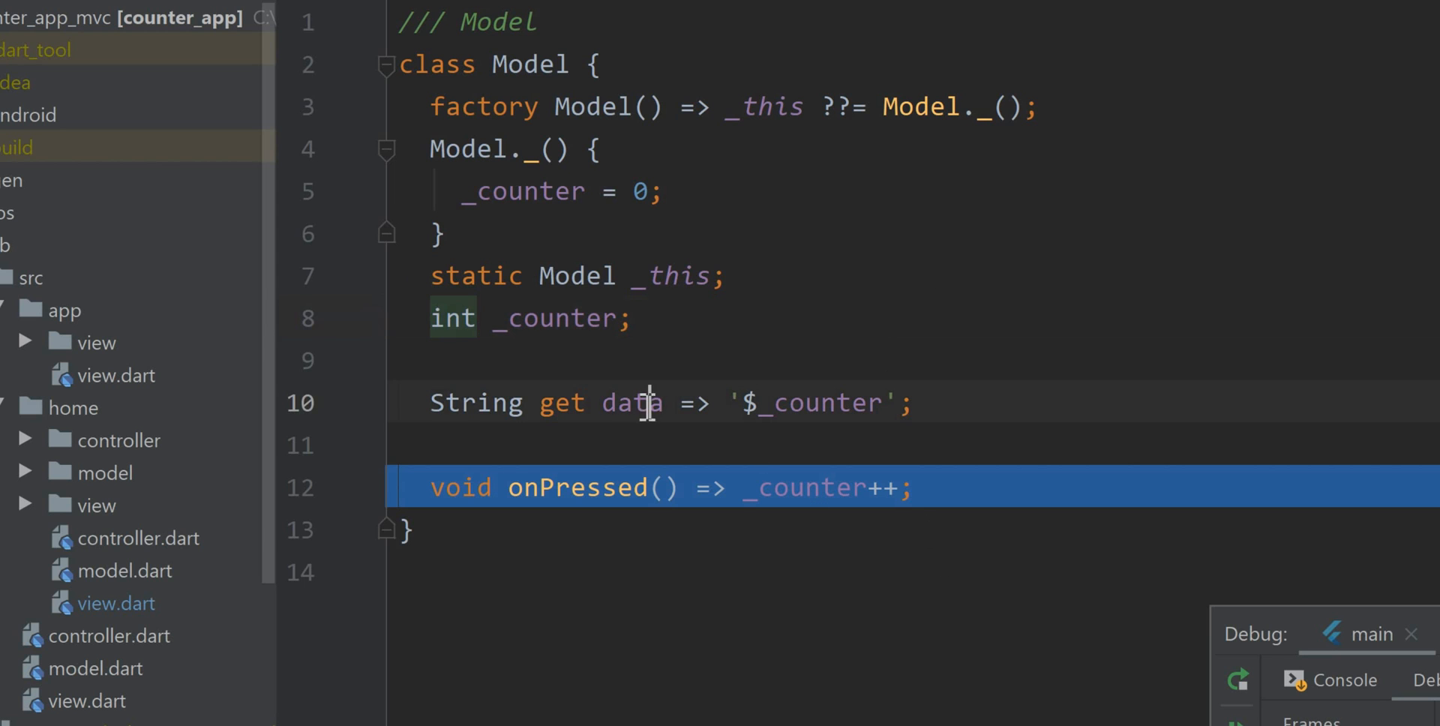
double_click(631, 403)
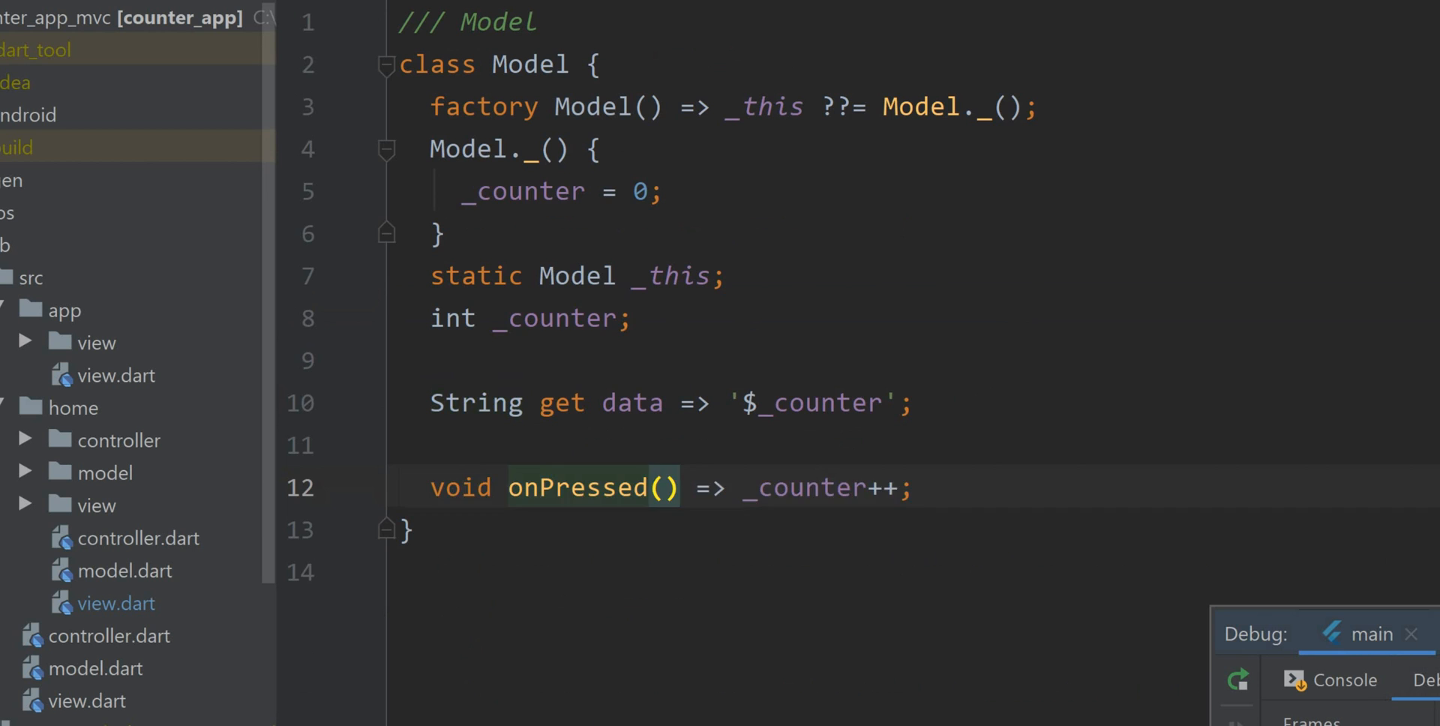
- Scroll through view.dart, then tap + in the emulator to bring the count to 9
scroll("down", 3)
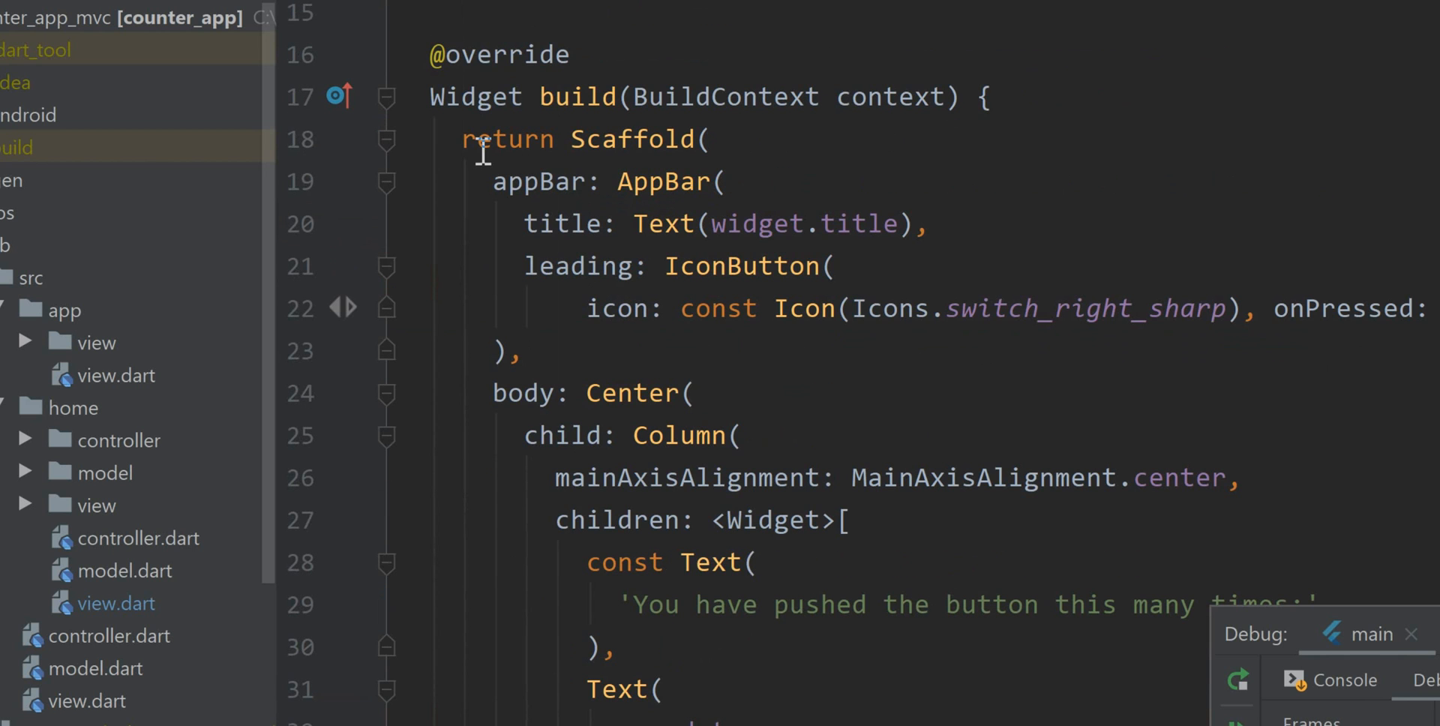
scroll("down", 3)
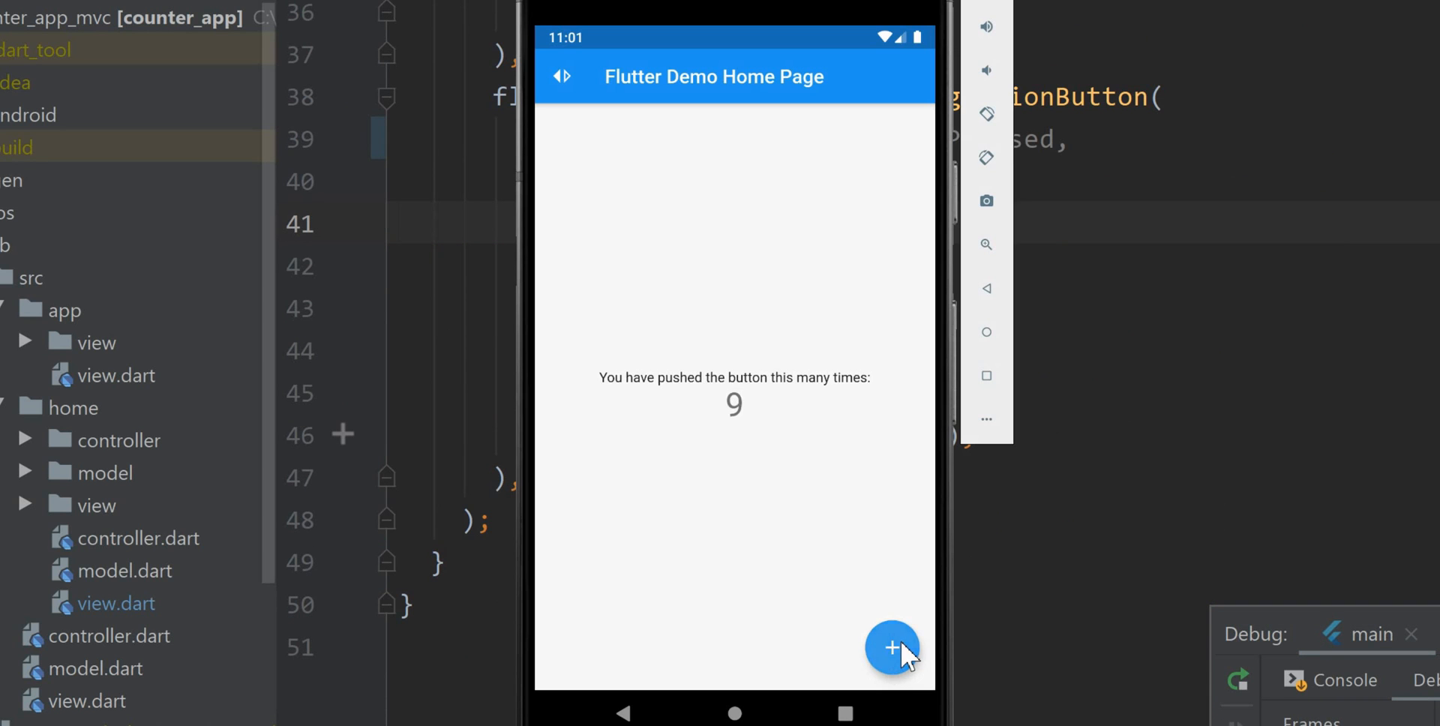
left_click(891, 647)
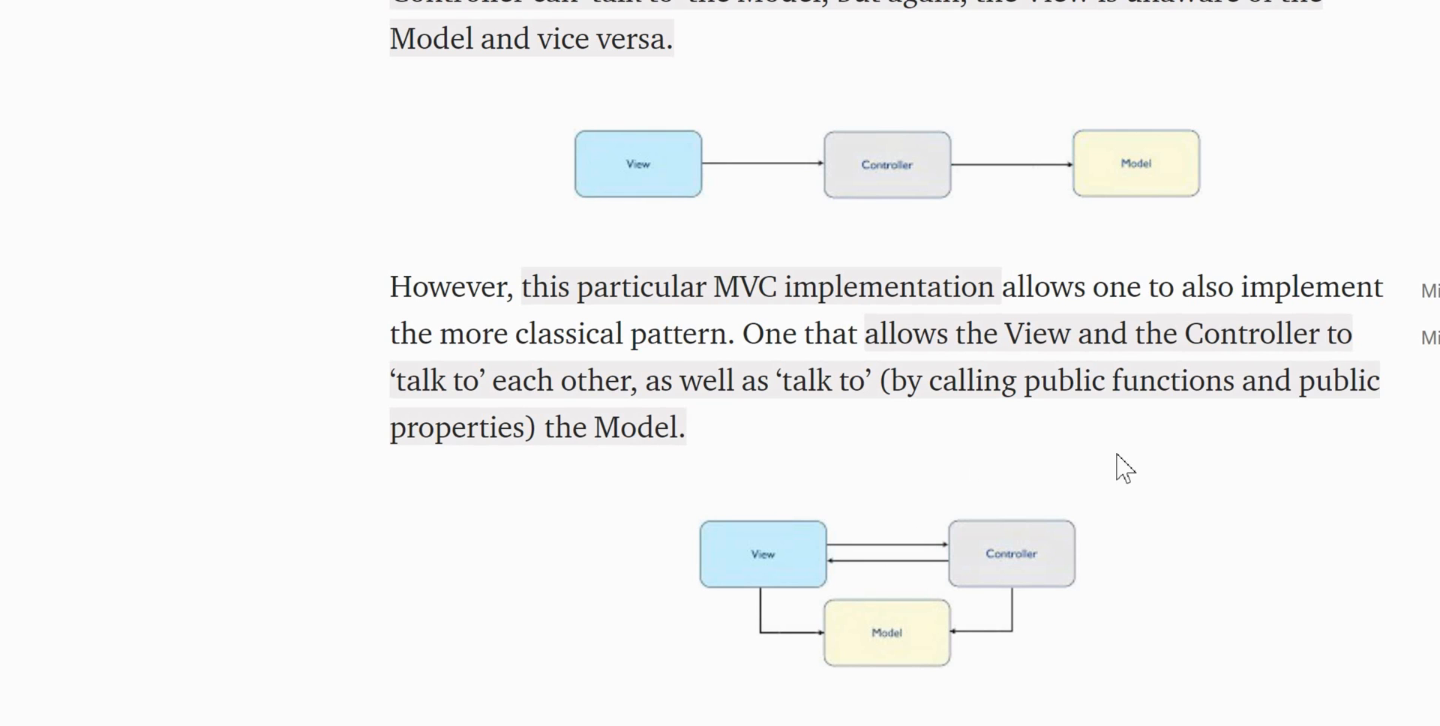
mouse_move(874, 570)
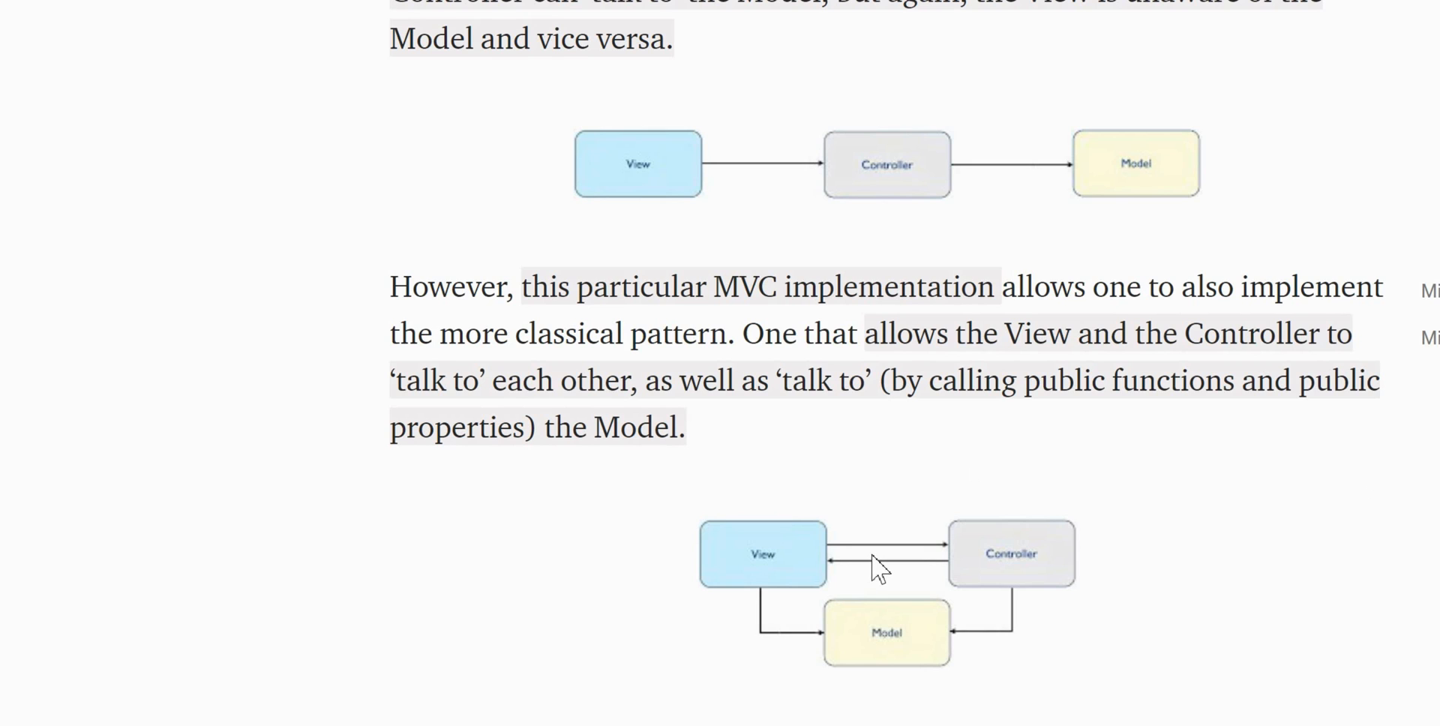
mouse_move(989, 567)
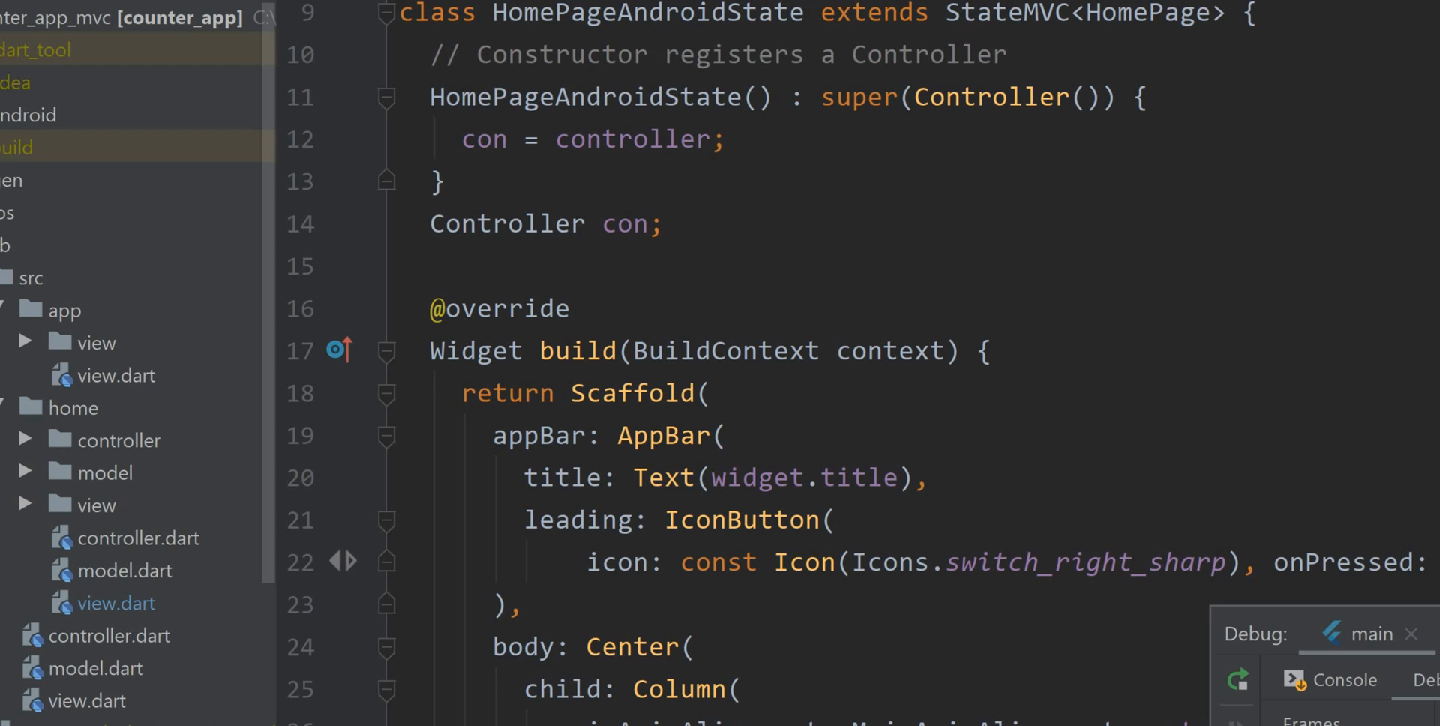
mouse_move(1174, 394)
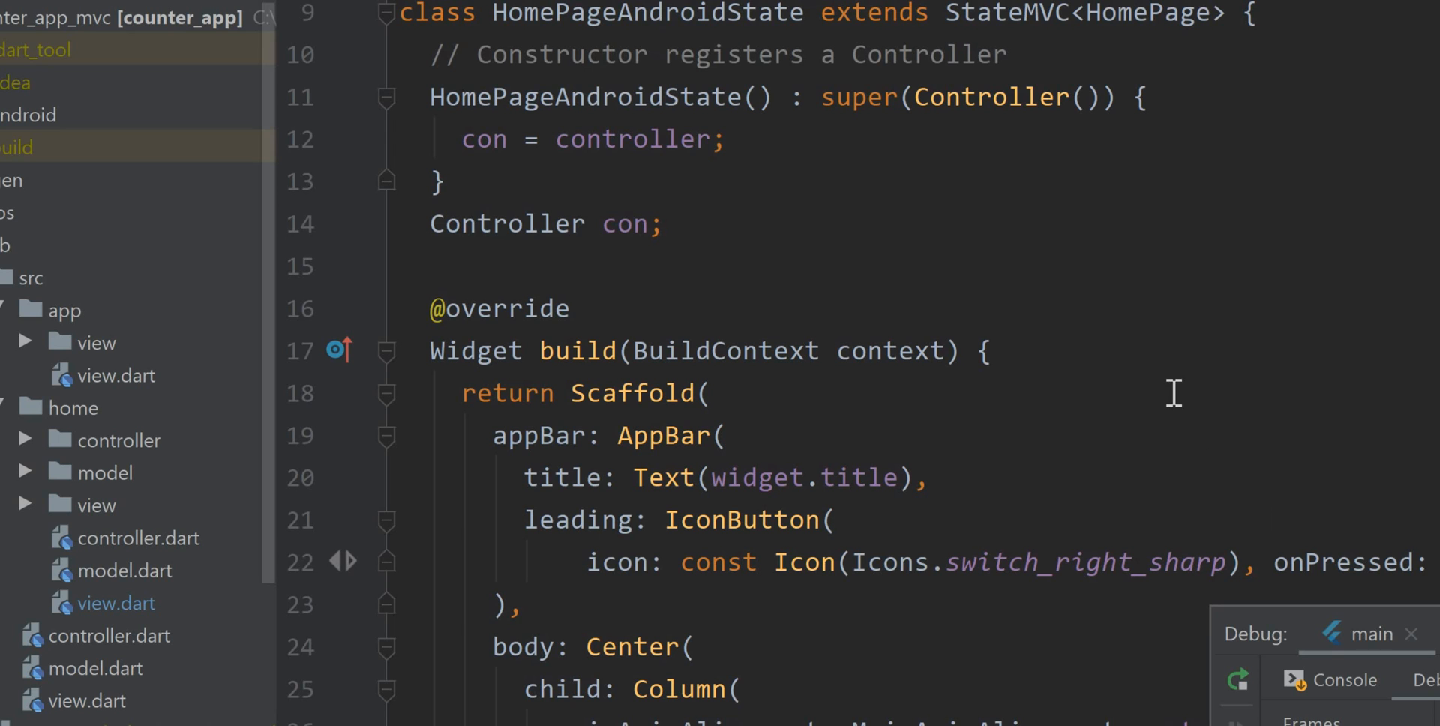
mouse_move(659, 71)
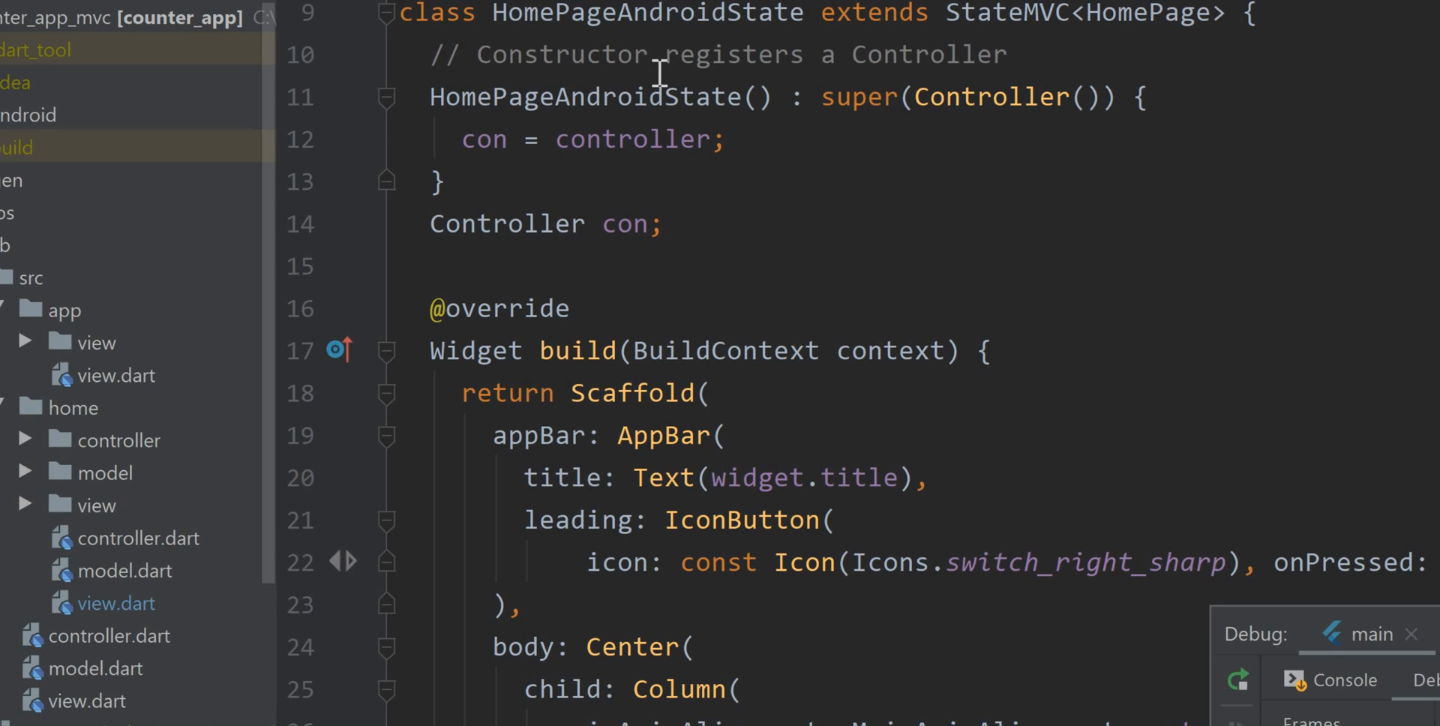
- Comment out the inline setState handler, then bring up actions for con.onPressed
scroll("down", 3)
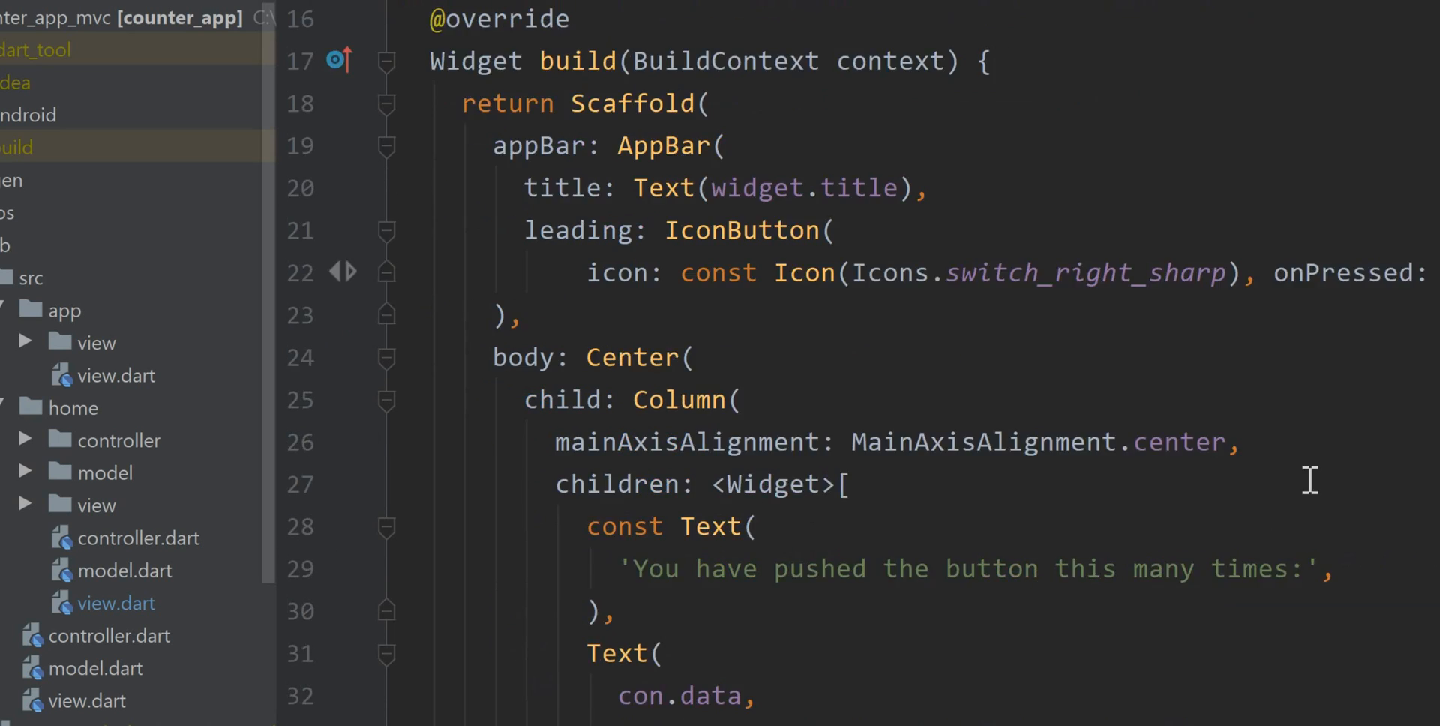
scroll("down", 3)
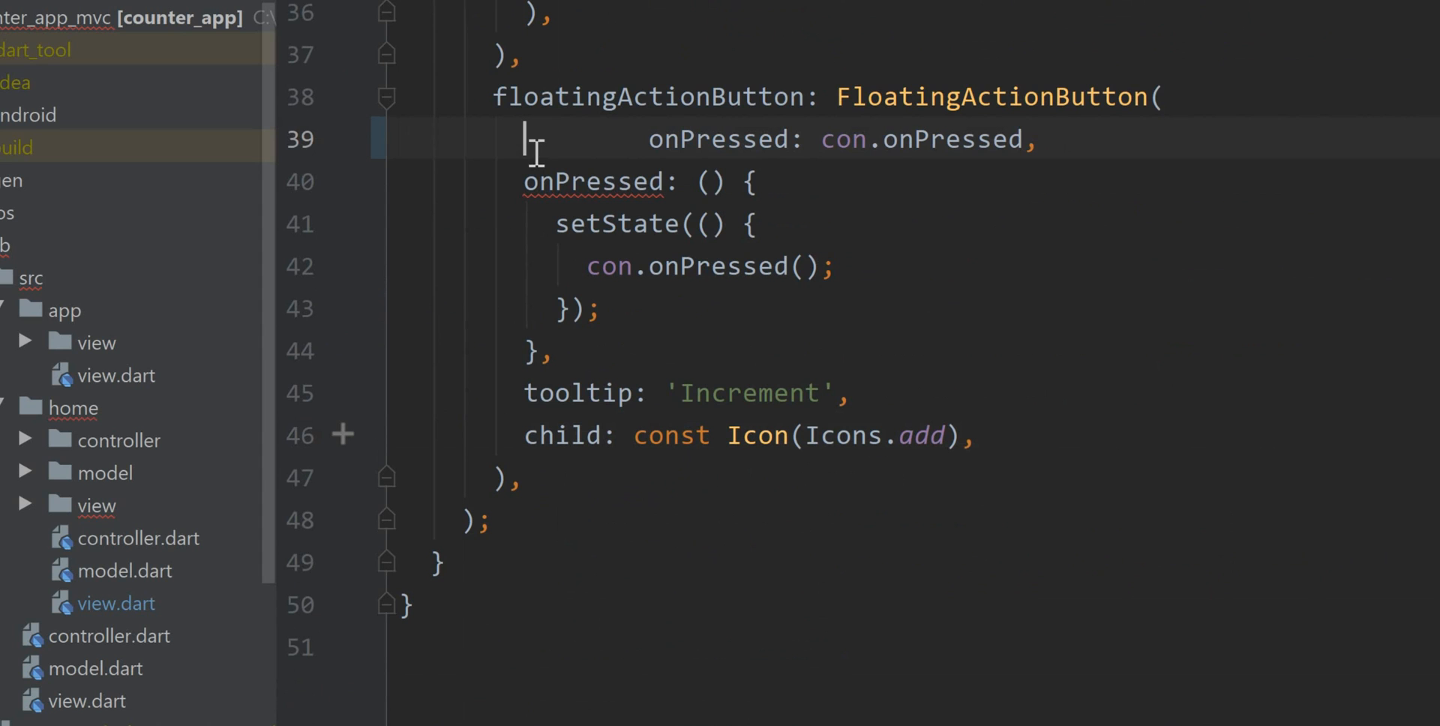
double_click(953, 139)
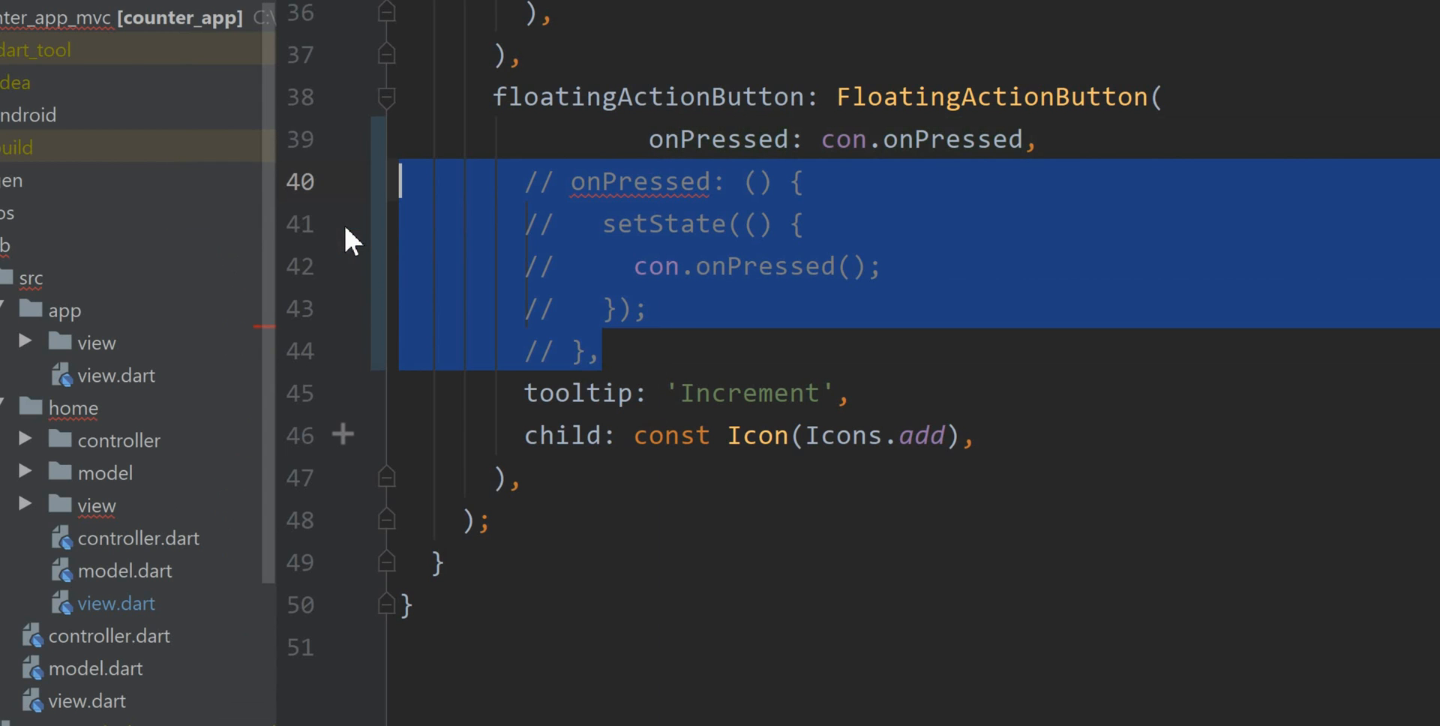
double_click(951, 138)
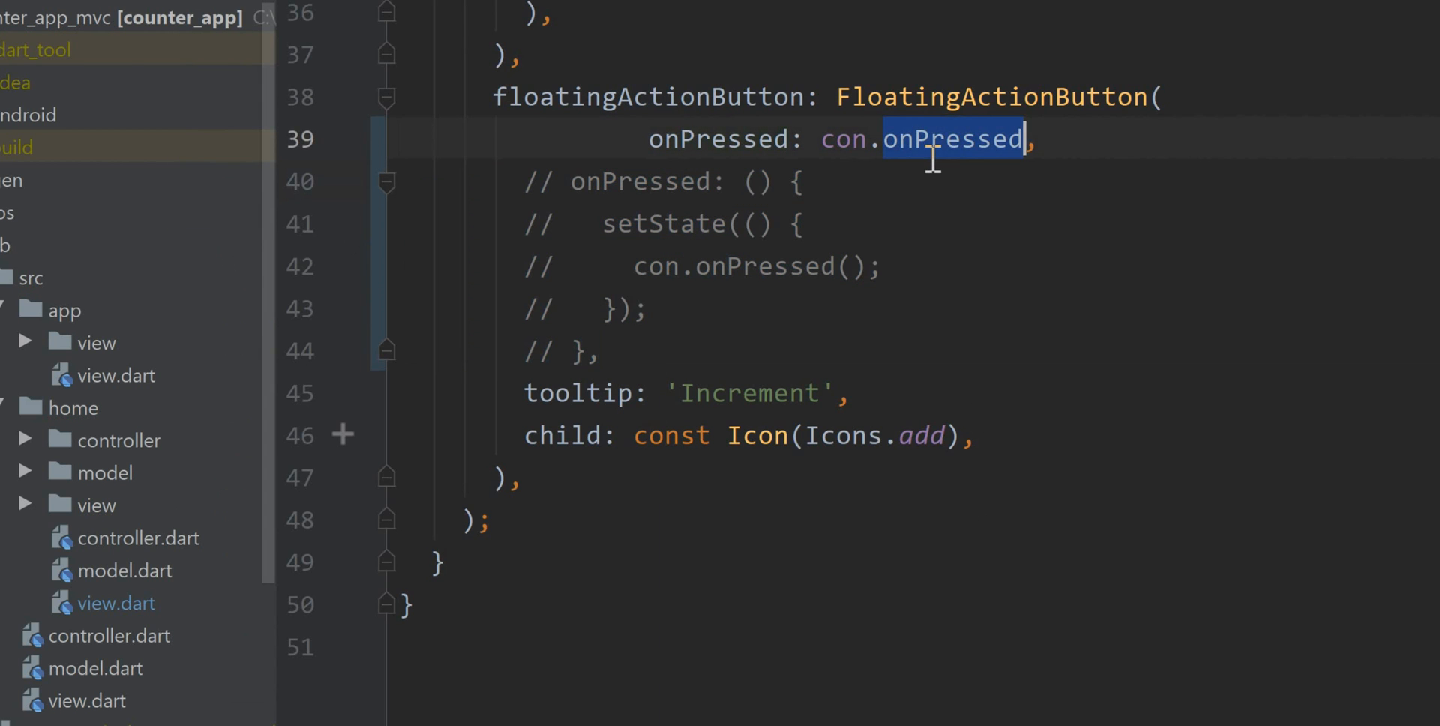
right_click(933, 139)
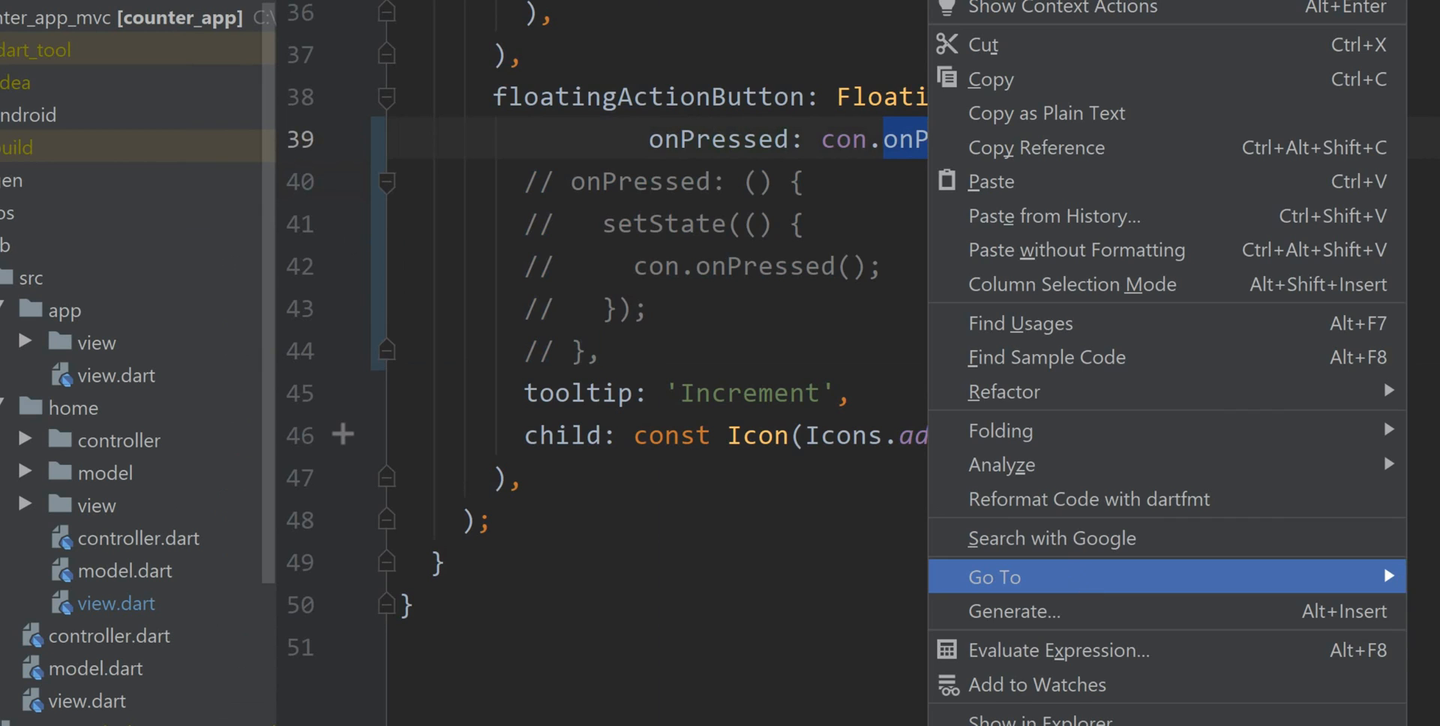
- Switch Controller.onPressed to the setState-wrapped version and reopen the home view file
left_click(995, 577)
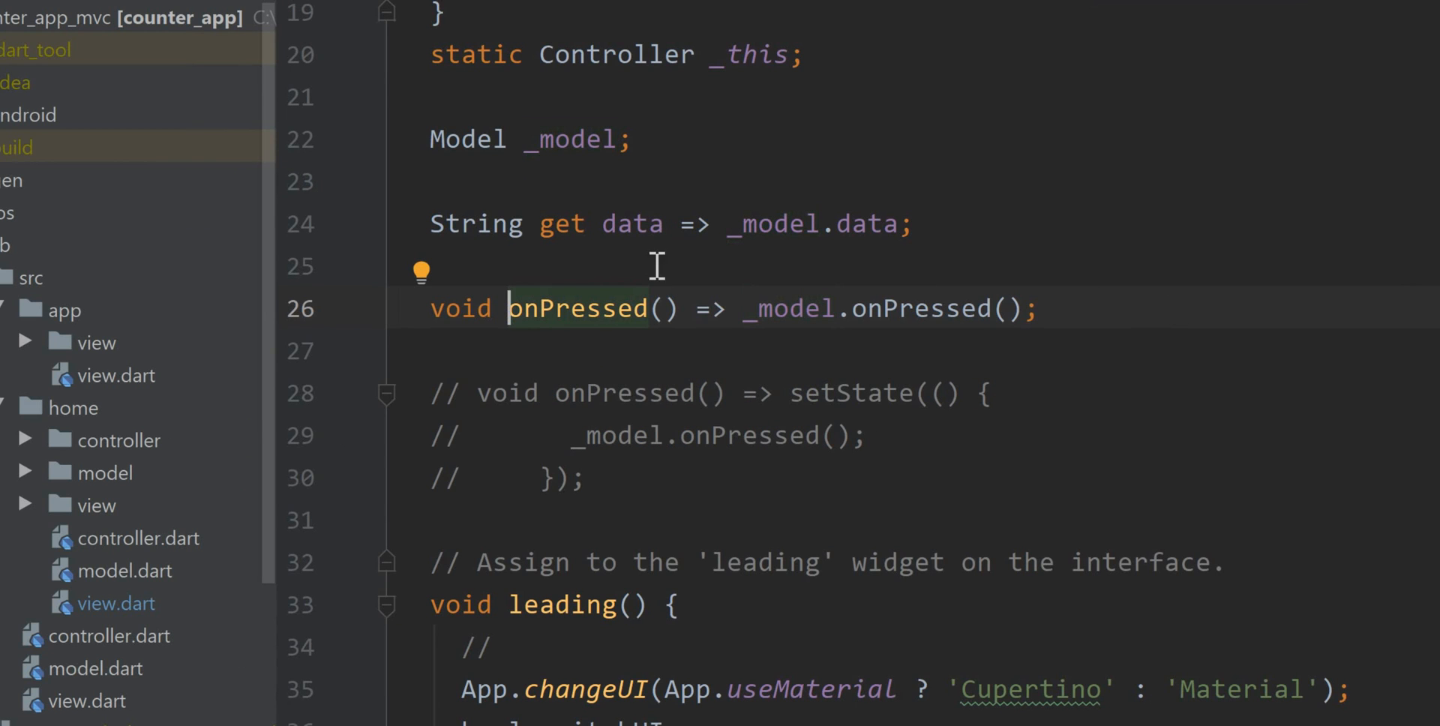
left_click(347, 308)
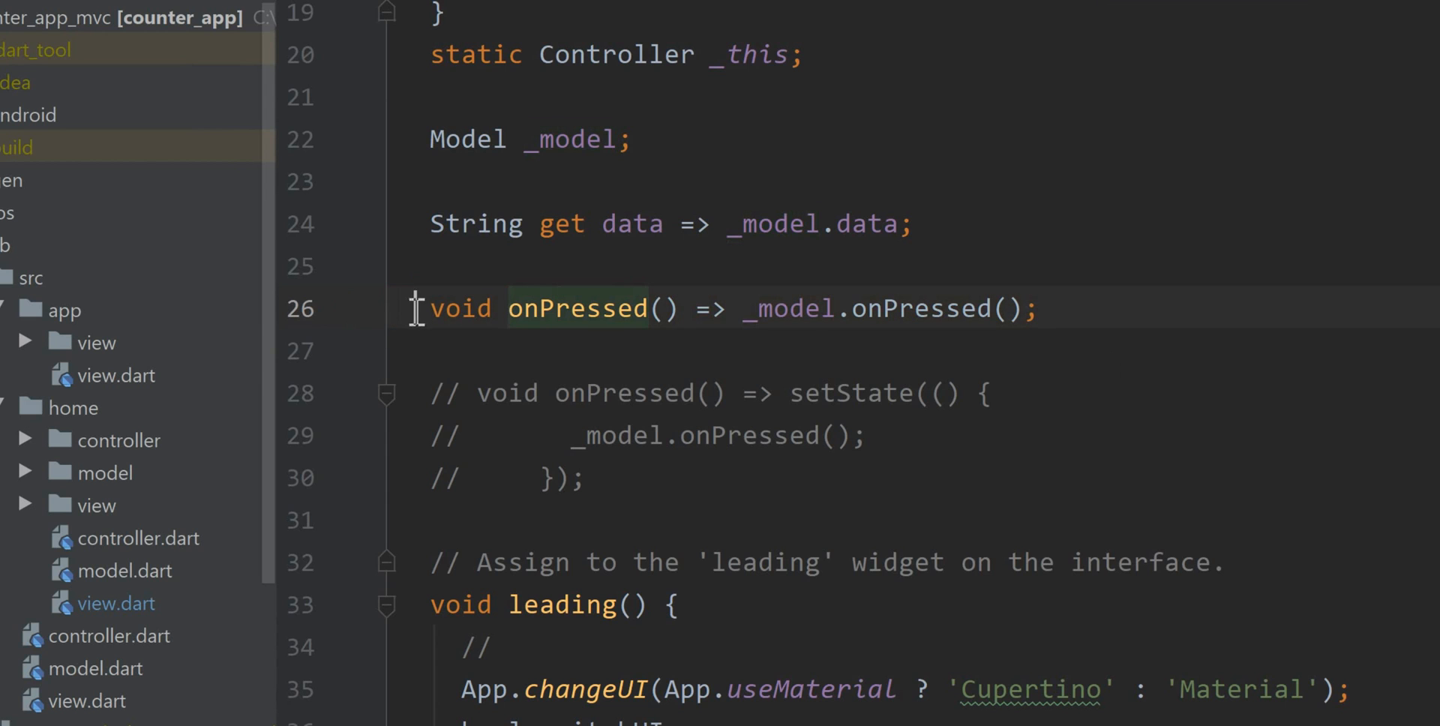
left_click(347, 308)
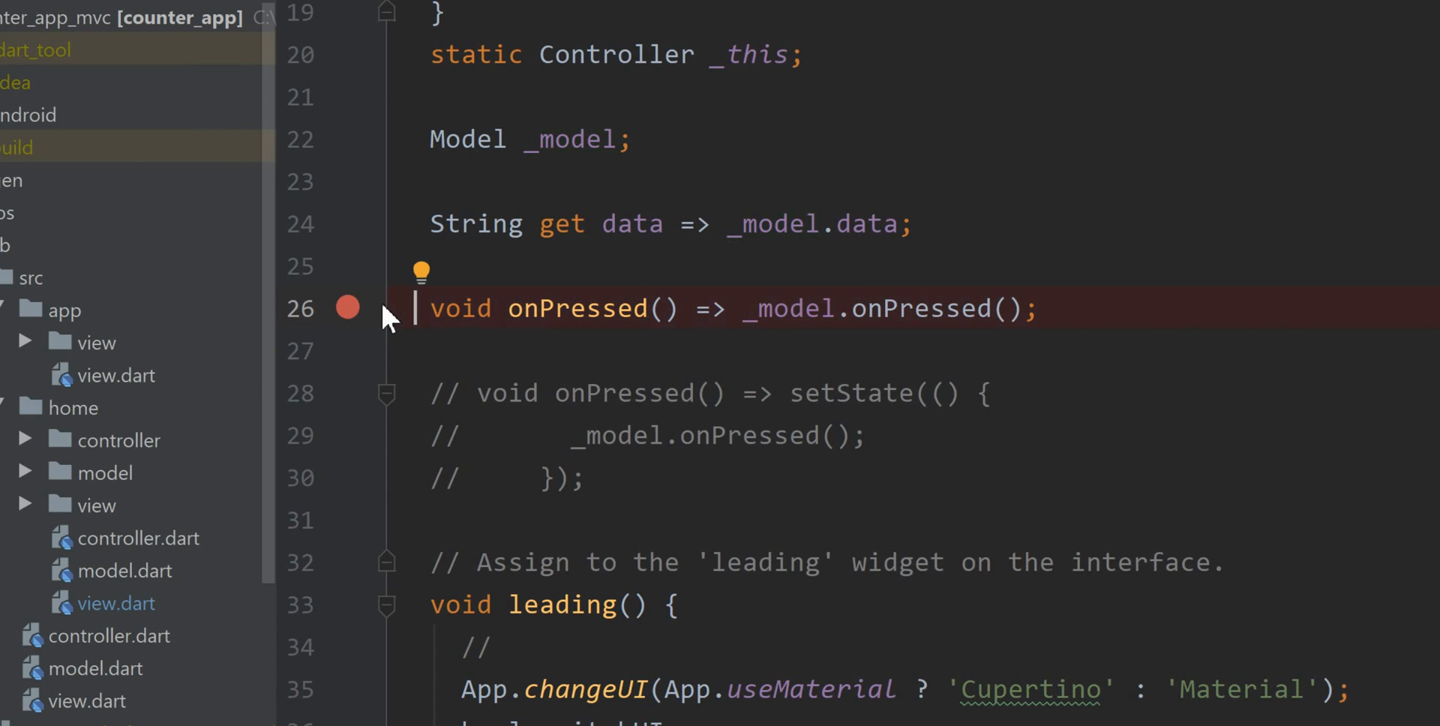
left_click(348, 308)
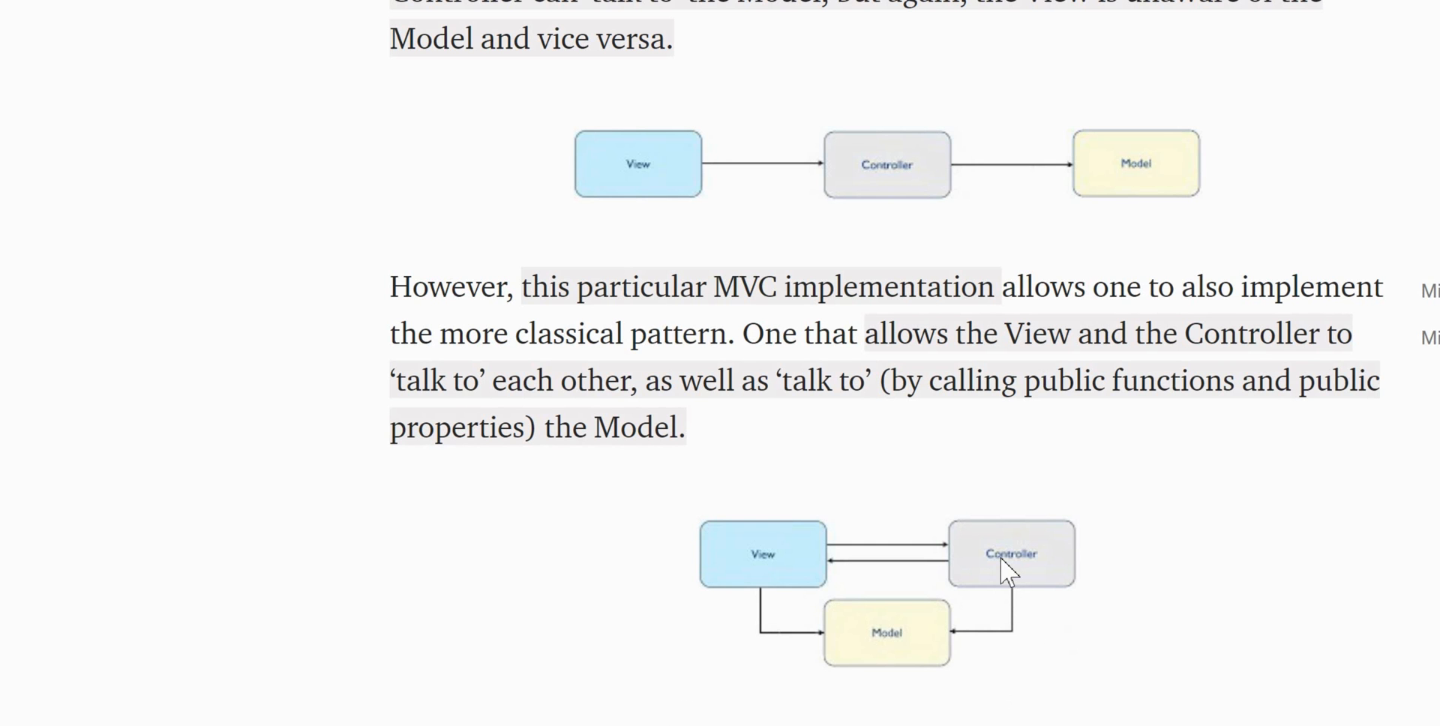
mouse_move(913, 573)
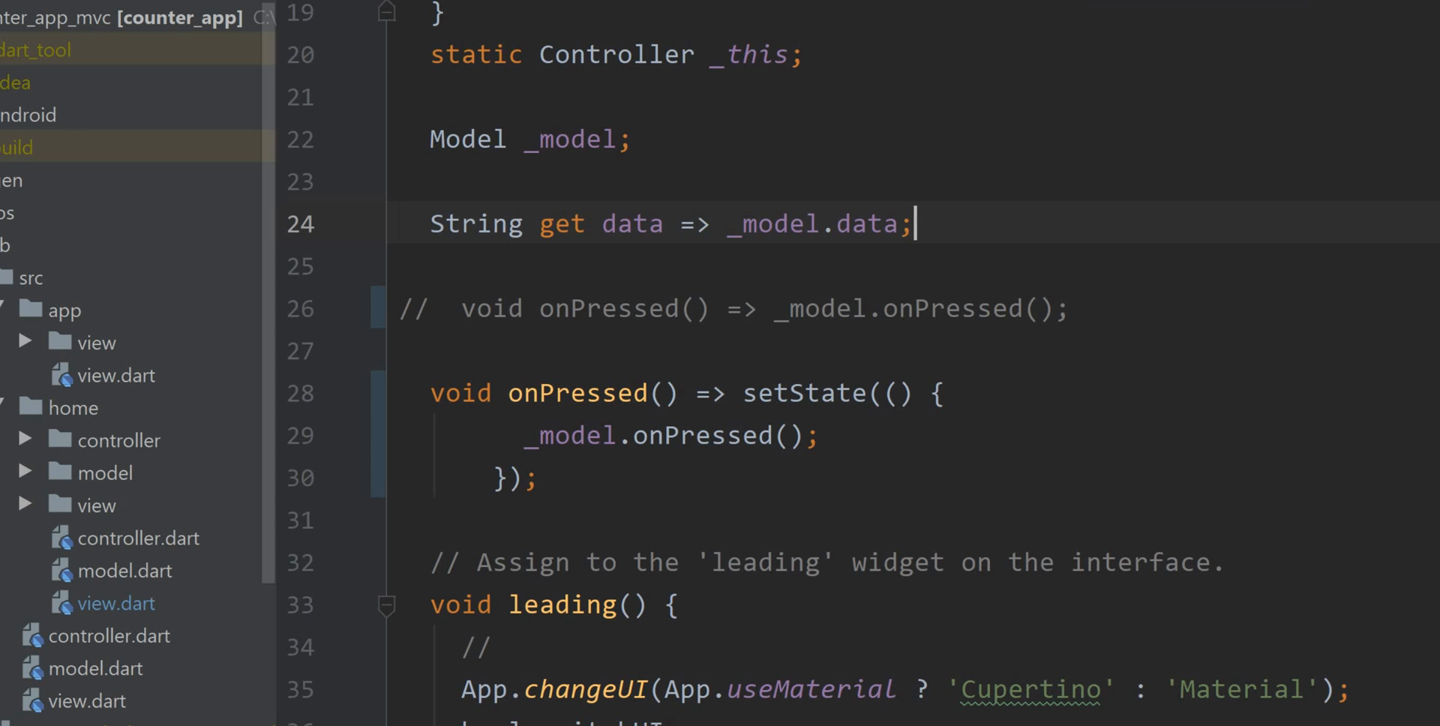
double_click(804, 393)
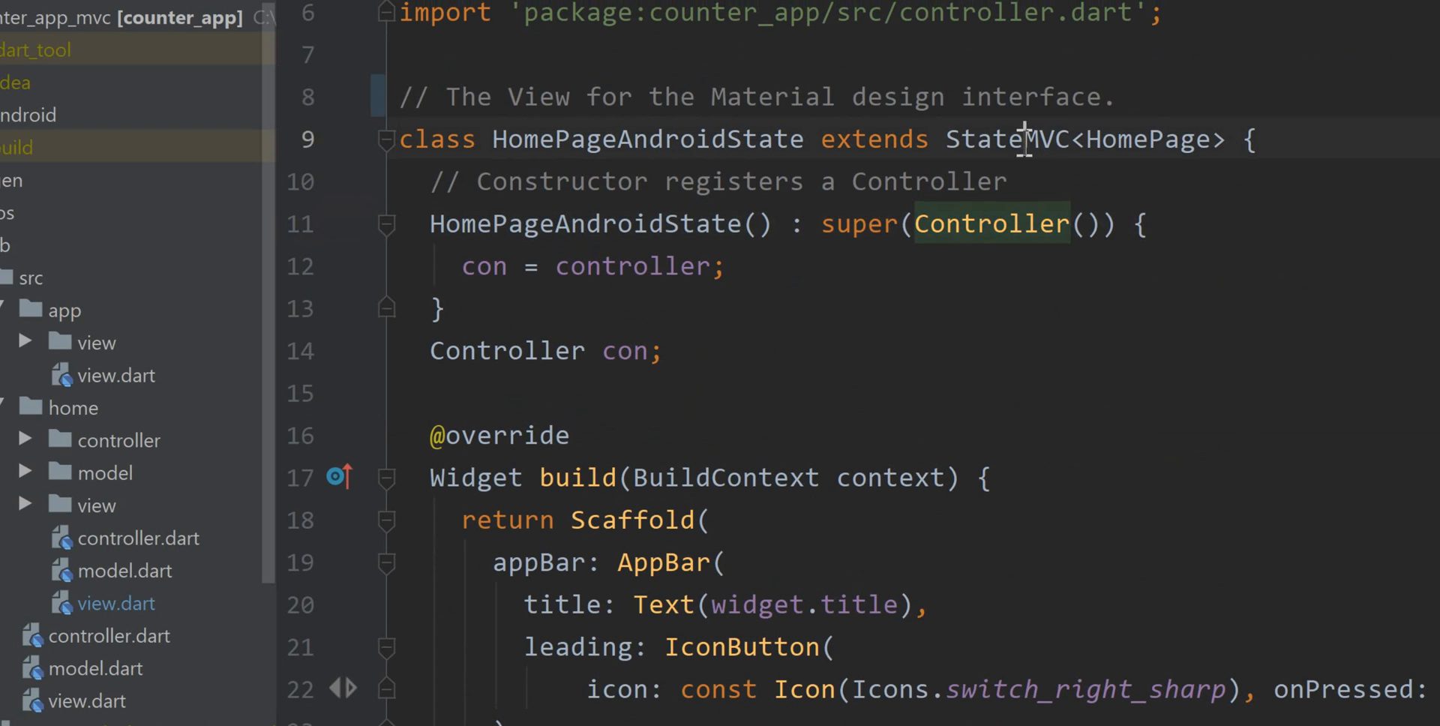
- Select StateMVC in HomePageAndroidState and launch the app, showing count 0
double_click(1007, 139)
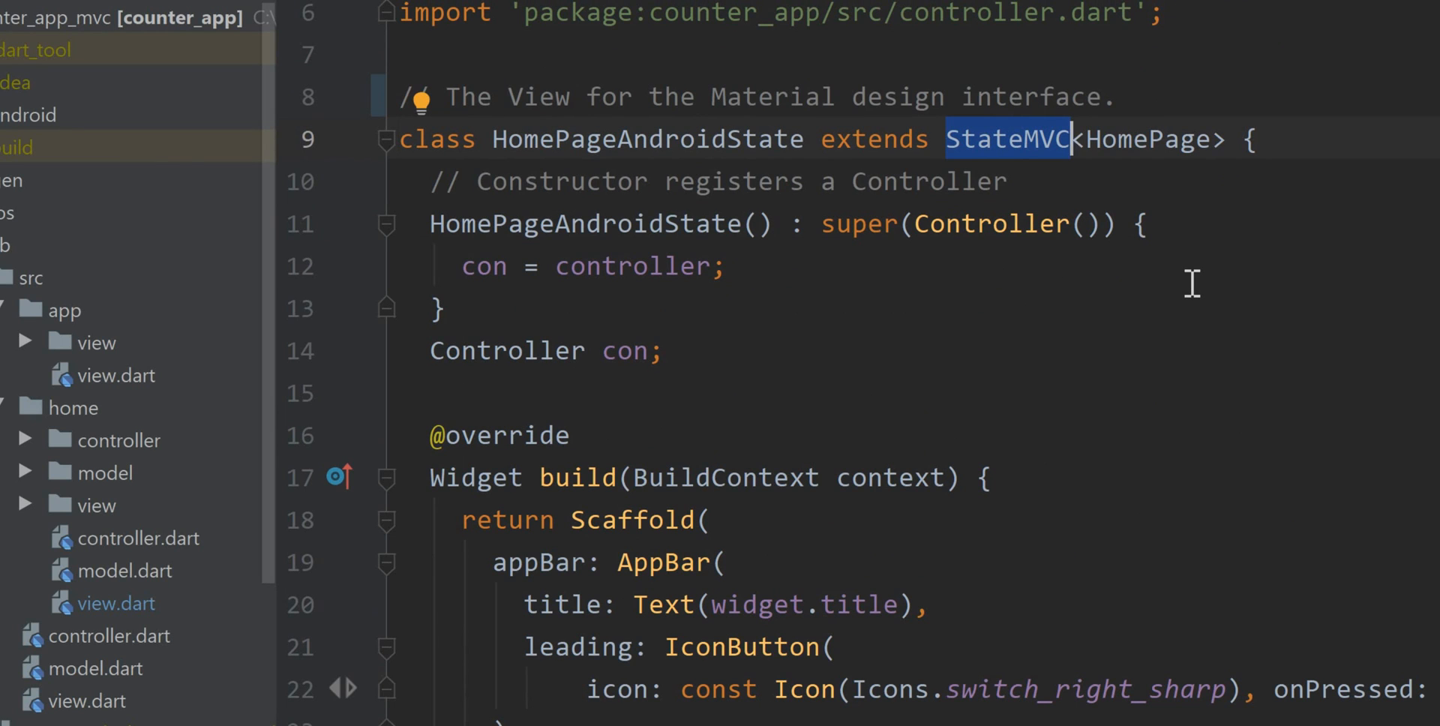
mouse_move(1320, 477)
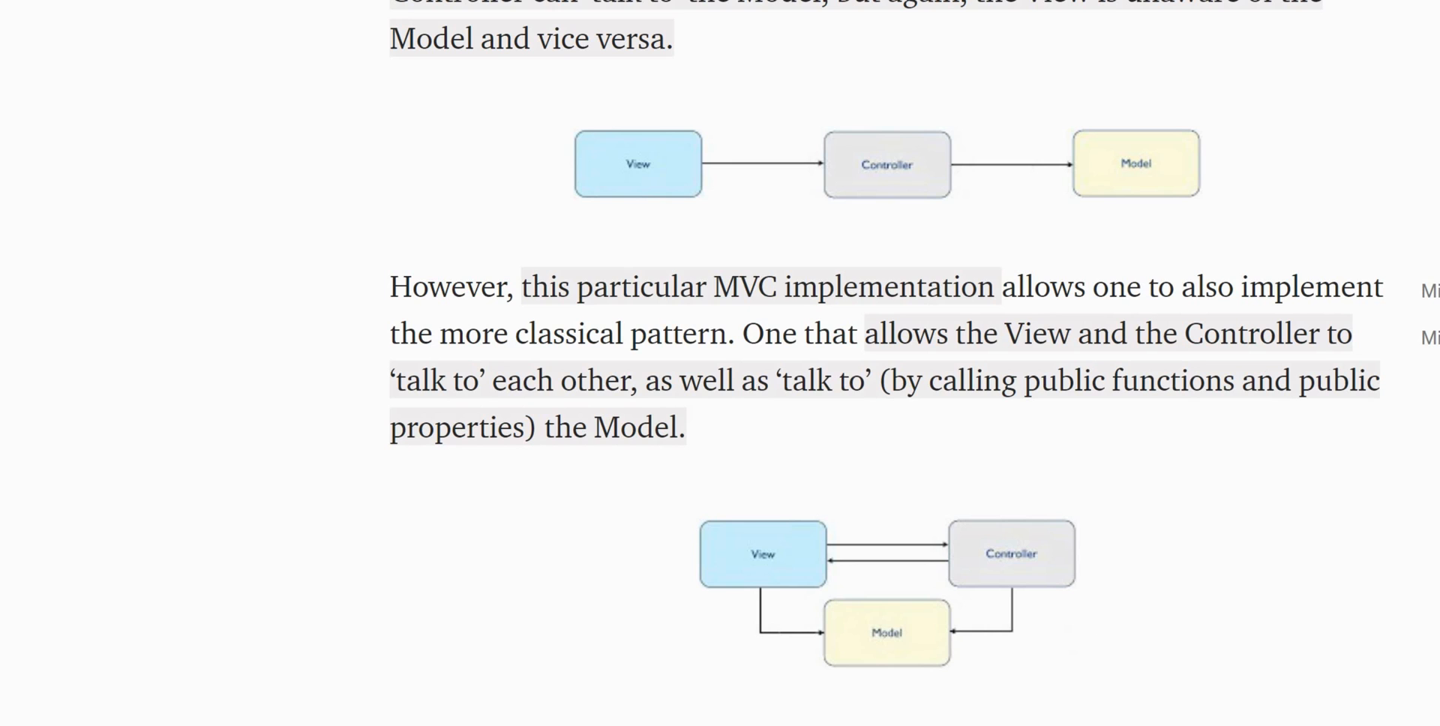
left_click(891, 647)
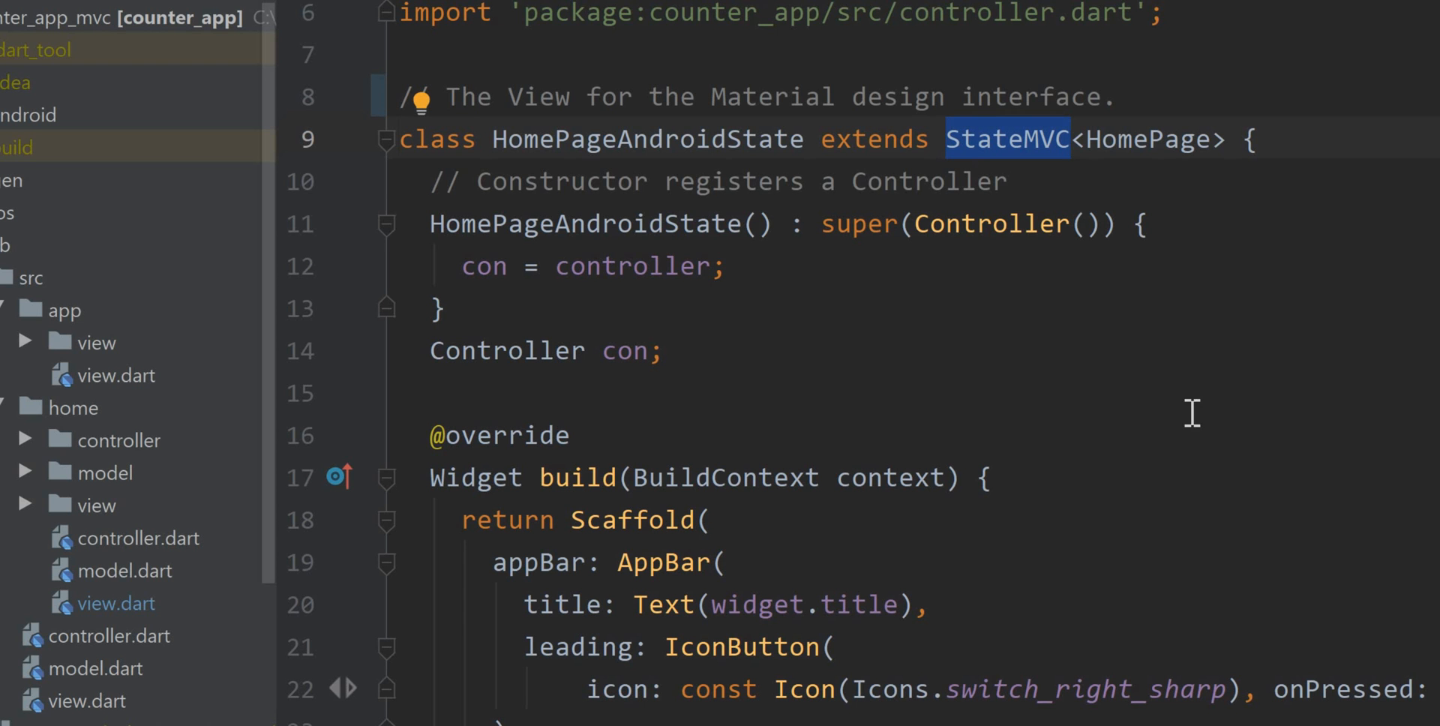
left_click(1268, 567)
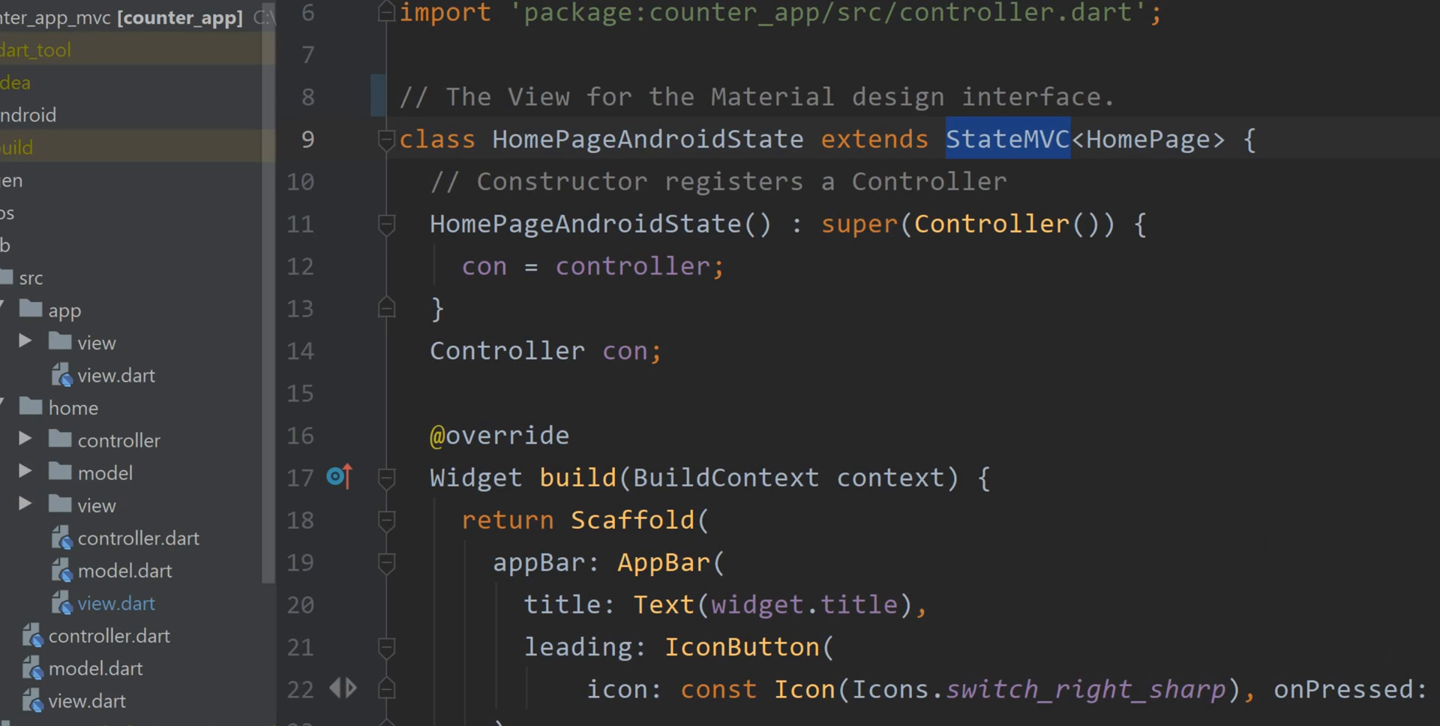
mouse_move(1211, 484)
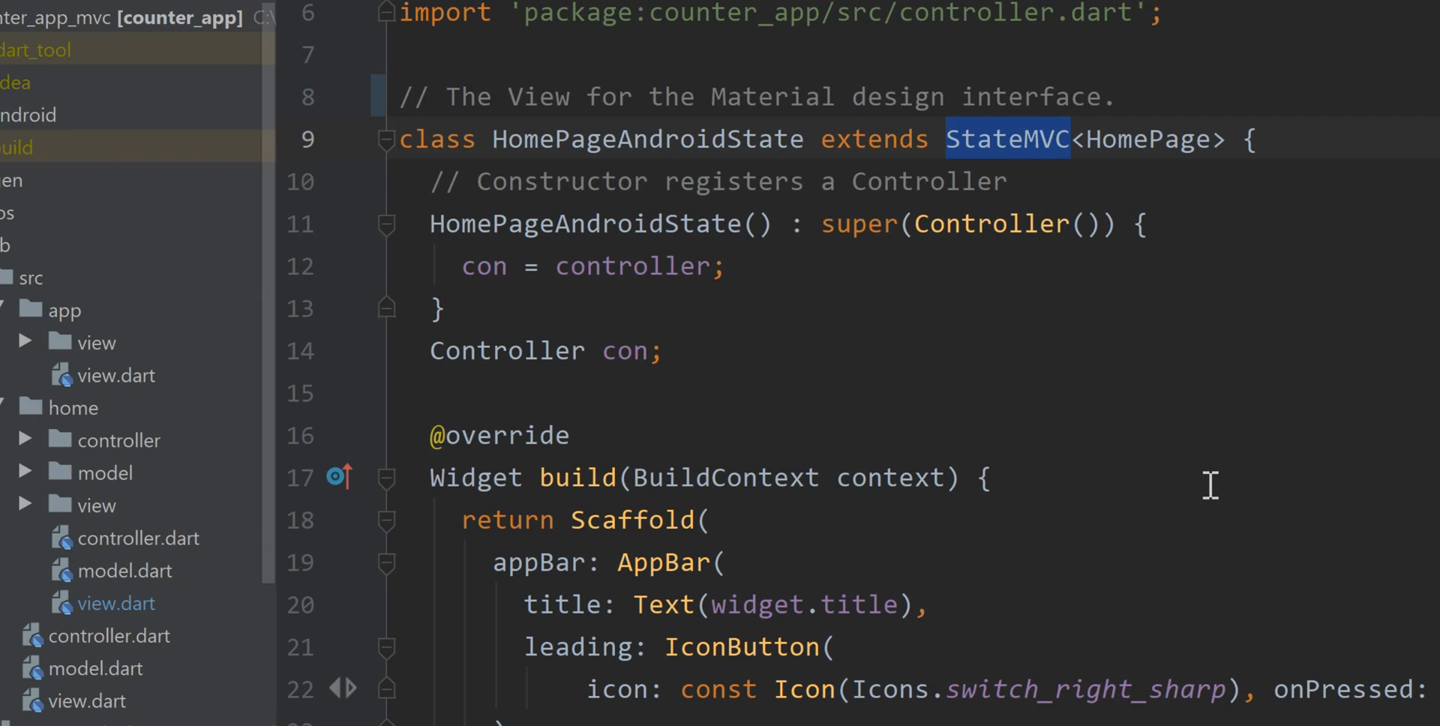
mouse_move(1231, 624)
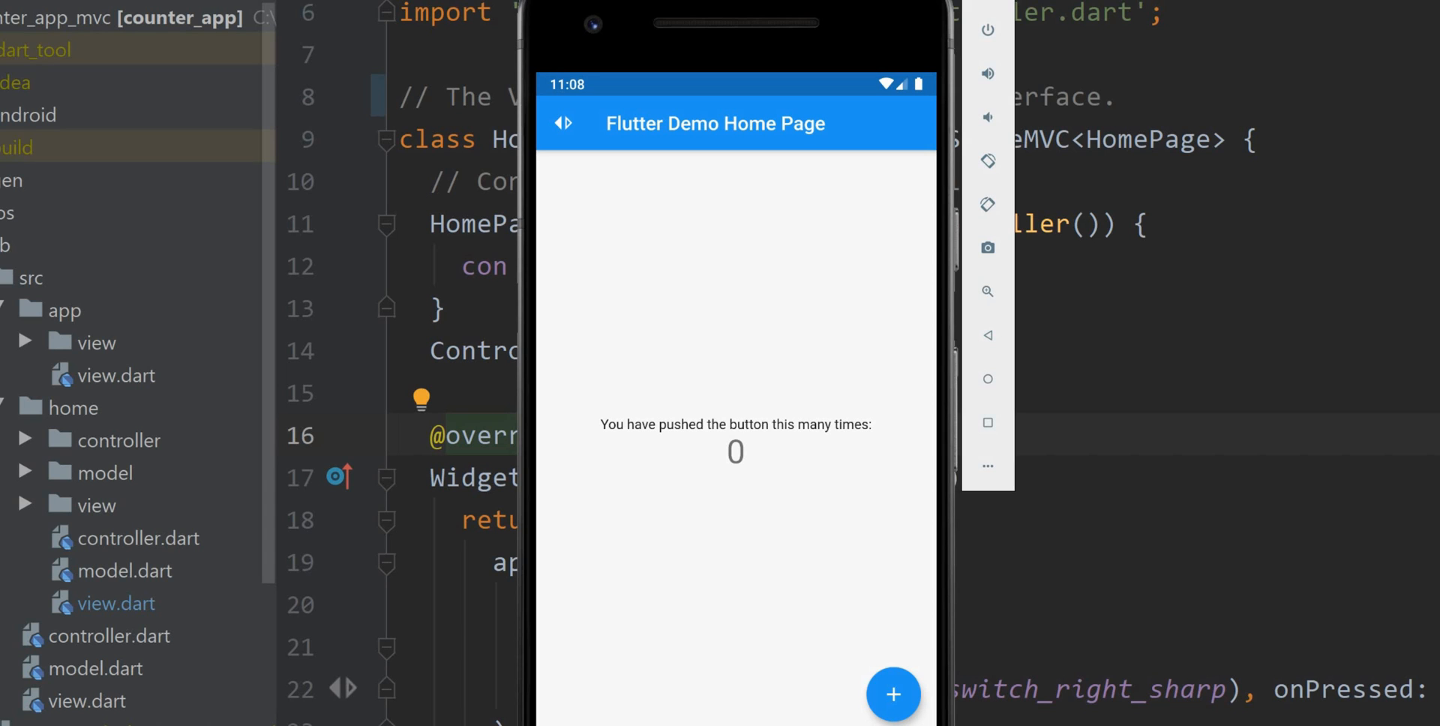
mouse_move(1359, 201)
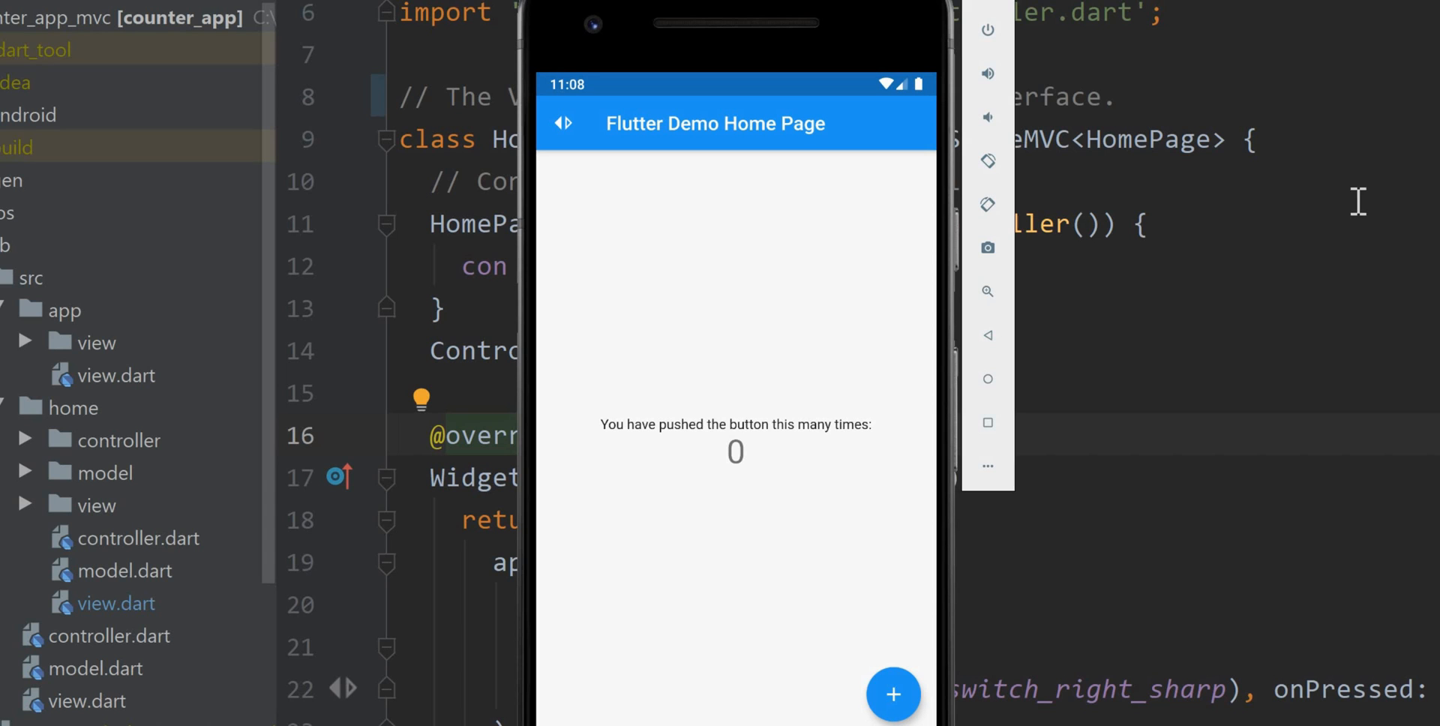
mouse_move(893, 694)
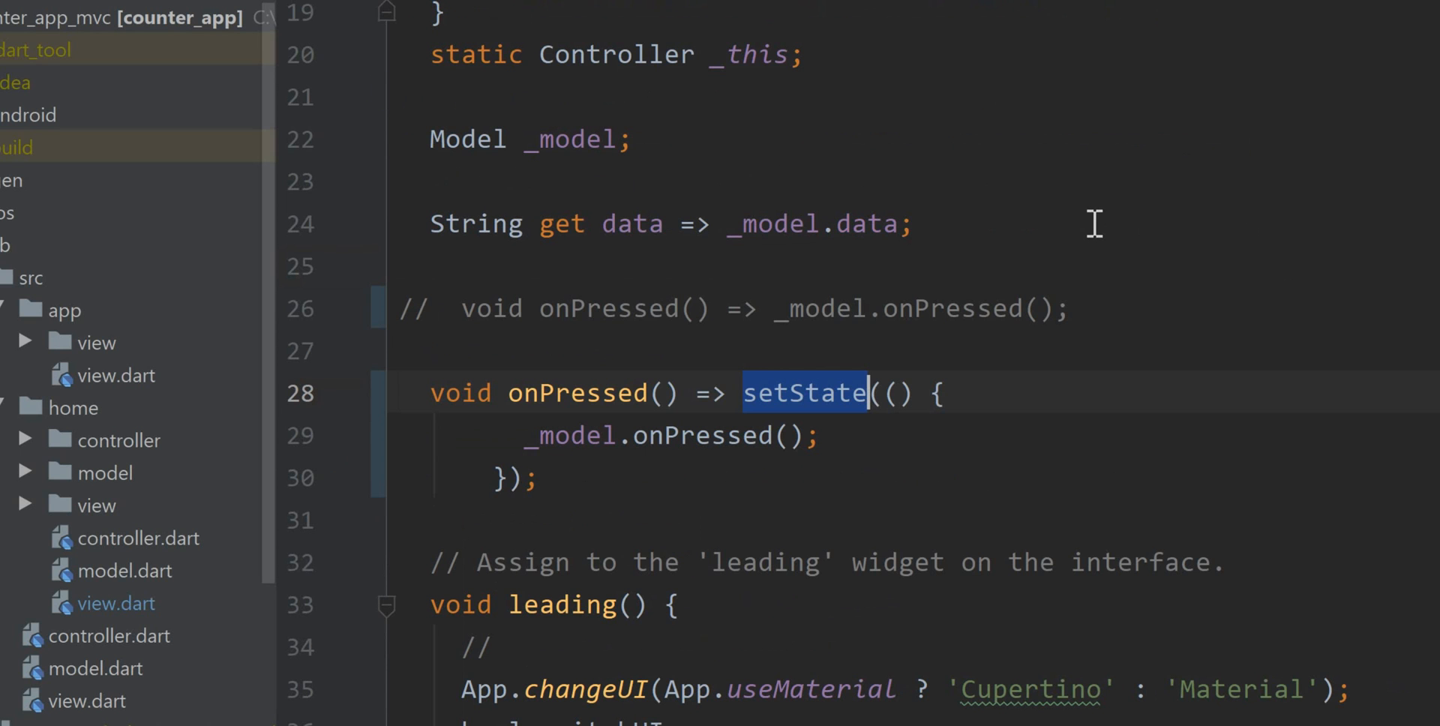
- Add a breakpoint on line 29's _model.onPressed() call in controller.dart
left_click(349, 434)
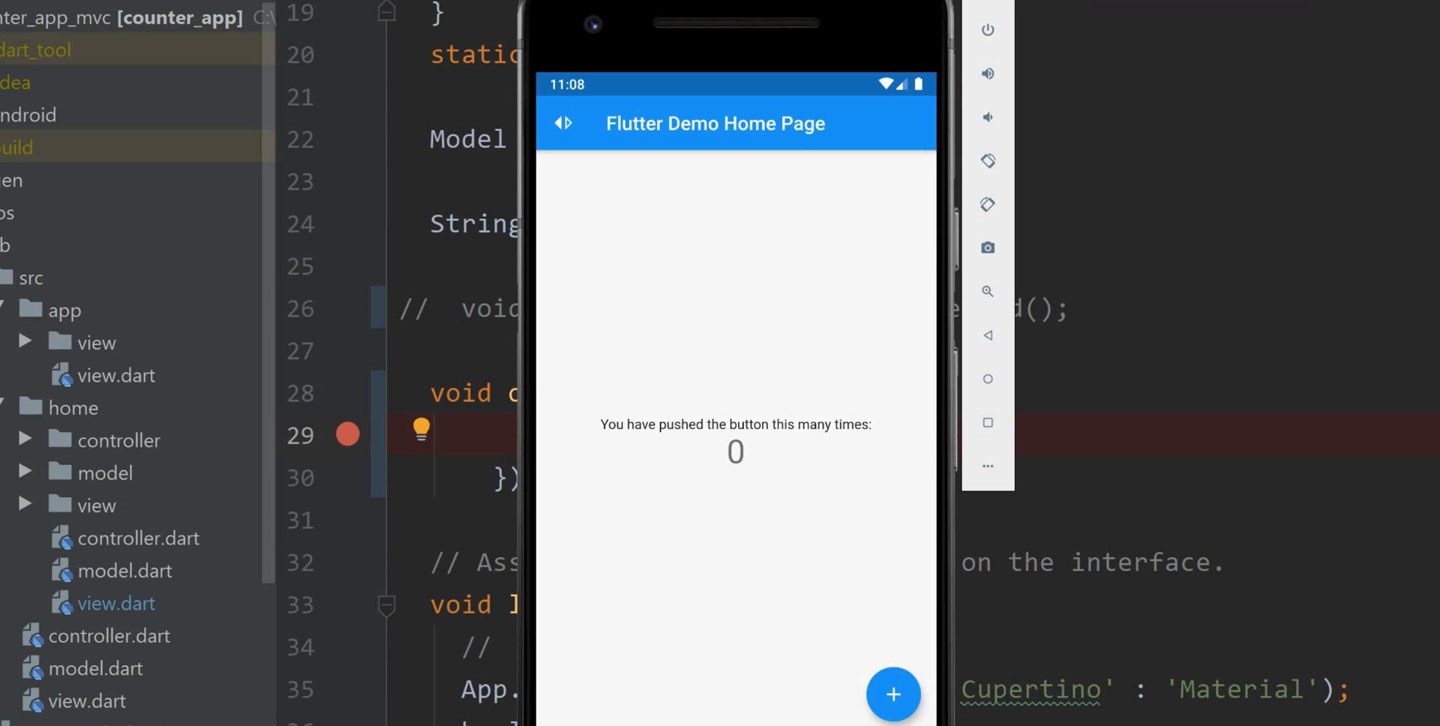
mouse_move(1234, 387)
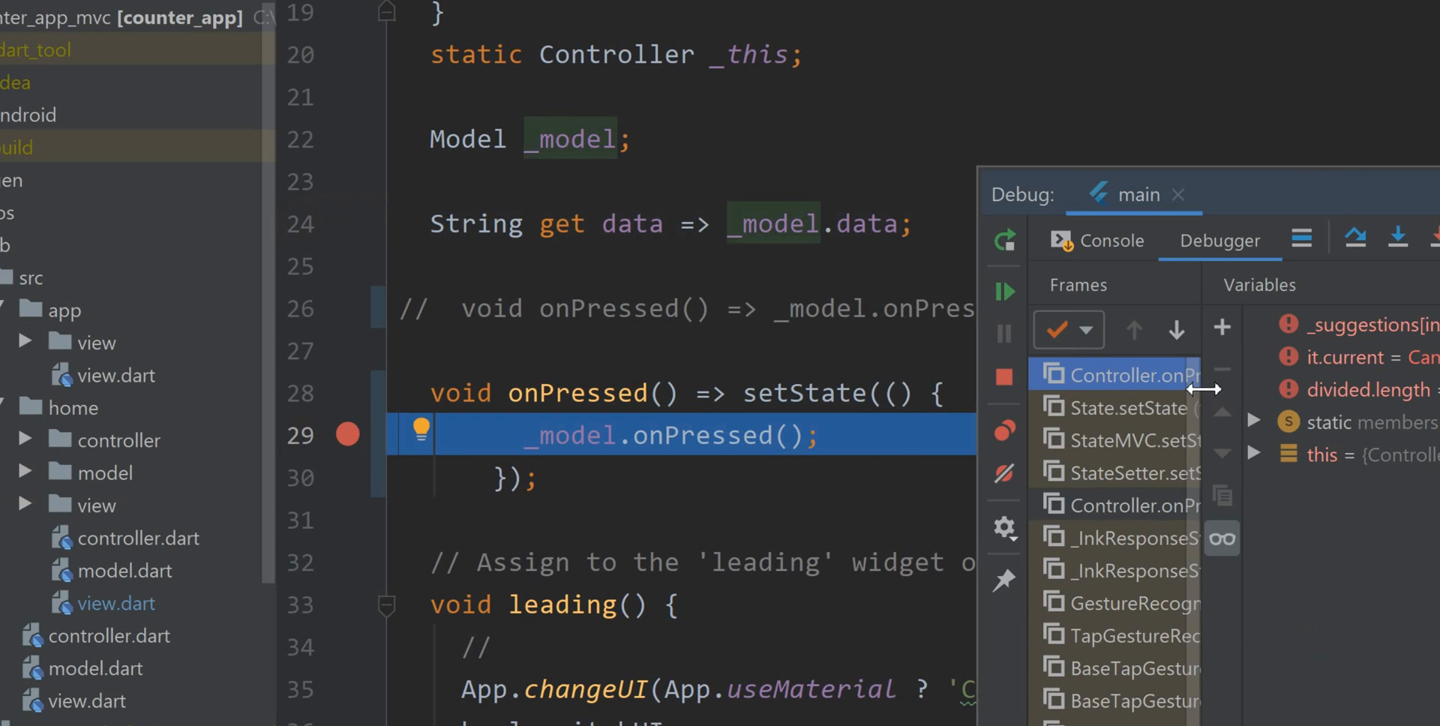
- Trace the paused increment from the view's con.onPressed to the model's _counter increment
left_click(1138, 505)
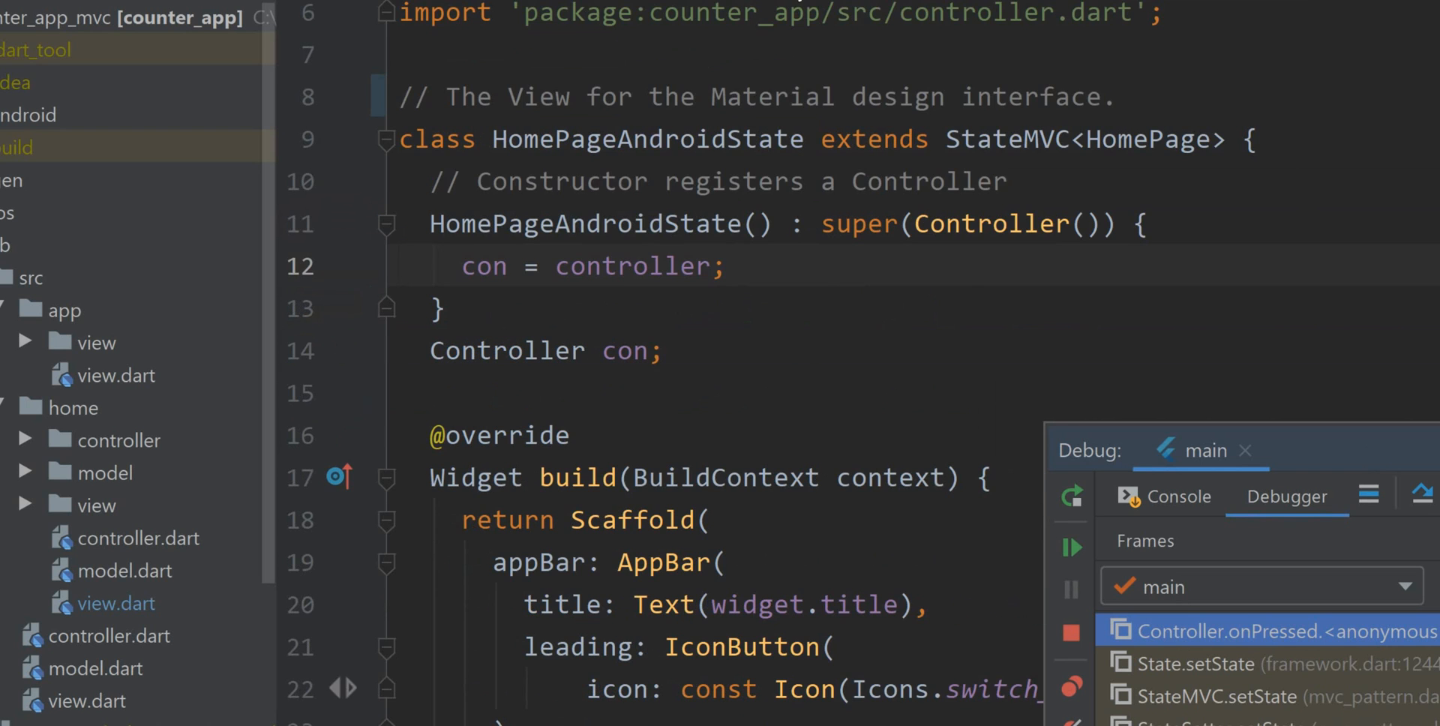
scroll("down", 3)
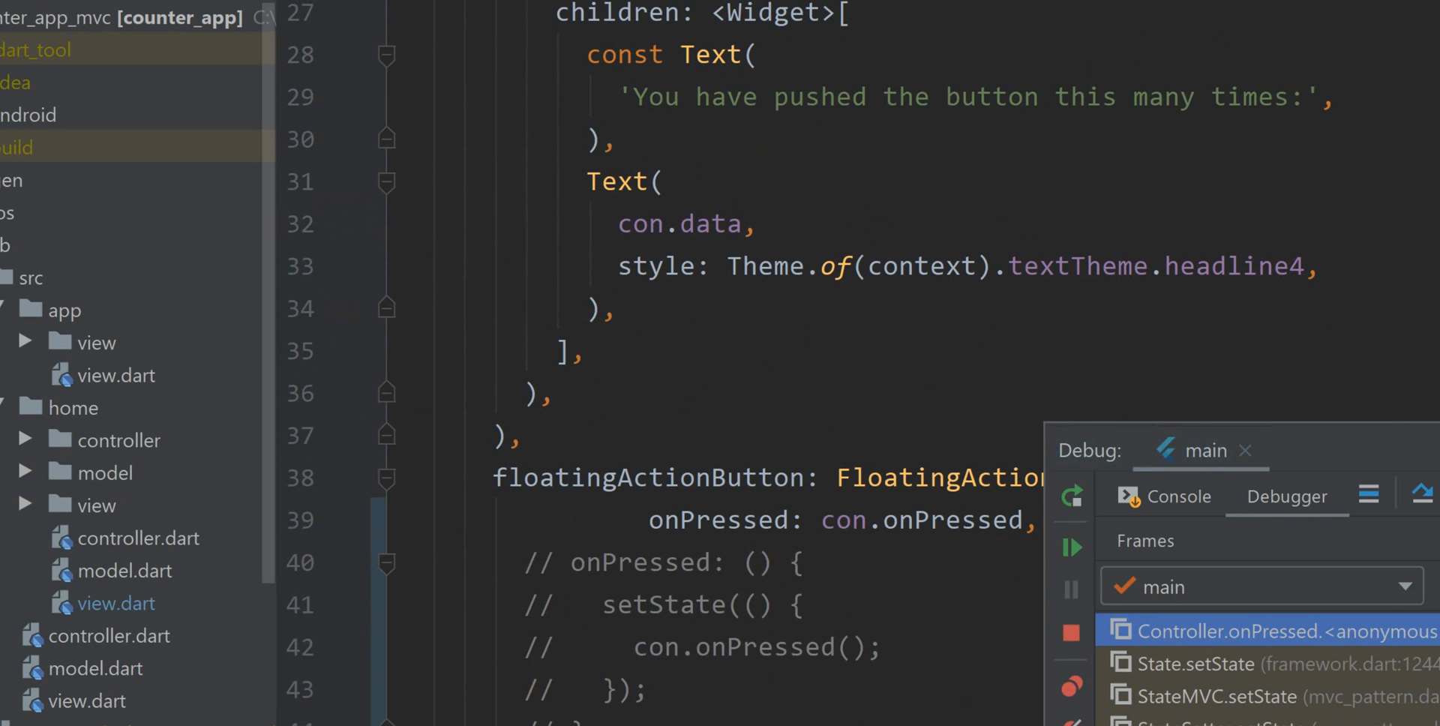
scroll("down", 3)
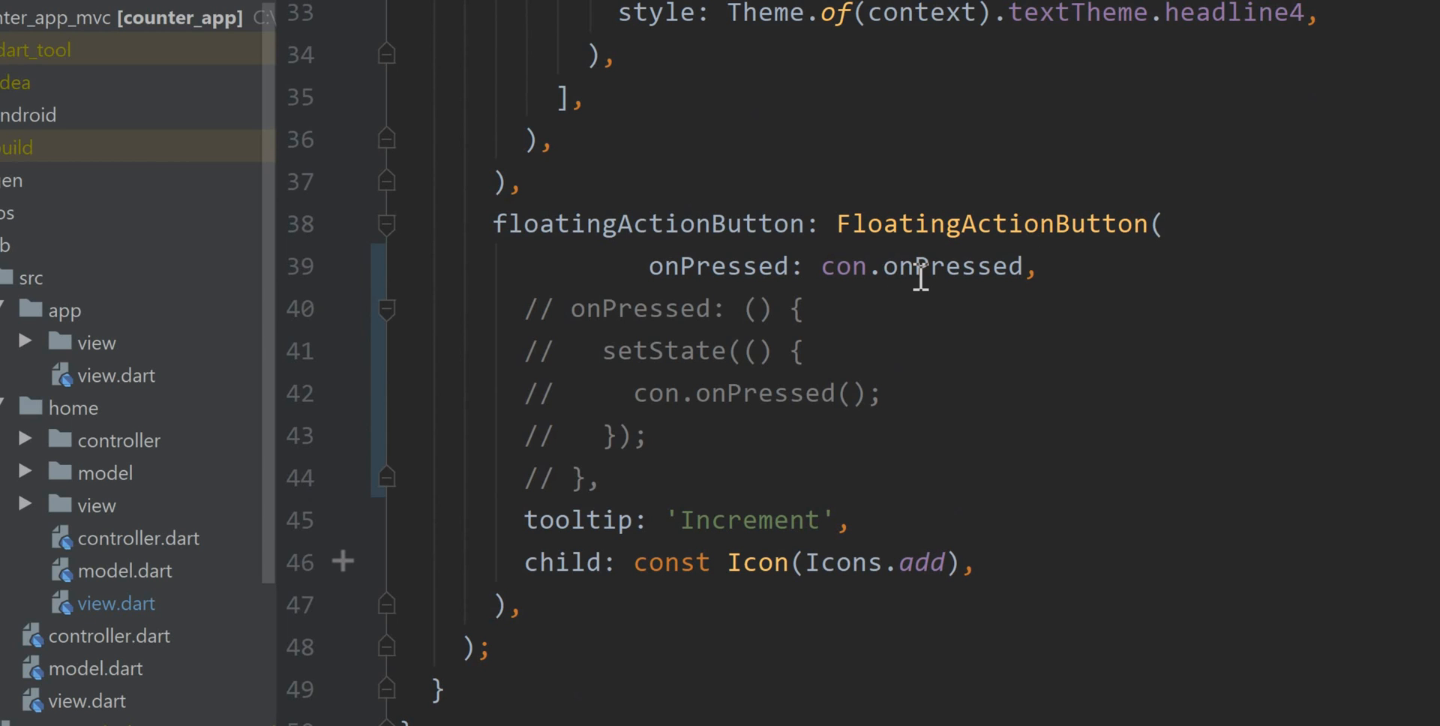
double_click(928, 266)
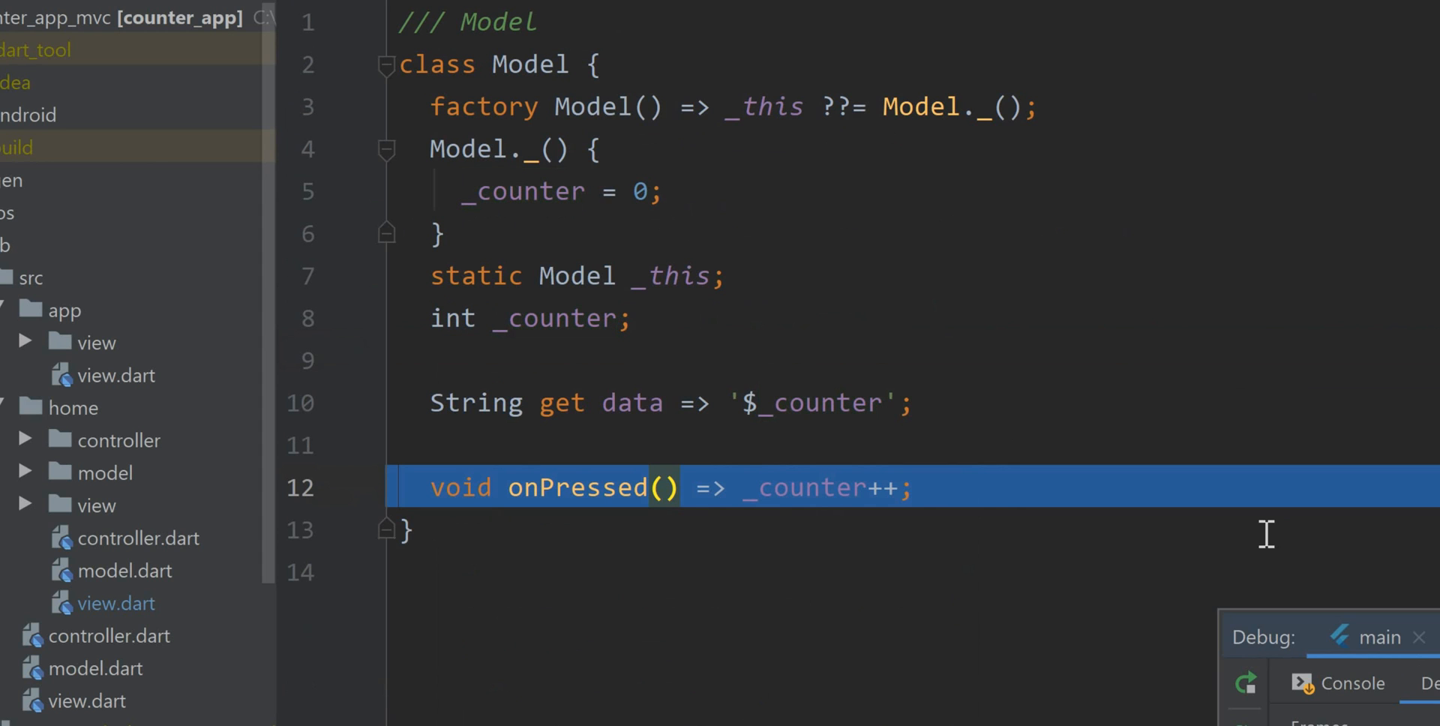
mouse_move(1076, 535)
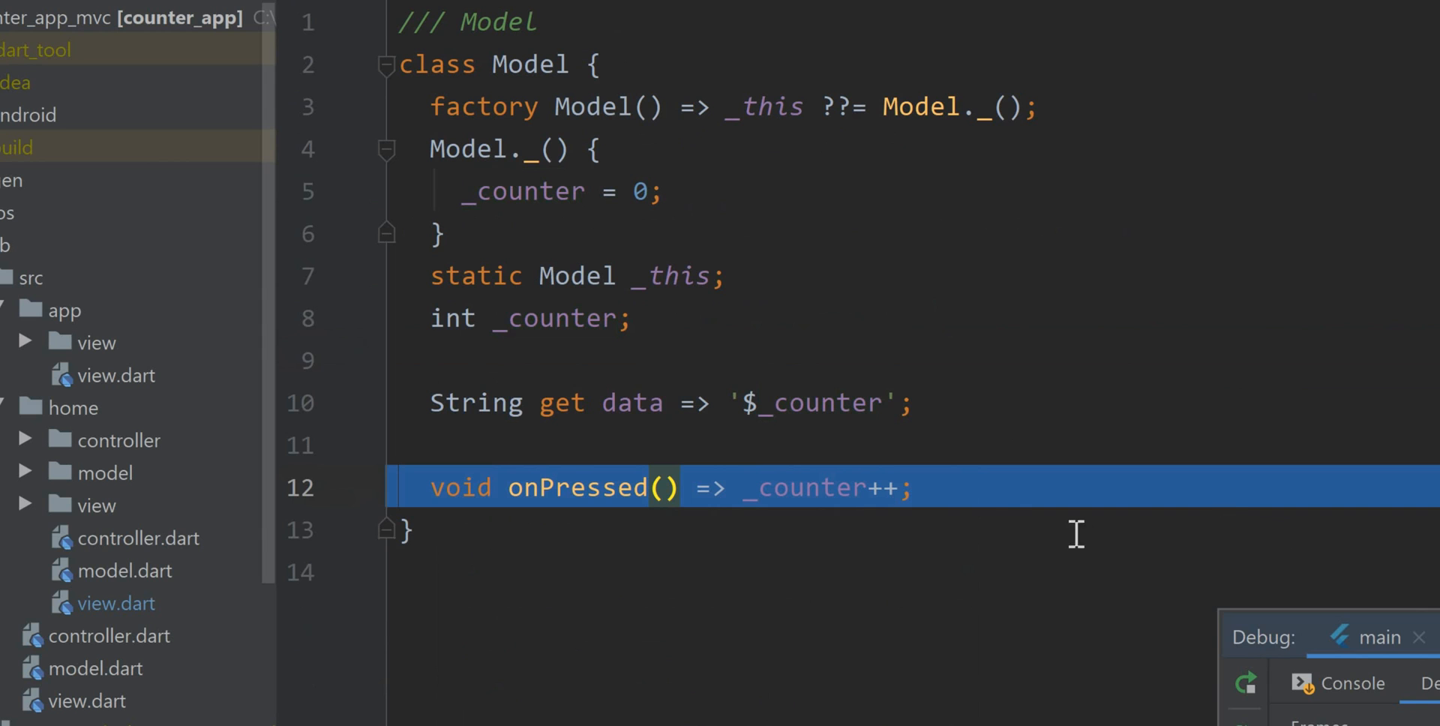
double_click(809, 488)
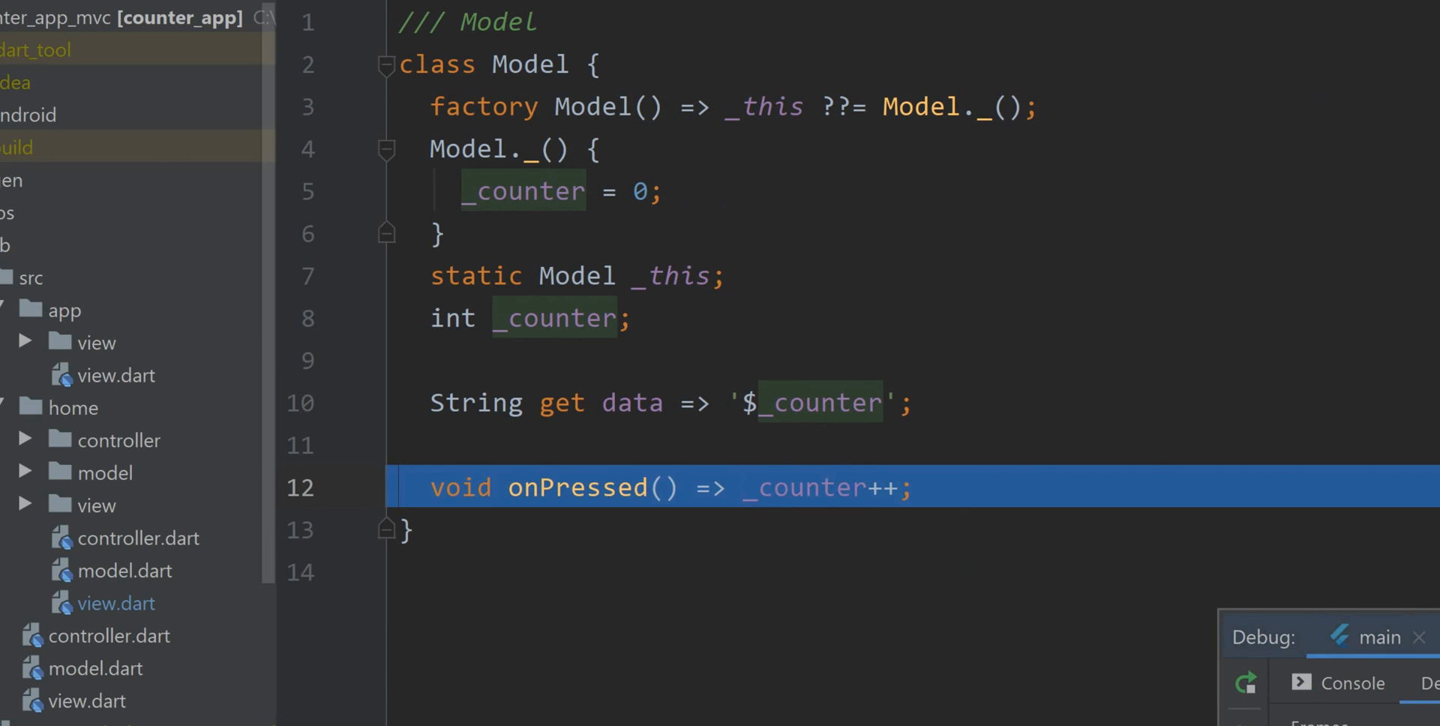
scroll("down", 3)
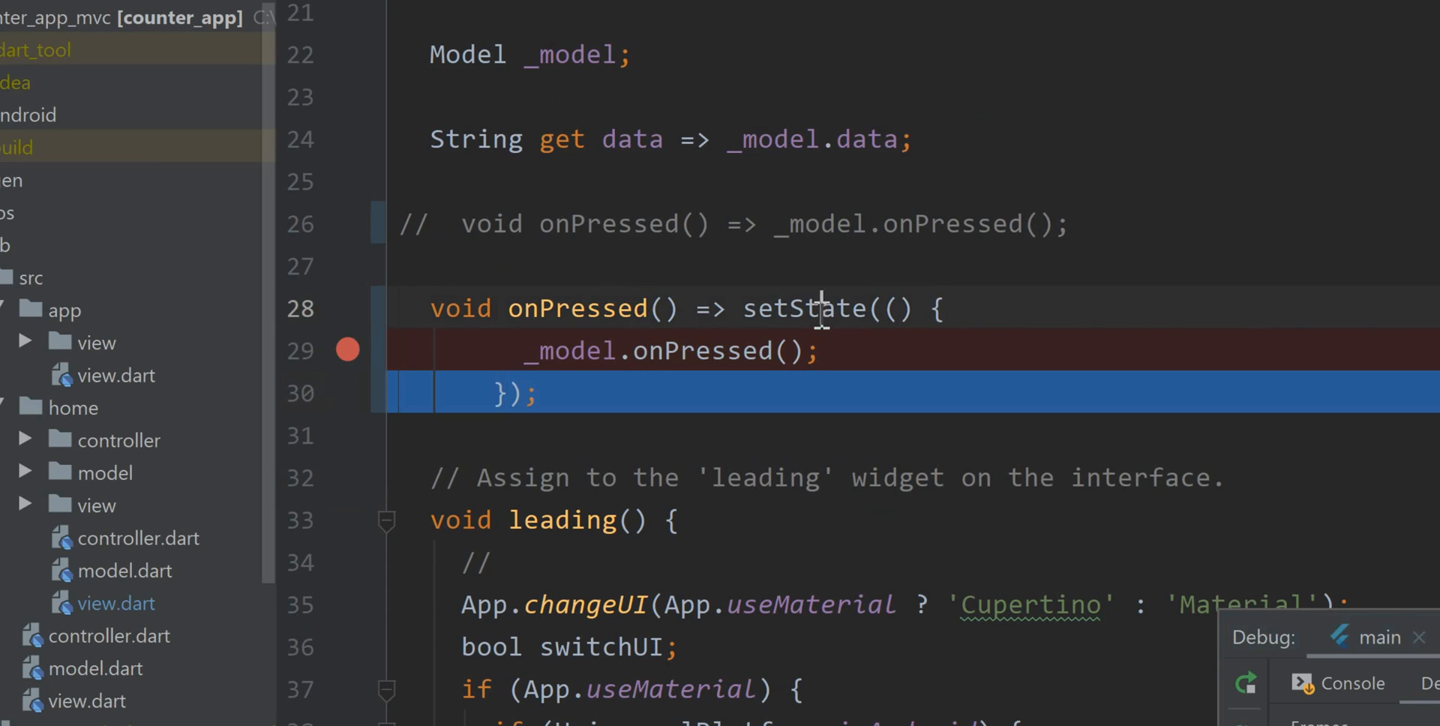
- Resume the paused run so the emulator count reads 1, and remove the line 29 breakpoint
double_click(804, 308)
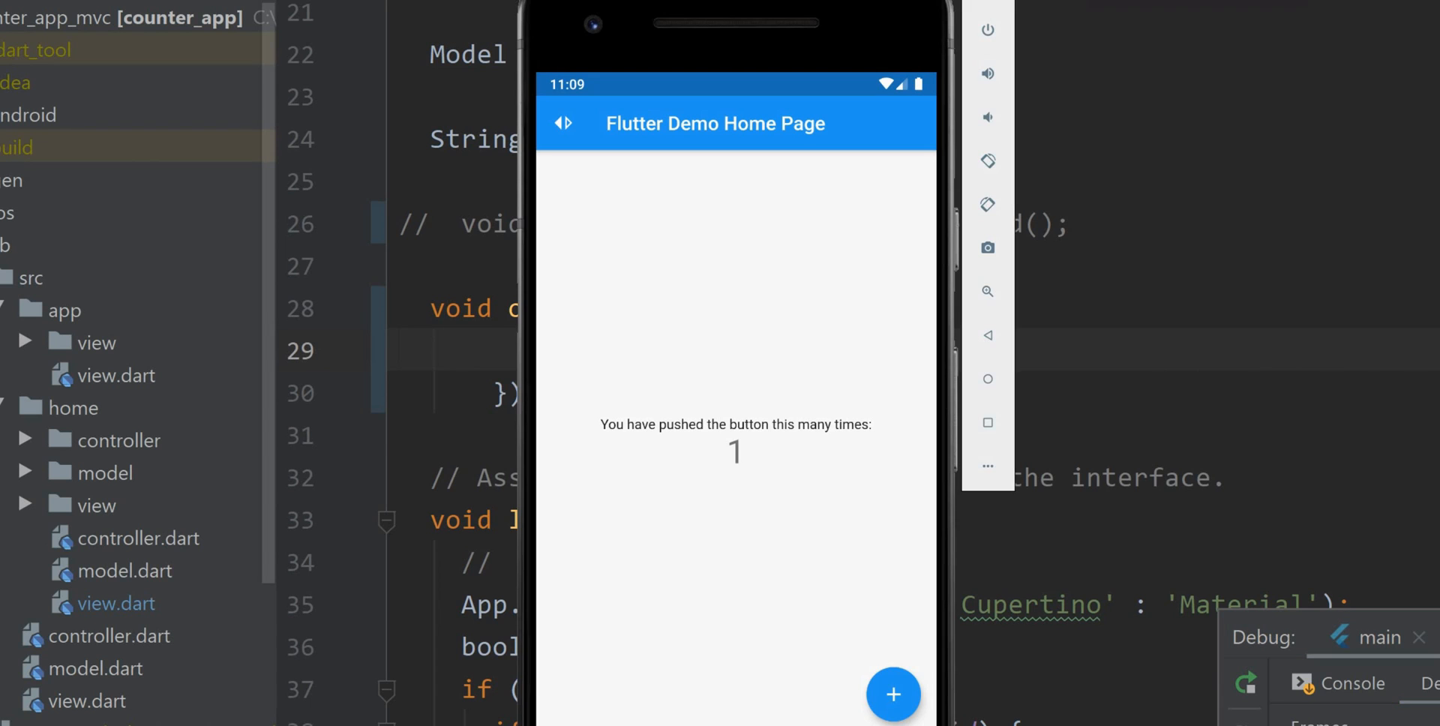
mouse_move(792, 492)
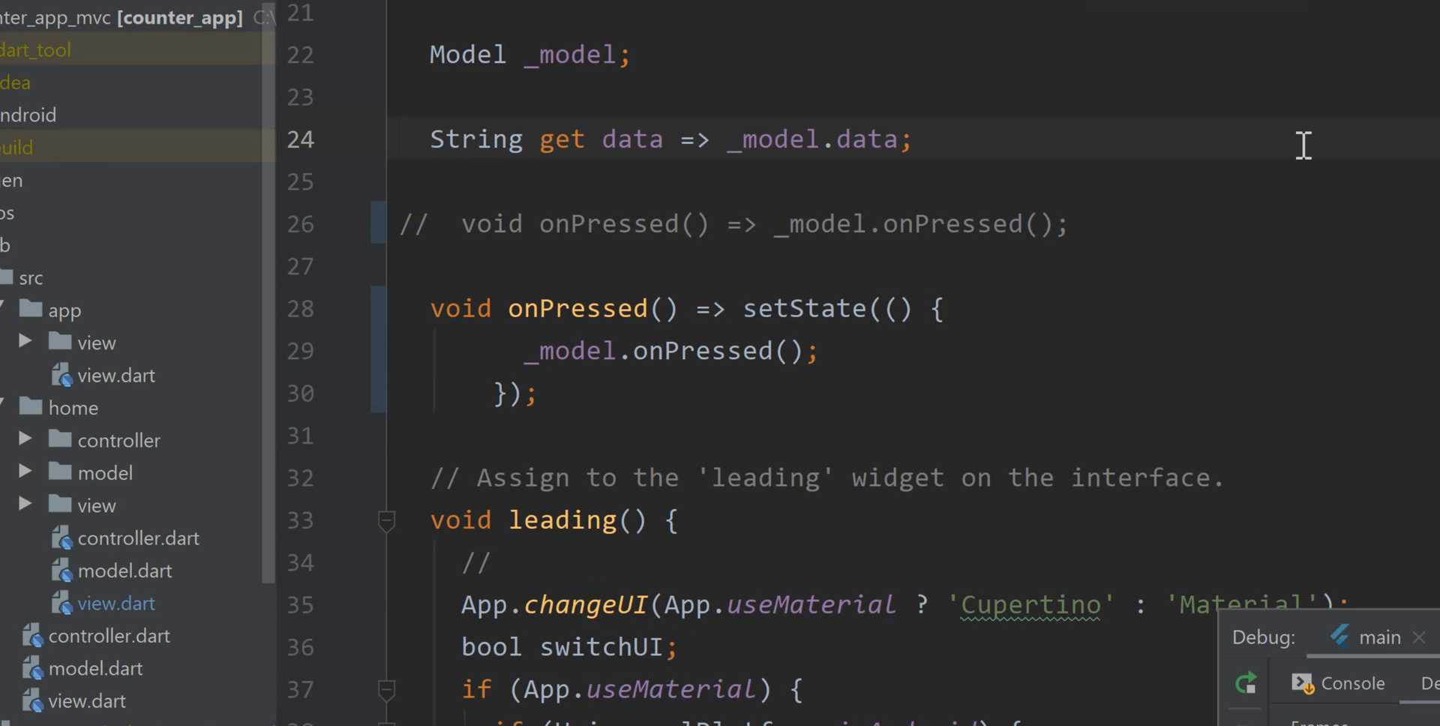
mouse_move(351, 464)
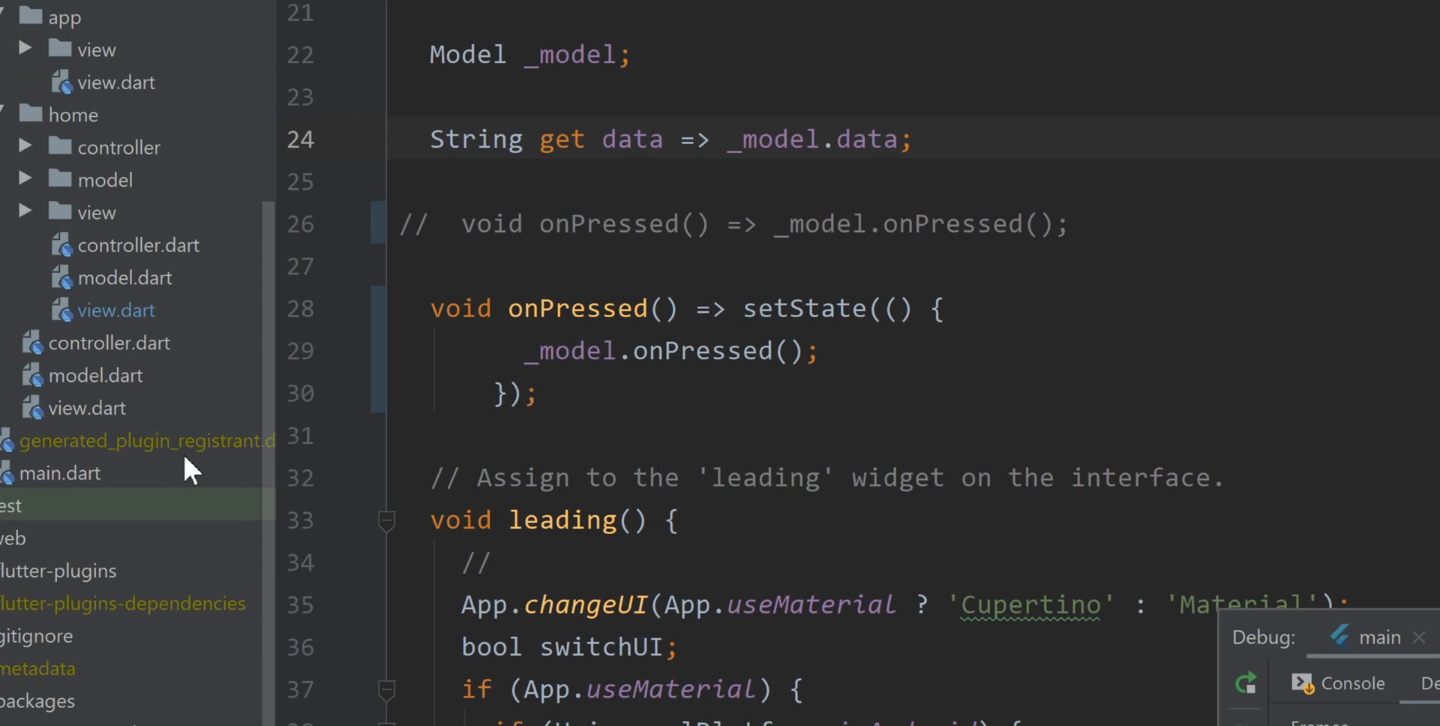
mouse_move(177, 381)
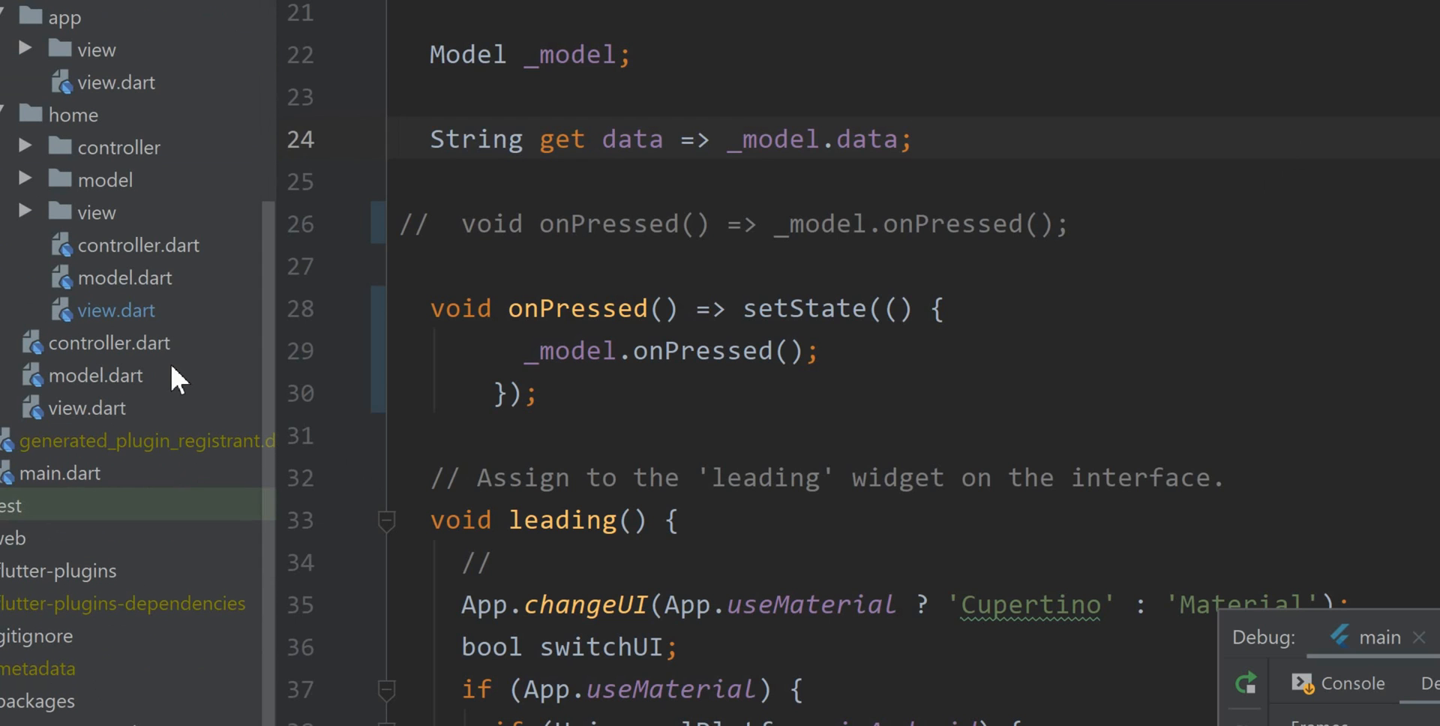
- In model.dart, comment out the my_model.dart export and uncomment the english_words.dart export
left_click(119, 278)
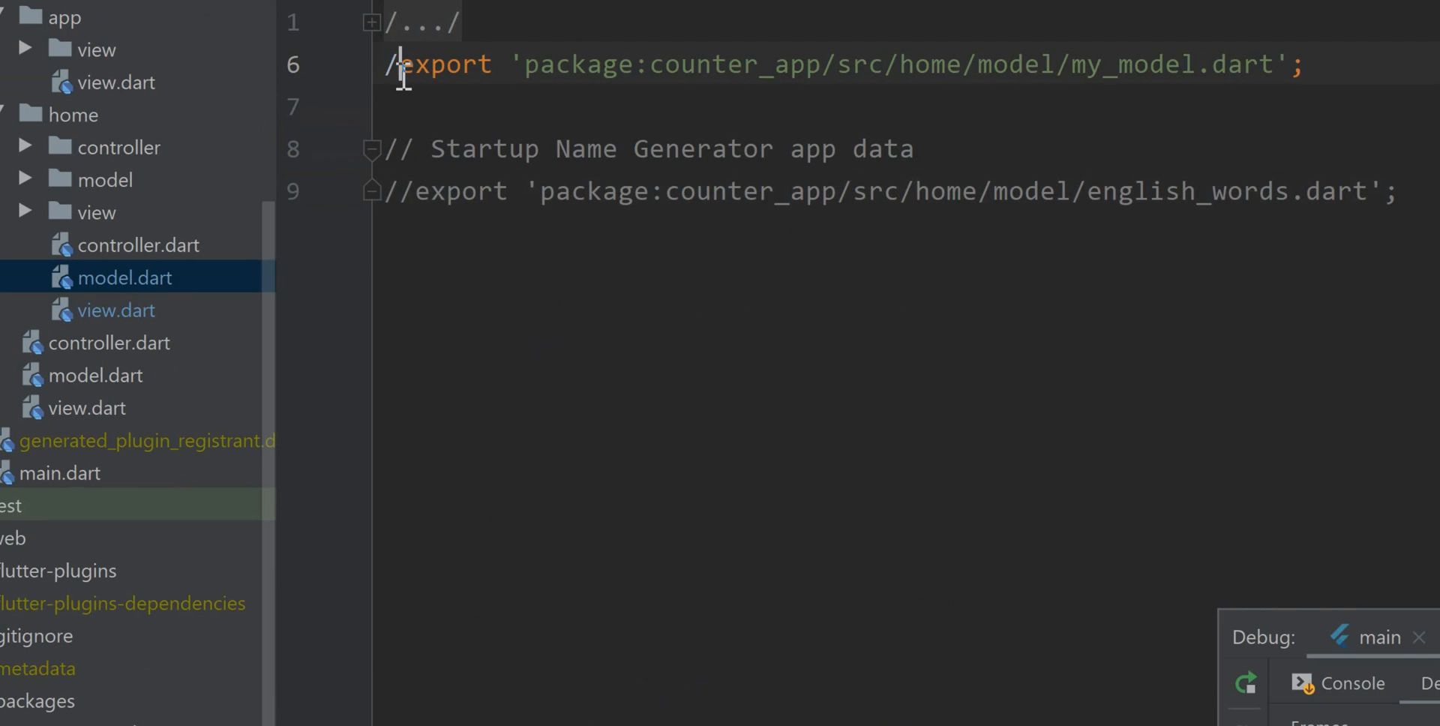
type("/")
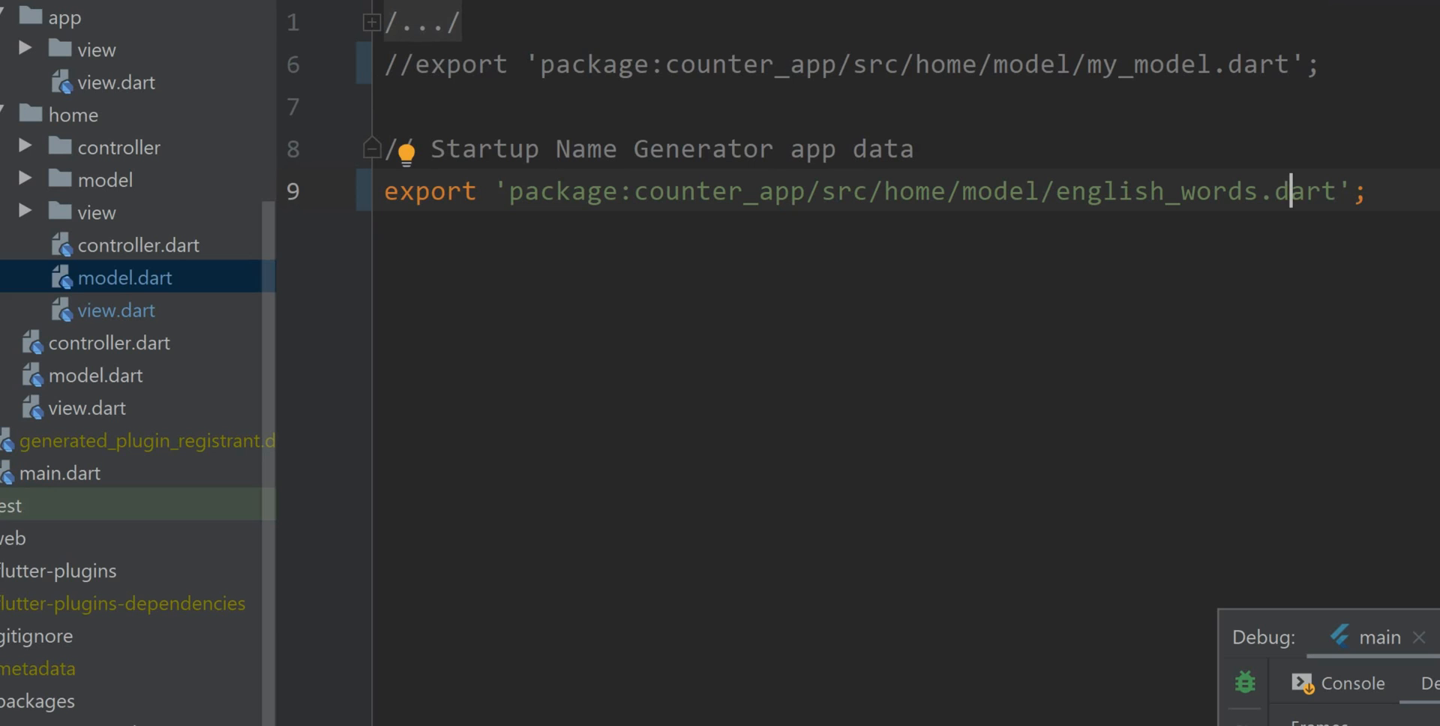
mouse_move(1082, 525)
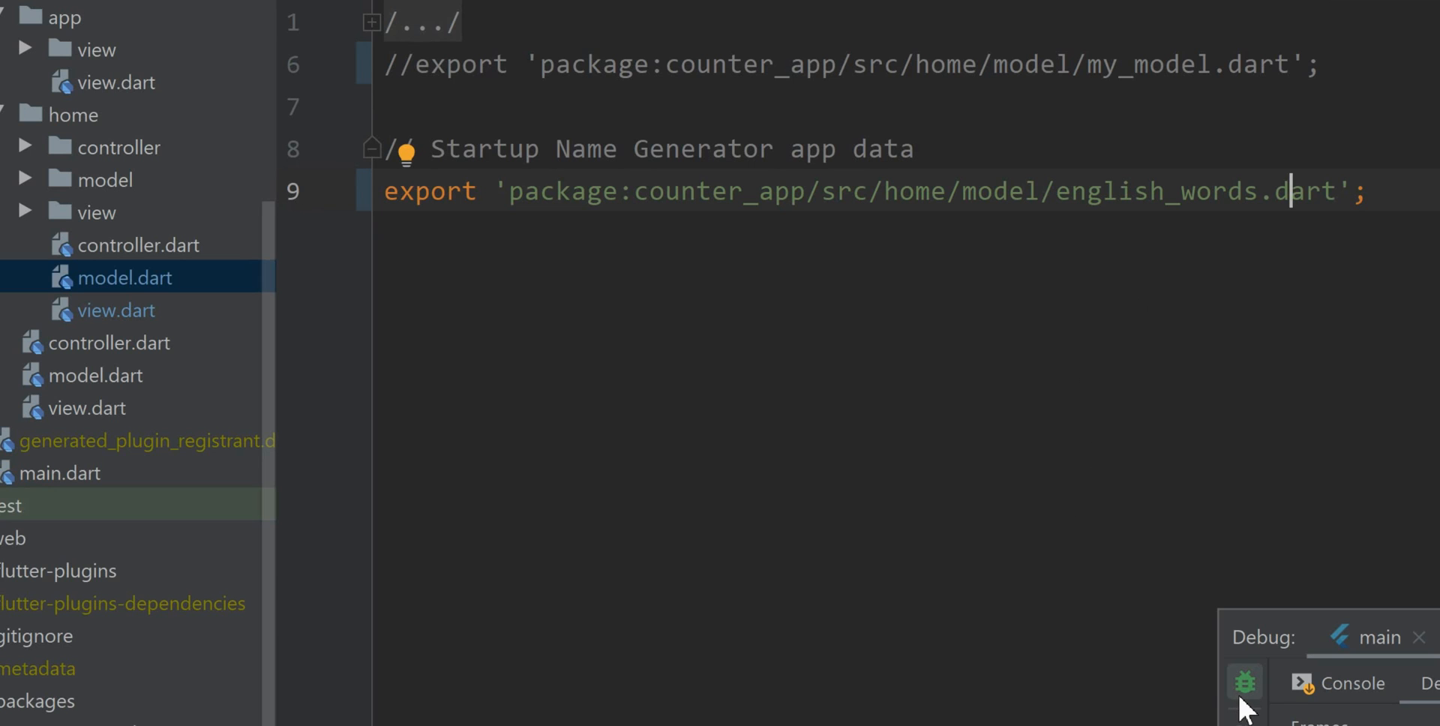
- Hot-restart the app and tap + twice to generate word pairs like HatPool and SkyCourse
left_click(1244, 682)
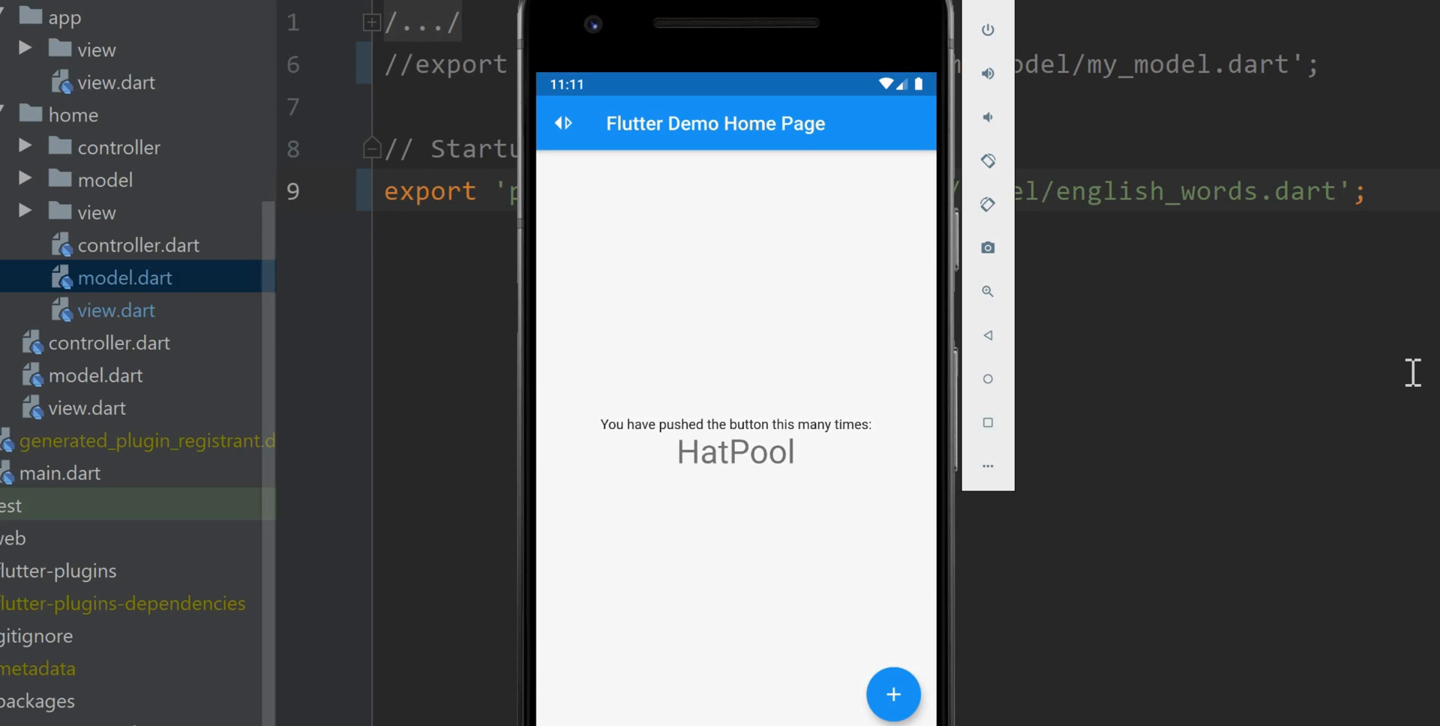
mouse_move(678, 471)
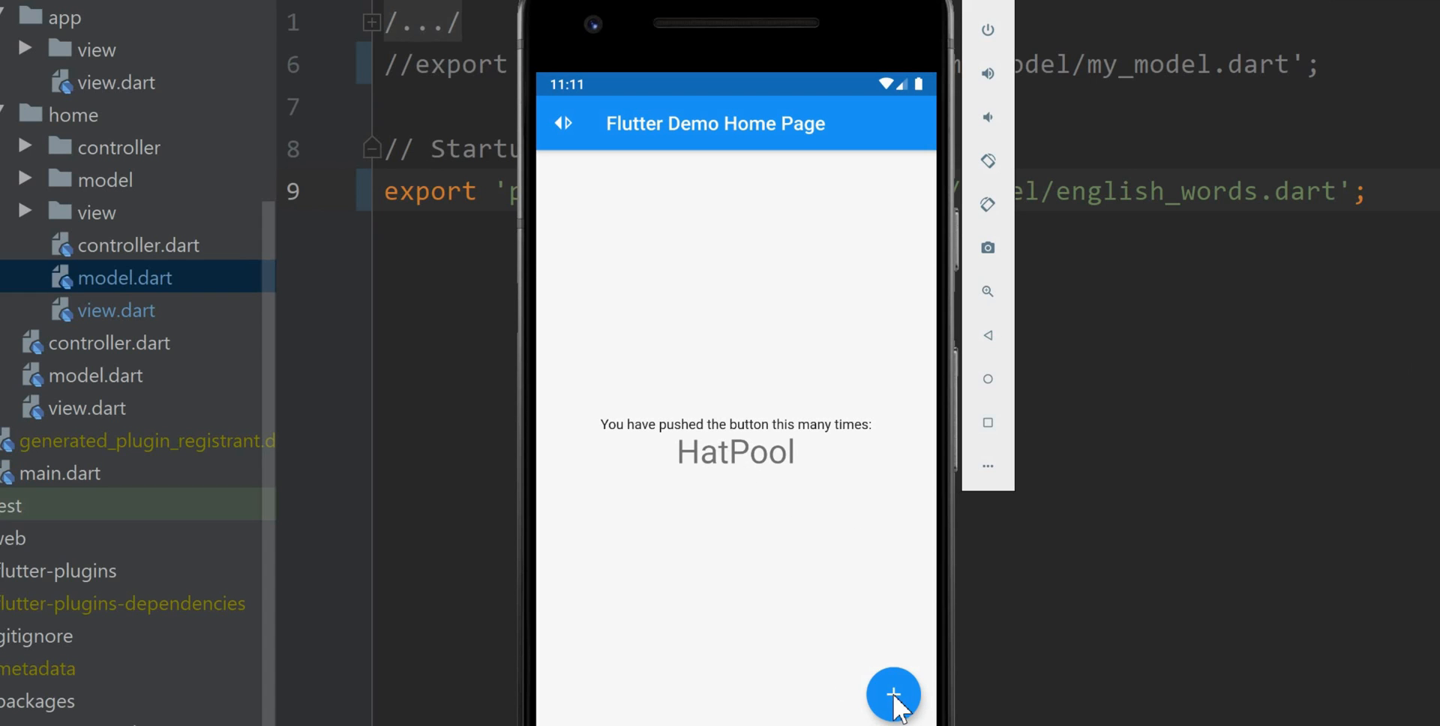
left_click(892, 693)
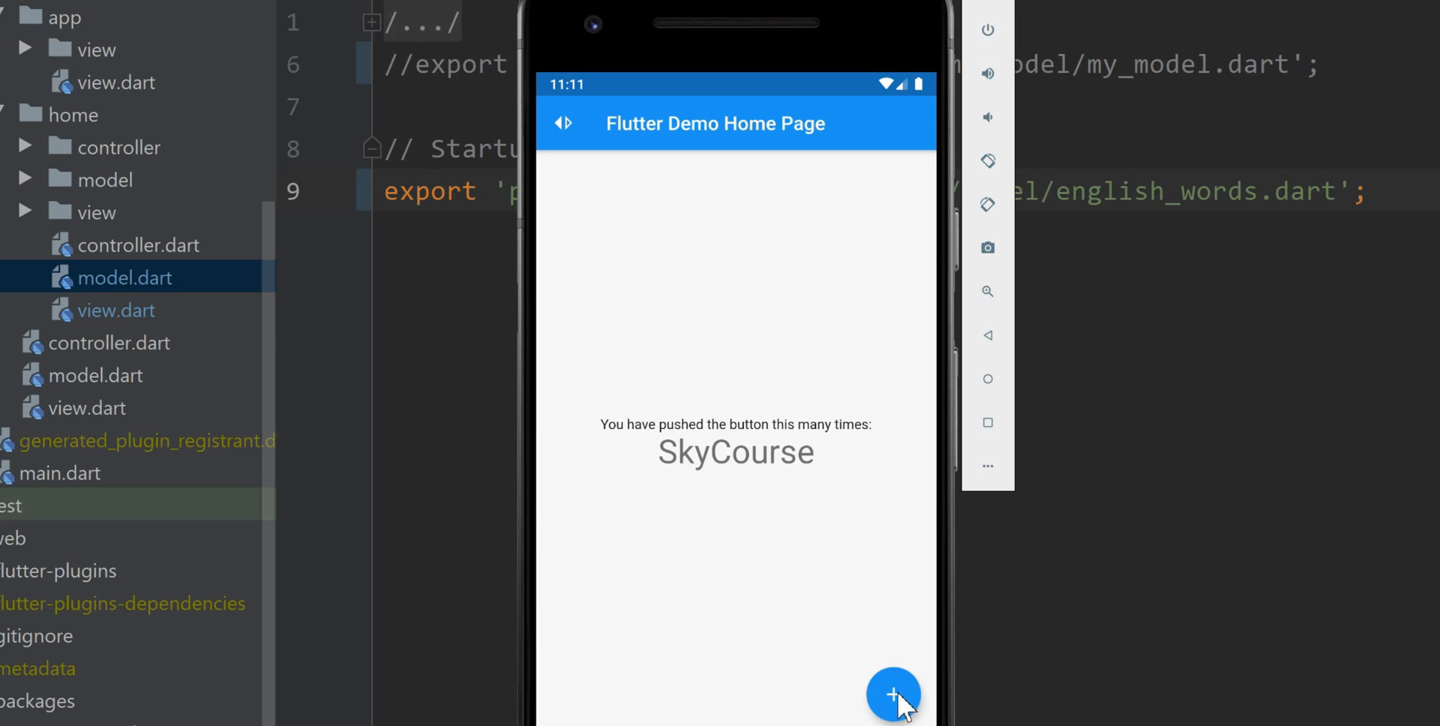
left_click(891, 694)
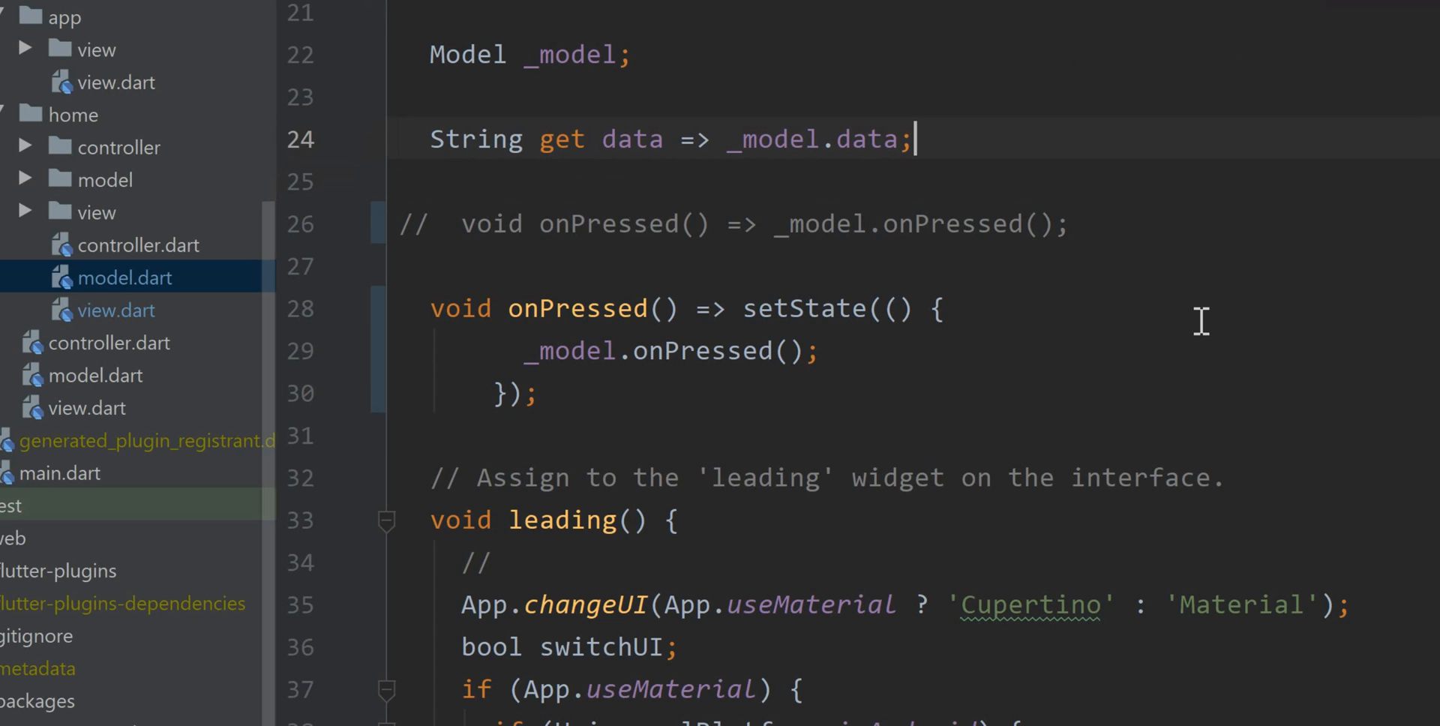
- Set a breakpoint on the _model.onPressed() call at line 29 of controller.dart
left_click(348, 350)
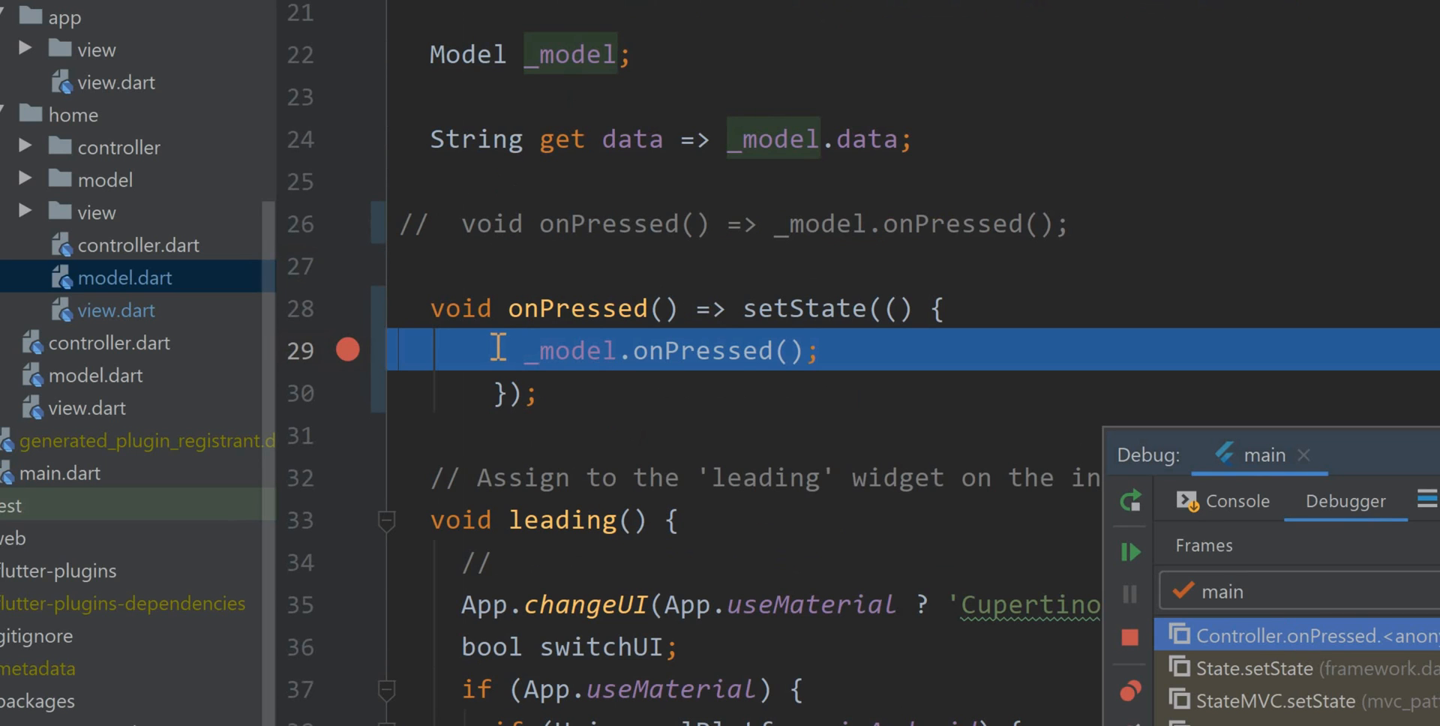
mouse_move(718, 356)
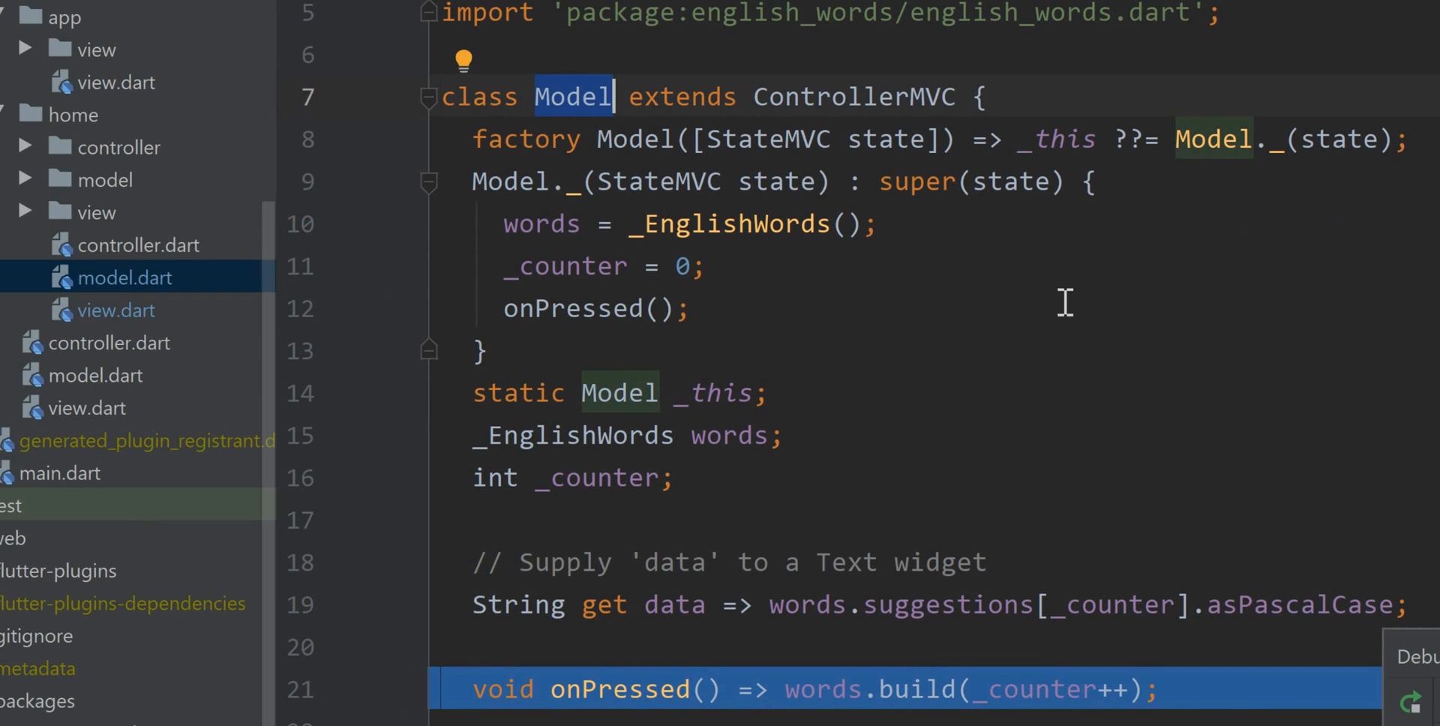
mouse_move(13, 189)
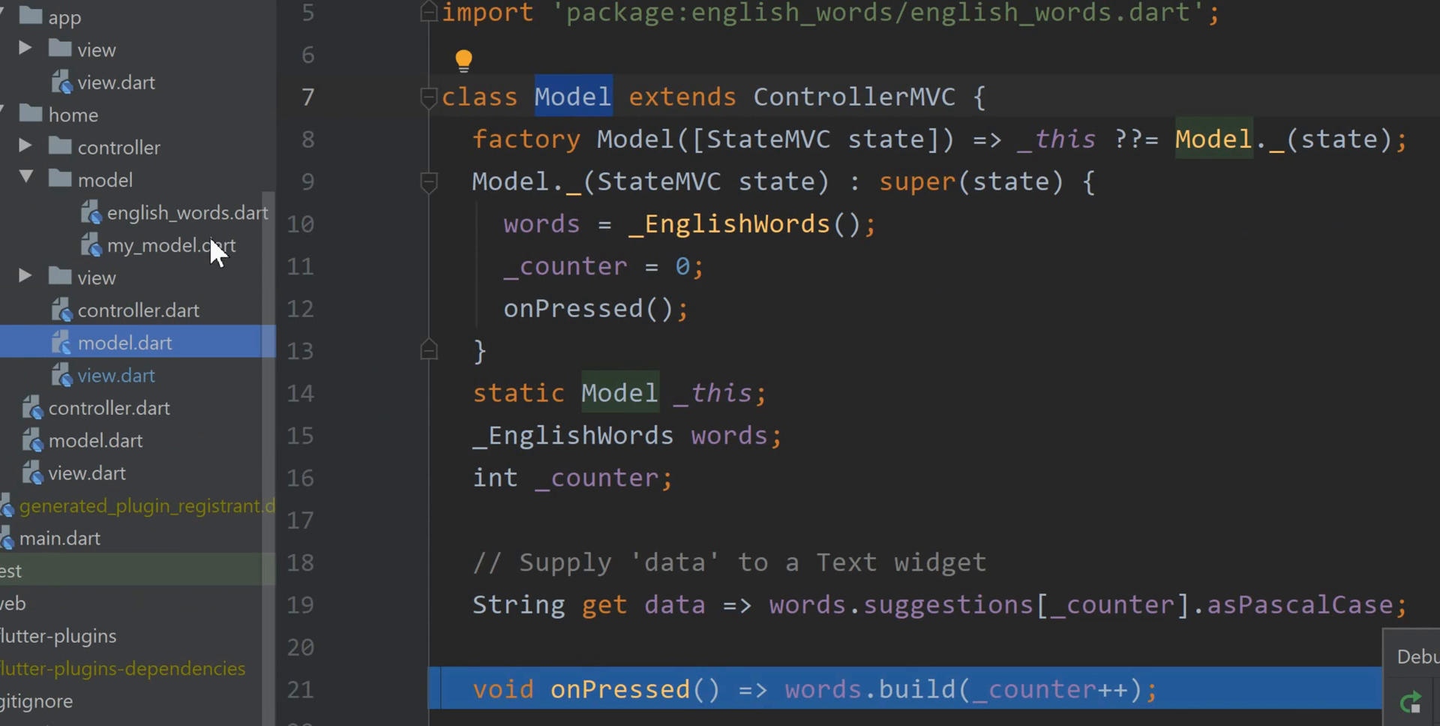
- Select my_model.dart and scroll through the English-words Model's data and onPressed members
left_click(168, 246)
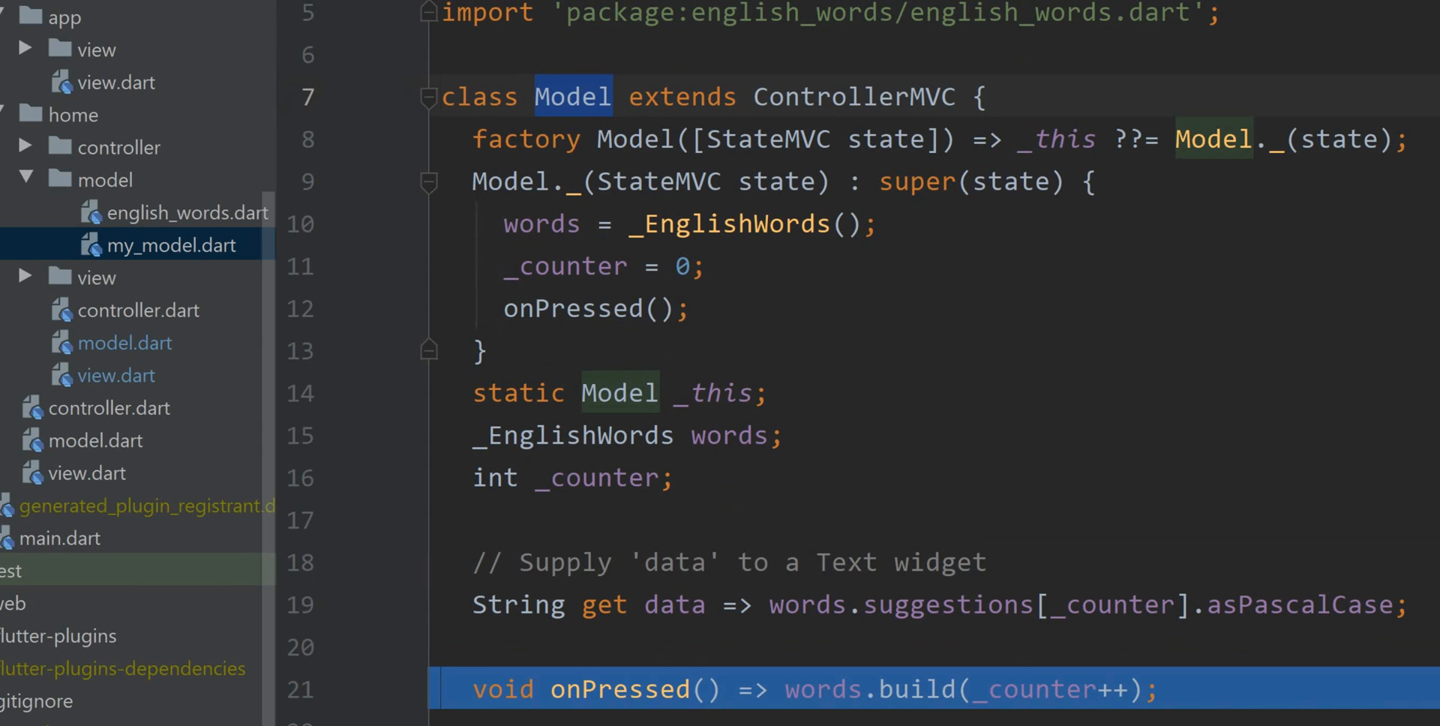
scroll("down", 3)
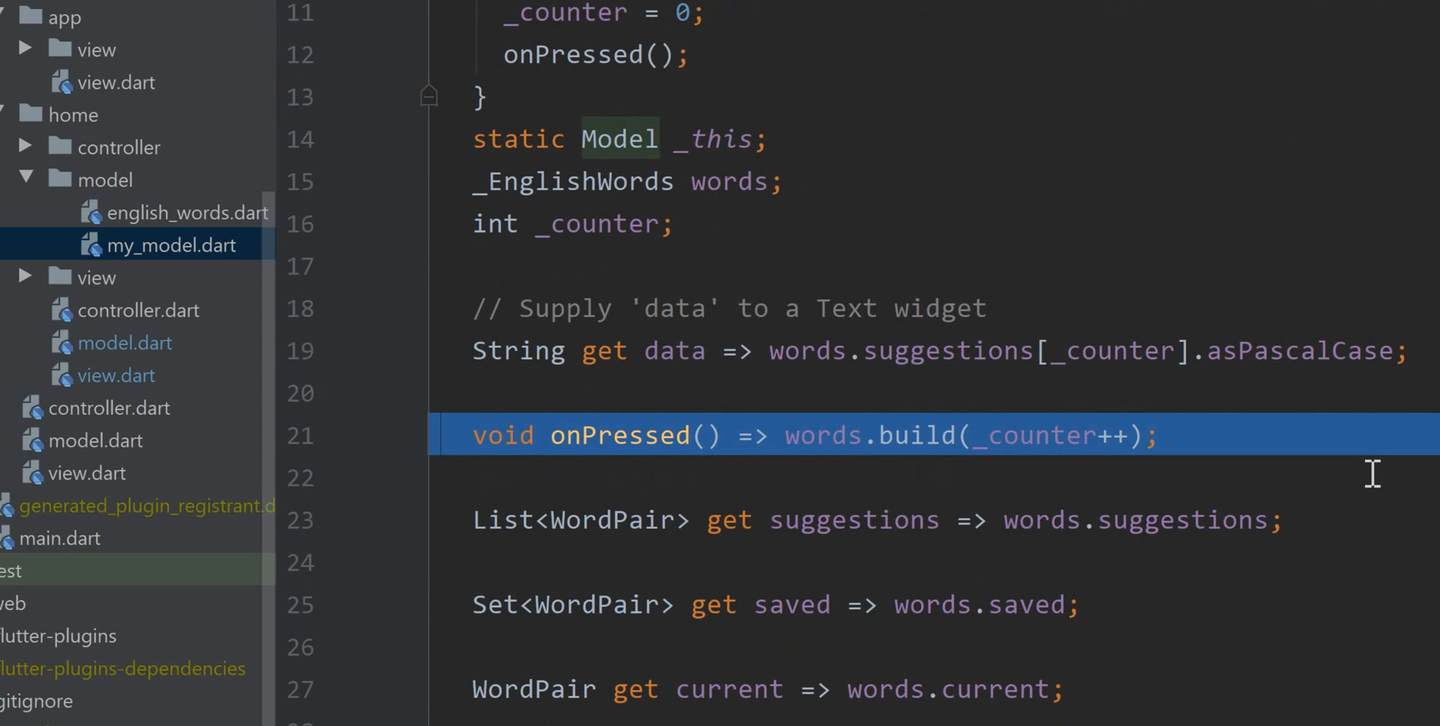
mouse_move(630, 418)
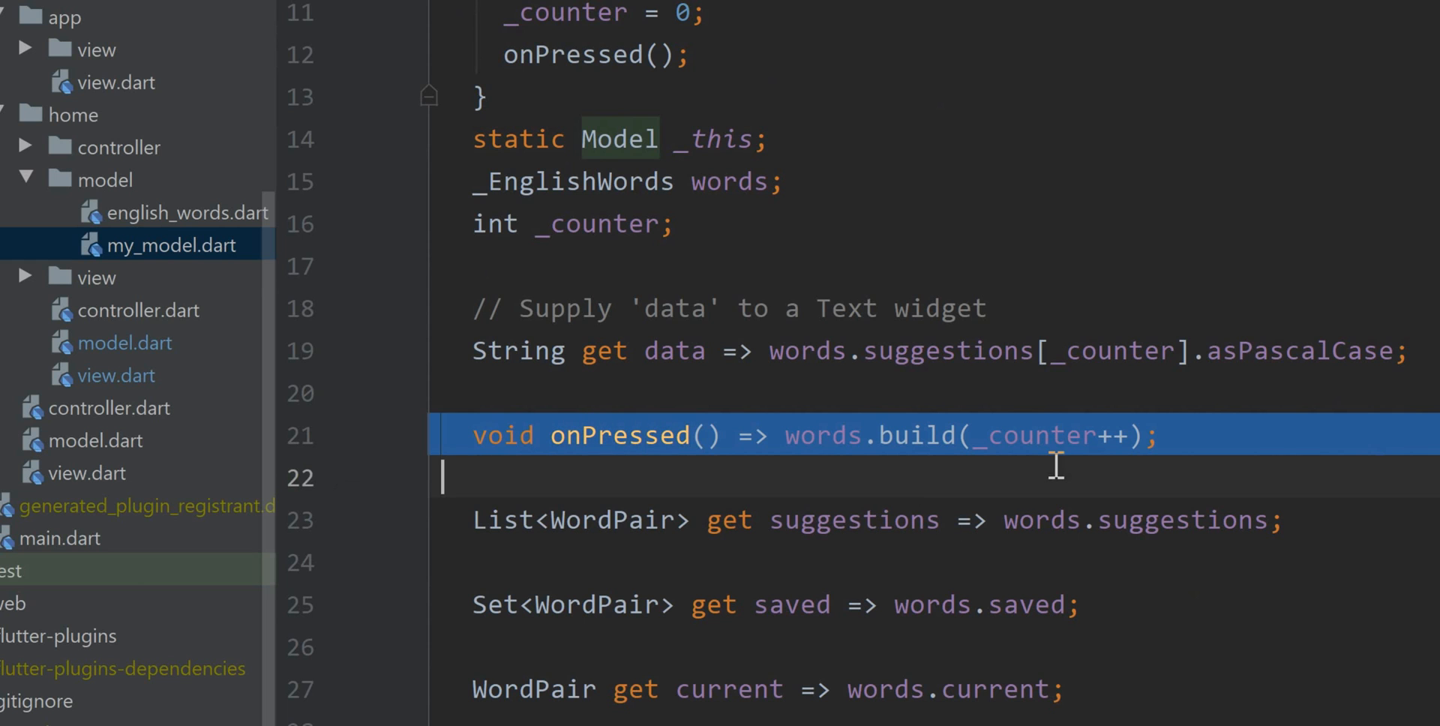
mouse_move(946, 435)
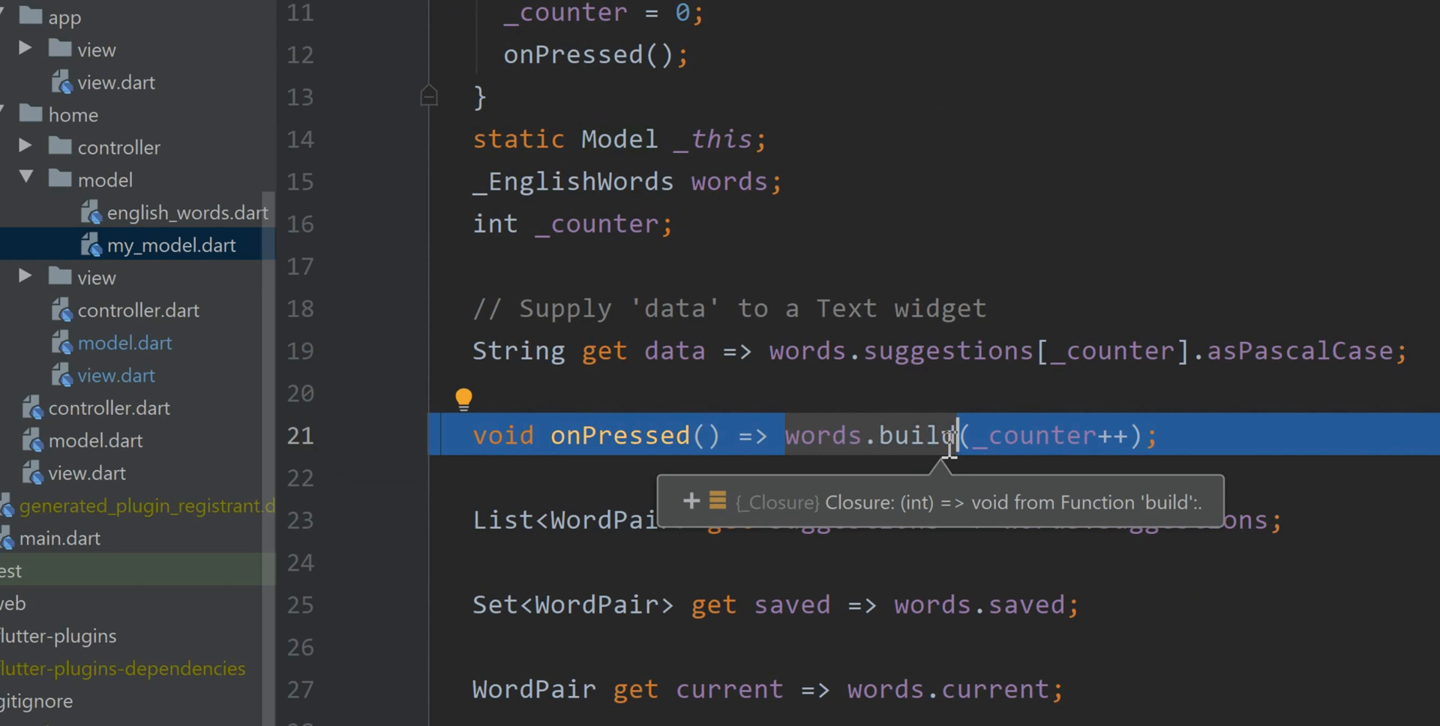
mouse_move(1198, 253)
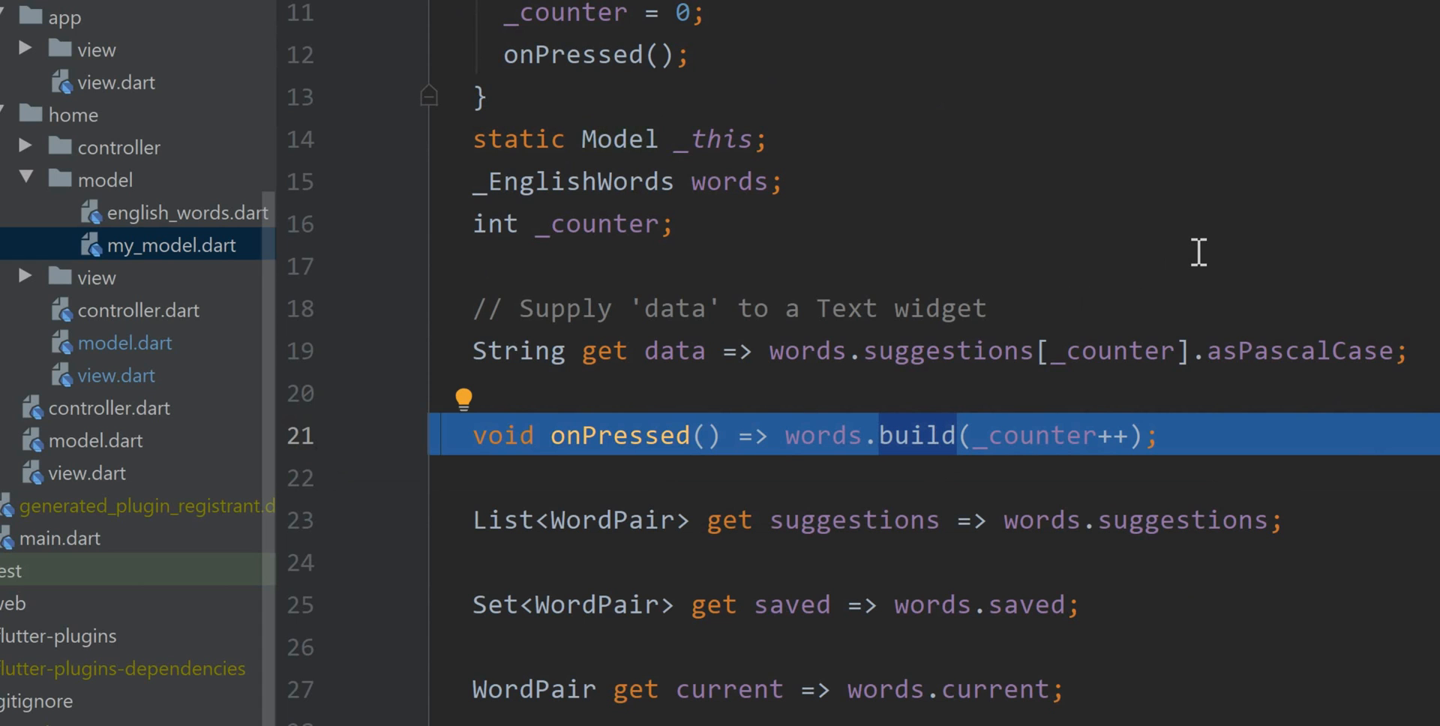
mouse_move(1052, 308)
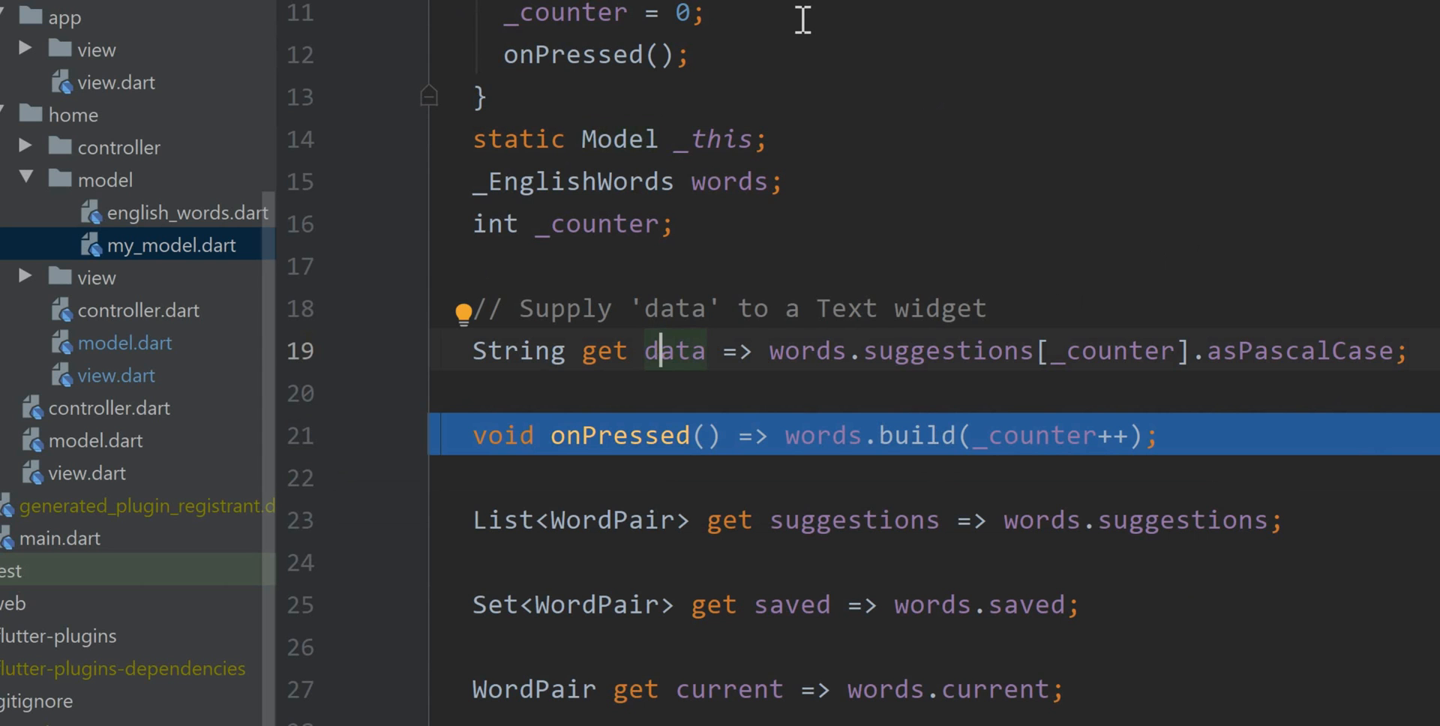
scroll("down", 3)
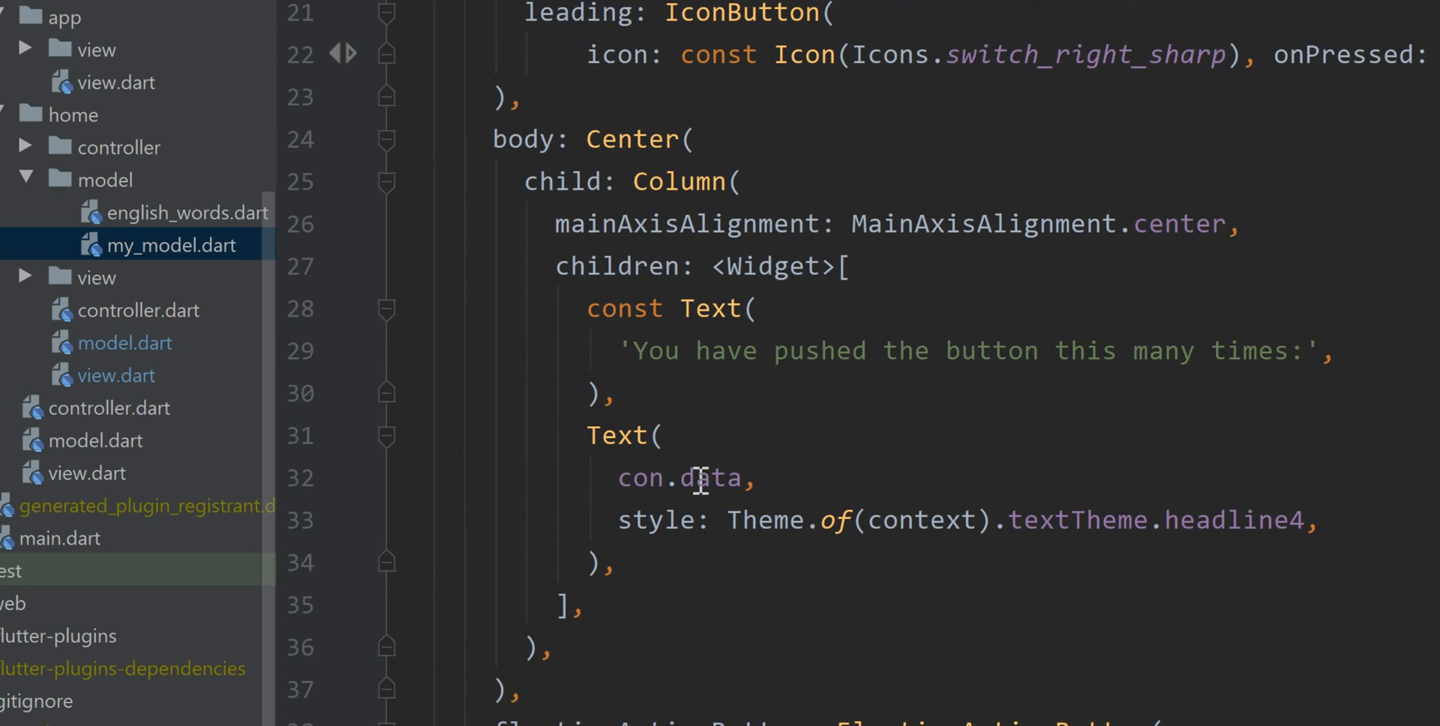
- Go to the declaration of con.data in the view, reaching the controller's data getter
double_click(712, 478)
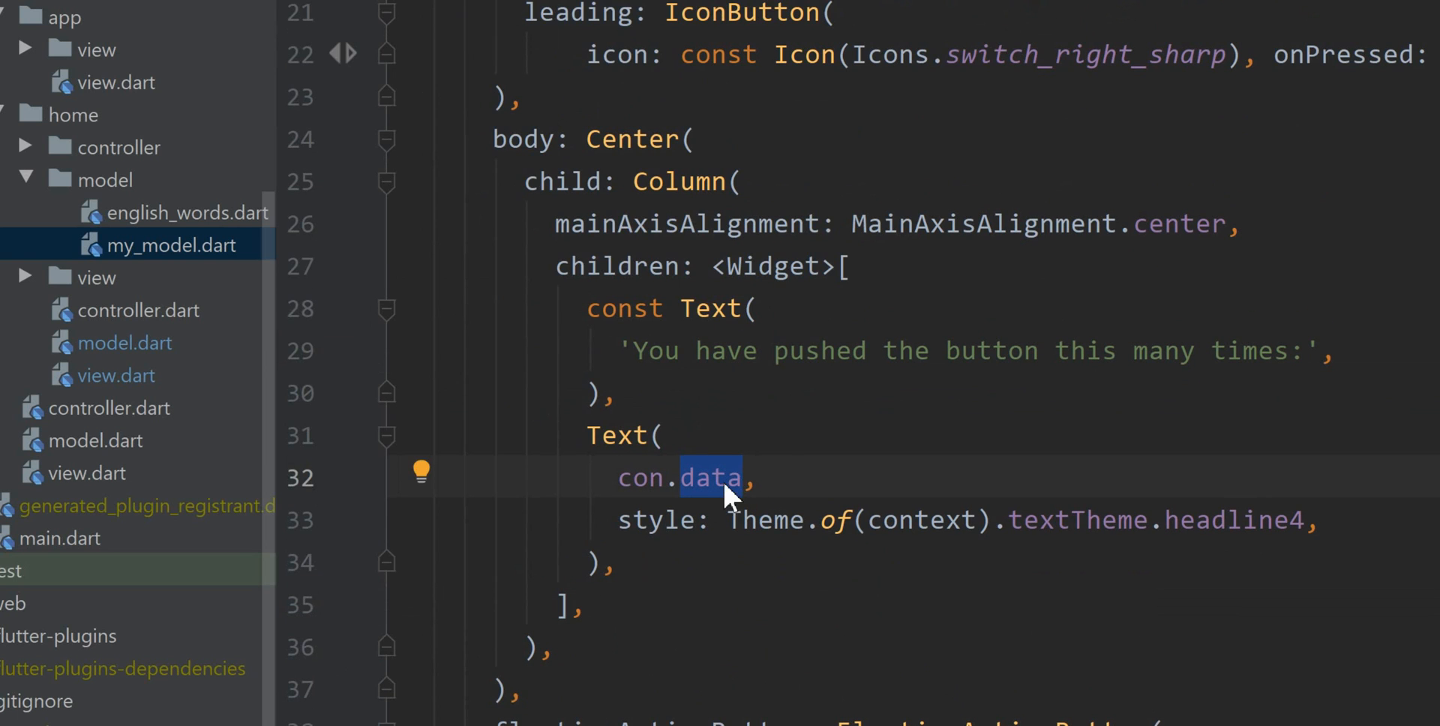
right_click(711, 479)
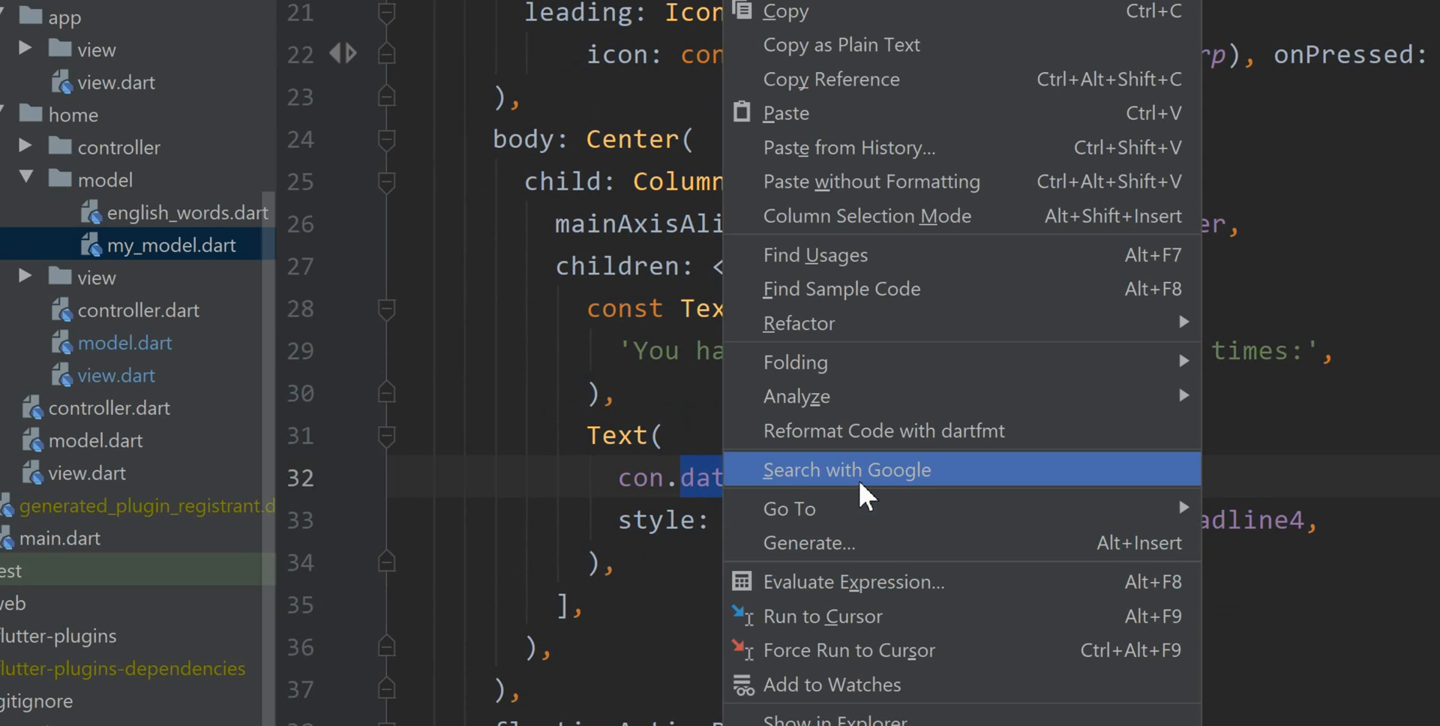
mouse_move(788, 508)
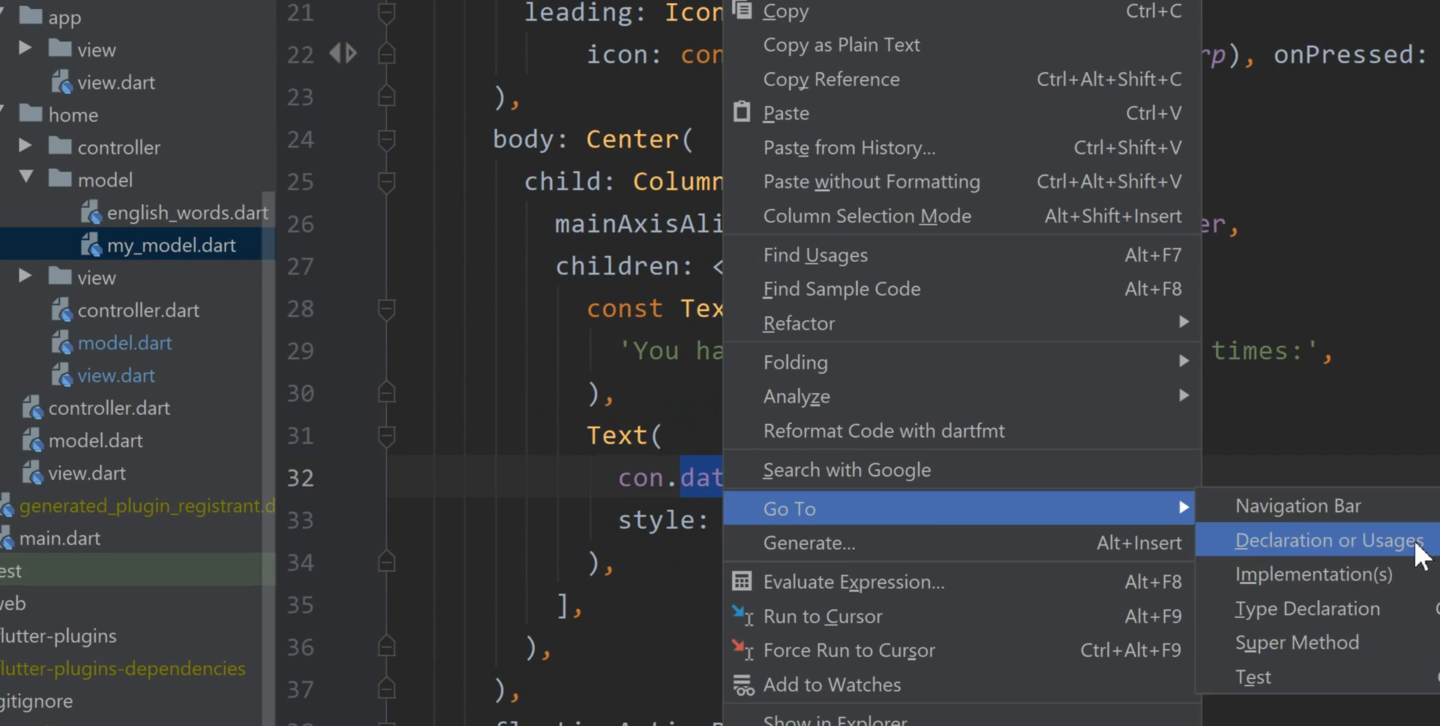
left_click(1321, 540)
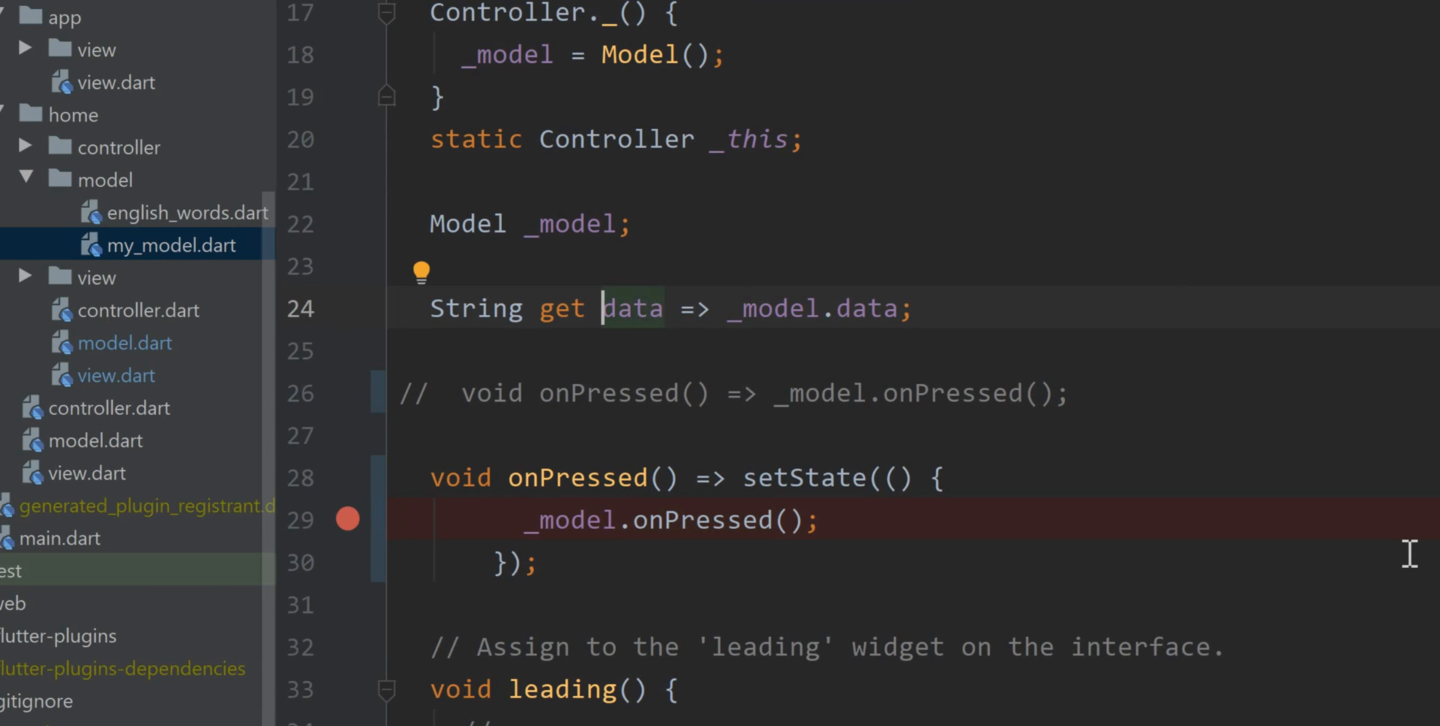
mouse_move(1226, 197)
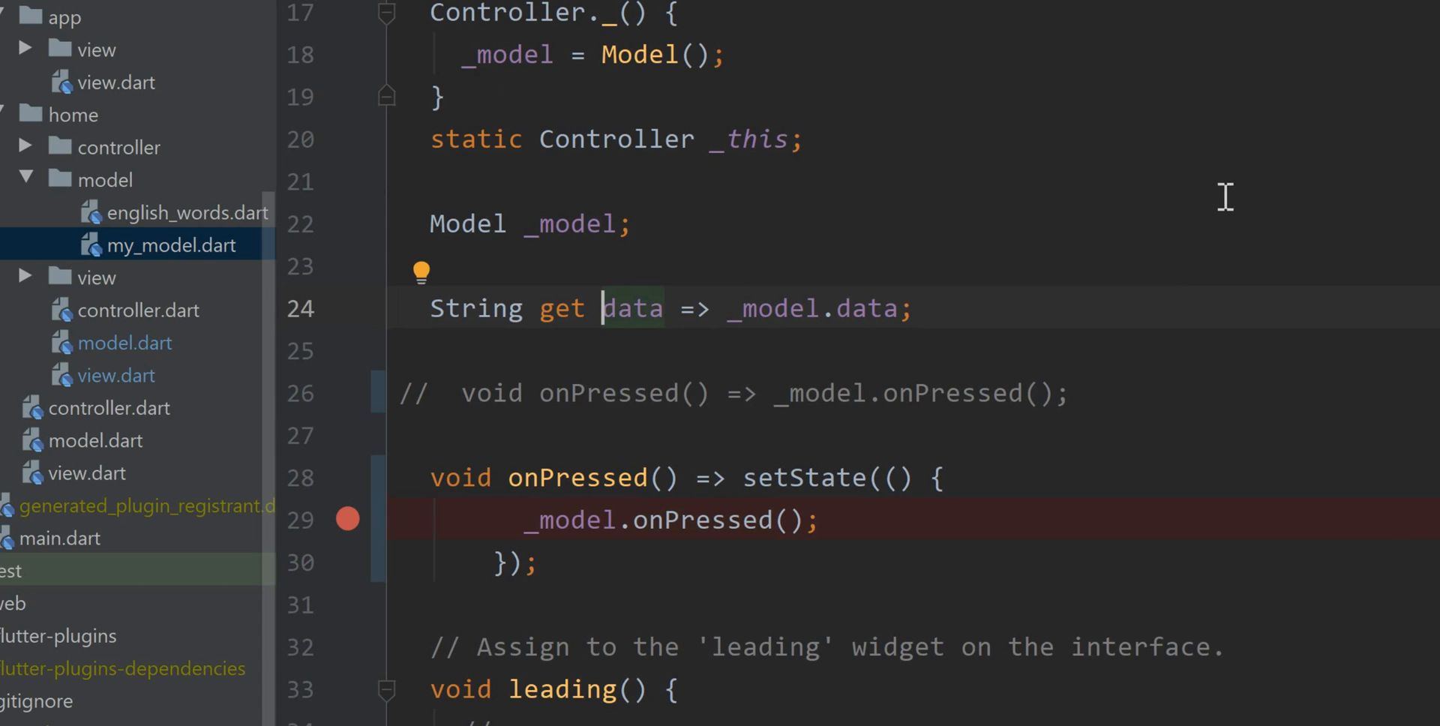
mouse_move(916, 374)
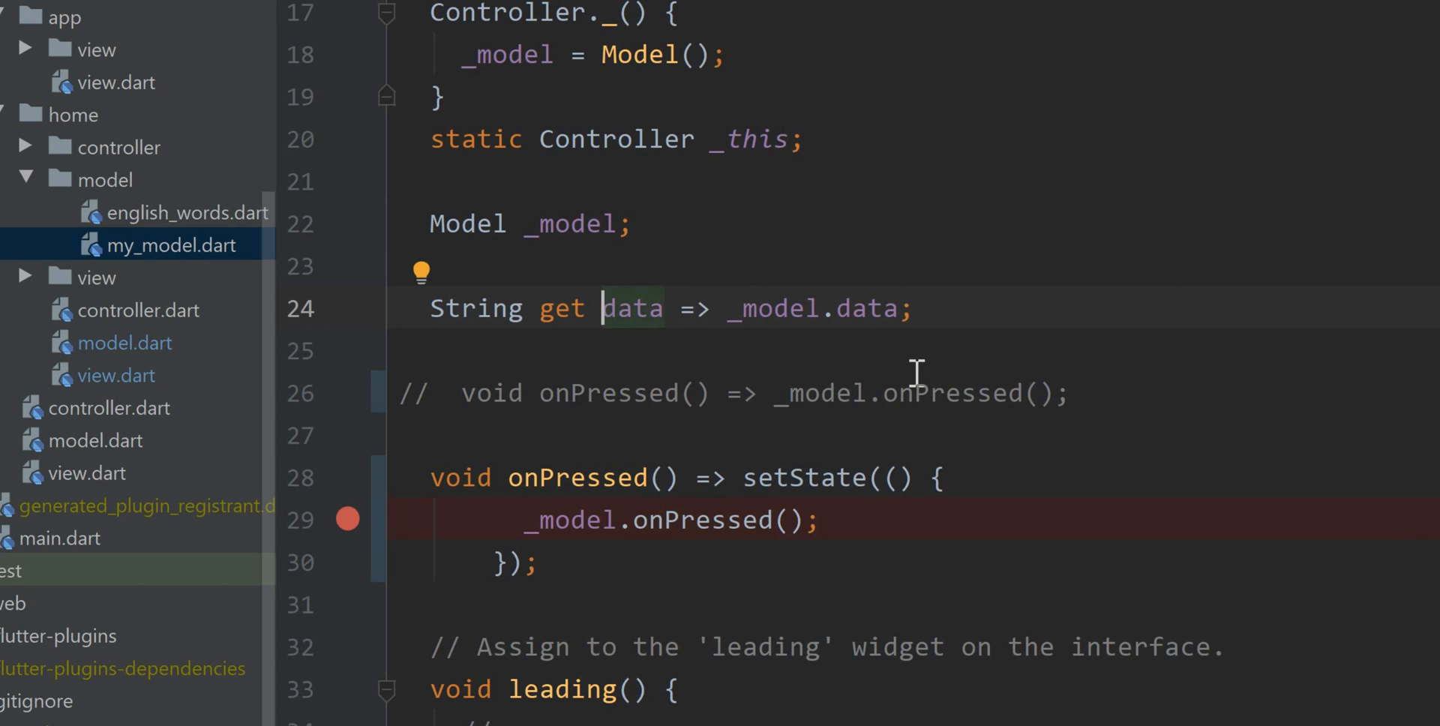
- Go to the declaration of _model.data, reaching the Model's suggestions[_counter] getter
double_click(864, 309)
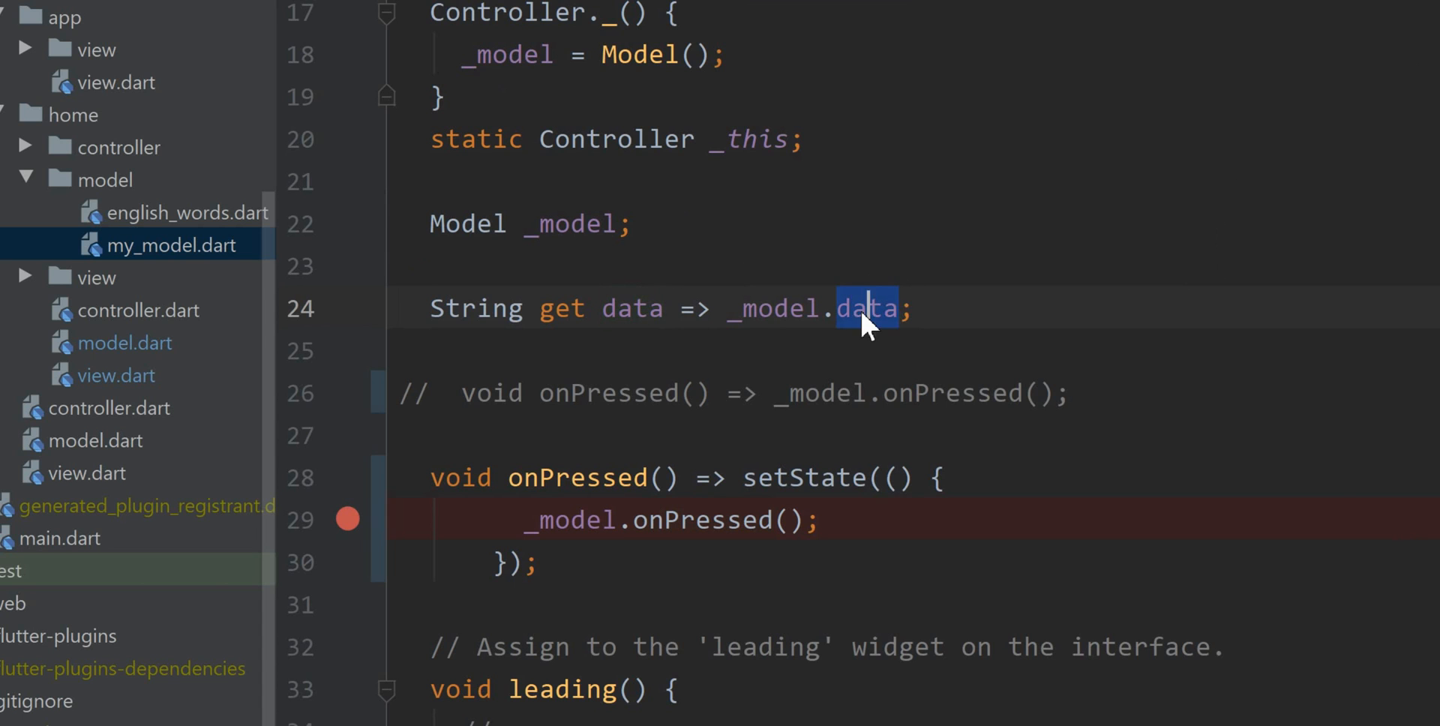
right_click(864, 309)
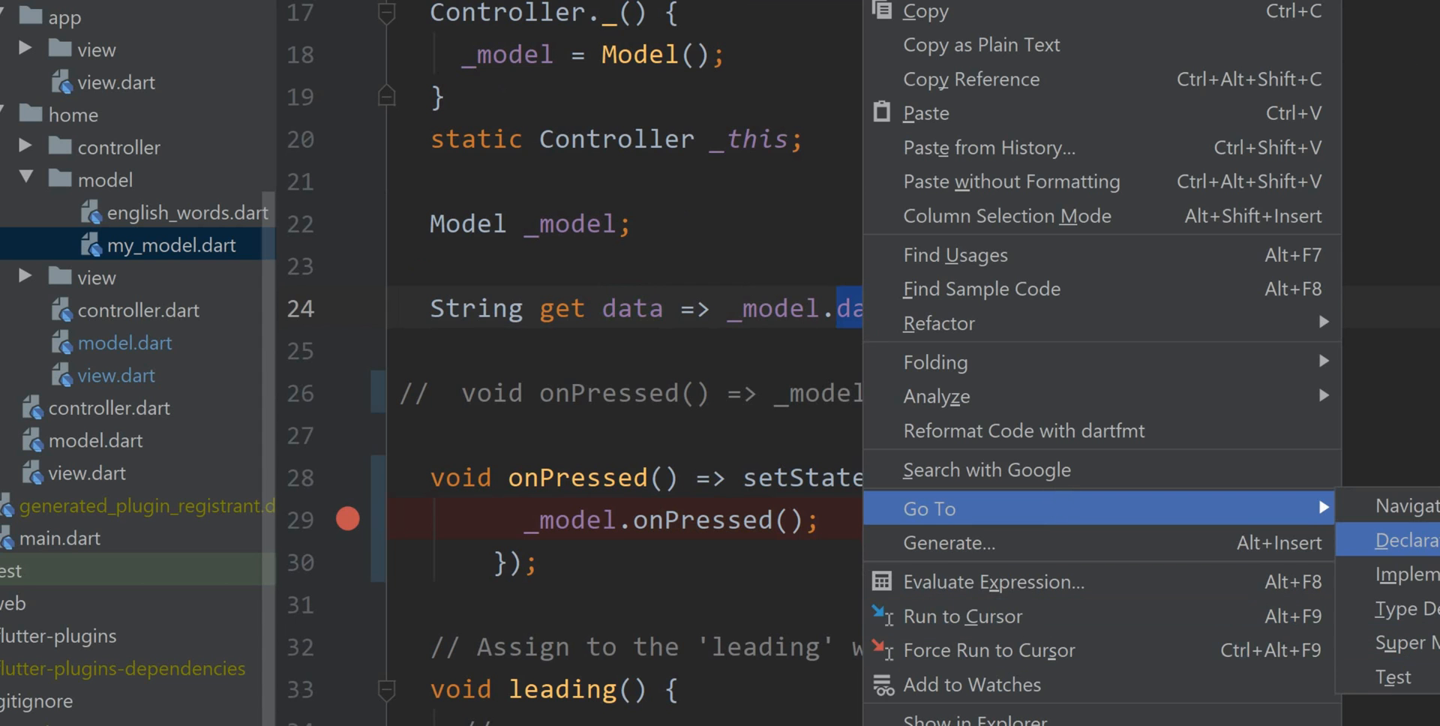
left_click(1406, 541)
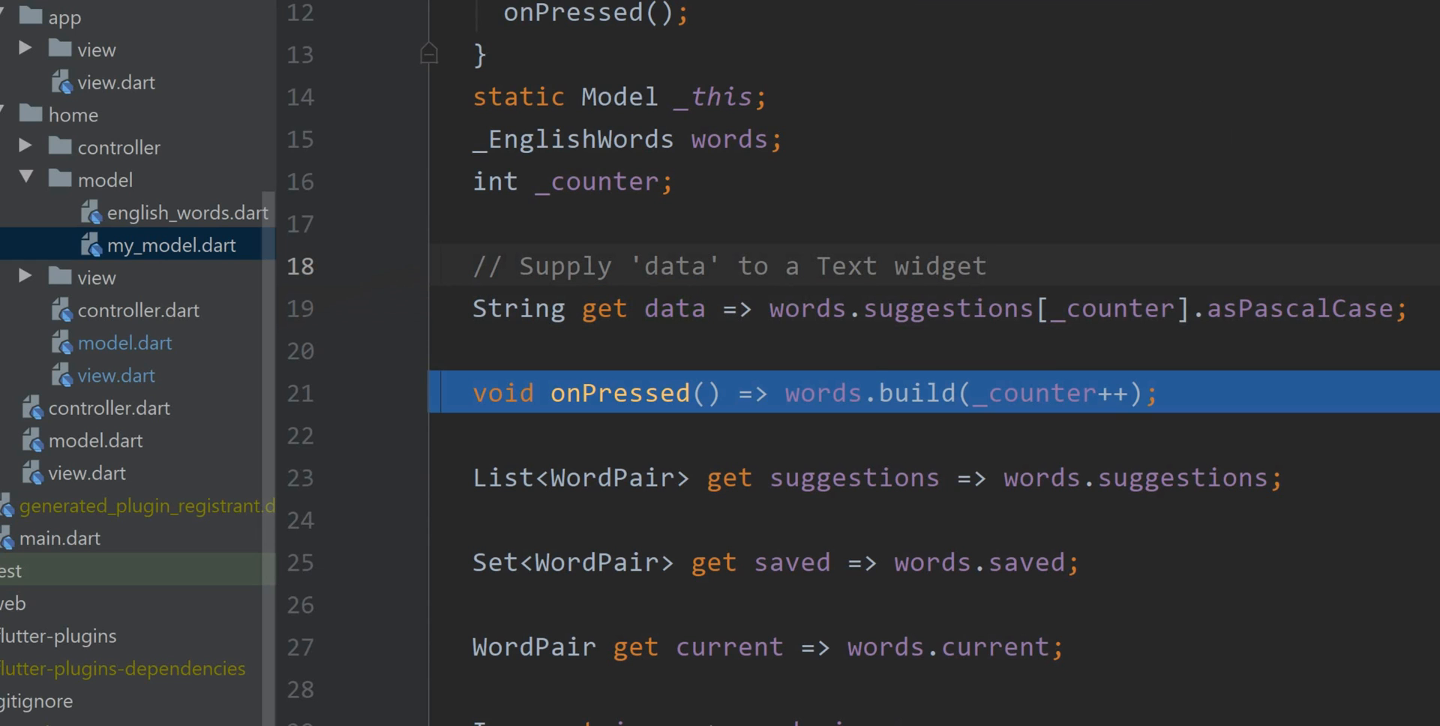
mouse_move(1367, 440)
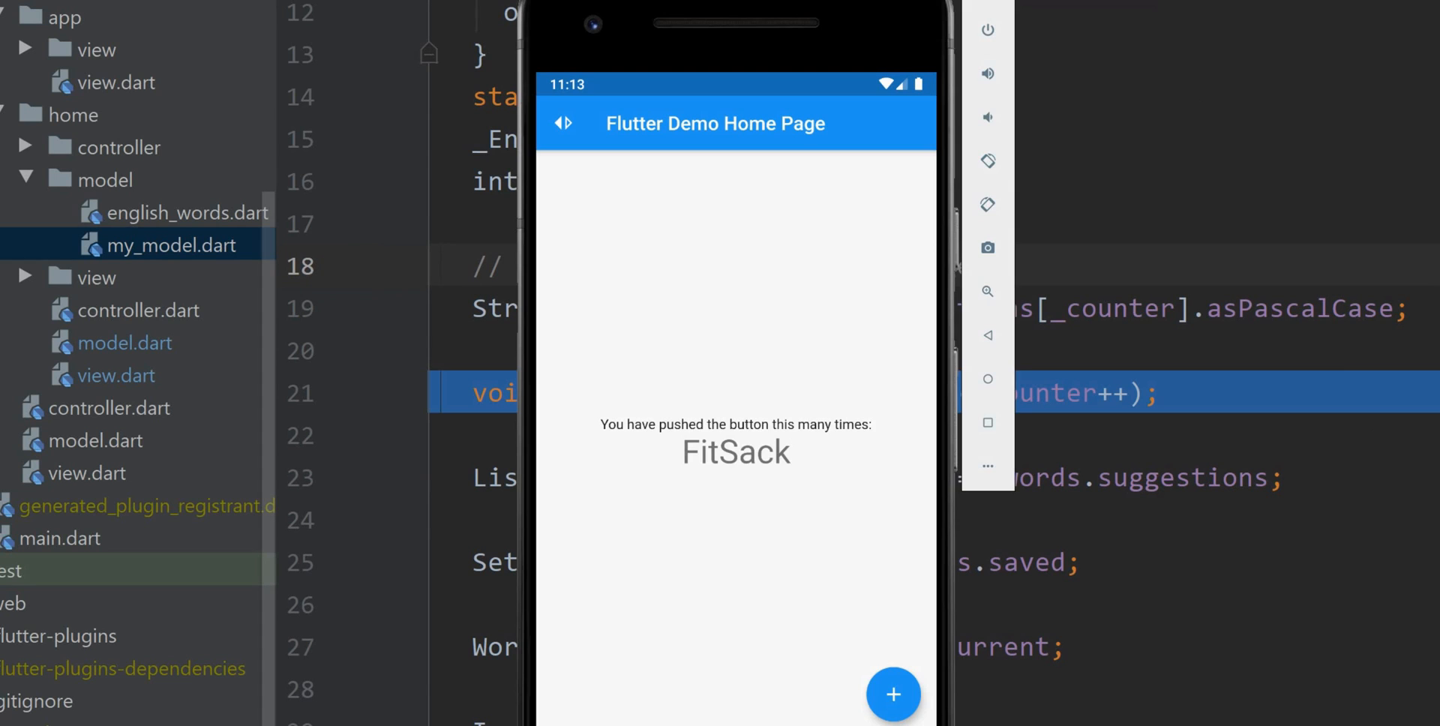
mouse_move(1354, 324)
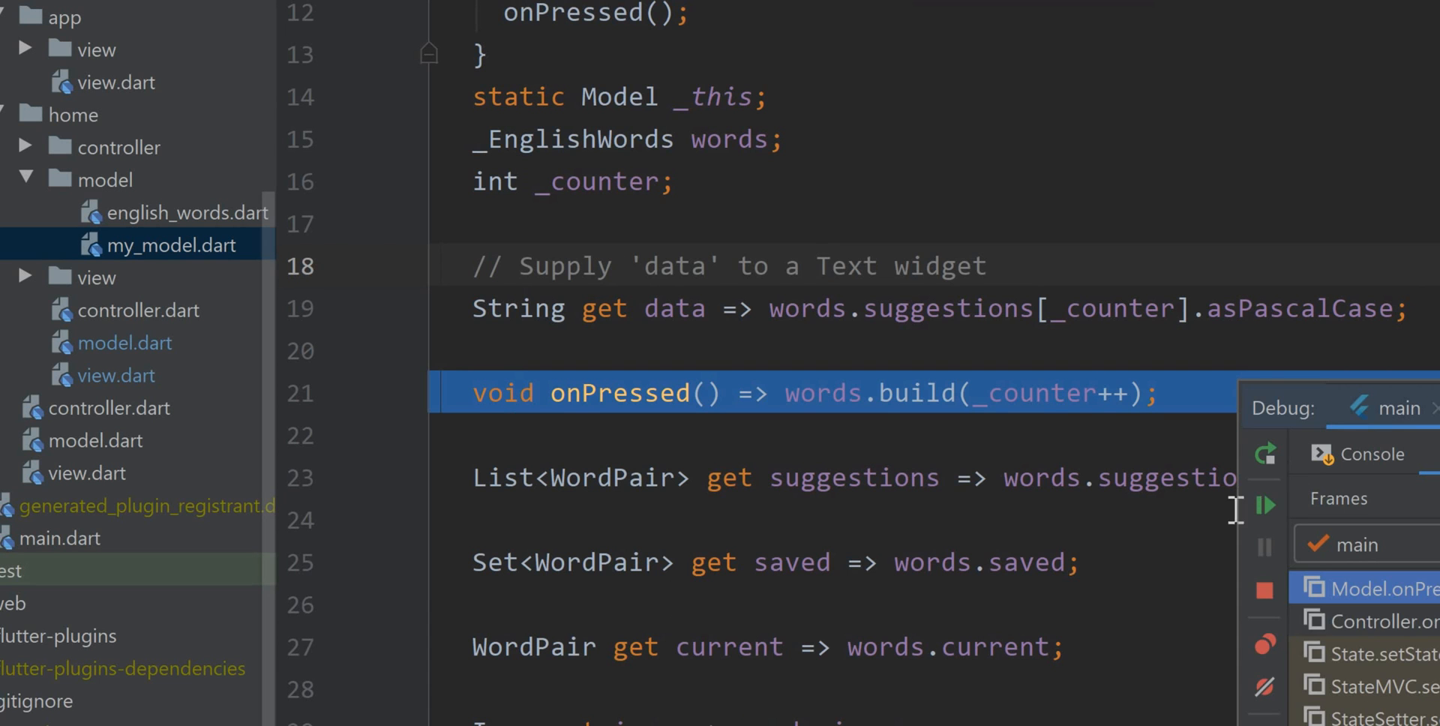
- Resume past the Model.onPressed breakpoint so the emulator shows FitSack
left_click(1265, 505)
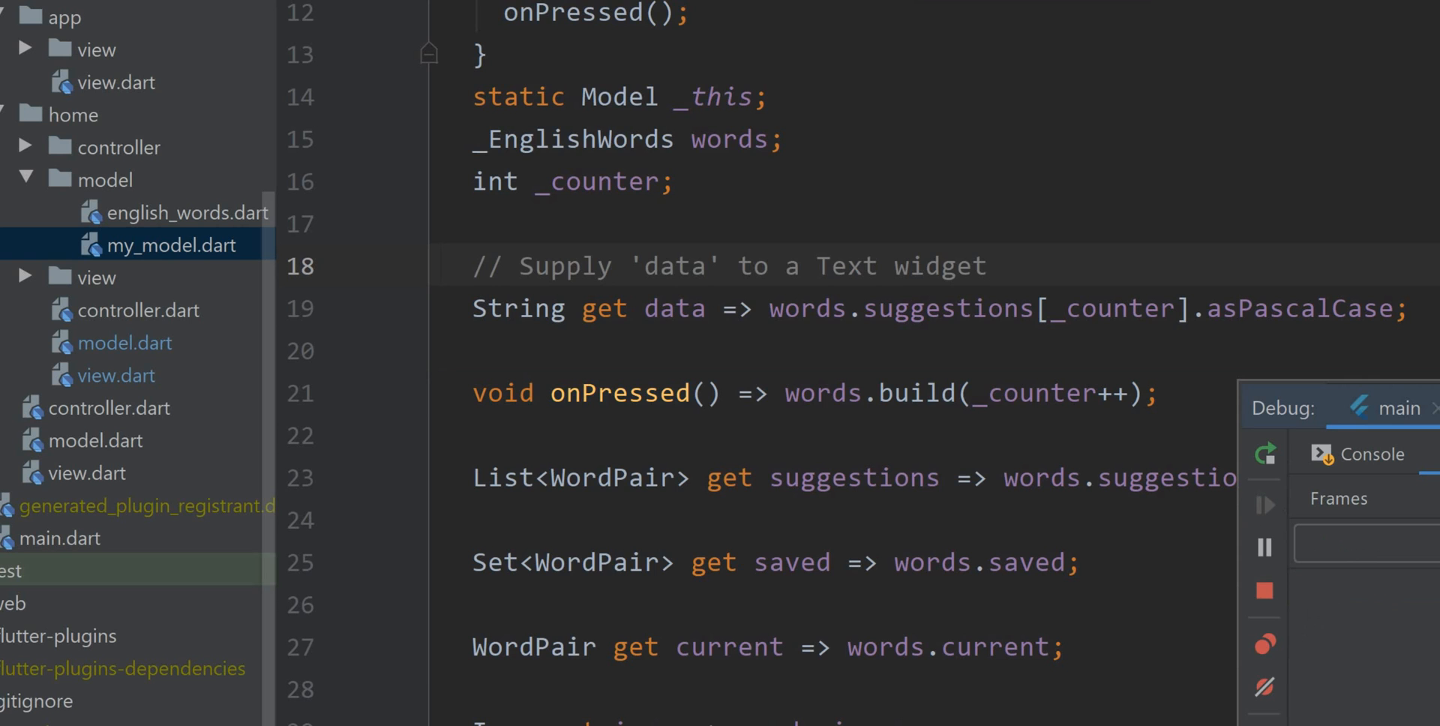